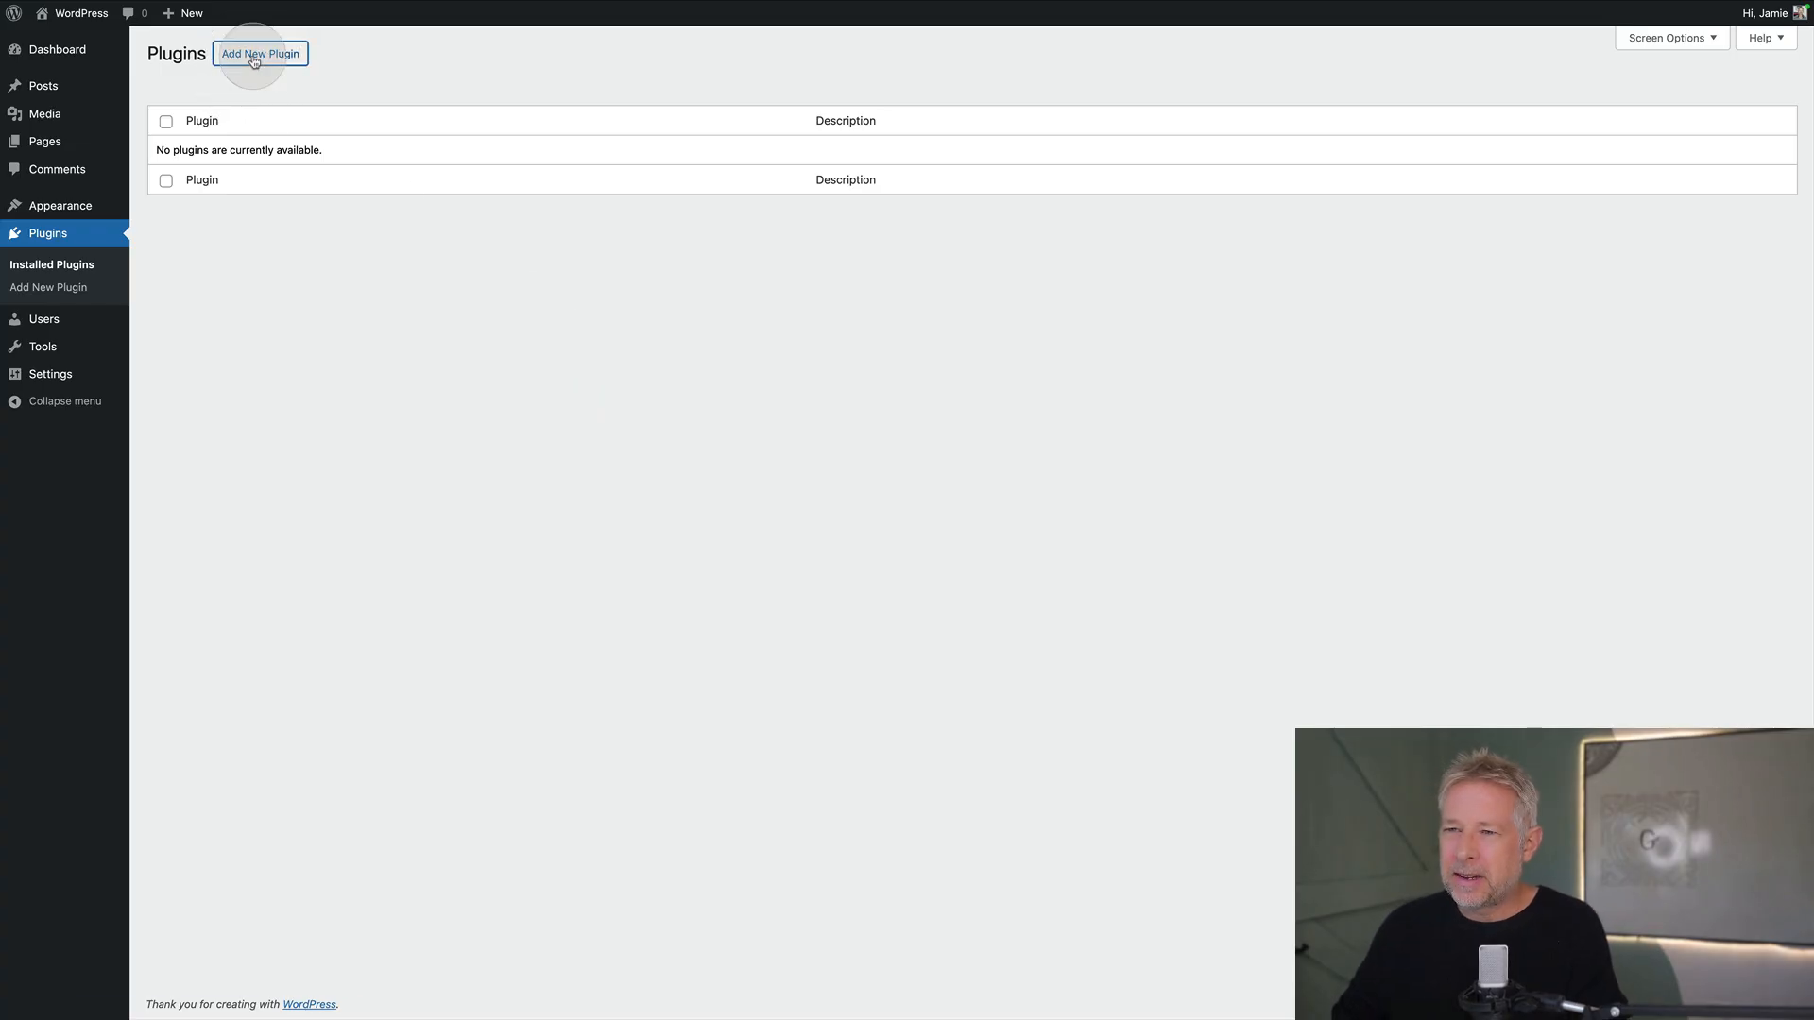
Install and activate the LifterLMS plugin from Add New Plugin
{"action": "left_click", "coordinate": [258, 53]}
{"action": "type", "text": "lifterlms"}
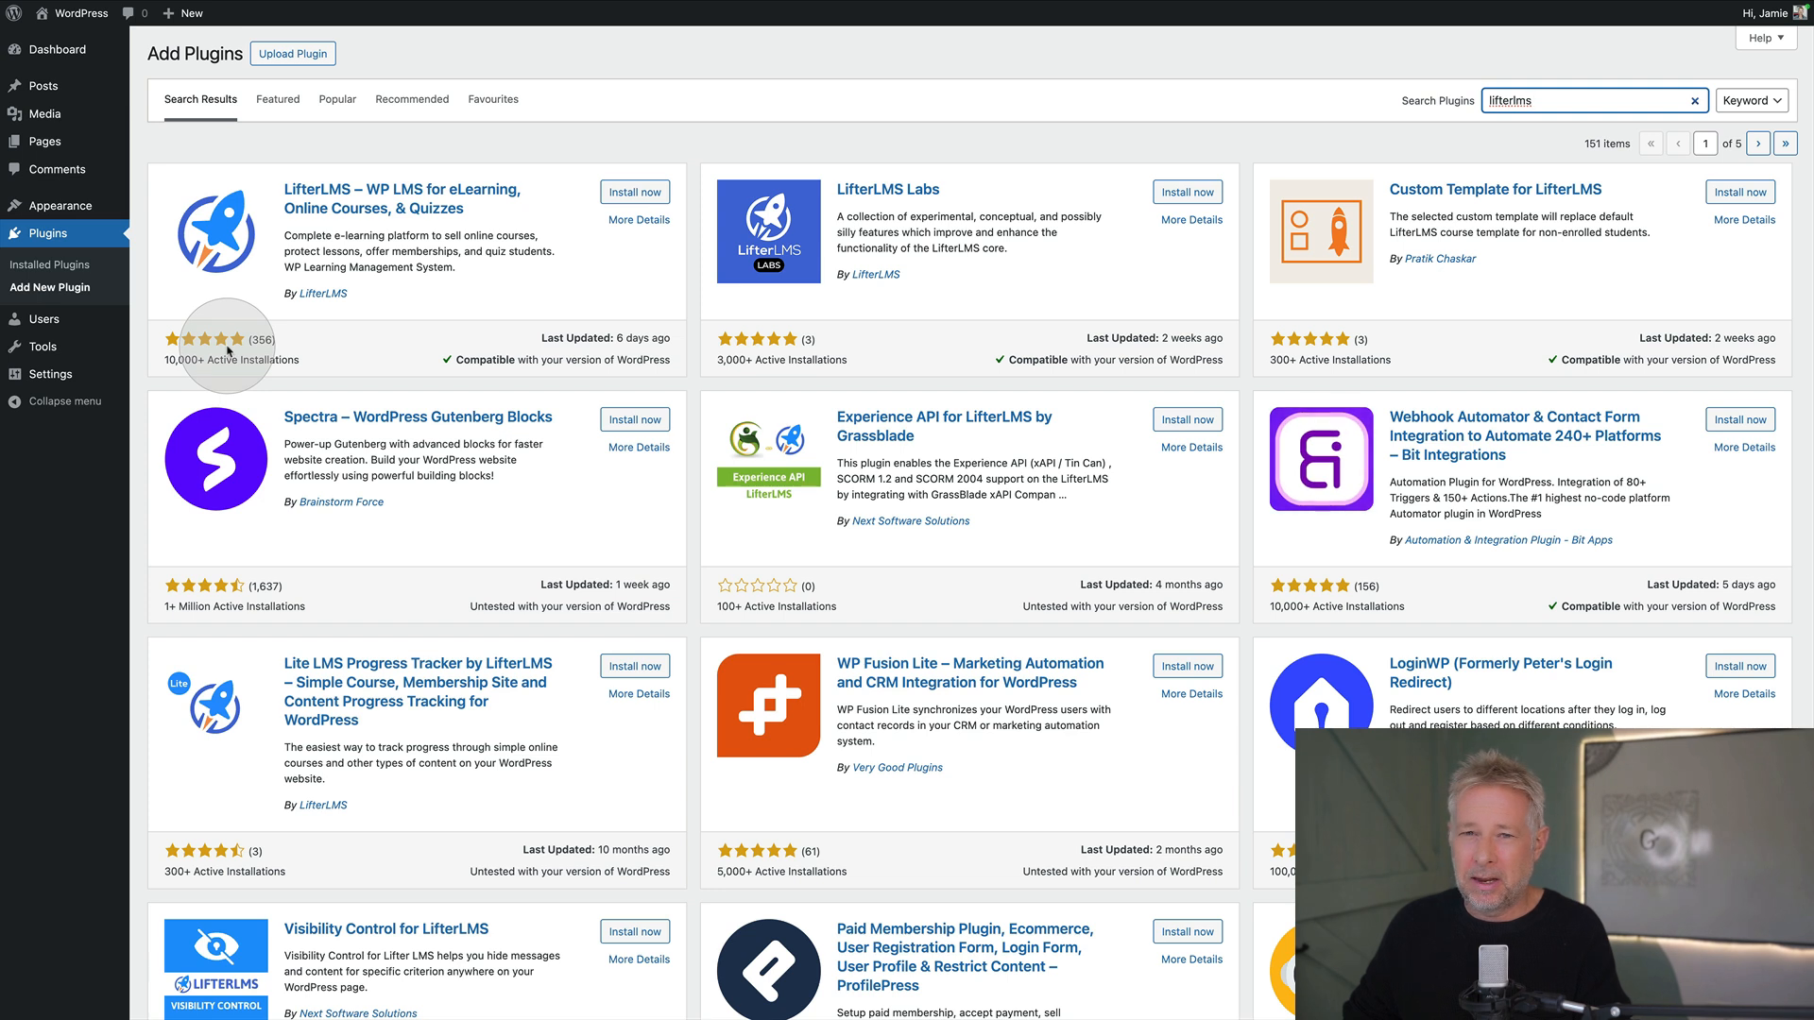
{"action": "left_click", "coordinate": [635, 190]}
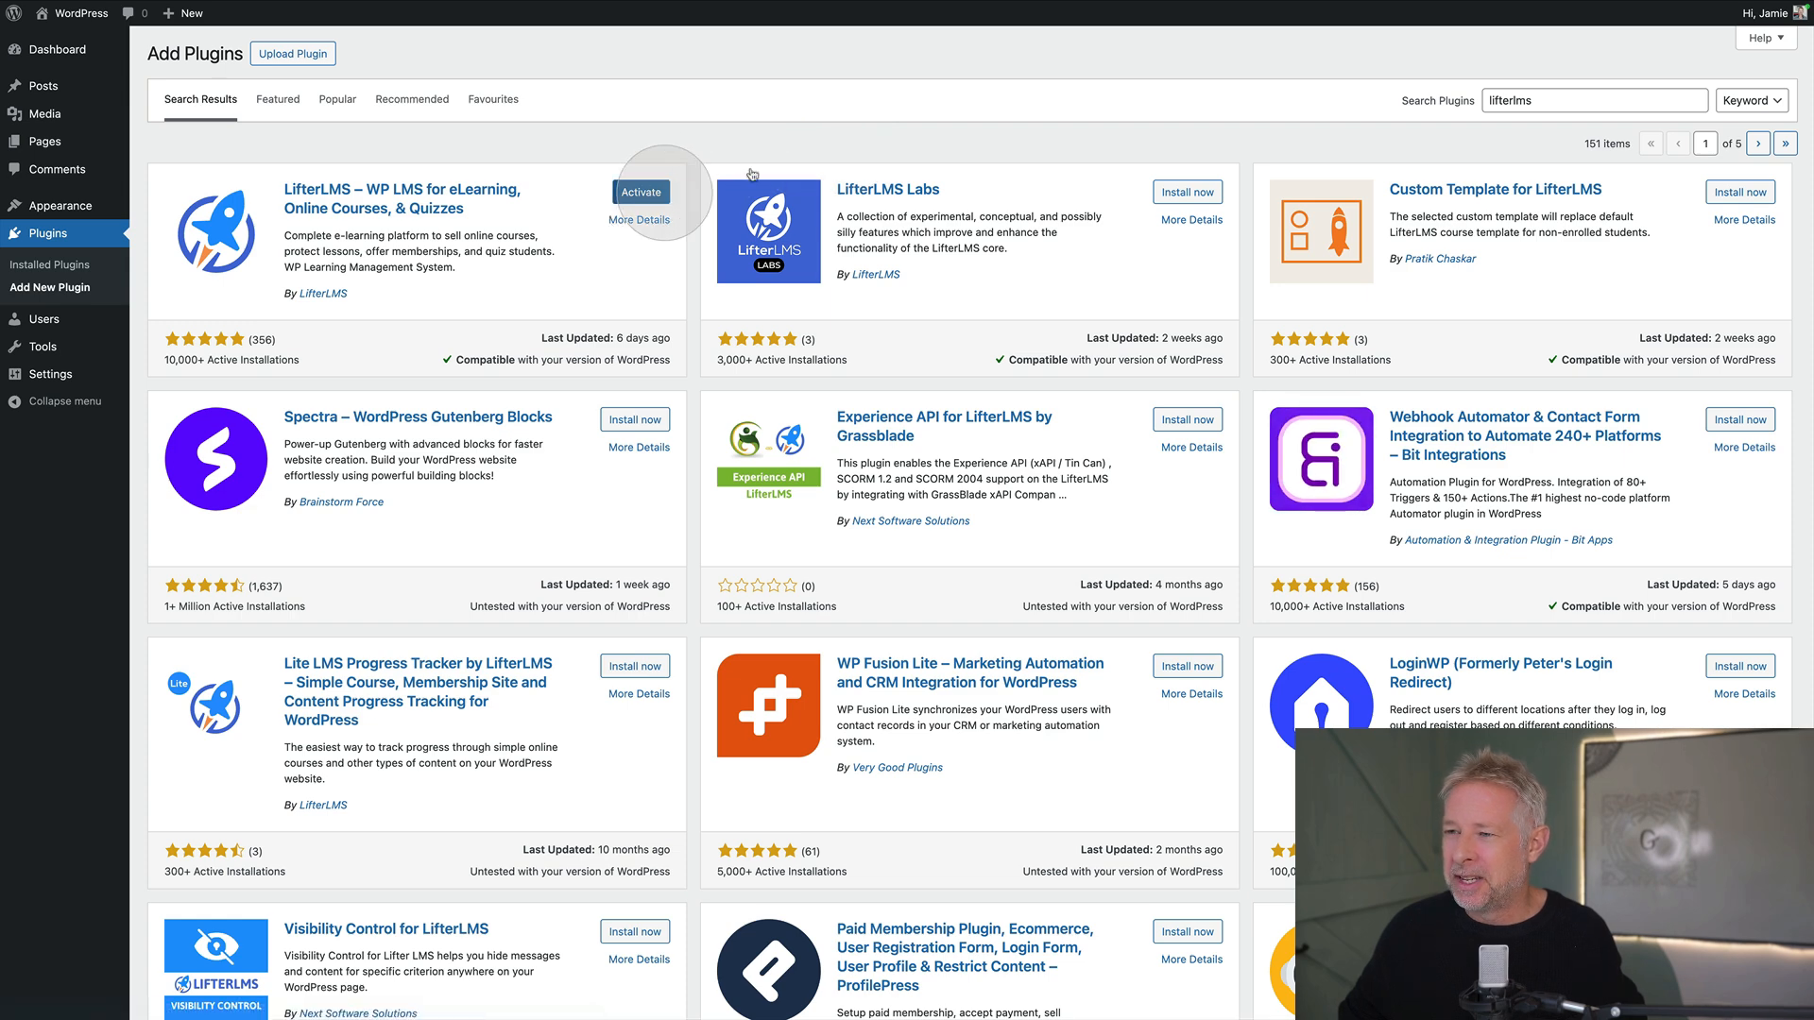
{"action": "left_click", "coordinate": [640, 193]}
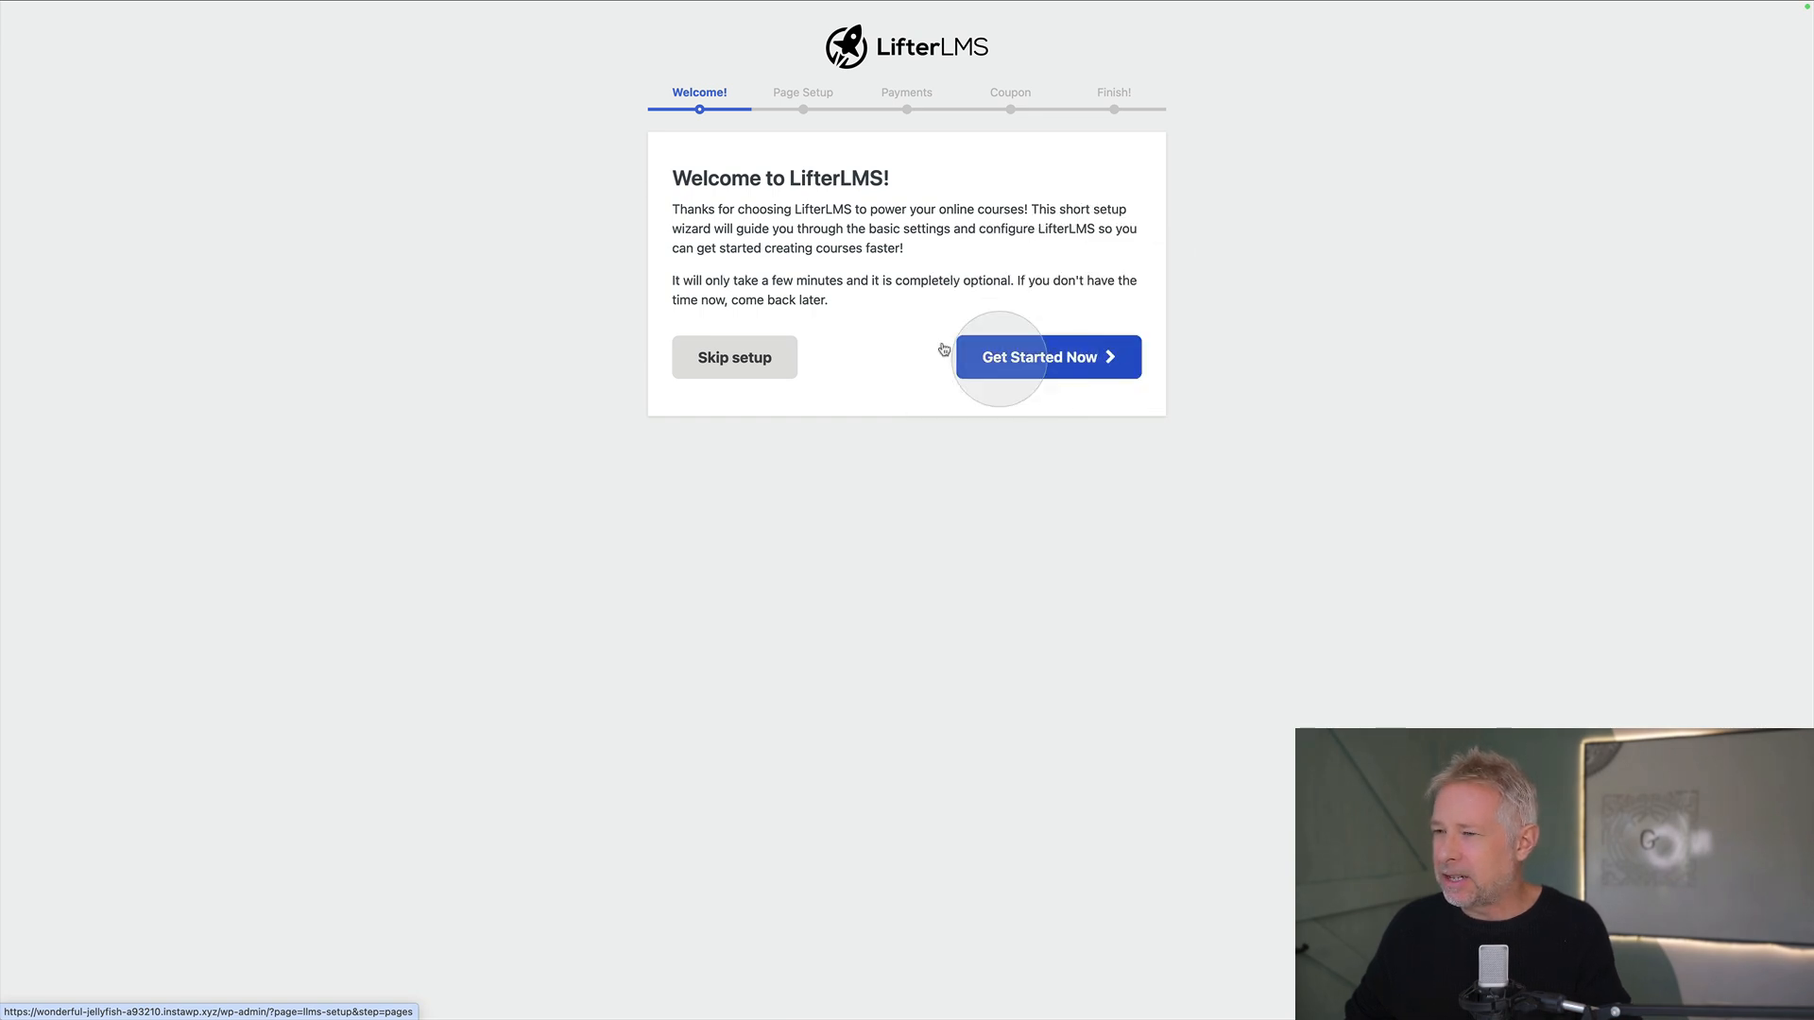
Start the LifterLMS wizard, create the essential pages and keep US country with US dollars
{"action": "left_click", "coordinate": [1038, 357]}
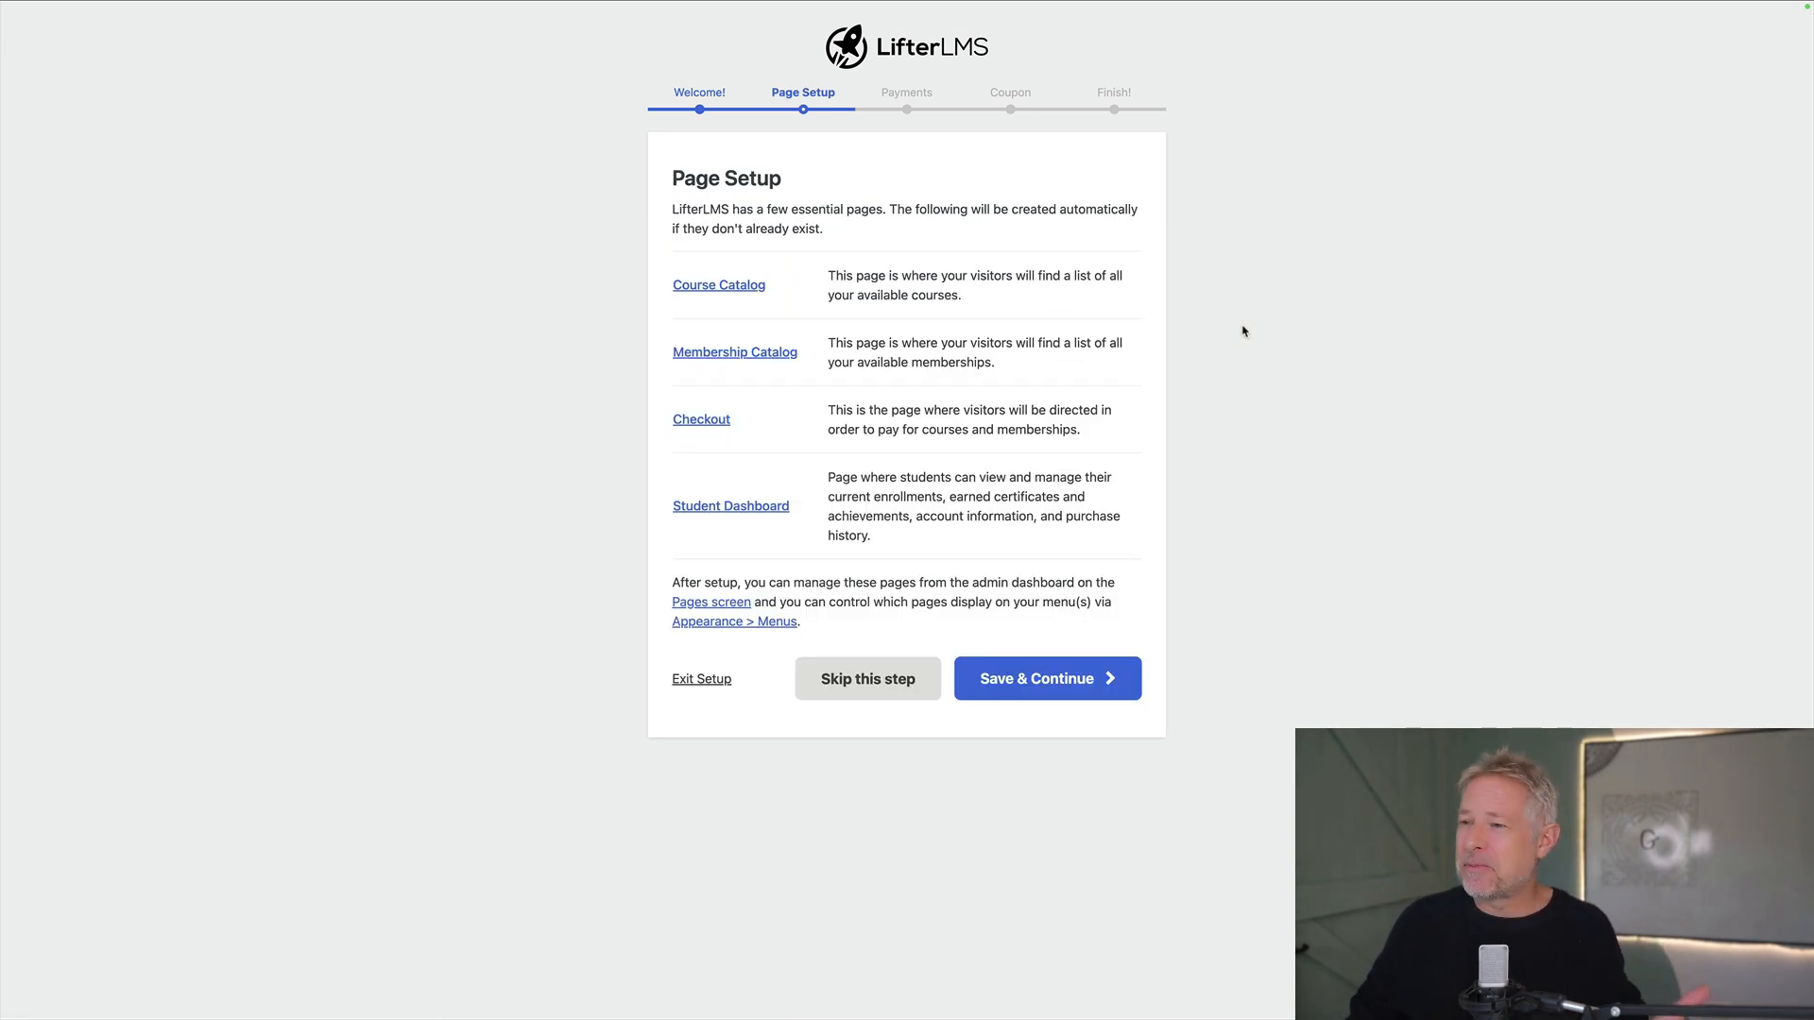
{"action": "mouse_move", "coordinate": [718, 285]}
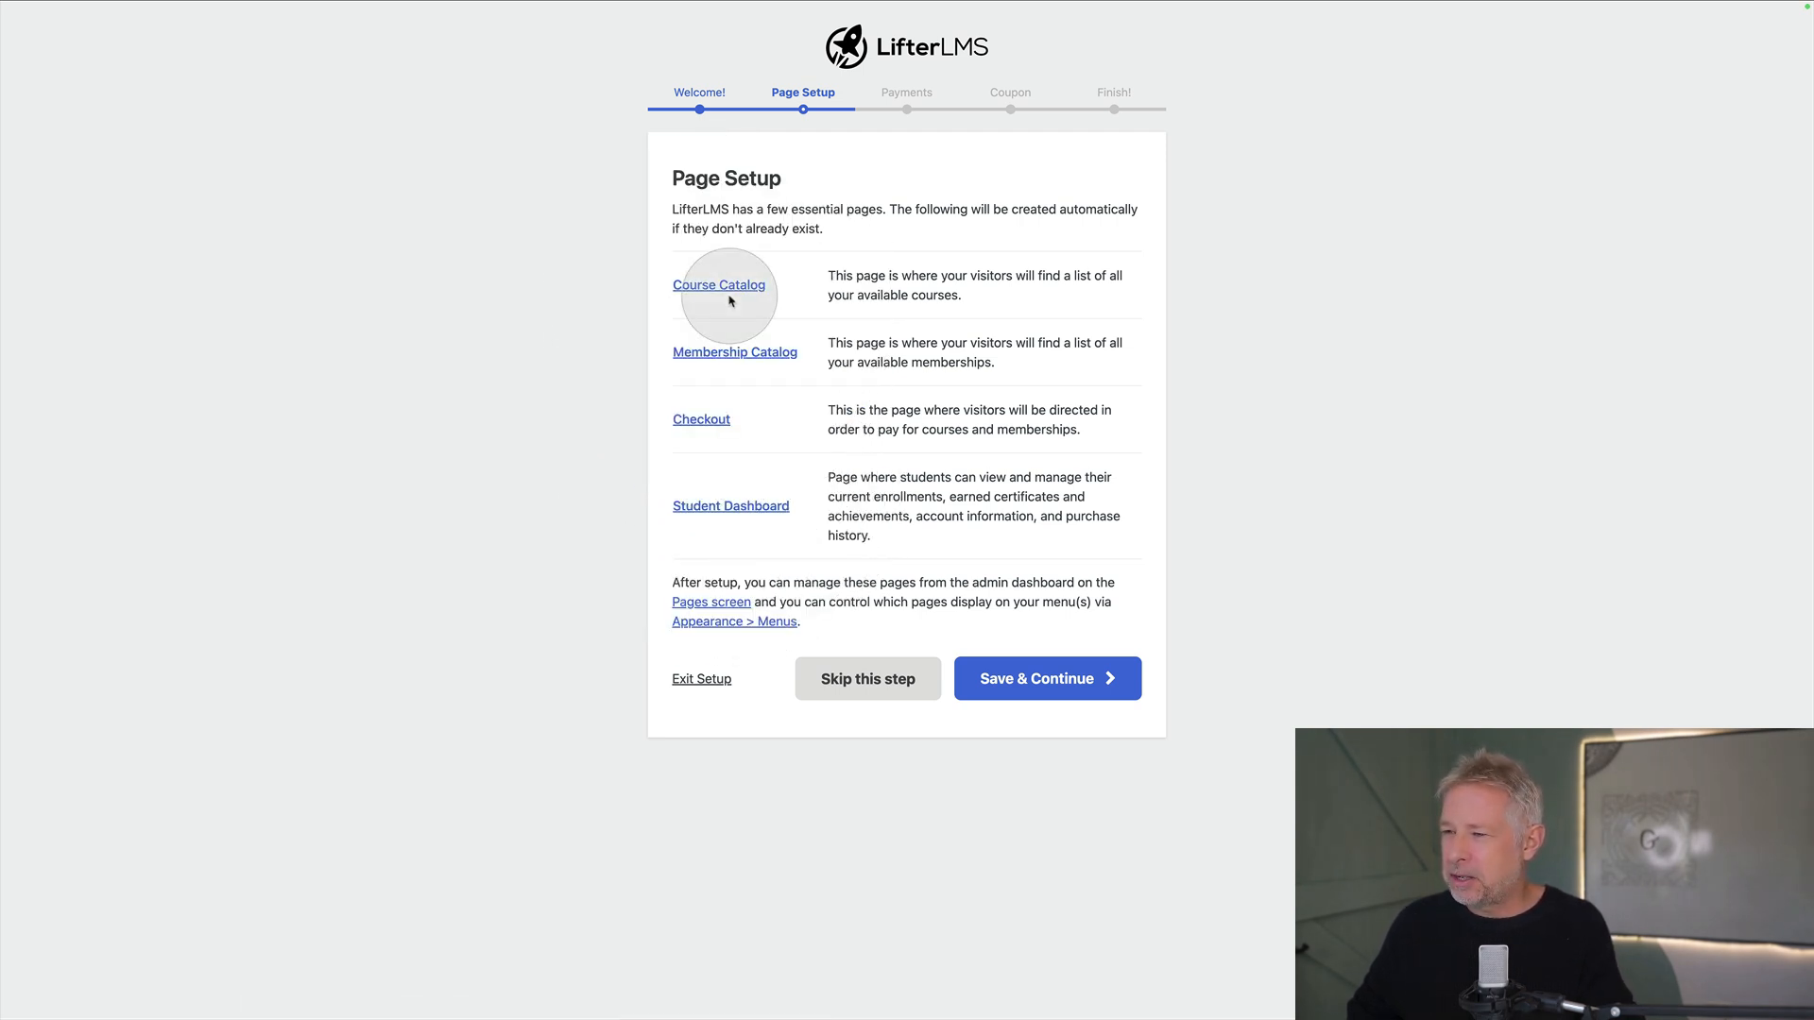
{"action": "left_click", "coordinate": [1045, 678]}
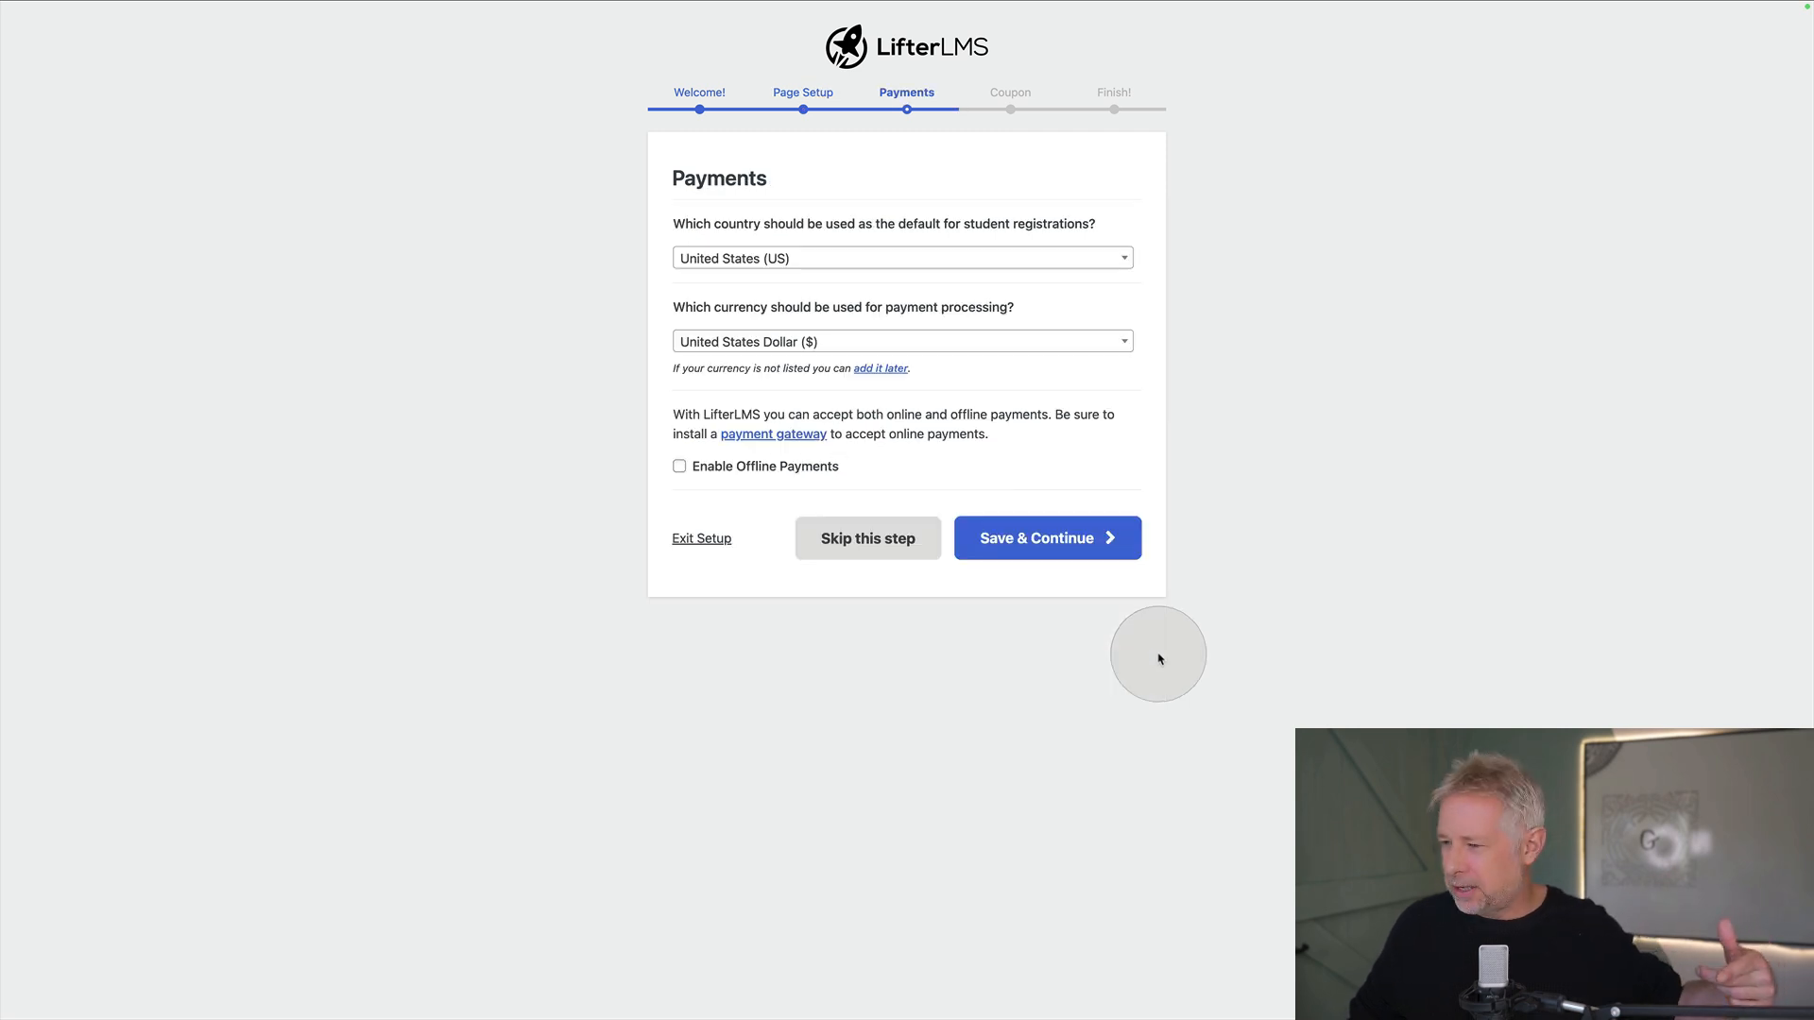
{"action": "mouse_move", "coordinate": [1164, 655]}
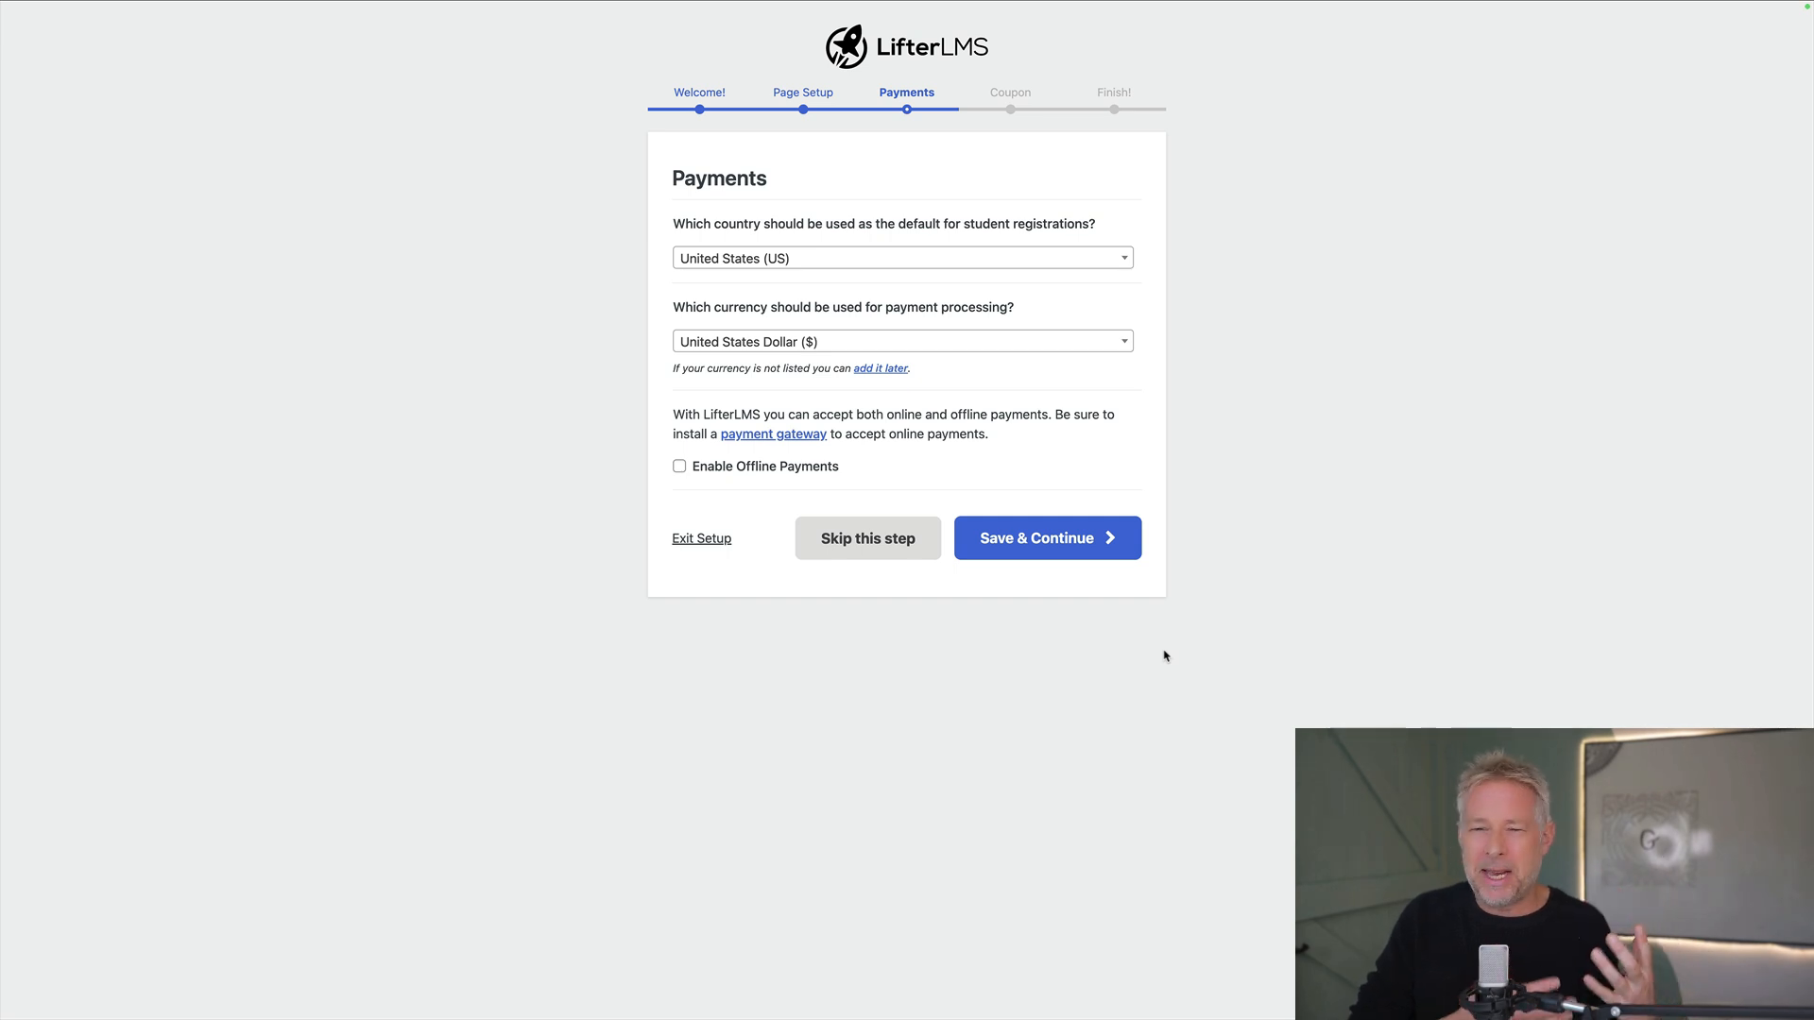
{"action": "left_click", "coordinate": [1045, 537]}
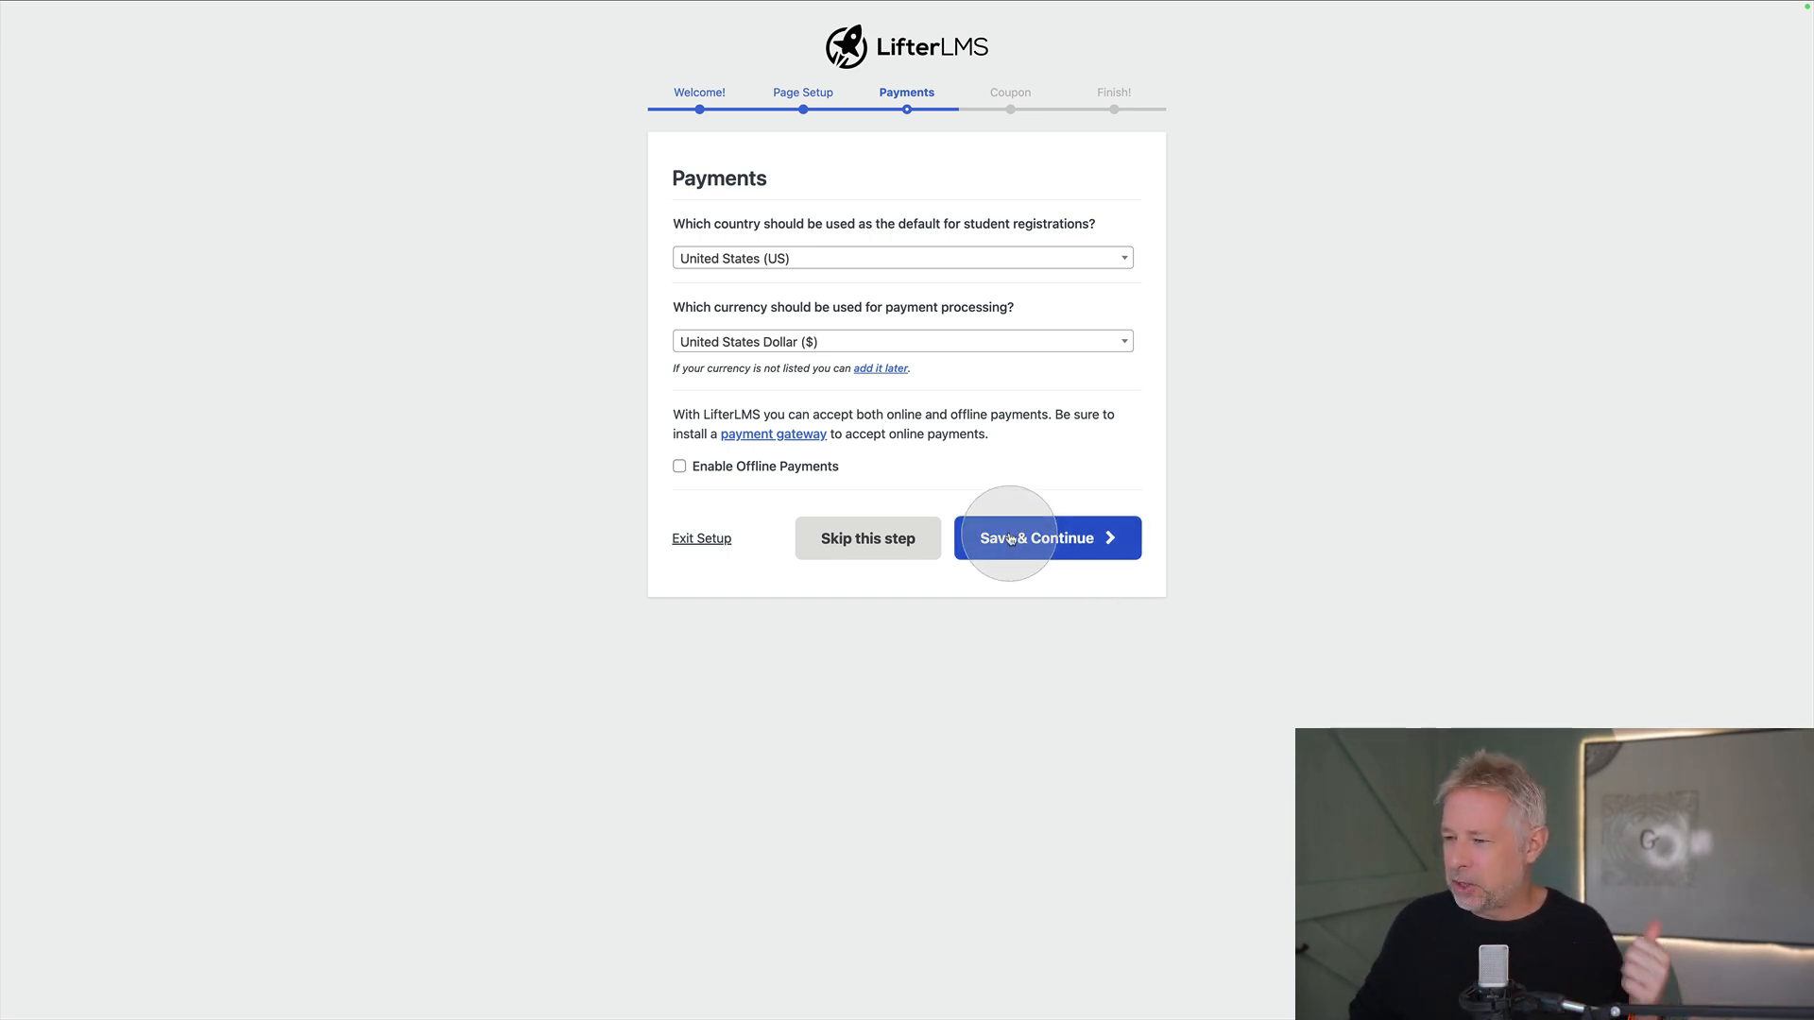
{"action": "mouse_move", "coordinate": [735, 240]}
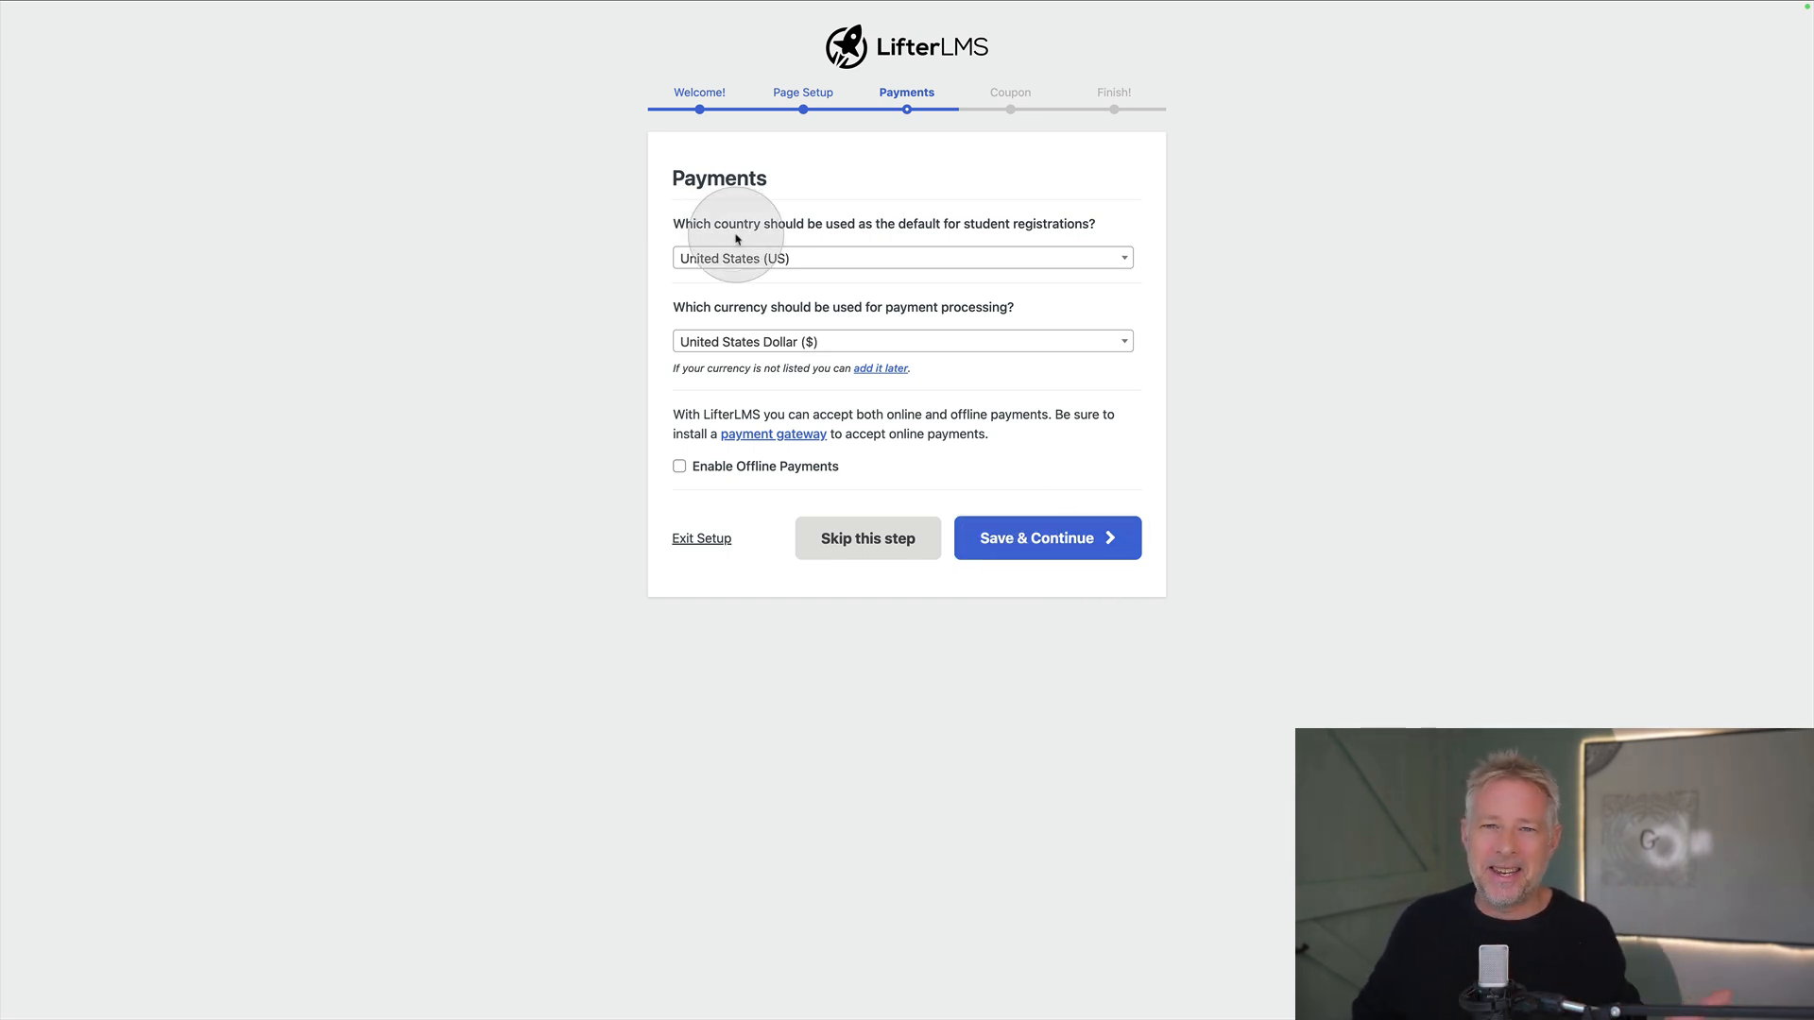
{"action": "mouse_move", "coordinate": [769, 281]}
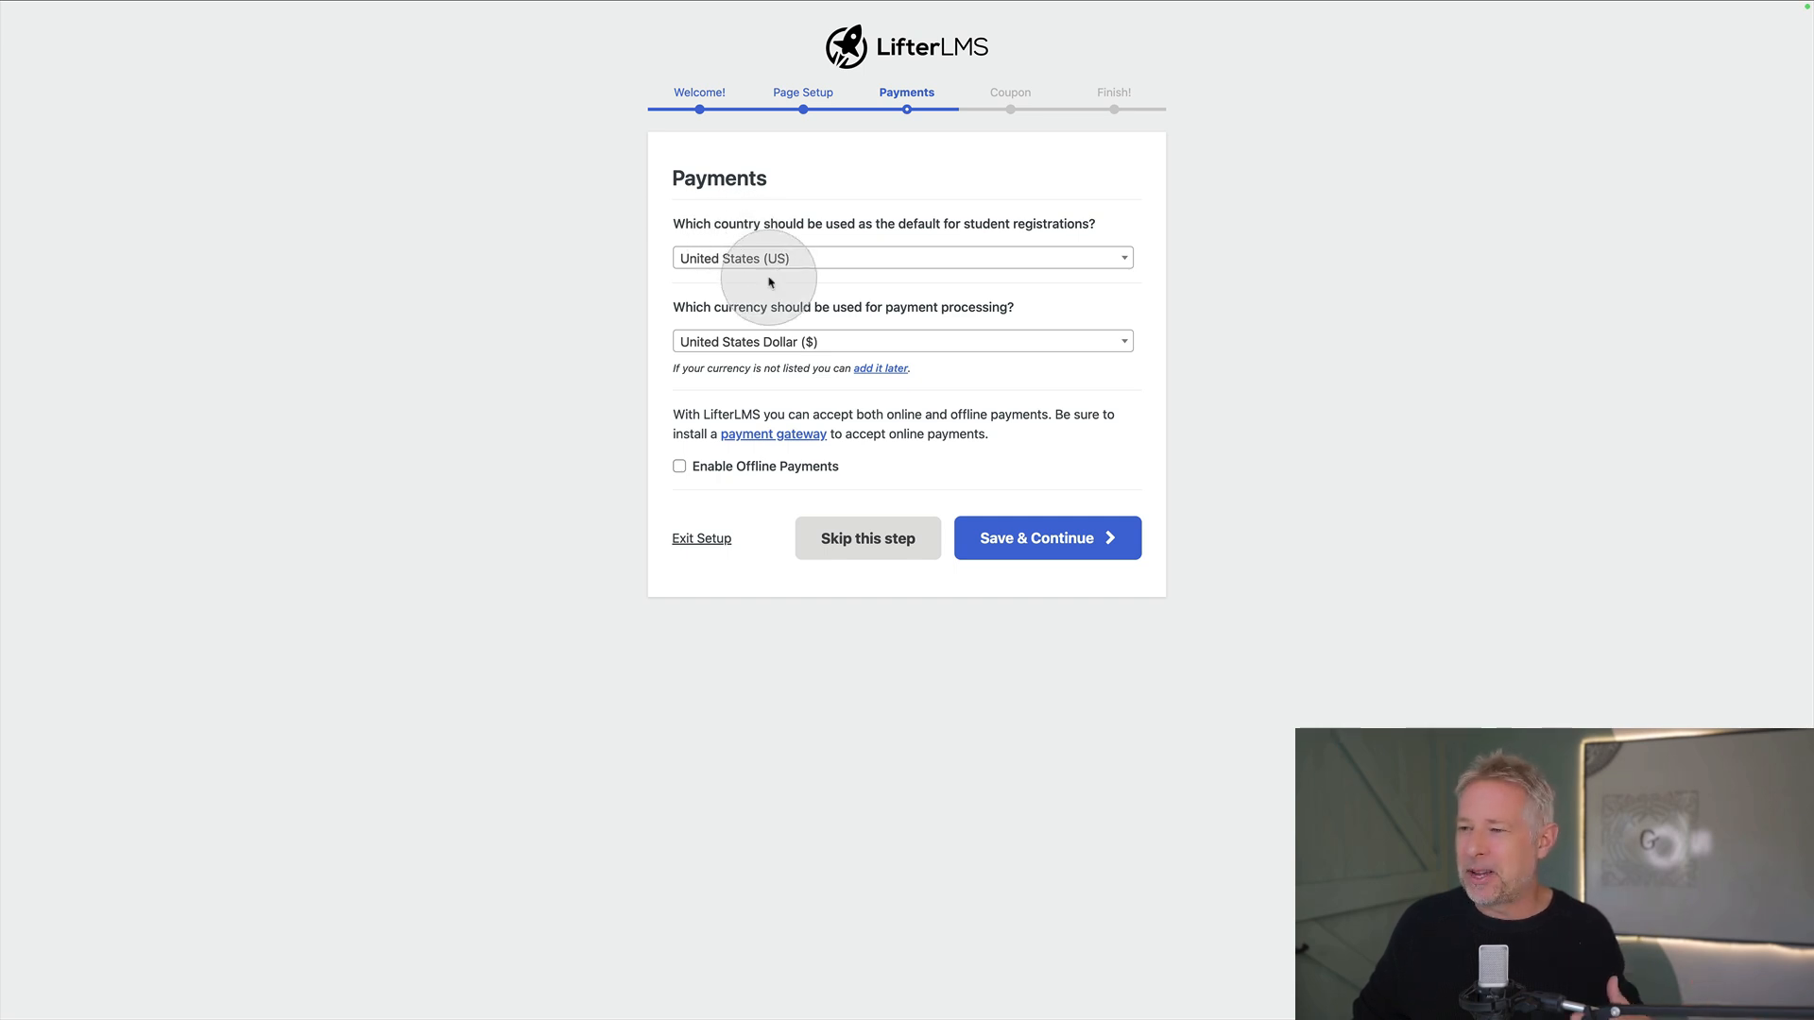
{"action": "left_click", "coordinate": [901, 342]}
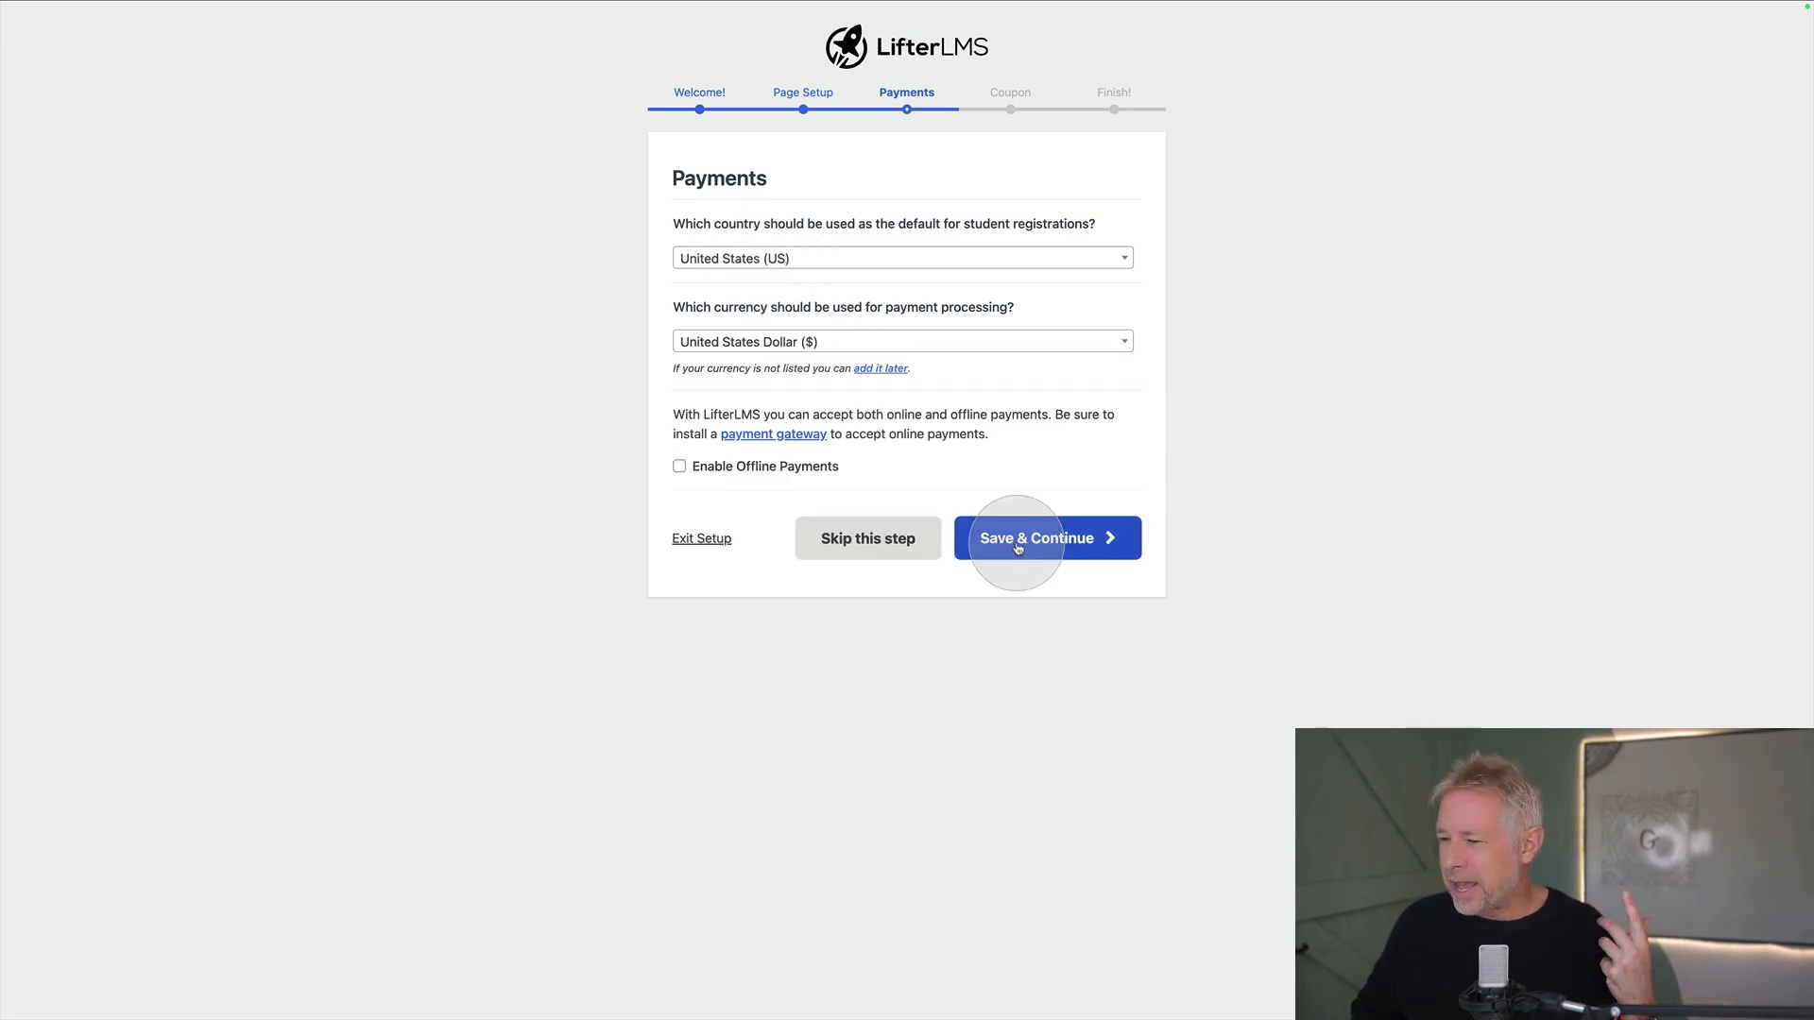
Save the payment settings and allow usage sharing to reach Setup Complete
{"action": "left_click", "coordinate": [1037, 538]}
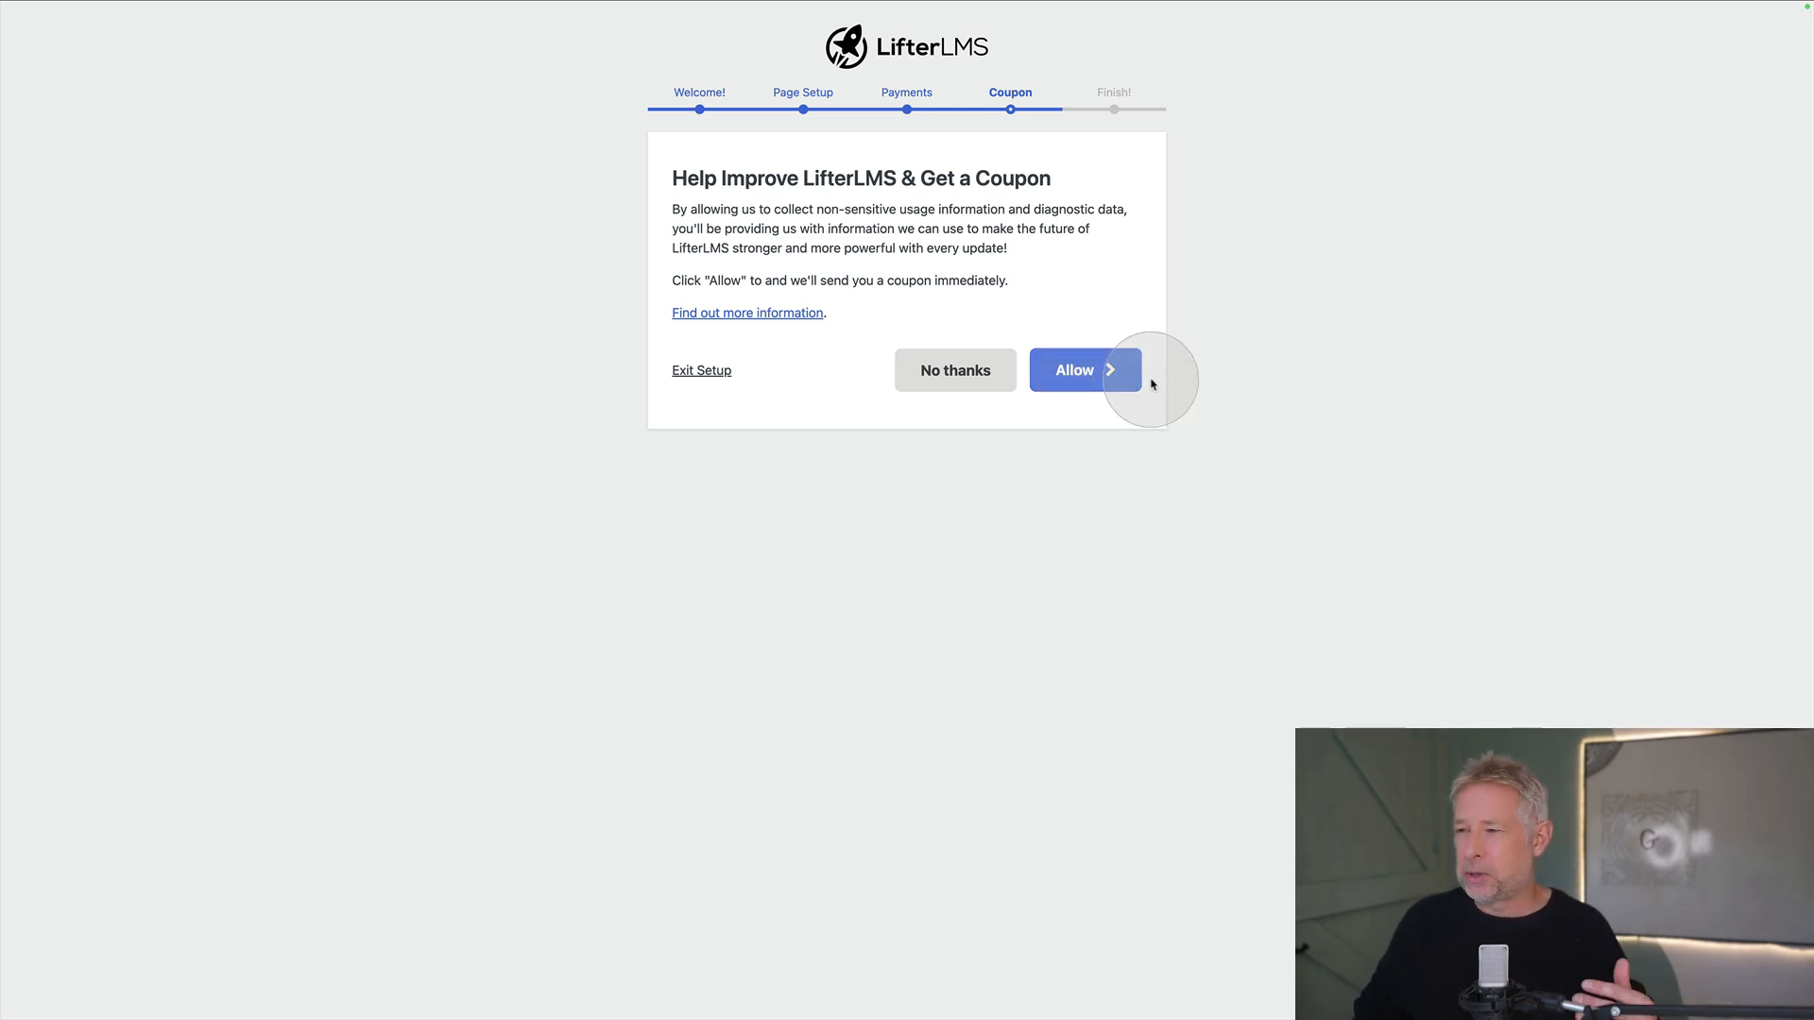
{"action": "left_click", "coordinate": [1084, 370]}
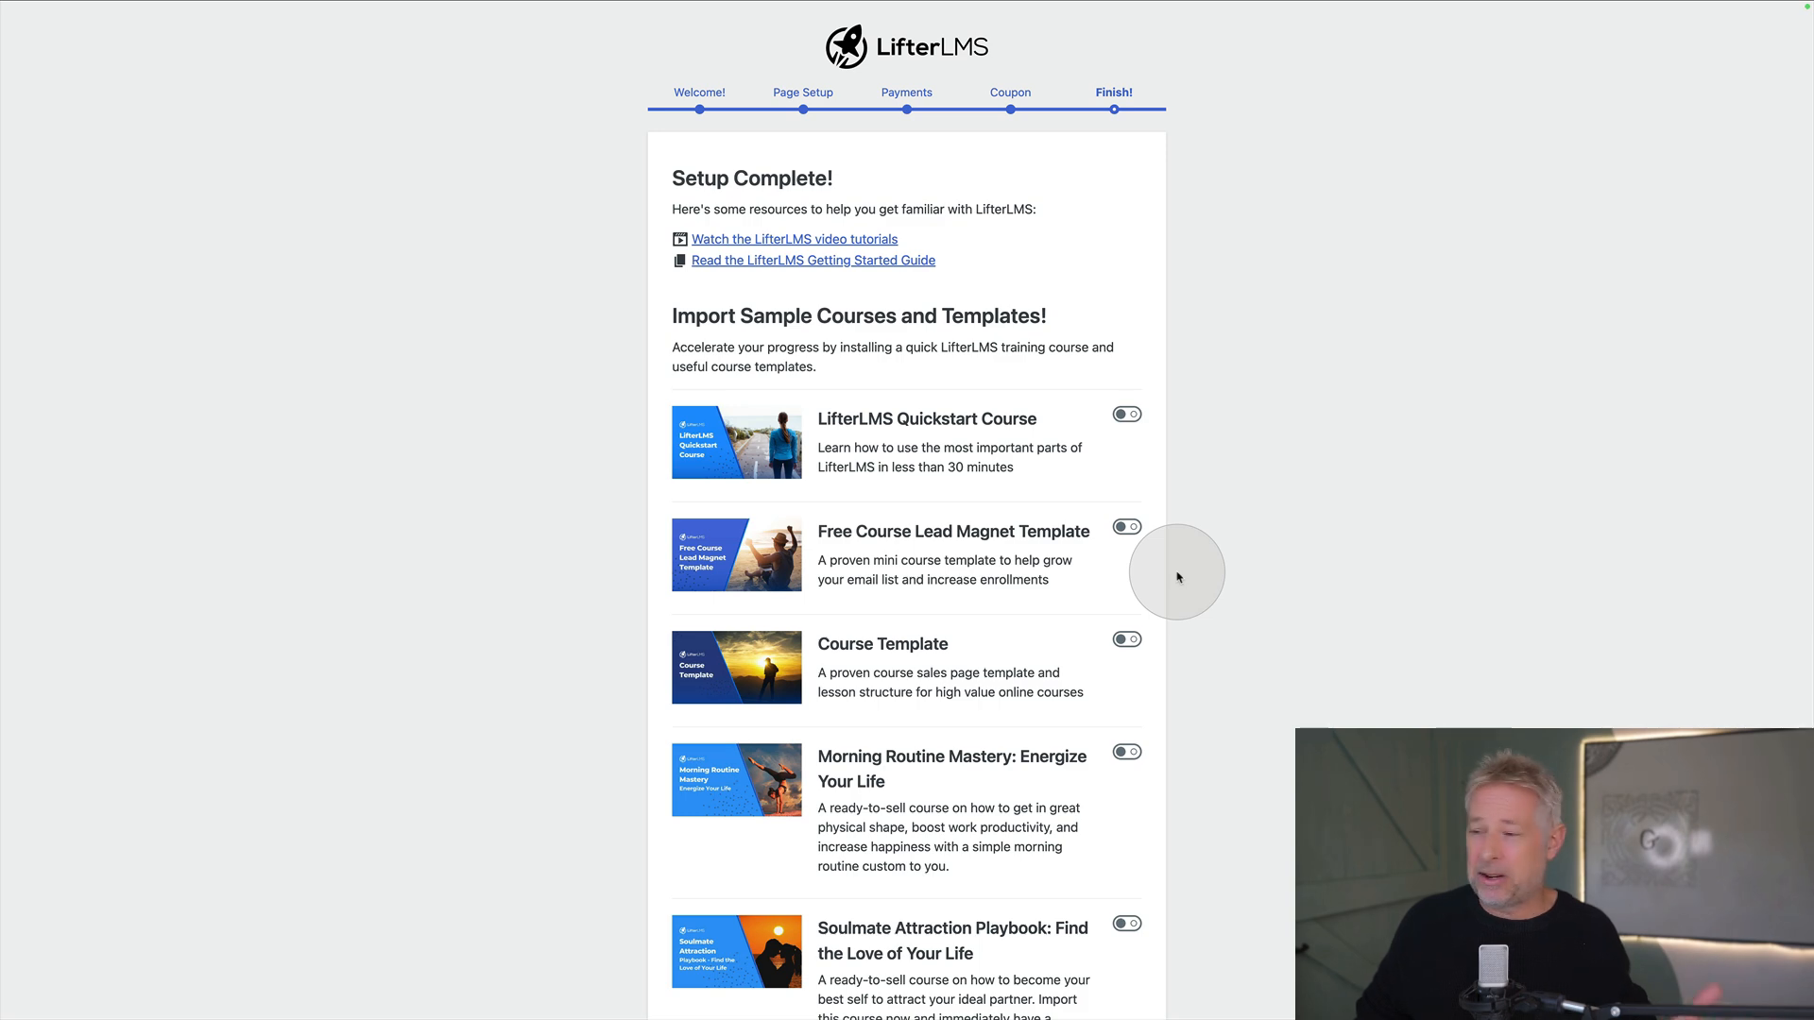
{"action": "scroll", "scroll_direction": "down", "scroll_amount": 3}
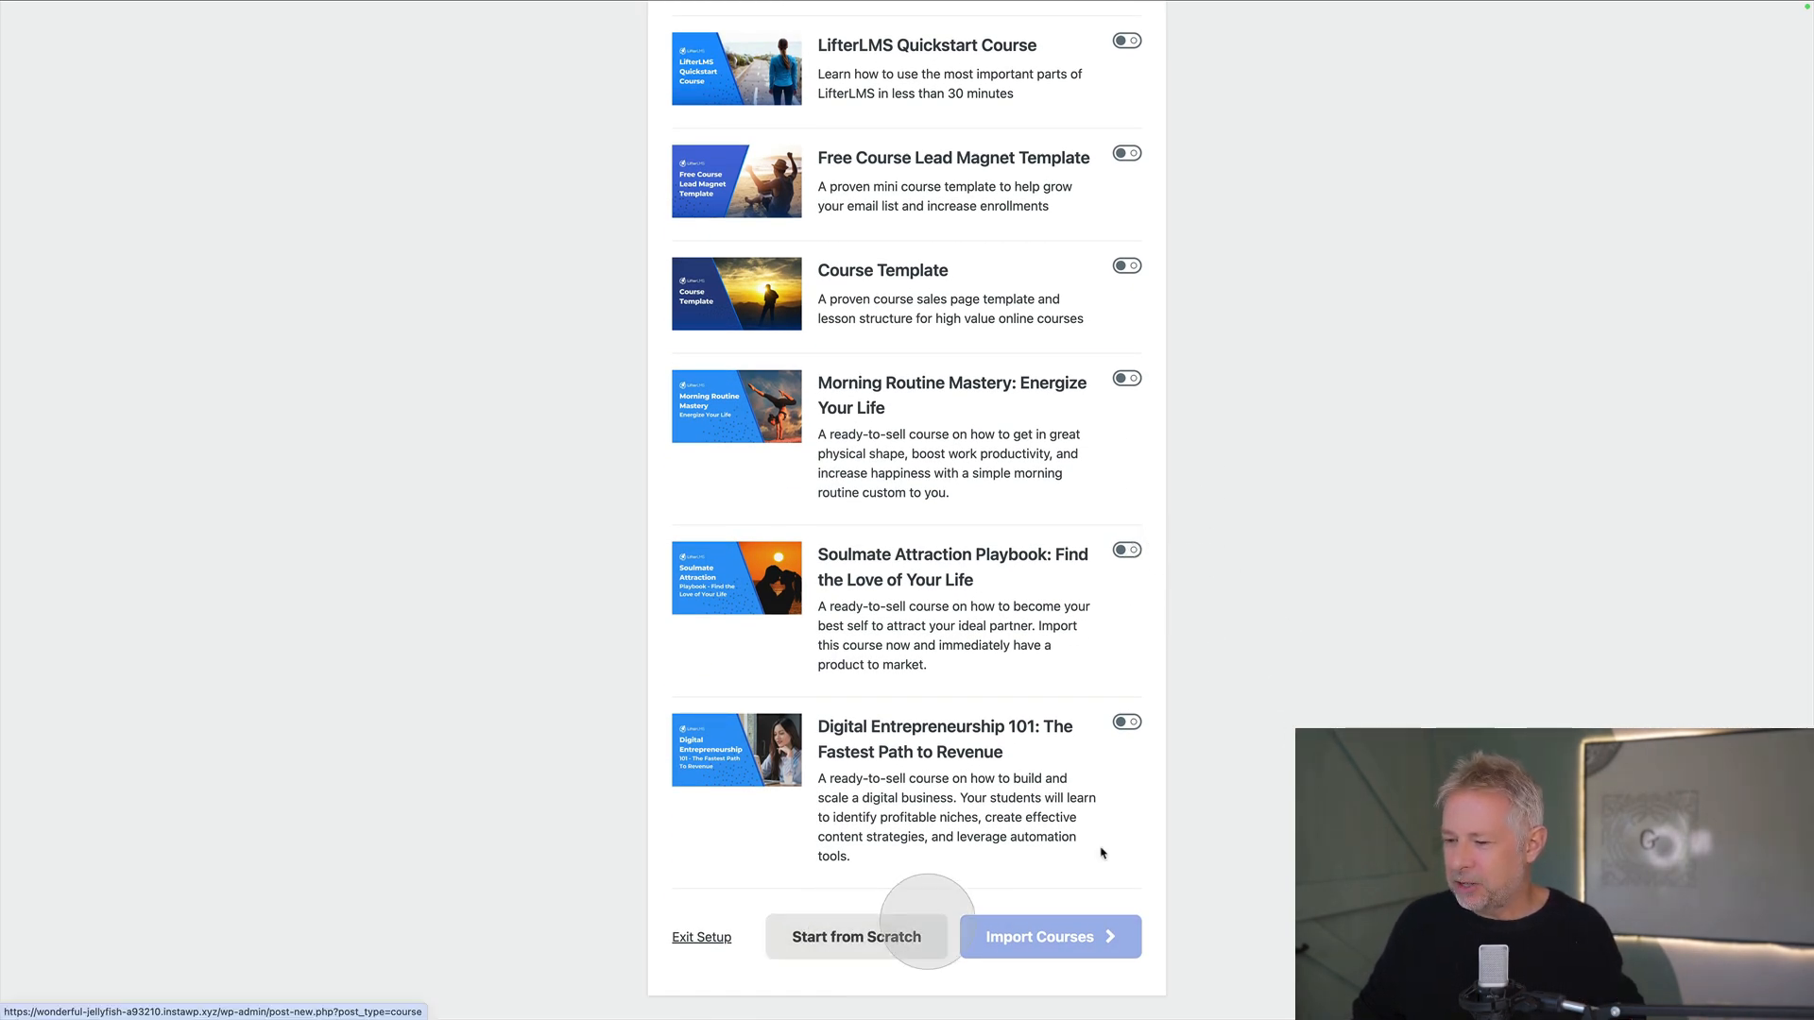
Start a new course from scratch and dismiss the block editor welcome guide
{"action": "left_click", "coordinate": [856, 935]}
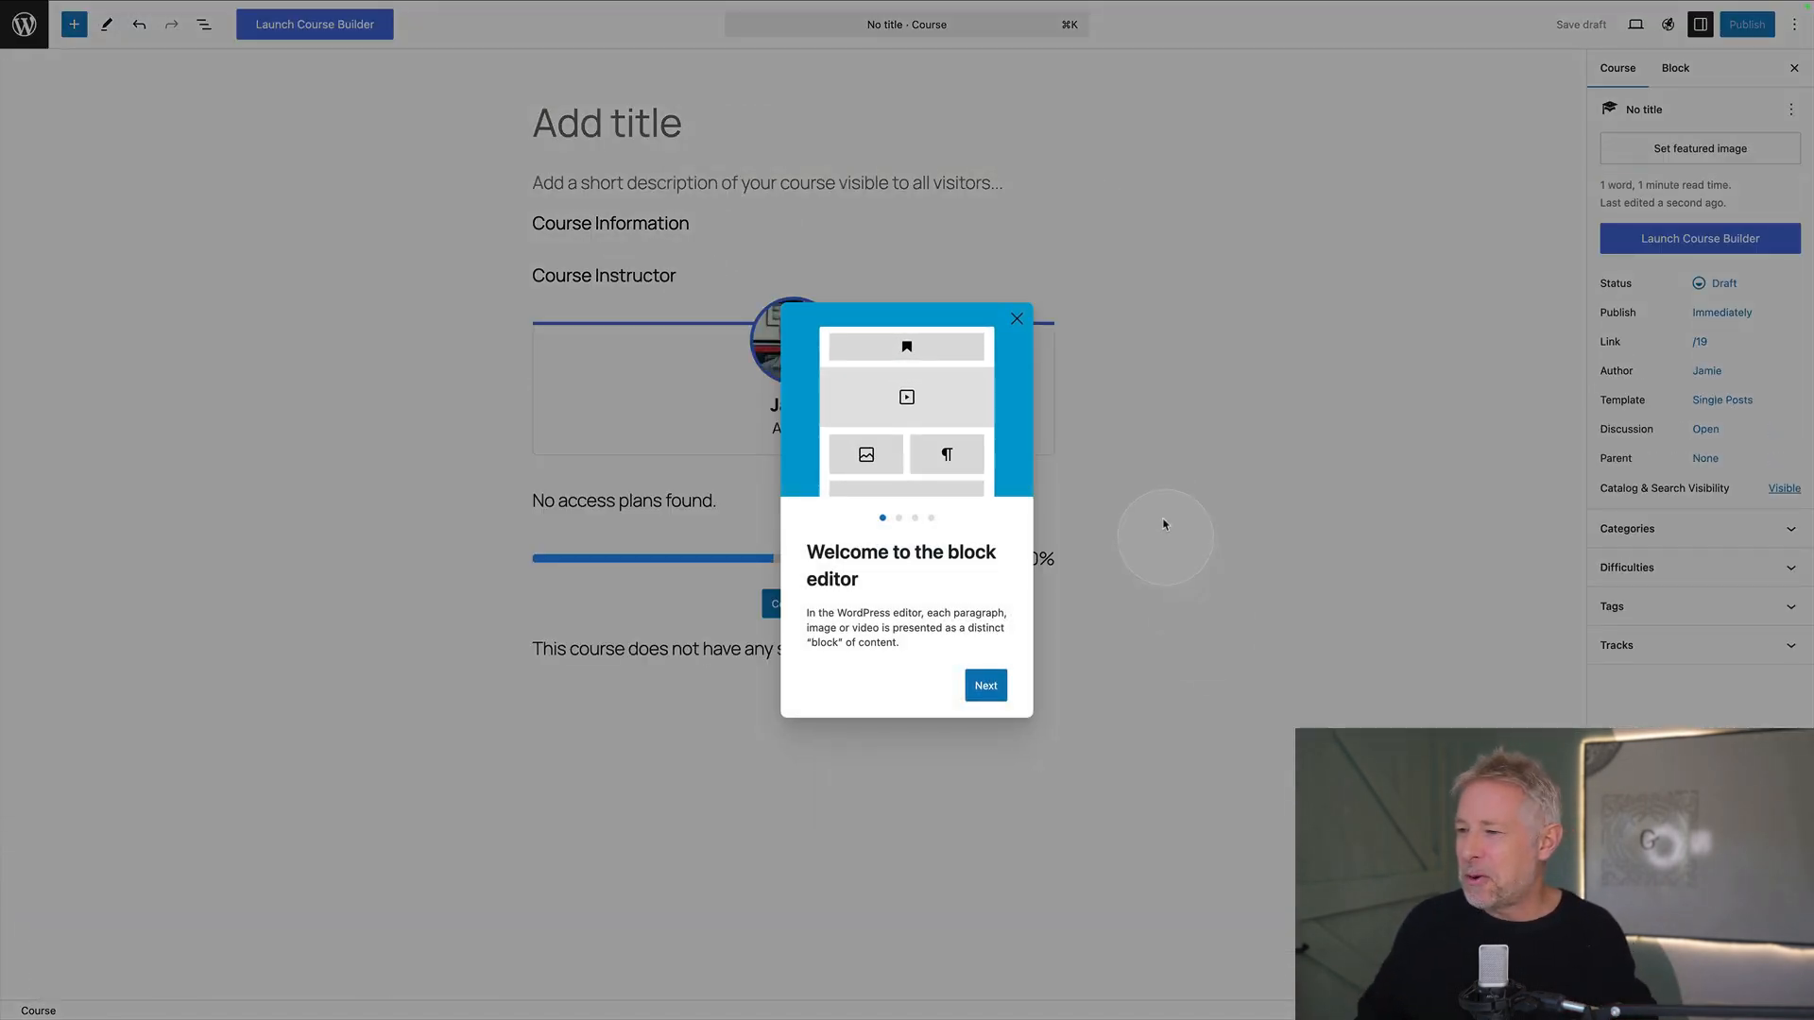
{"action": "left_click", "coordinate": [1016, 317]}
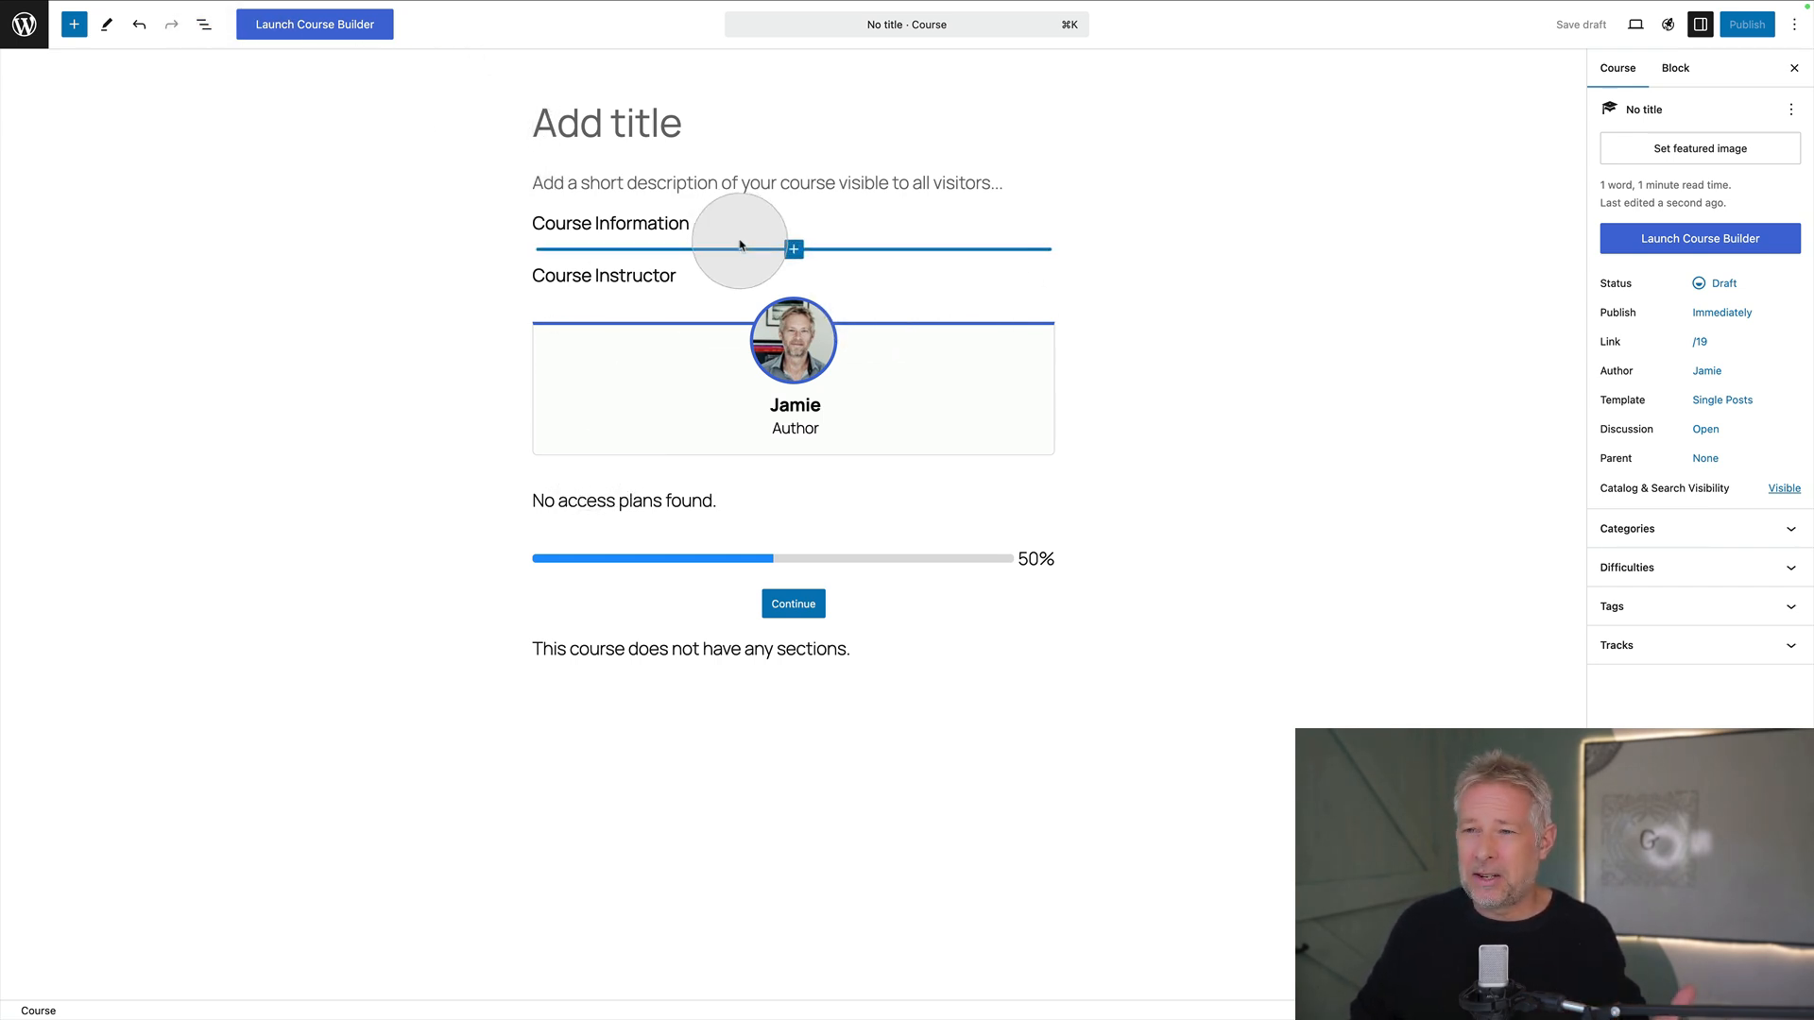
{"action": "left_click", "coordinate": [791, 184]}
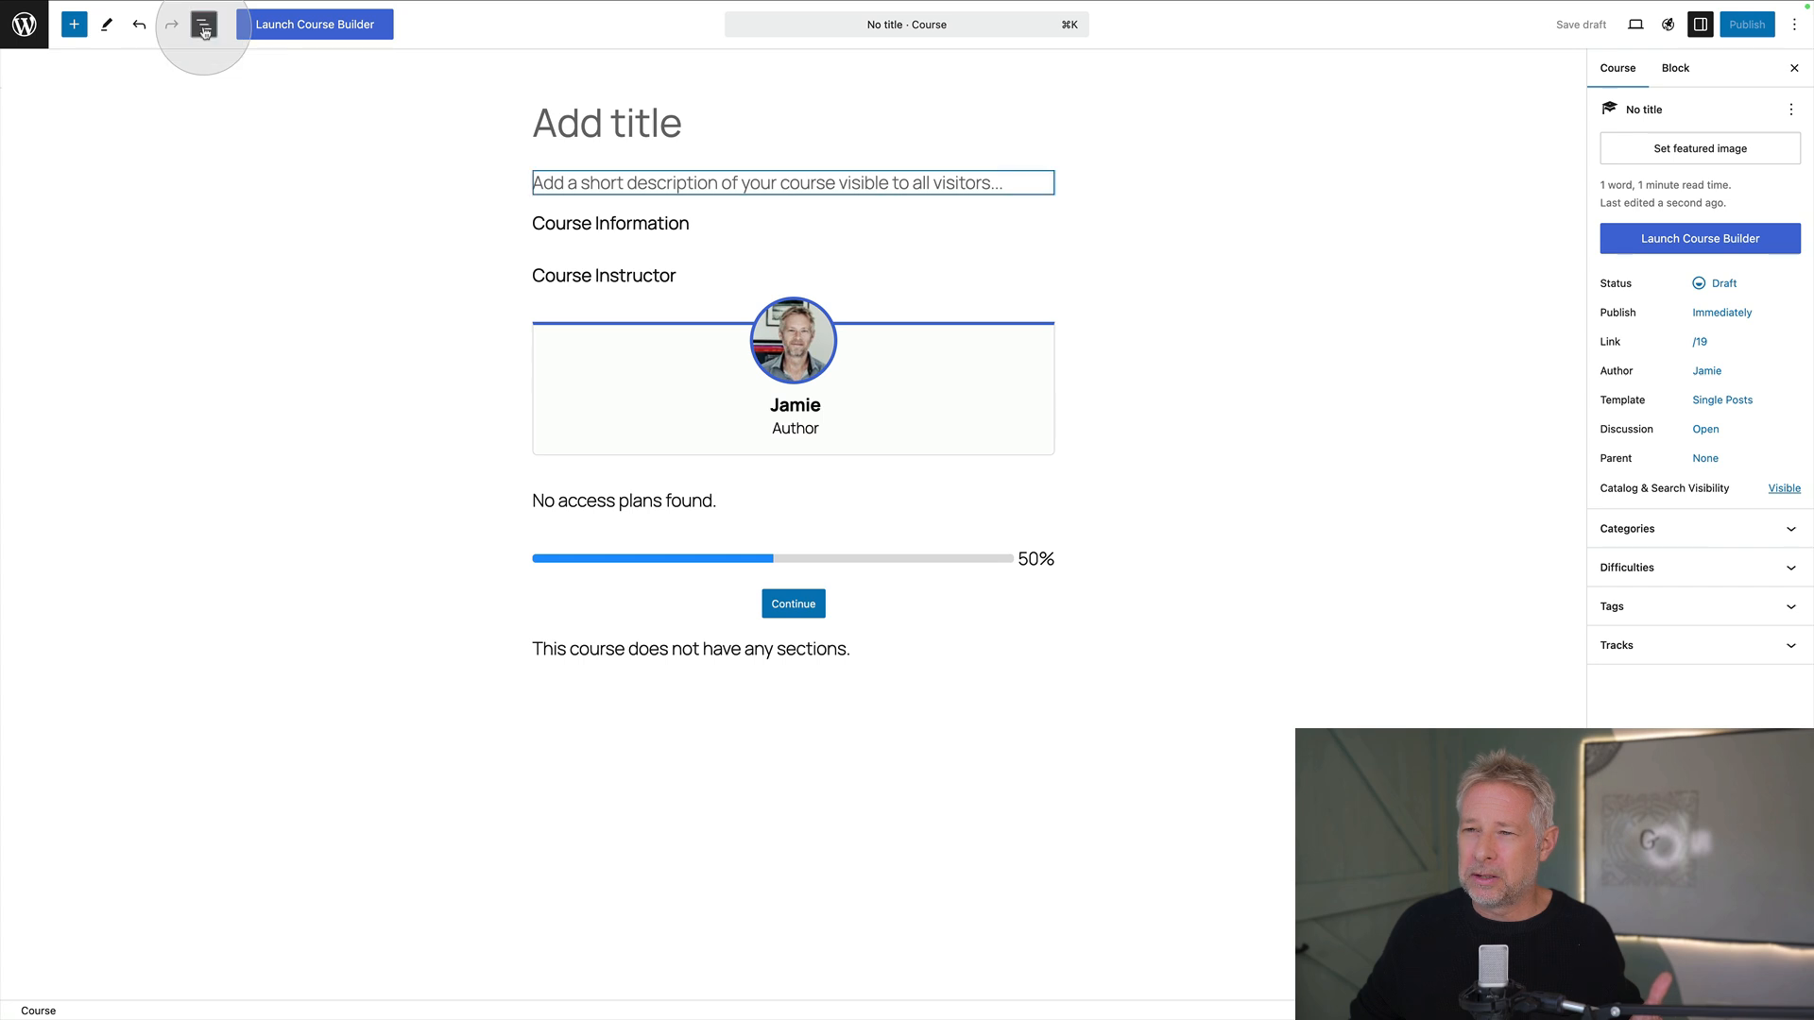
Show the List View outline and select the Course Progress, Information and Instructors blocks
{"action": "left_click", "coordinate": [204, 23]}
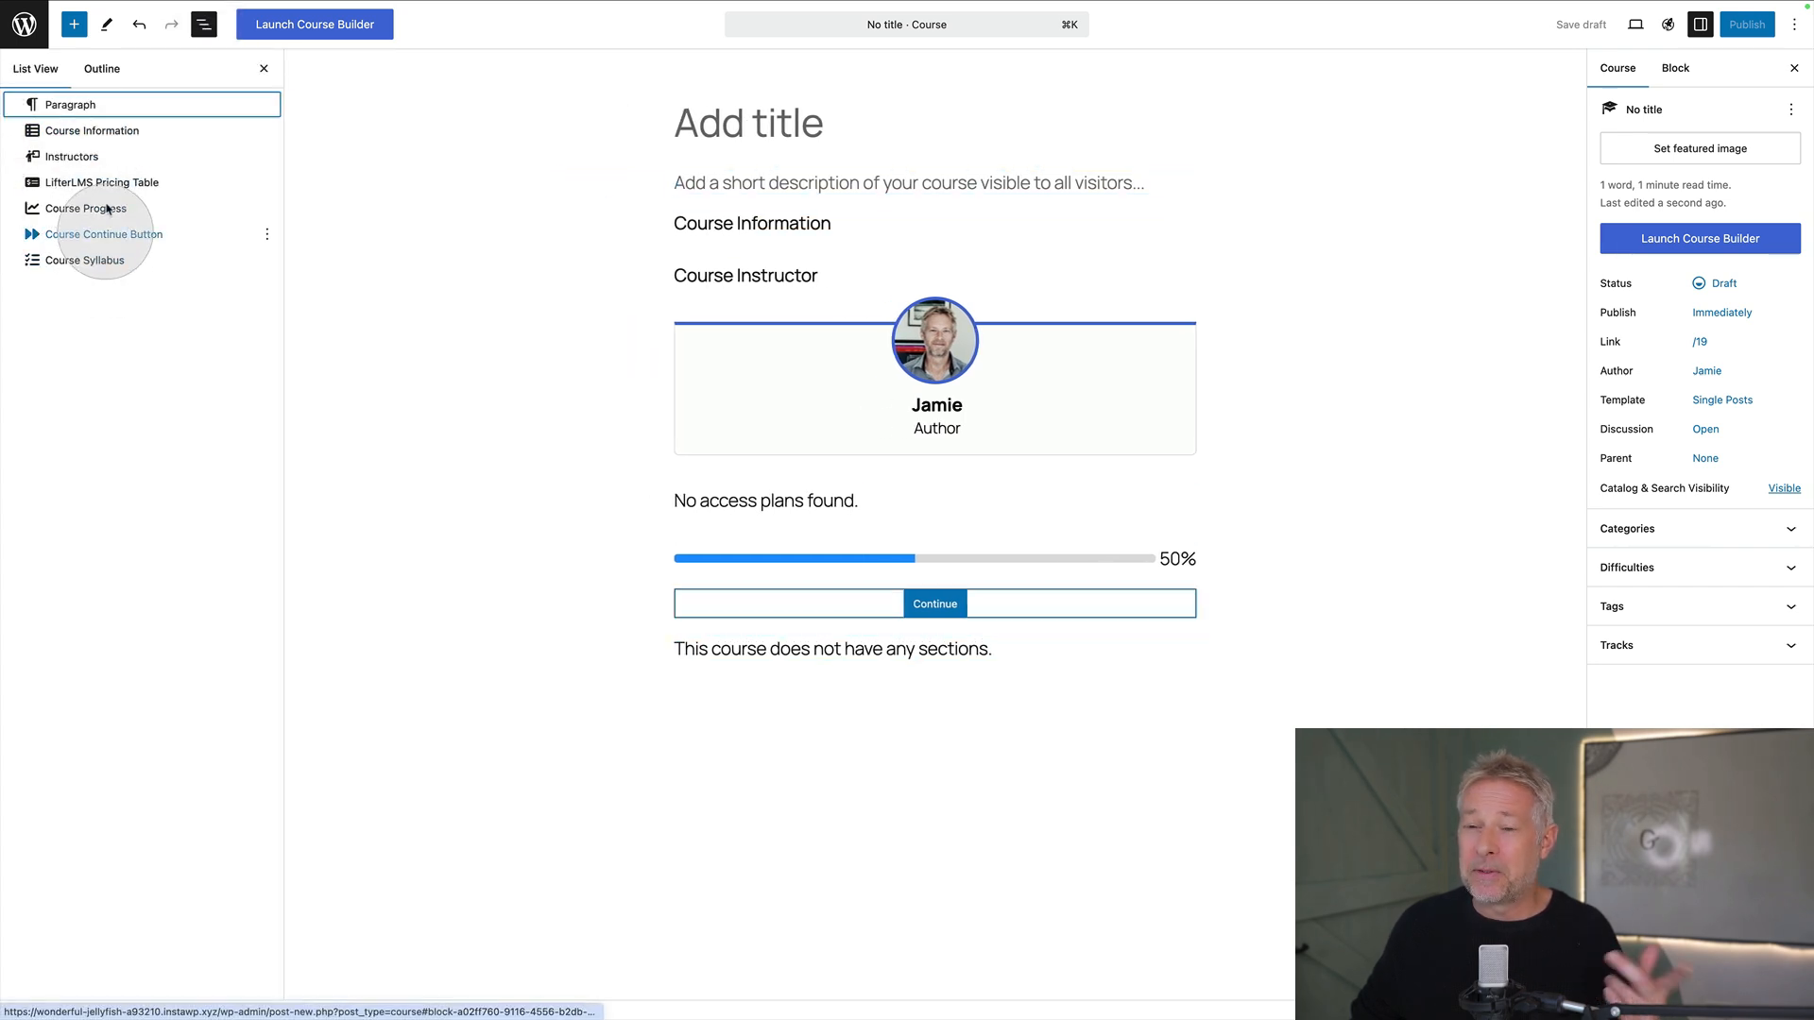
{"action": "left_click", "coordinate": [91, 130]}
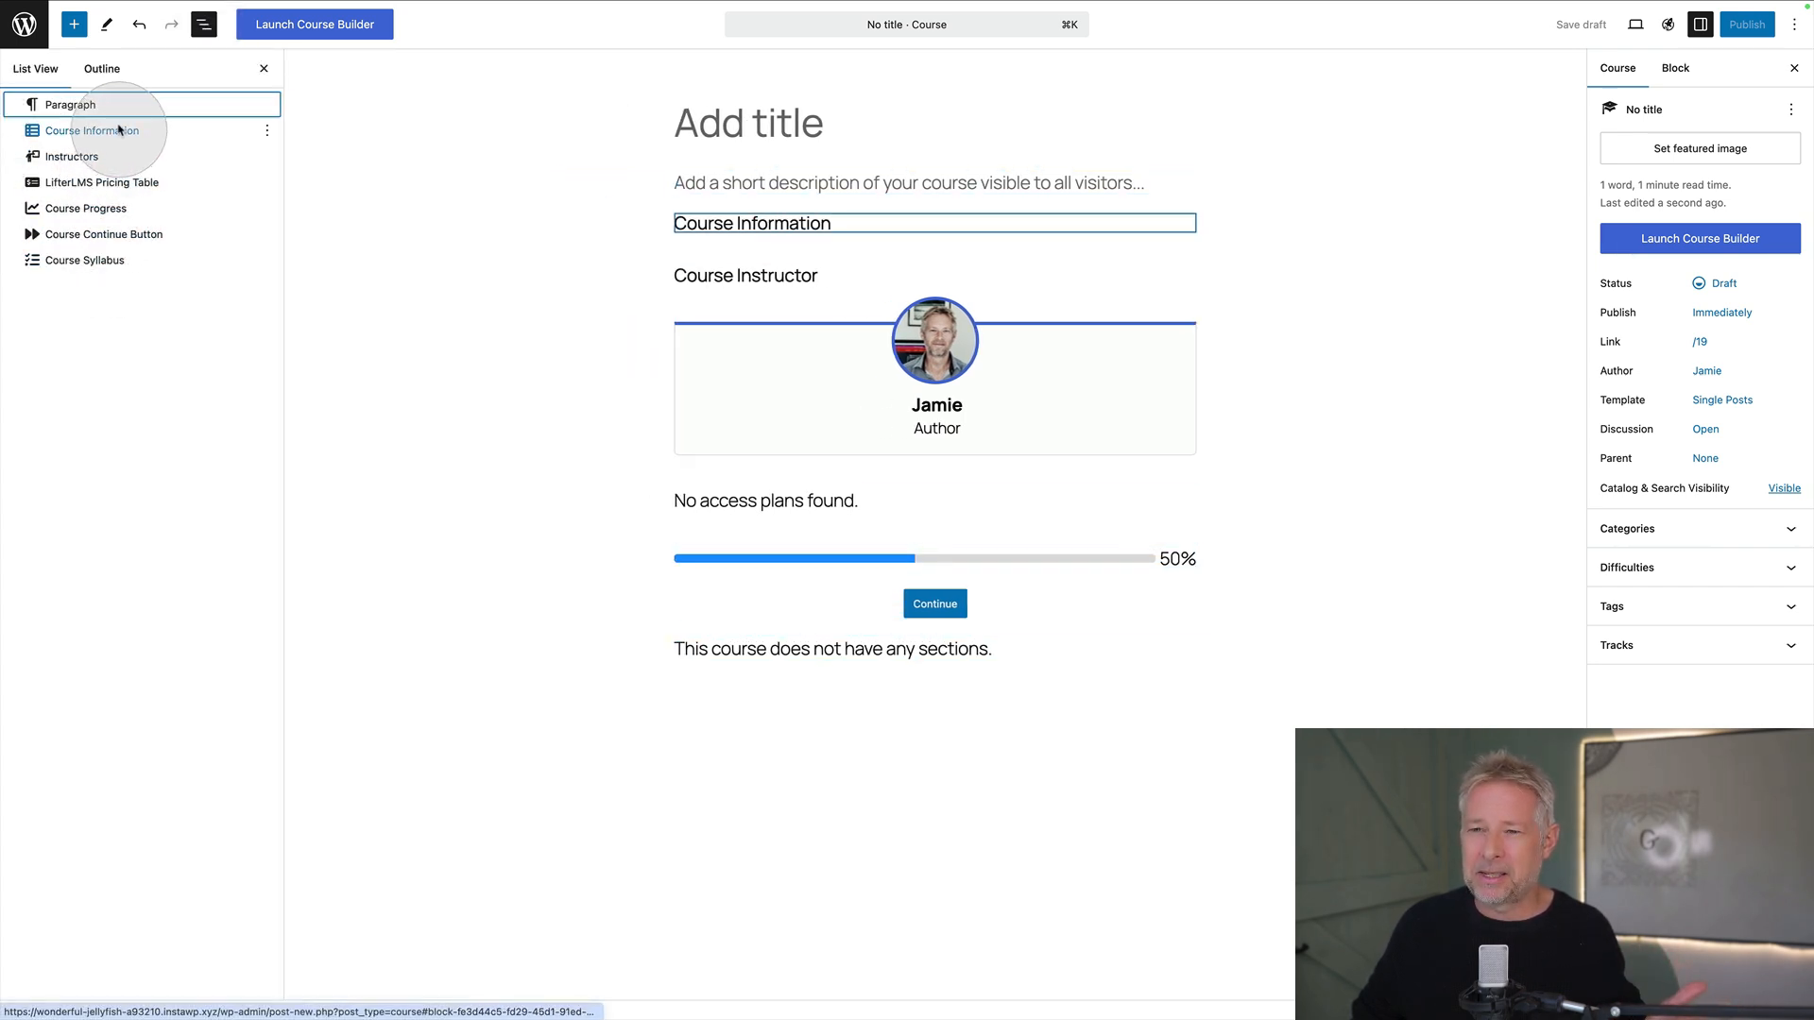
{"action": "left_click", "coordinate": [72, 156]}
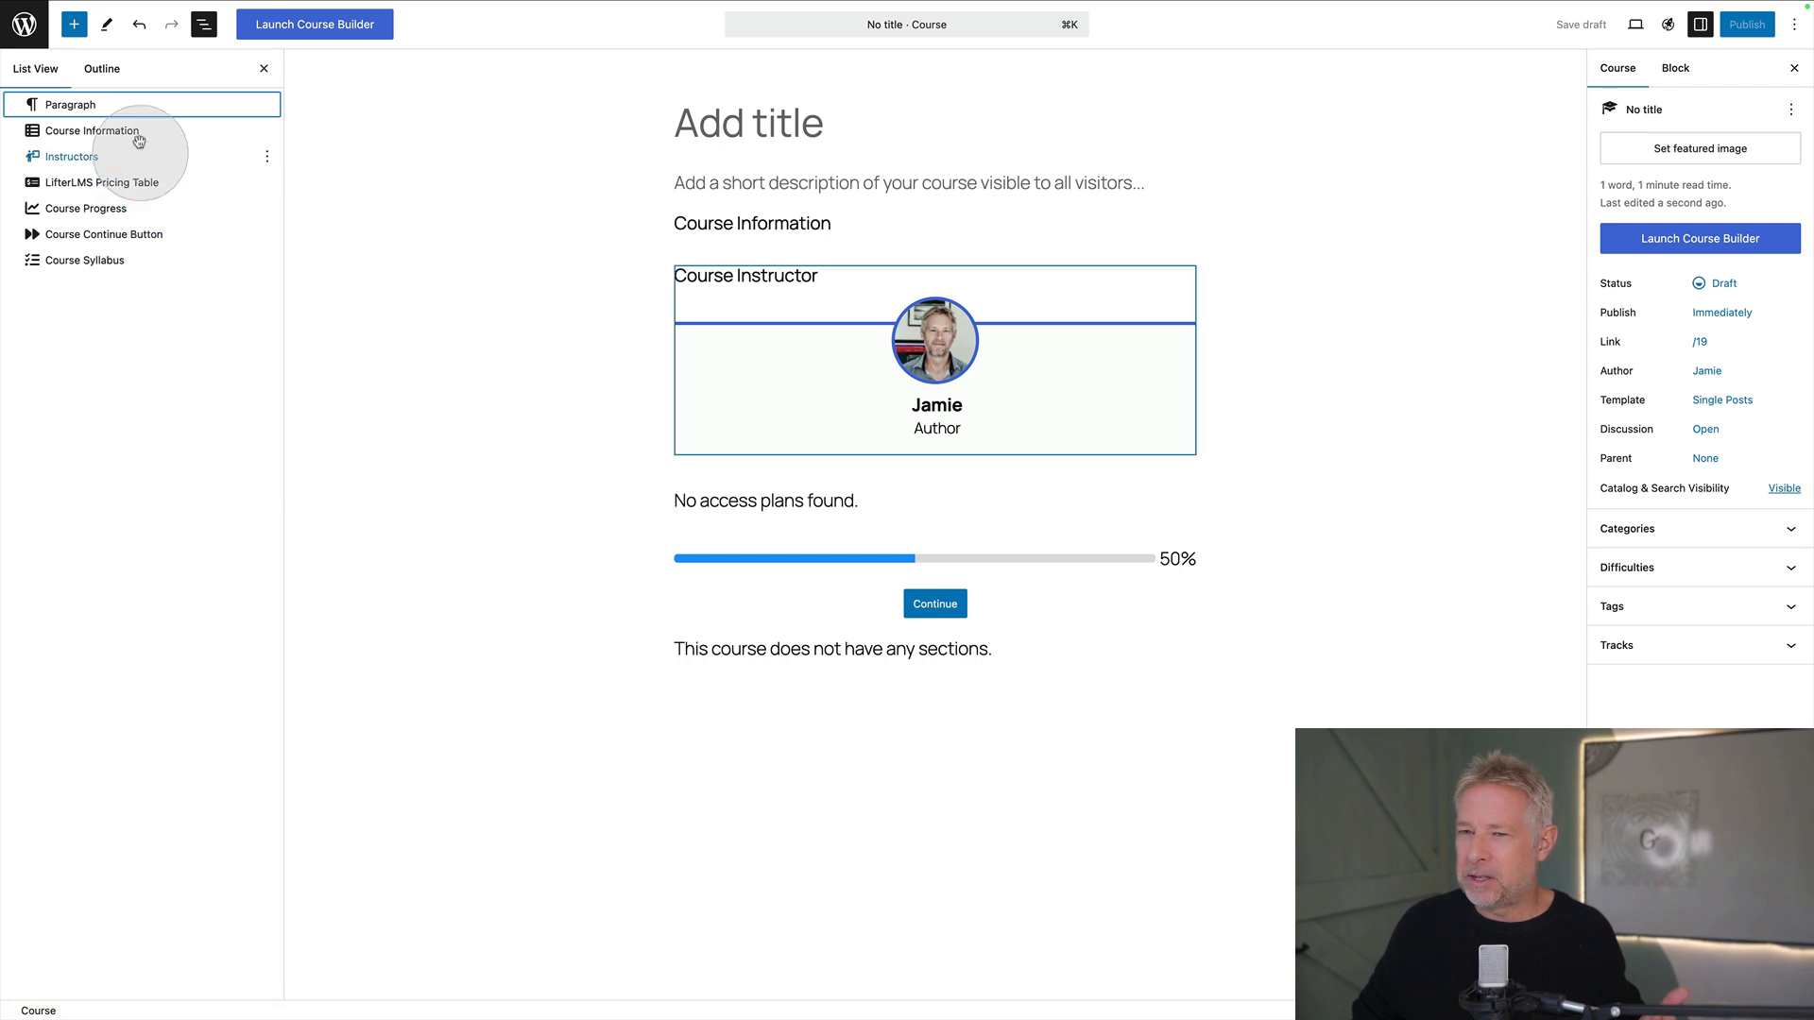
{"action": "left_click", "coordinate": [90, 131]}
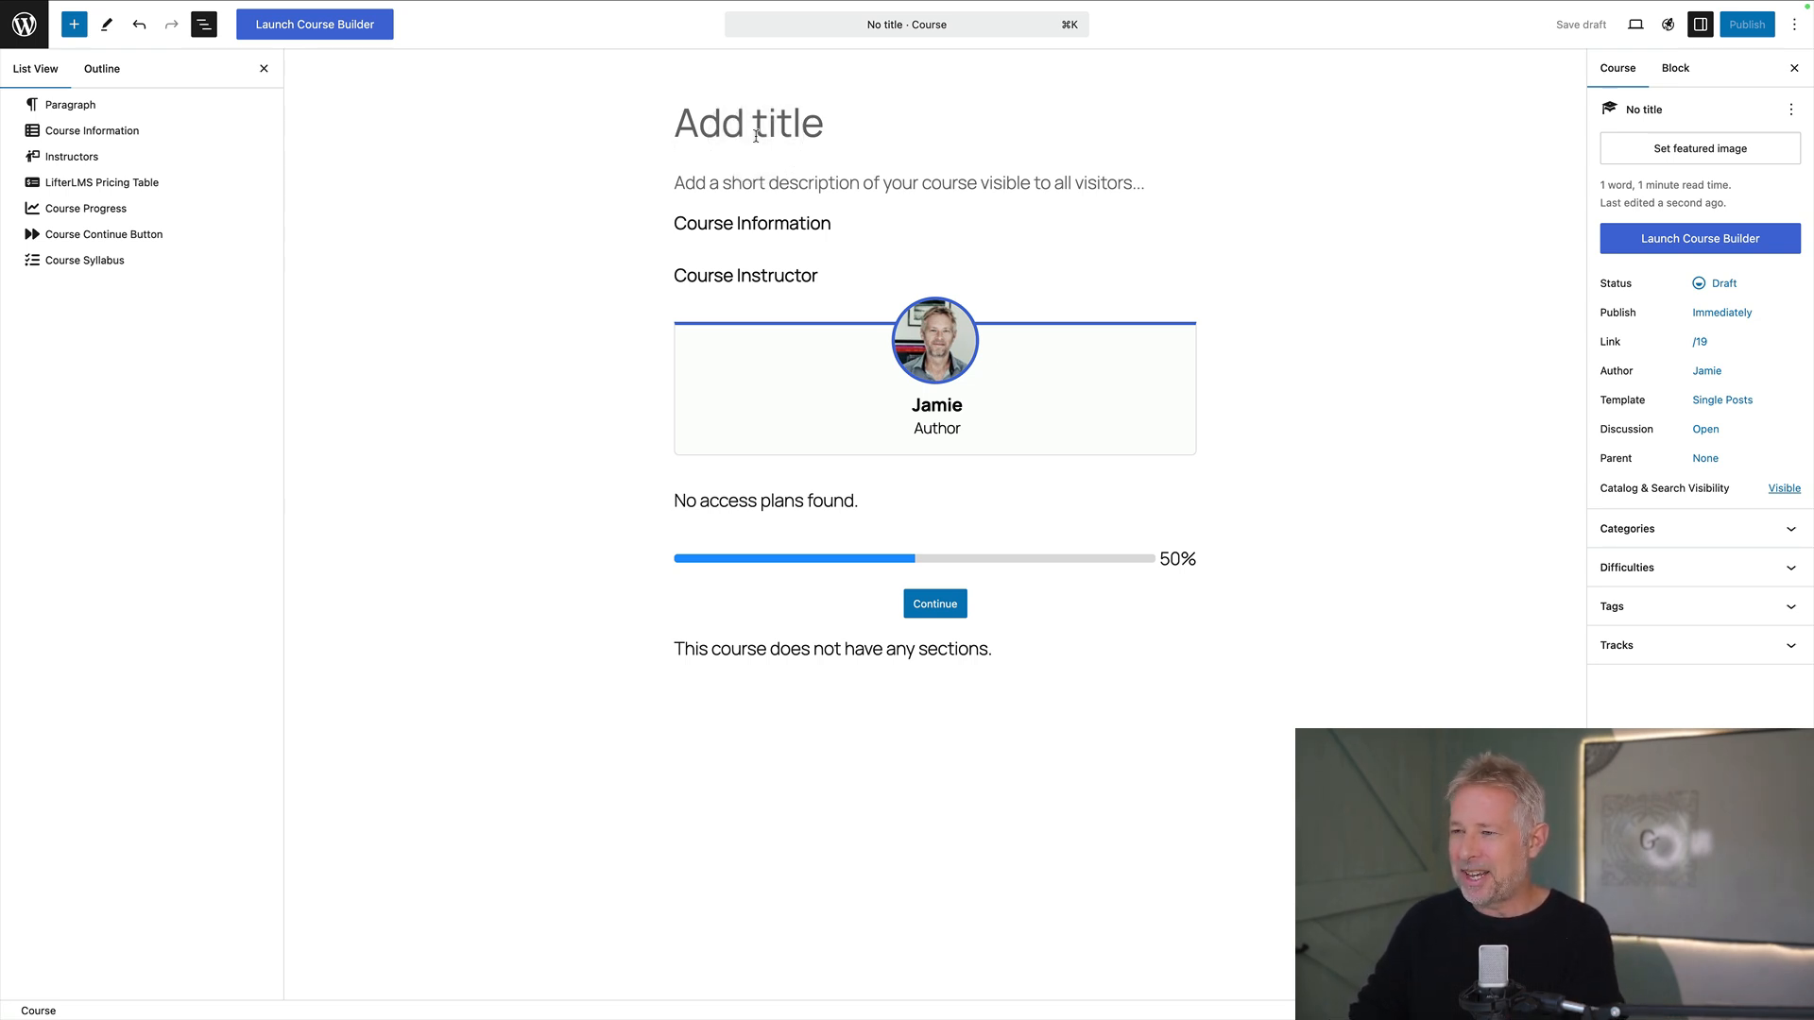
Title the course 'How to make Tiramisu' and upload a tiramisu photo as featured image
{"action": "type", "text": "How to make Tiramisu"}
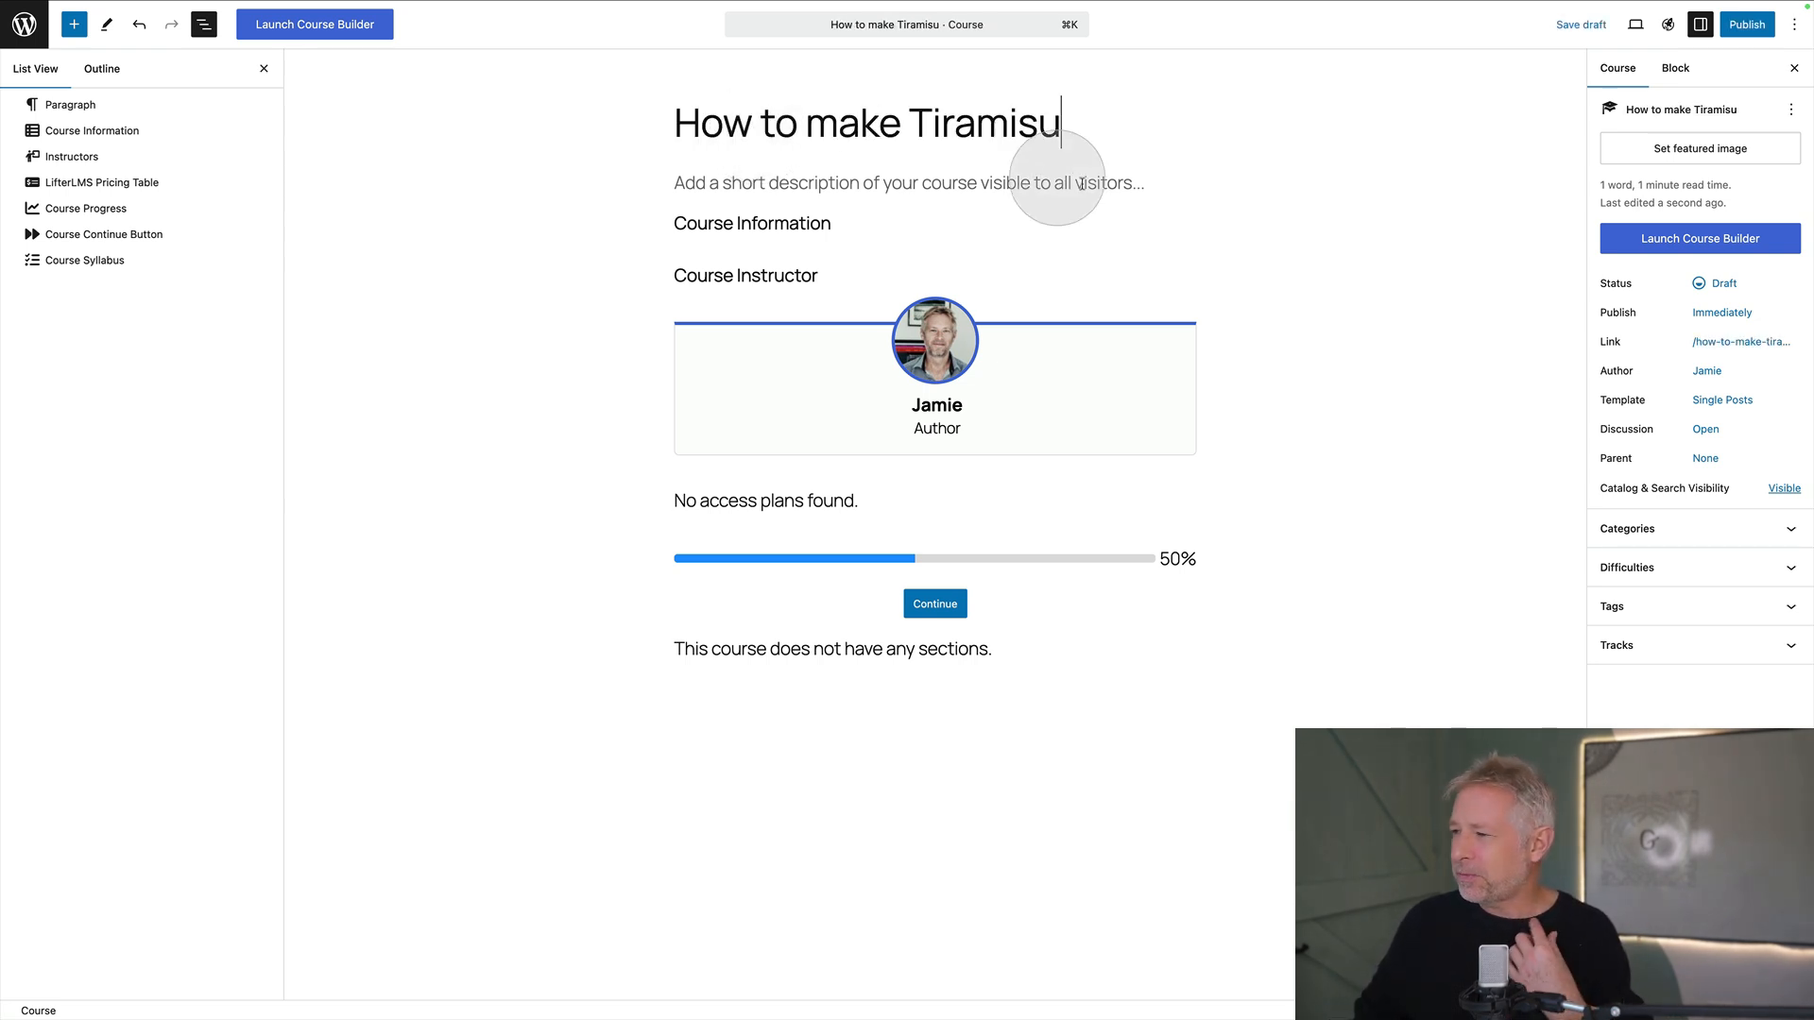
{"action": "left_click", "coordinate": [1699, 148]}
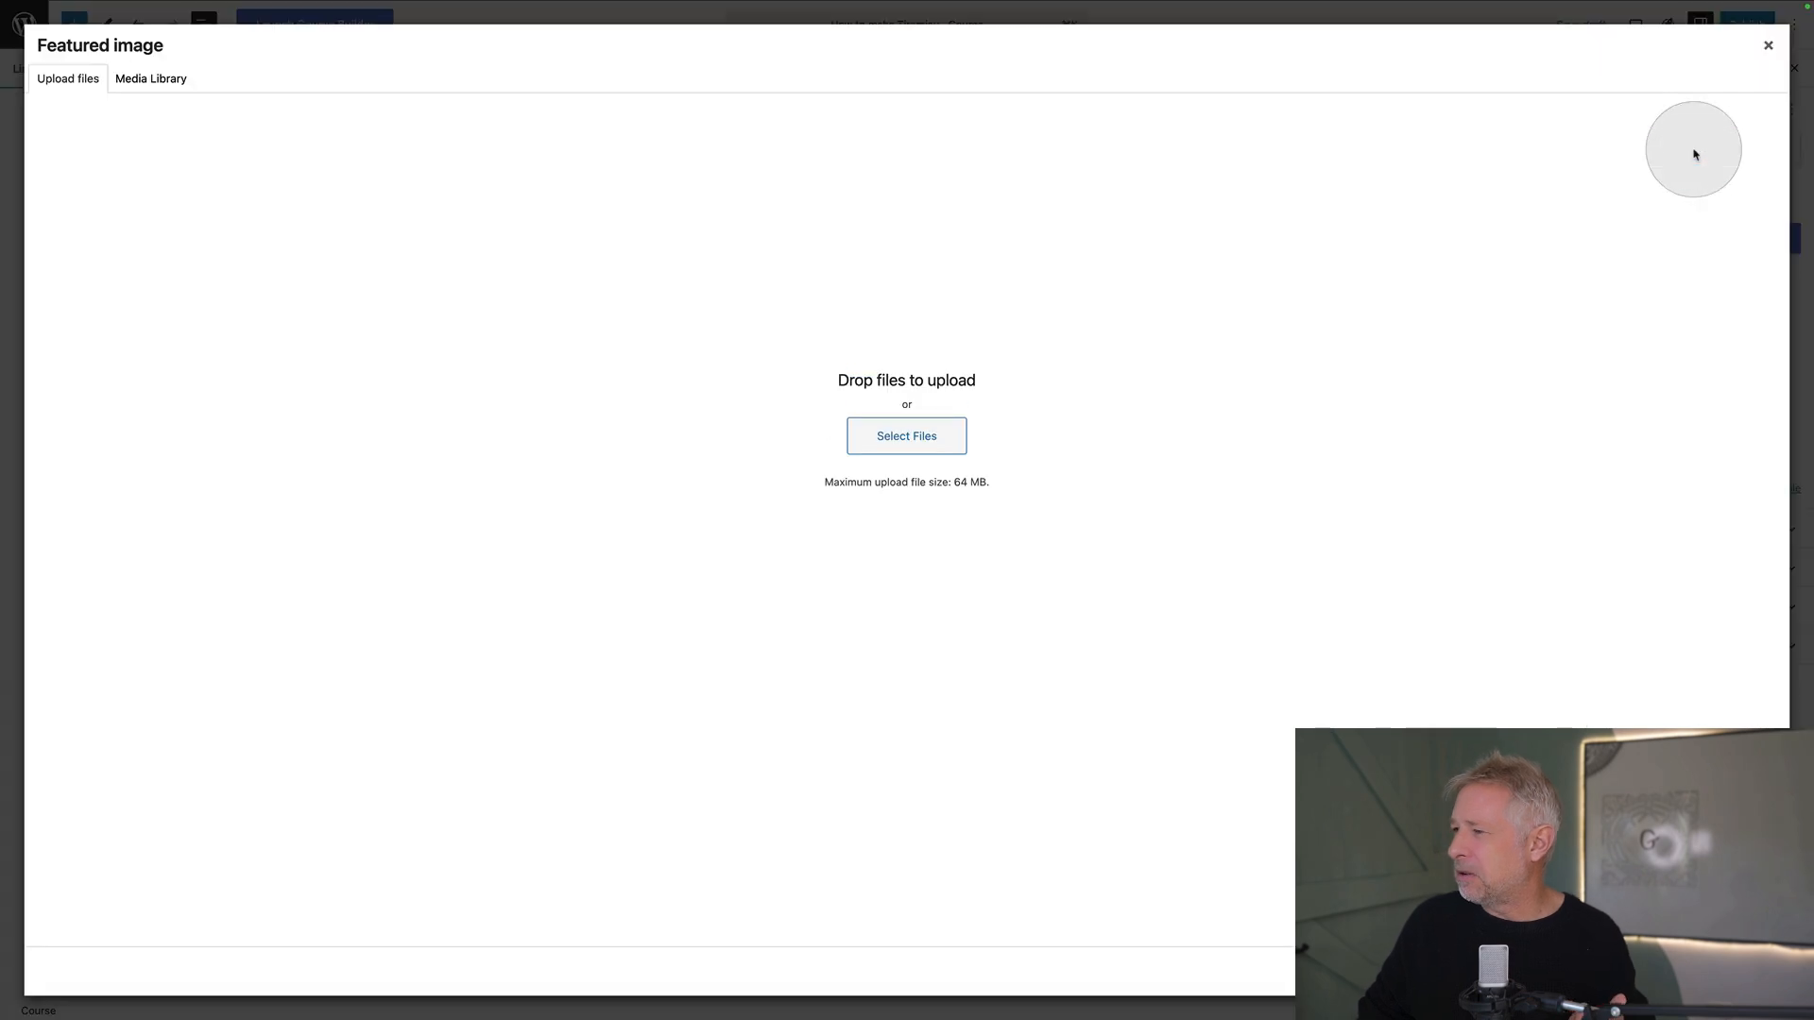
{"action": "left_click", "coordinate": [151, 79]}
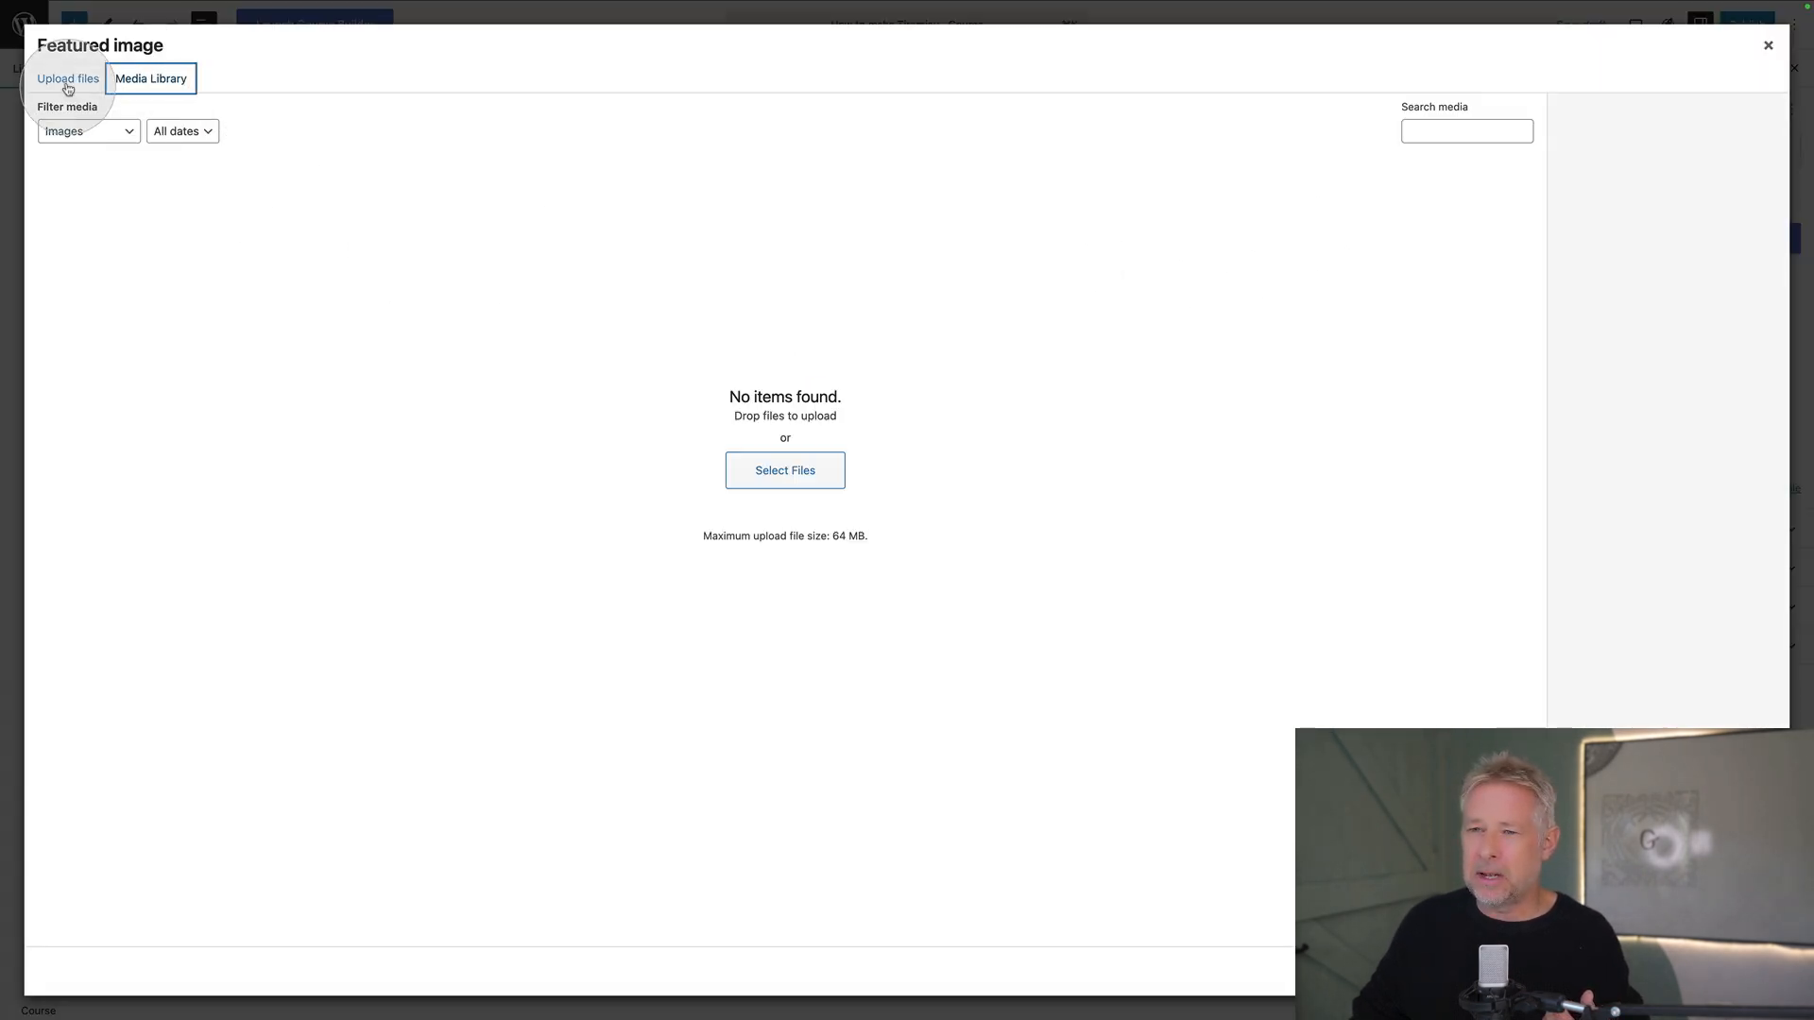
{"action": "left_click", "coordinate": [784, 470]}
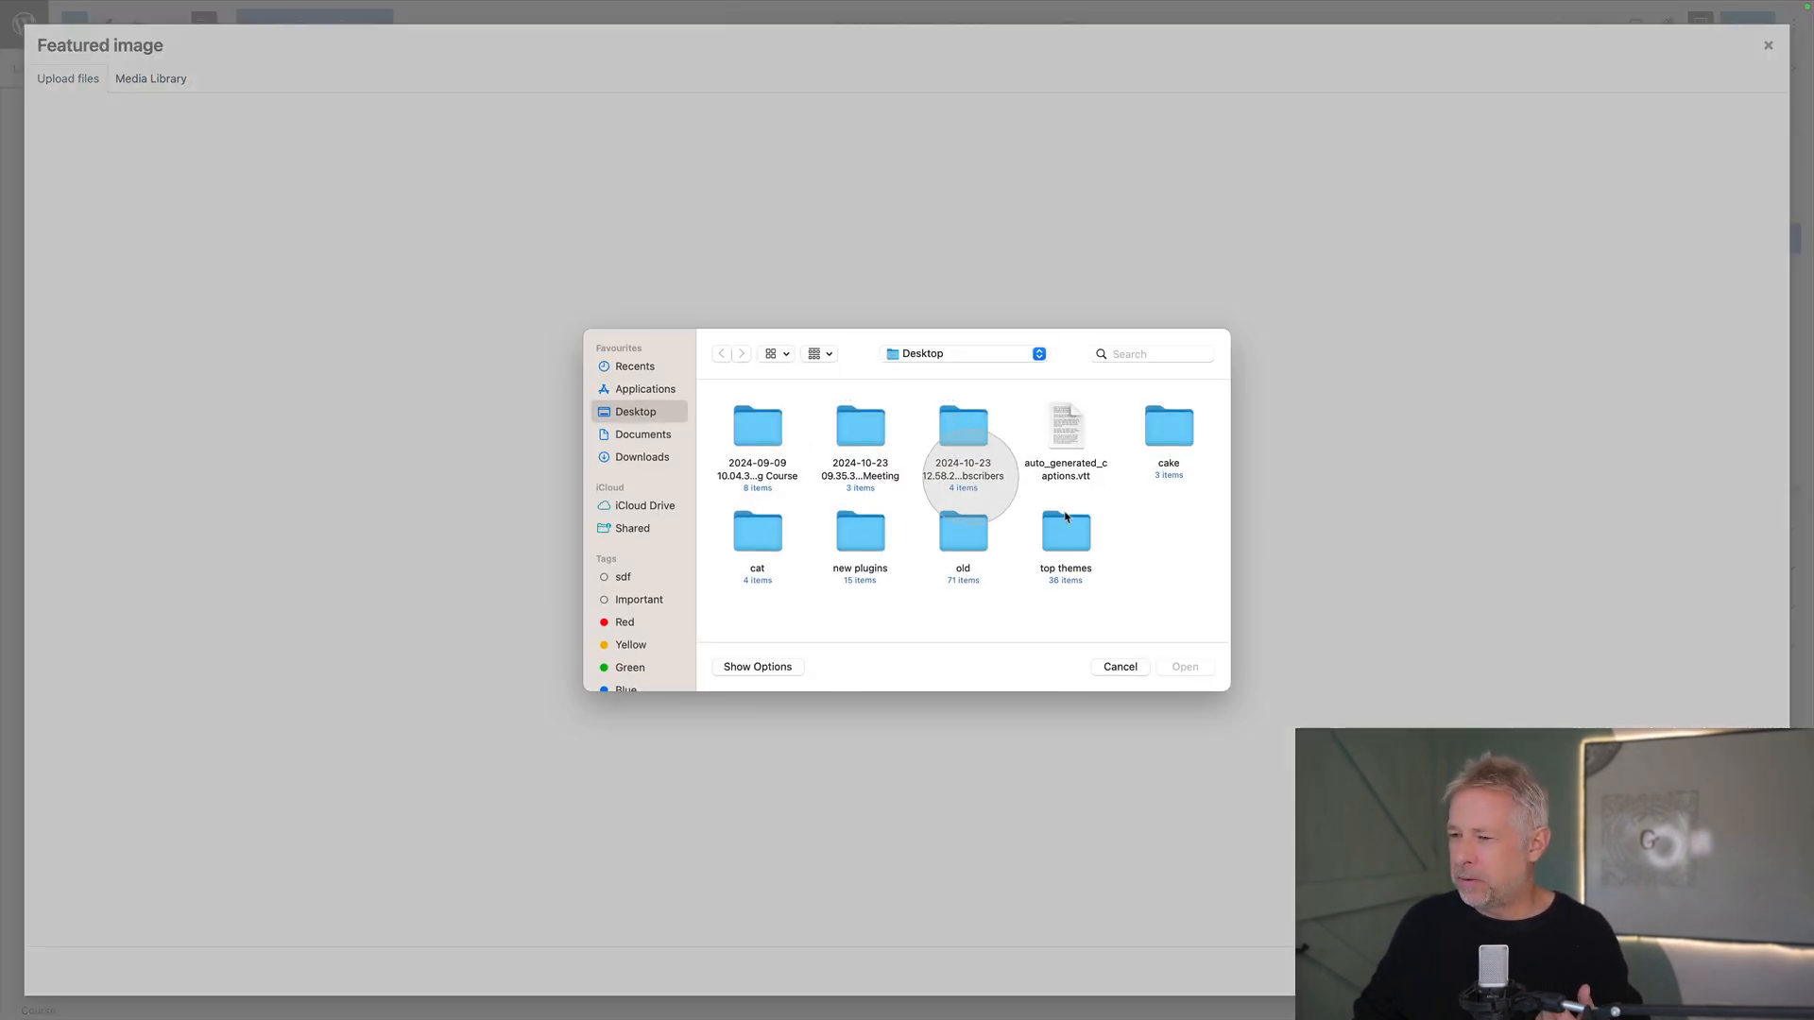
{"action": "double_click", "coordinate": [1167, 425]}
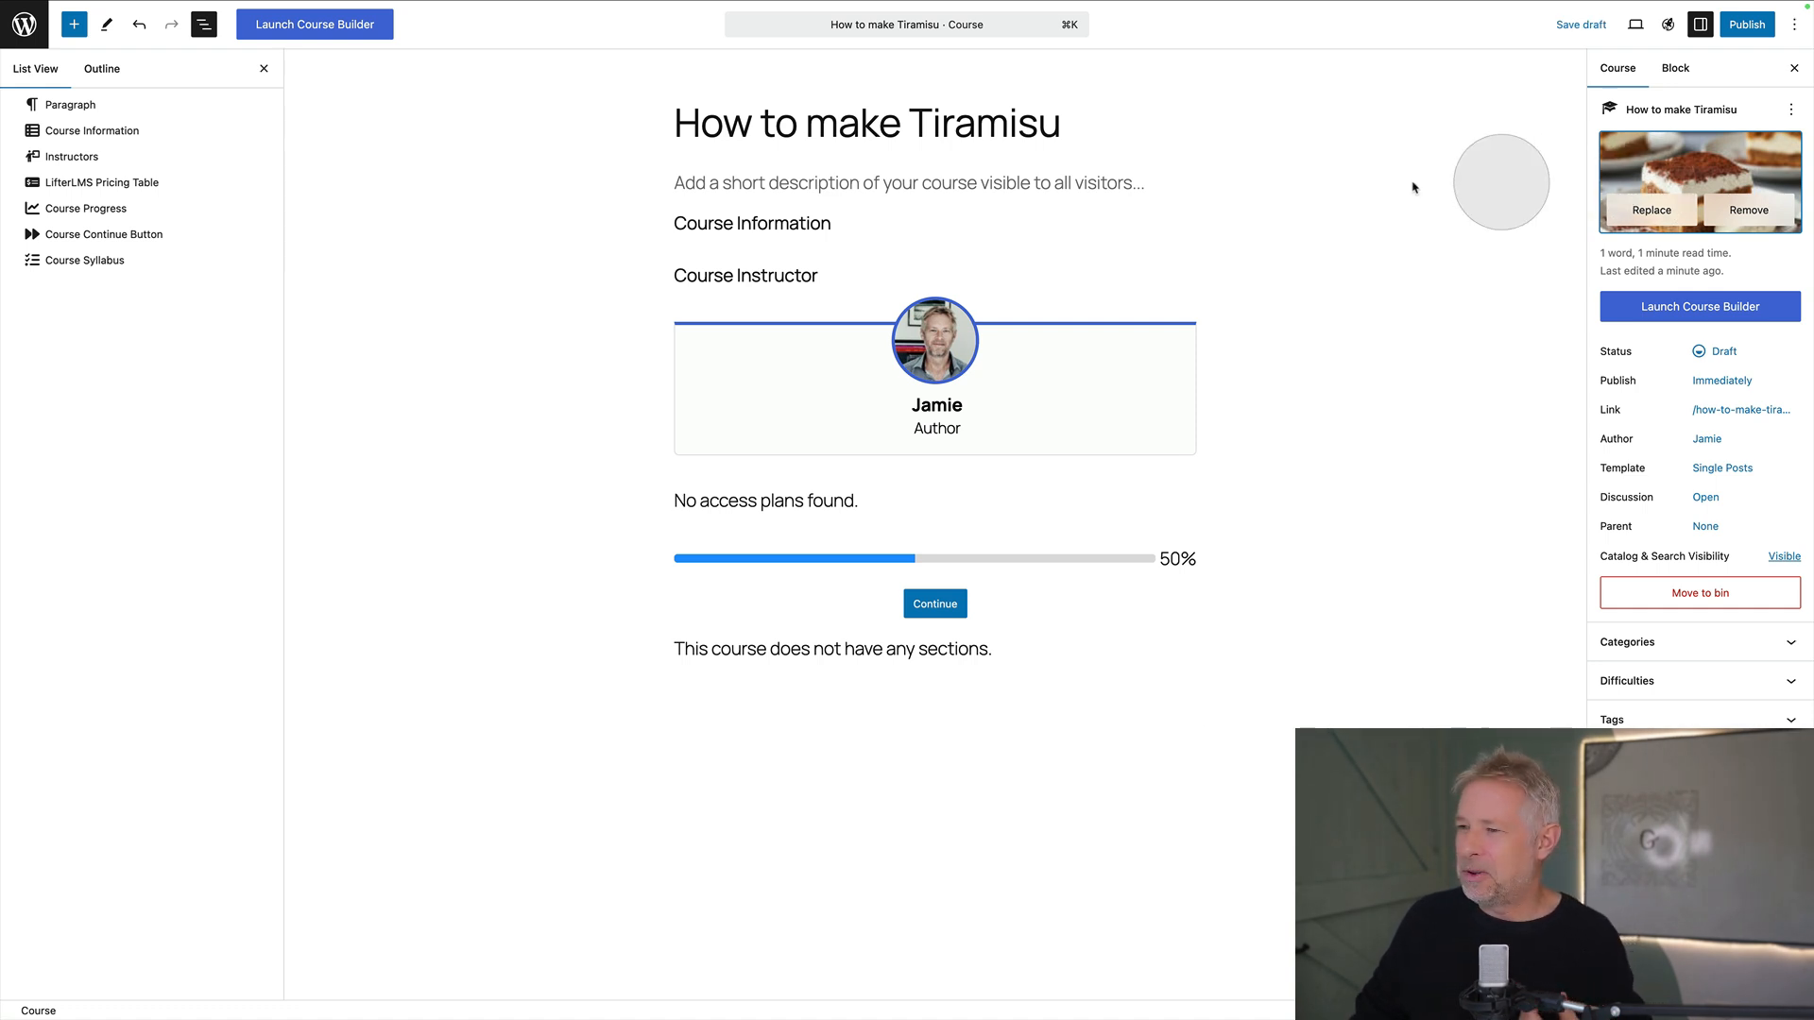
Give the Course Information block an estimated completion time of 1 hour
{"action": "left_click", "coordinate": [909, 183]}
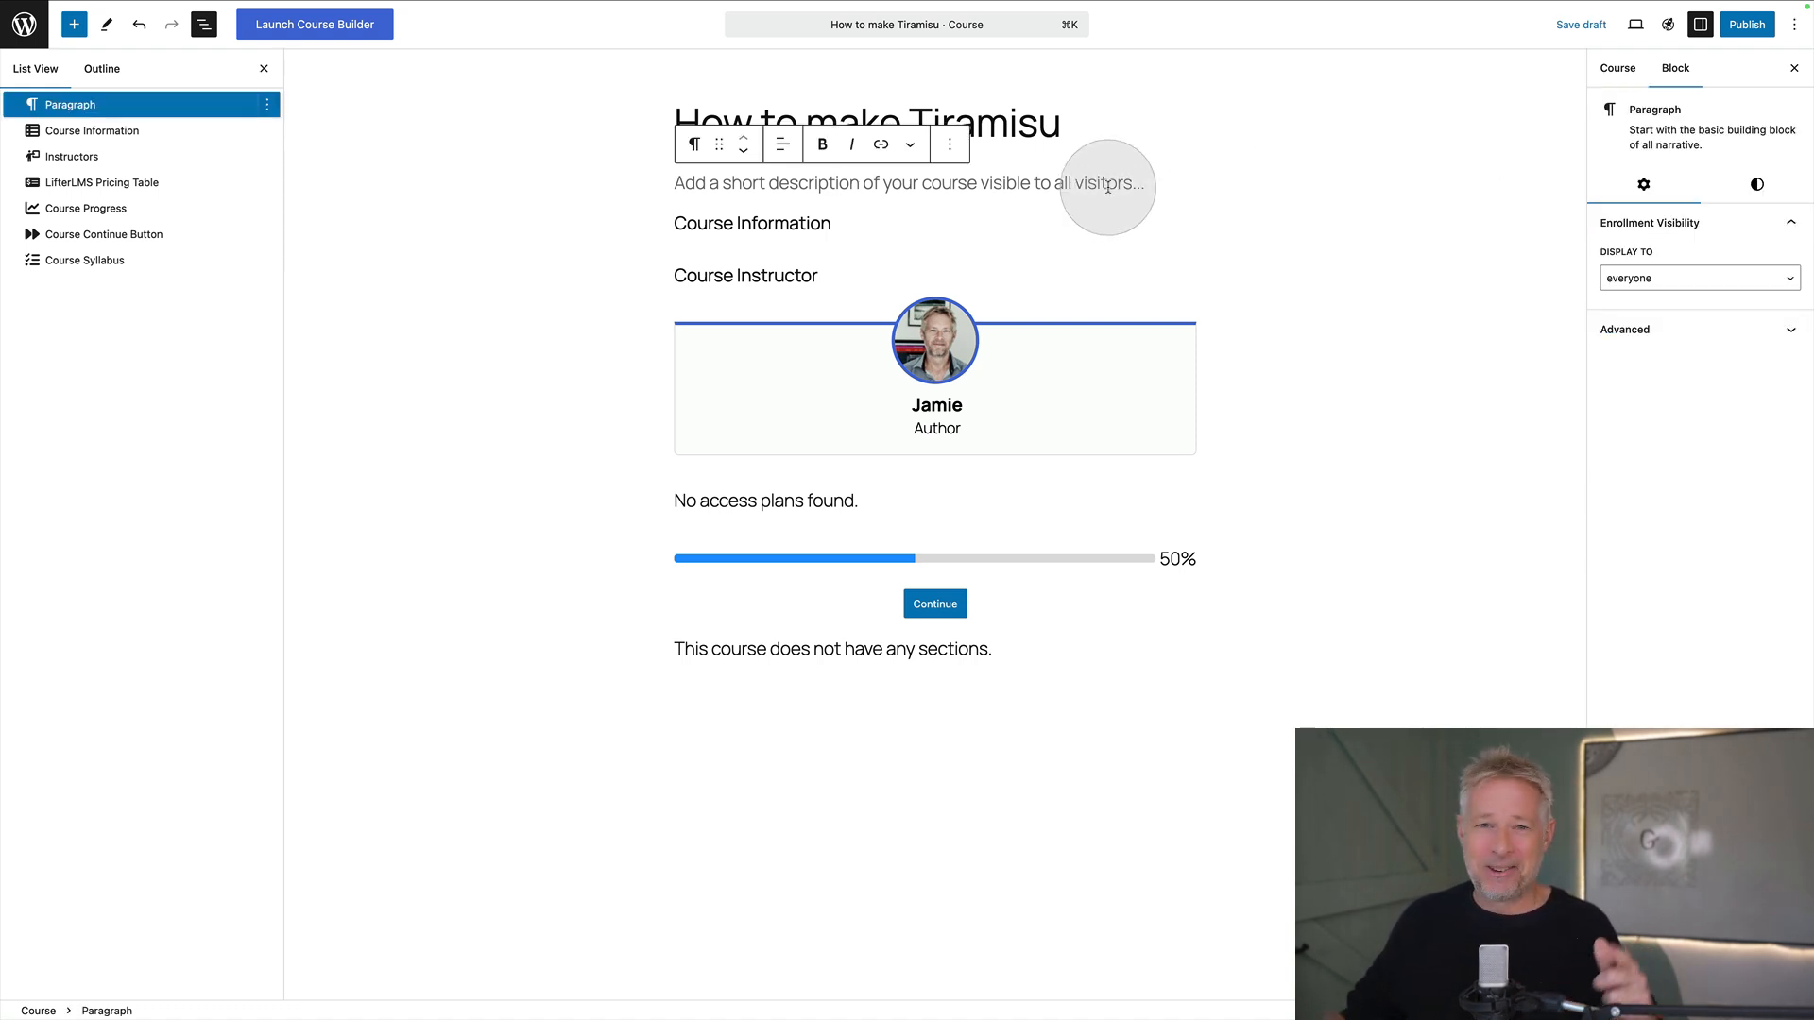
{"action": "mouse_move", "coordinate": [924, 183]}
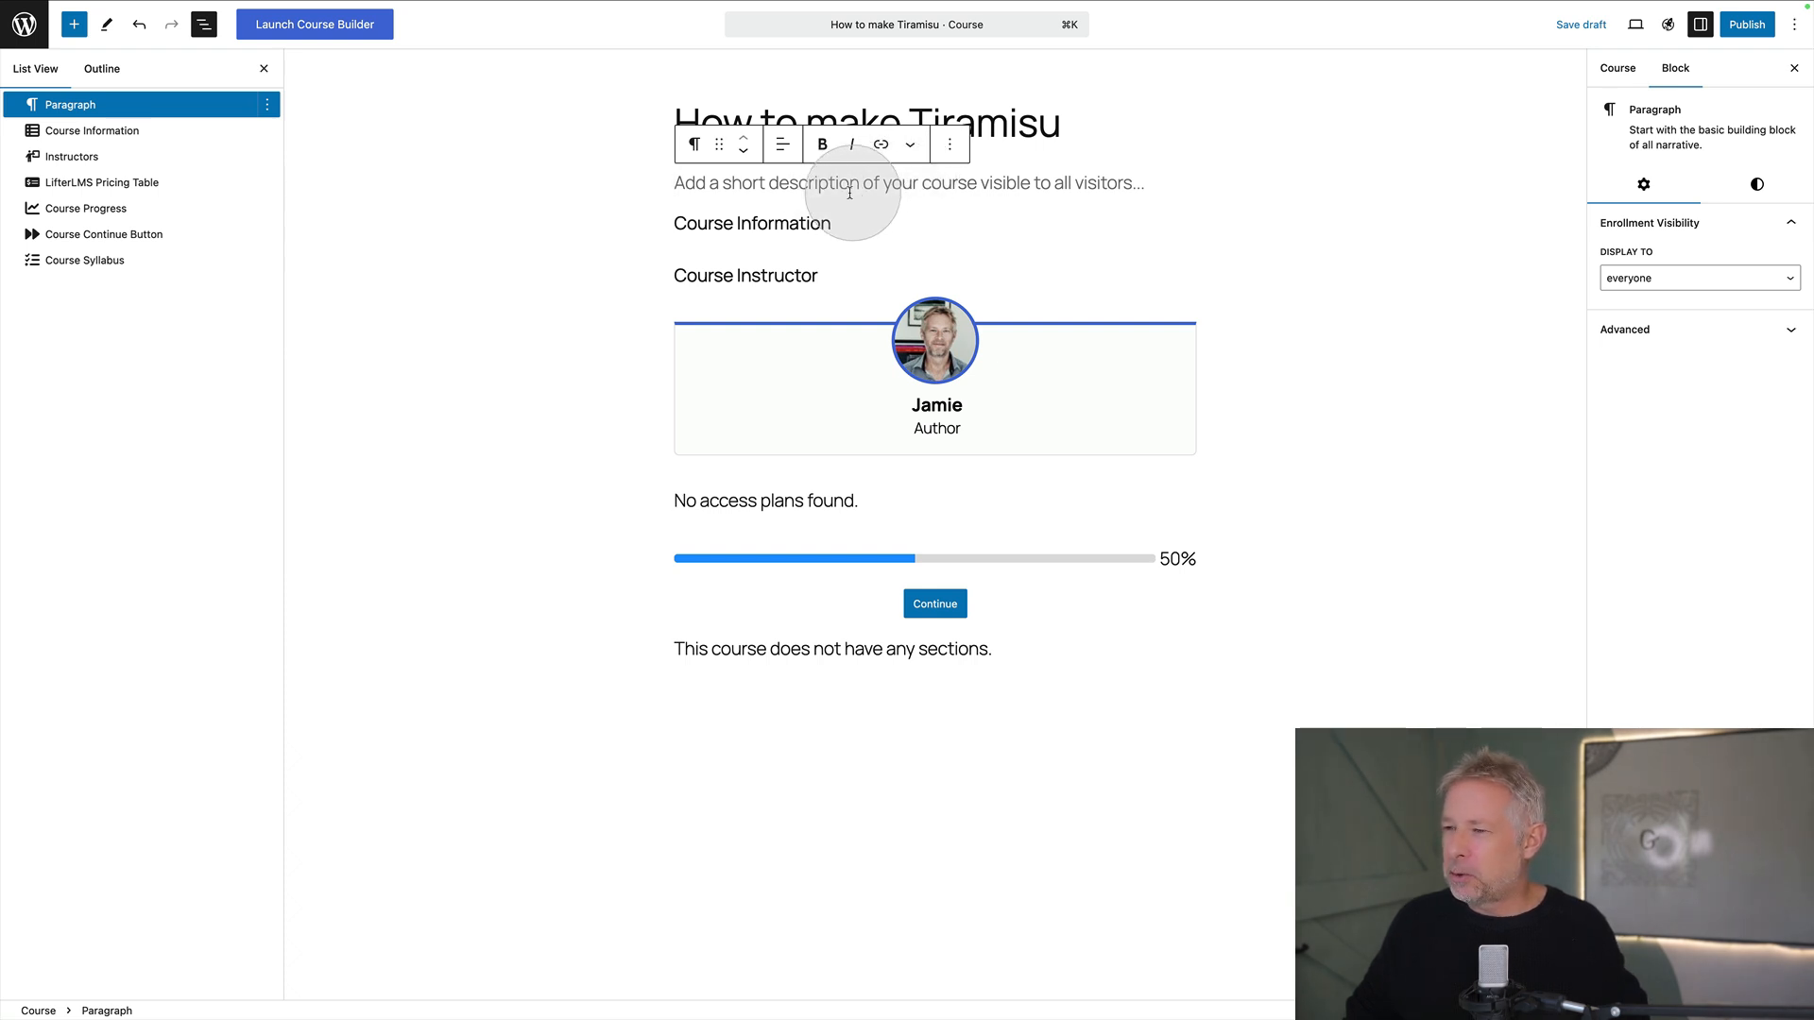
{"action": "left_click", "coordinate": [90, 130]}
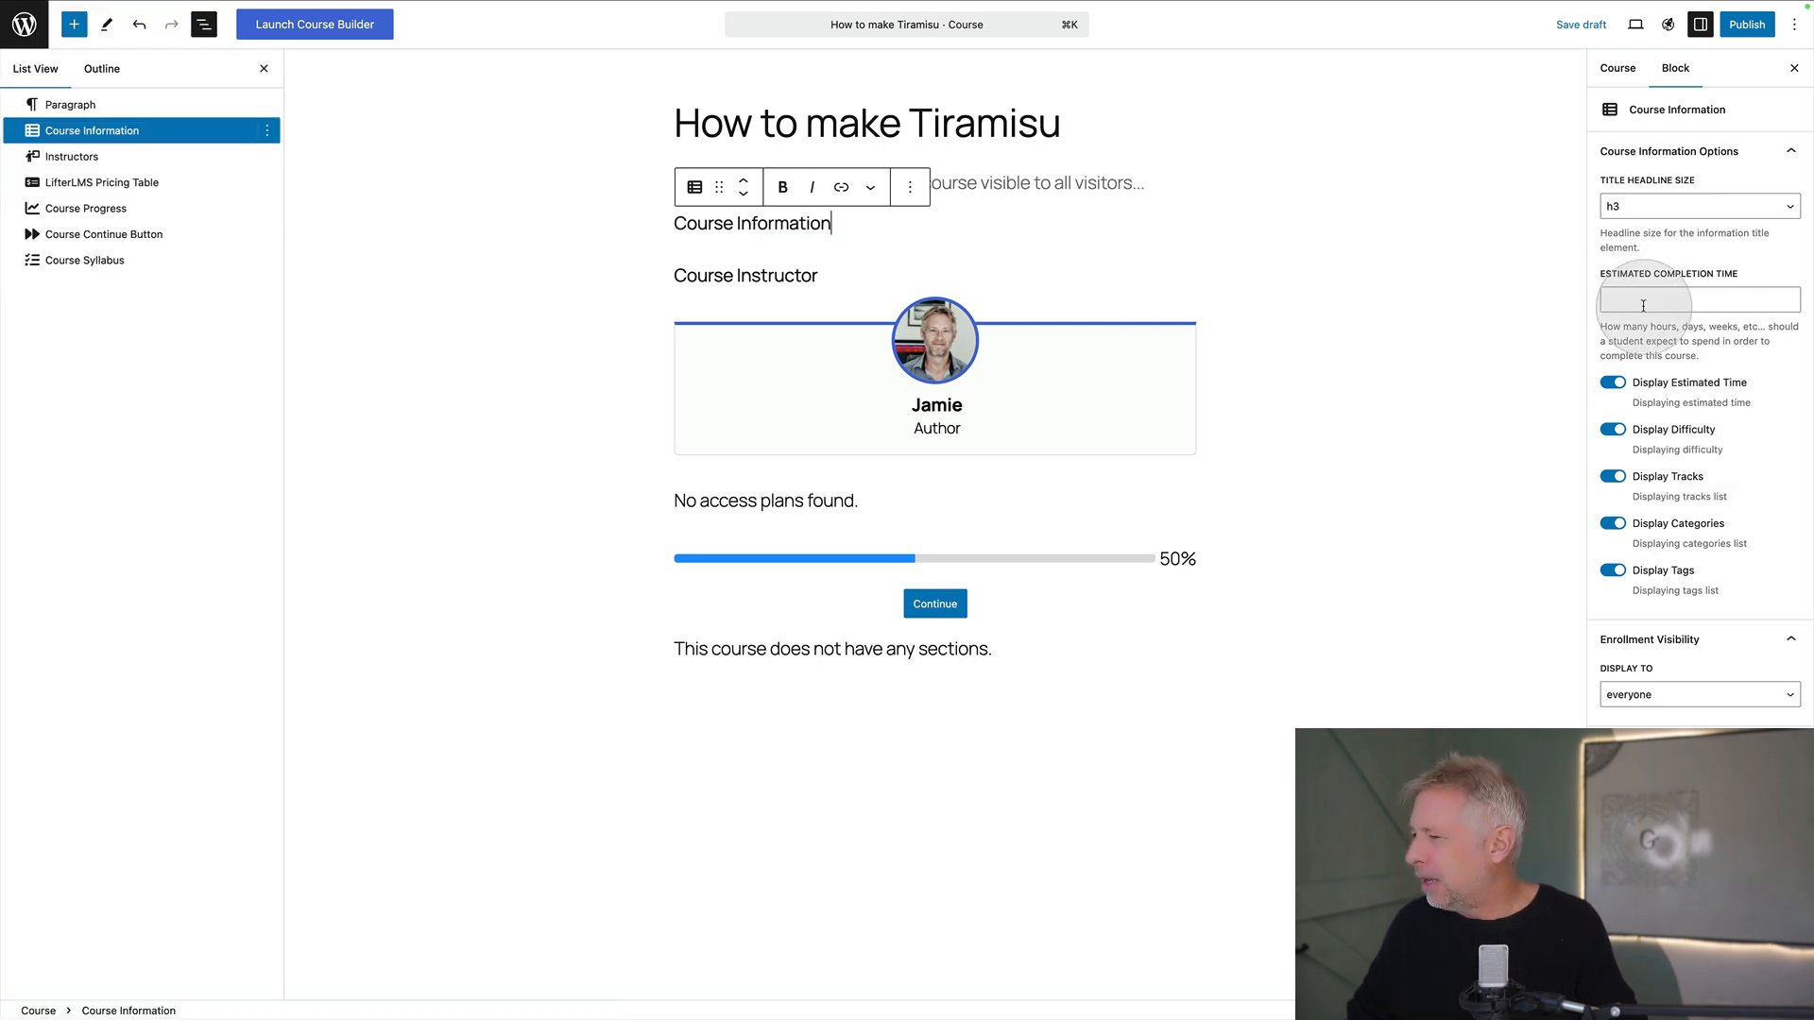
{"action": "type", "text": "1 hour"}
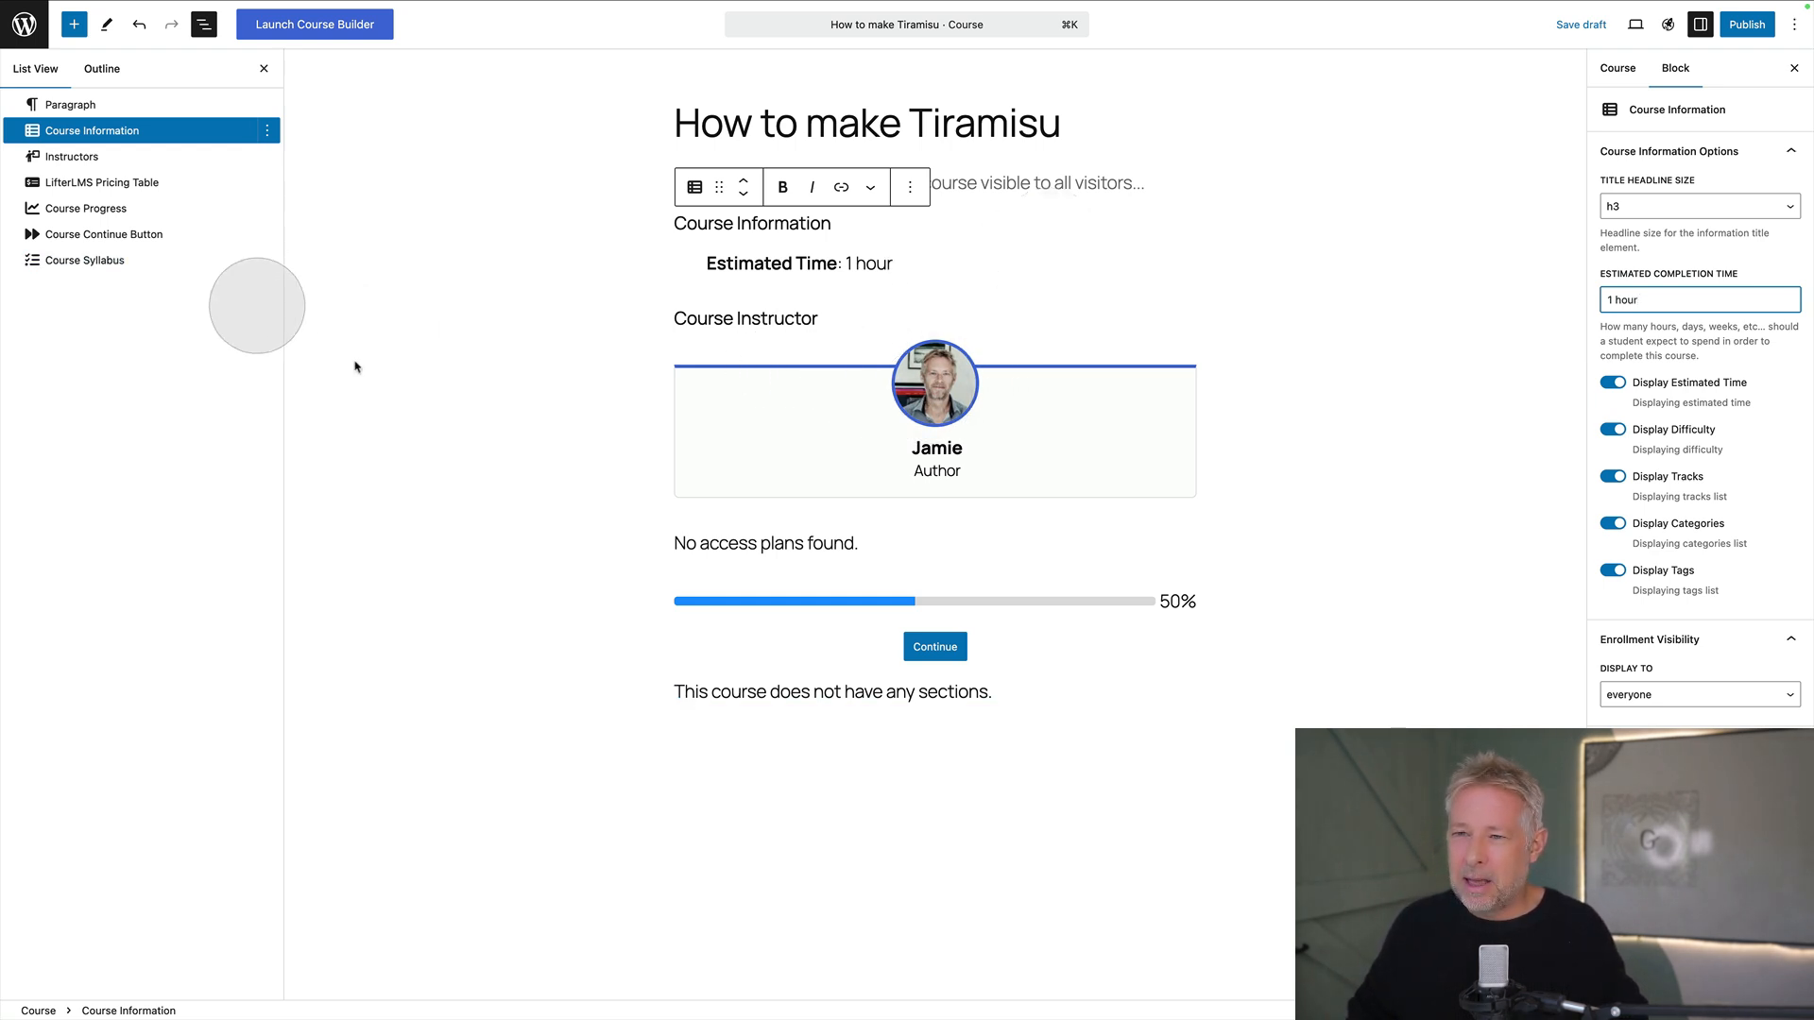
{"action": "mouse_move", "coordinate": [881, 482]}
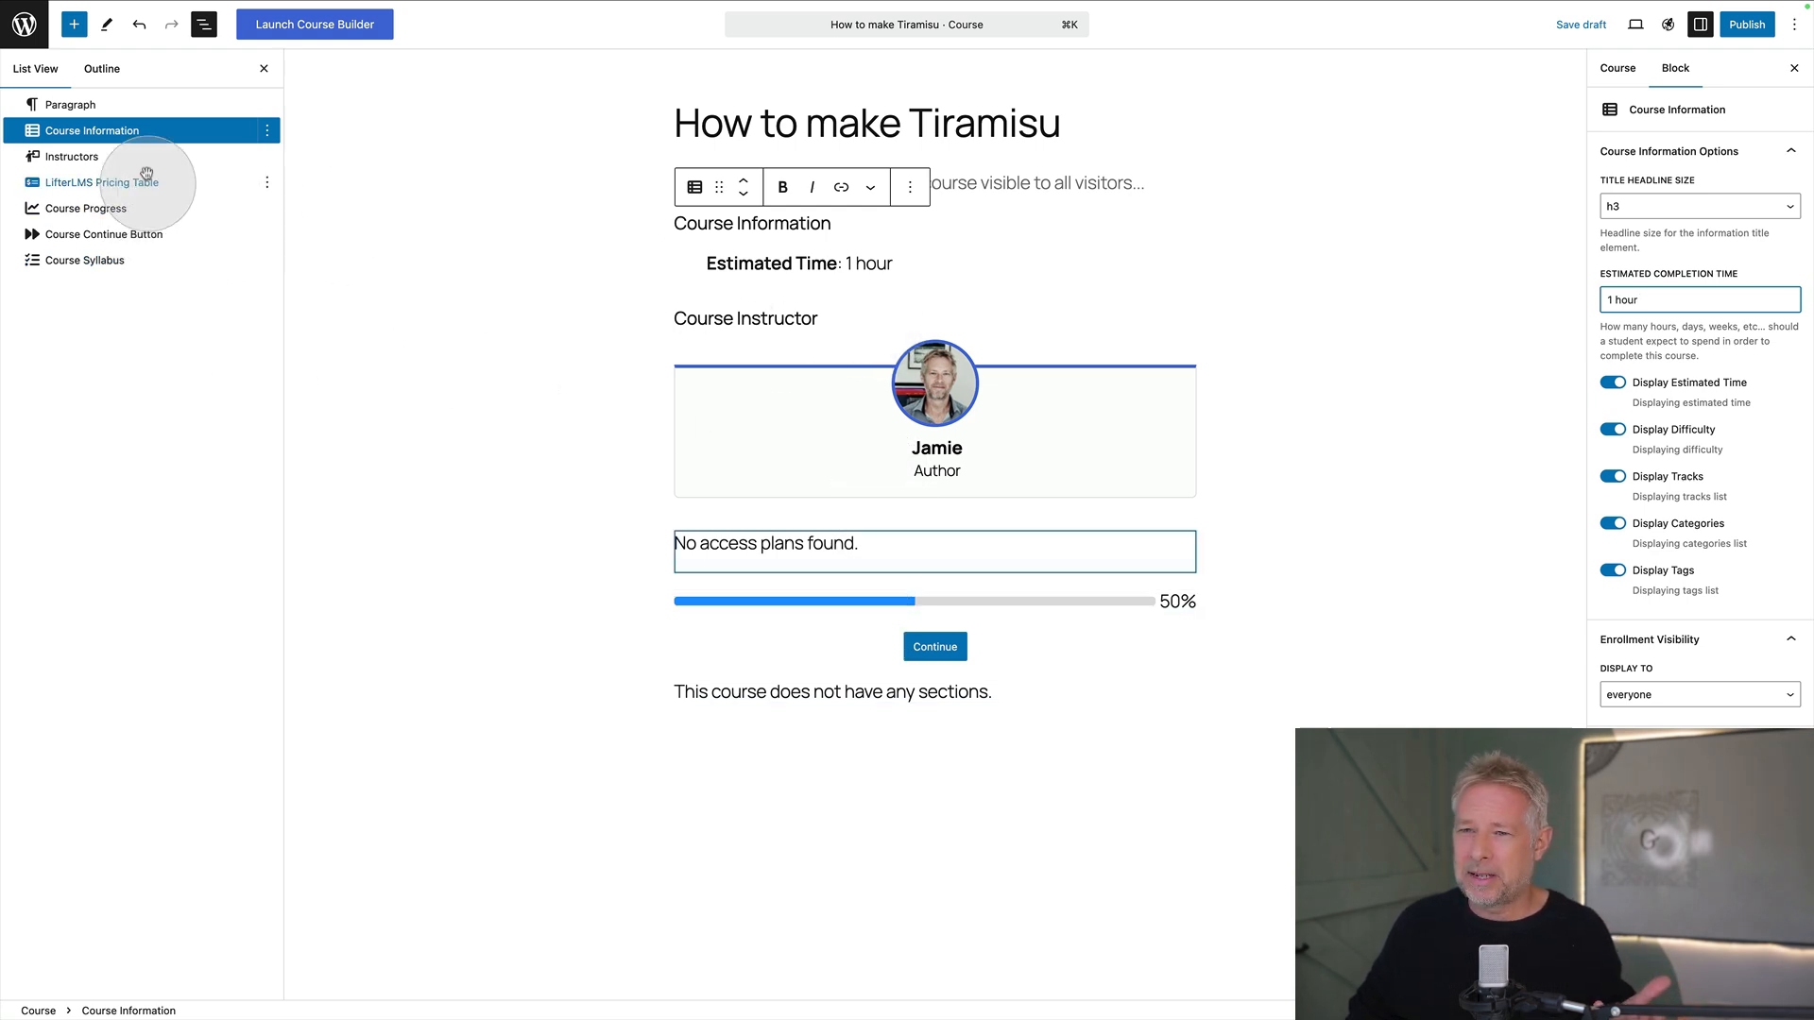
{"action": "left_click", "coordinate": [83, 208]}
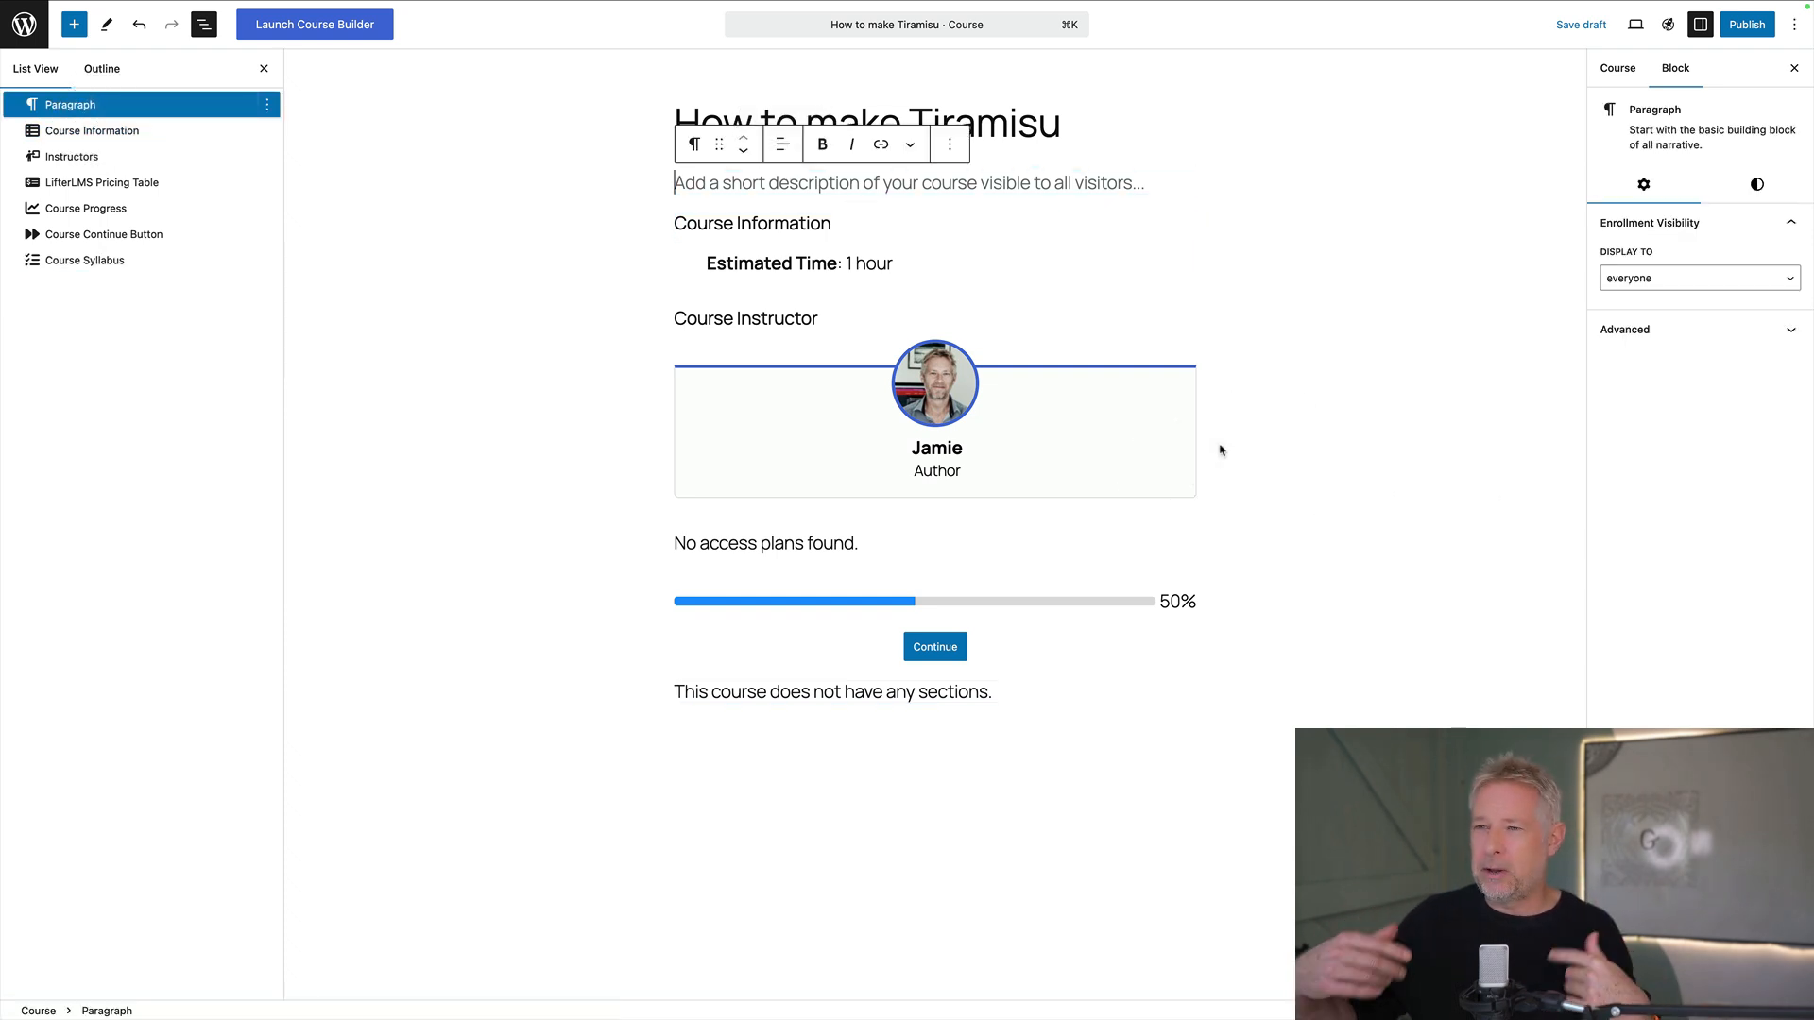
Publish the Tiramisu course and launch its course builder
{"action": "left_click", "coordinate": [1746, 24]}
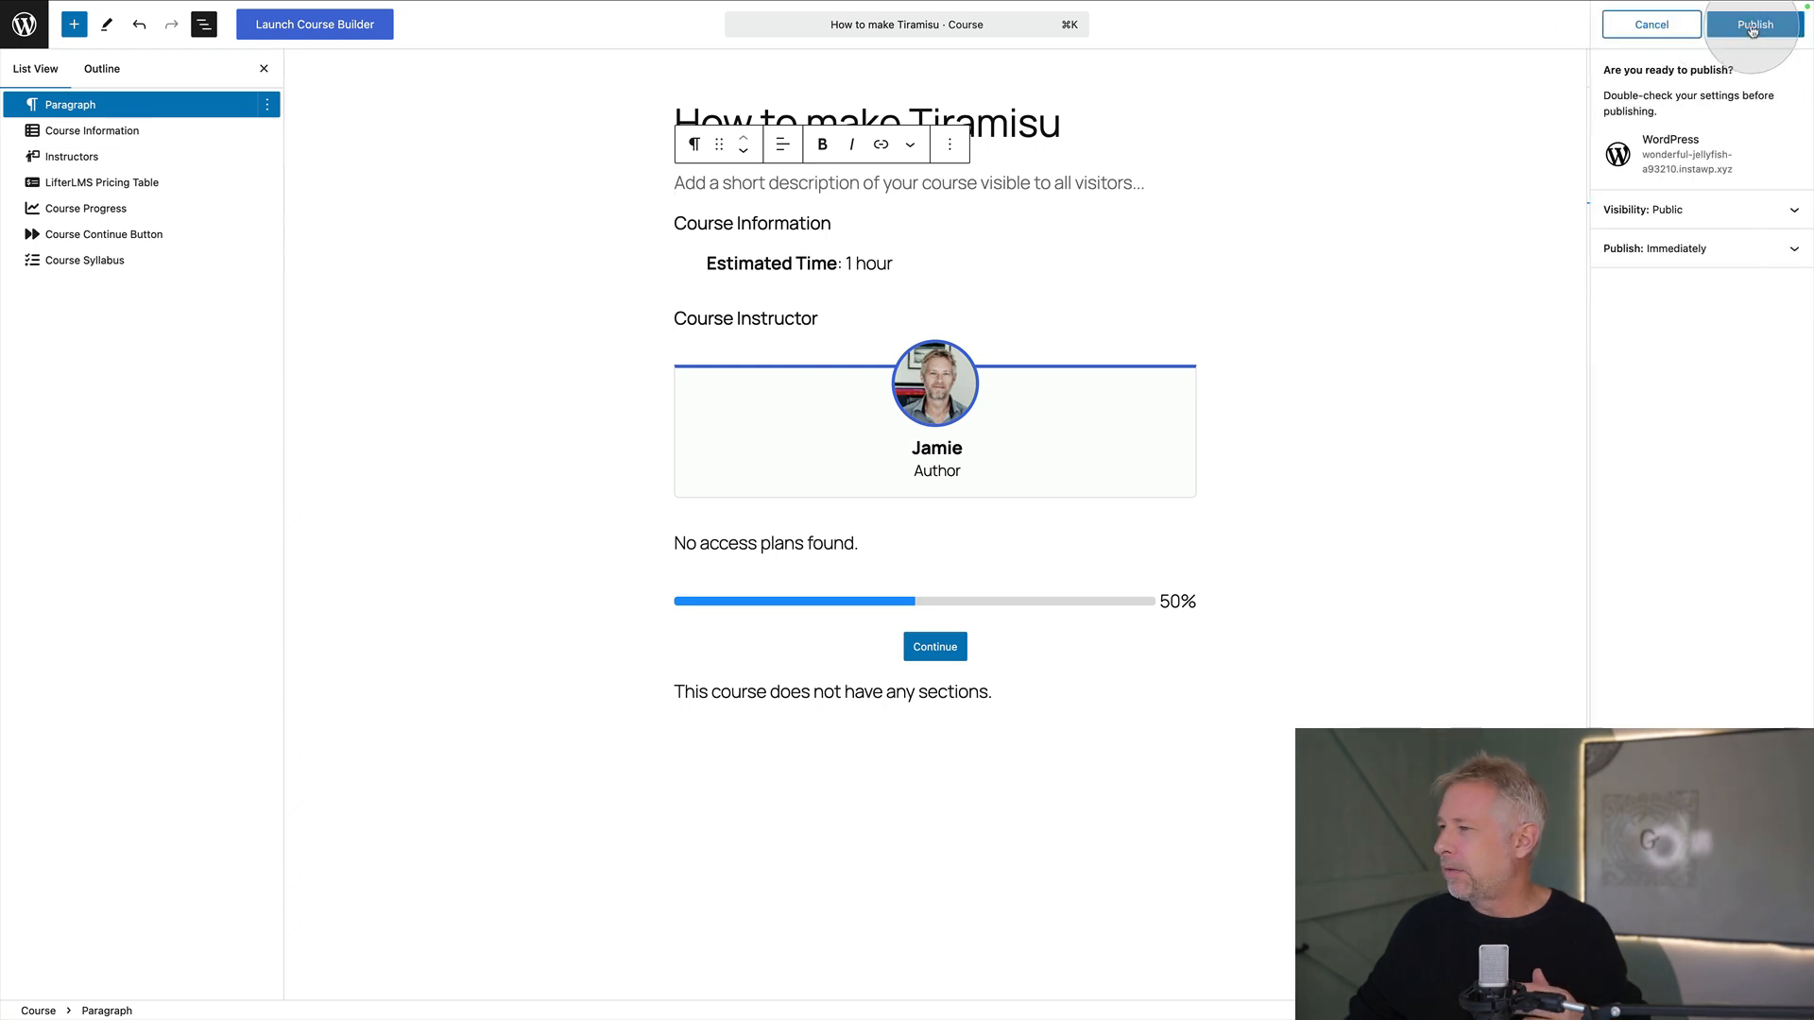
{"action": "left_click", "coordinate": [1754, 25]}
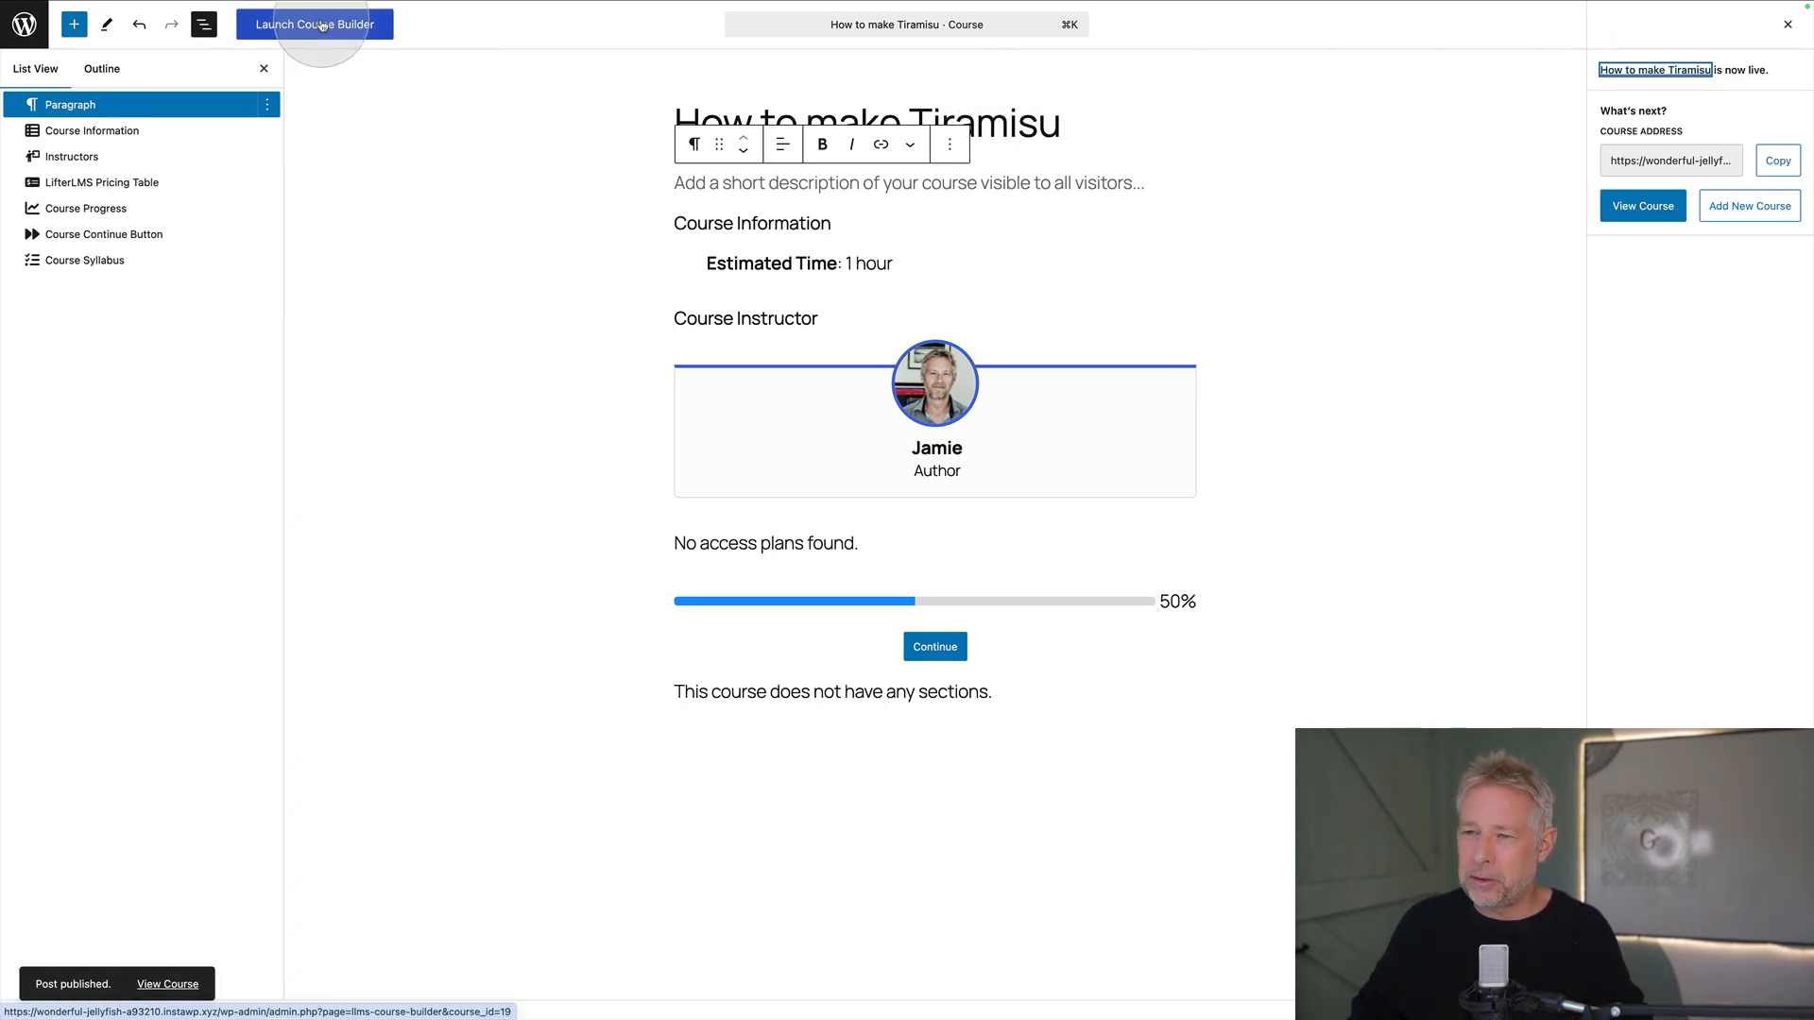
{"action": "mouse_move", "coordinate": [655, 140]}
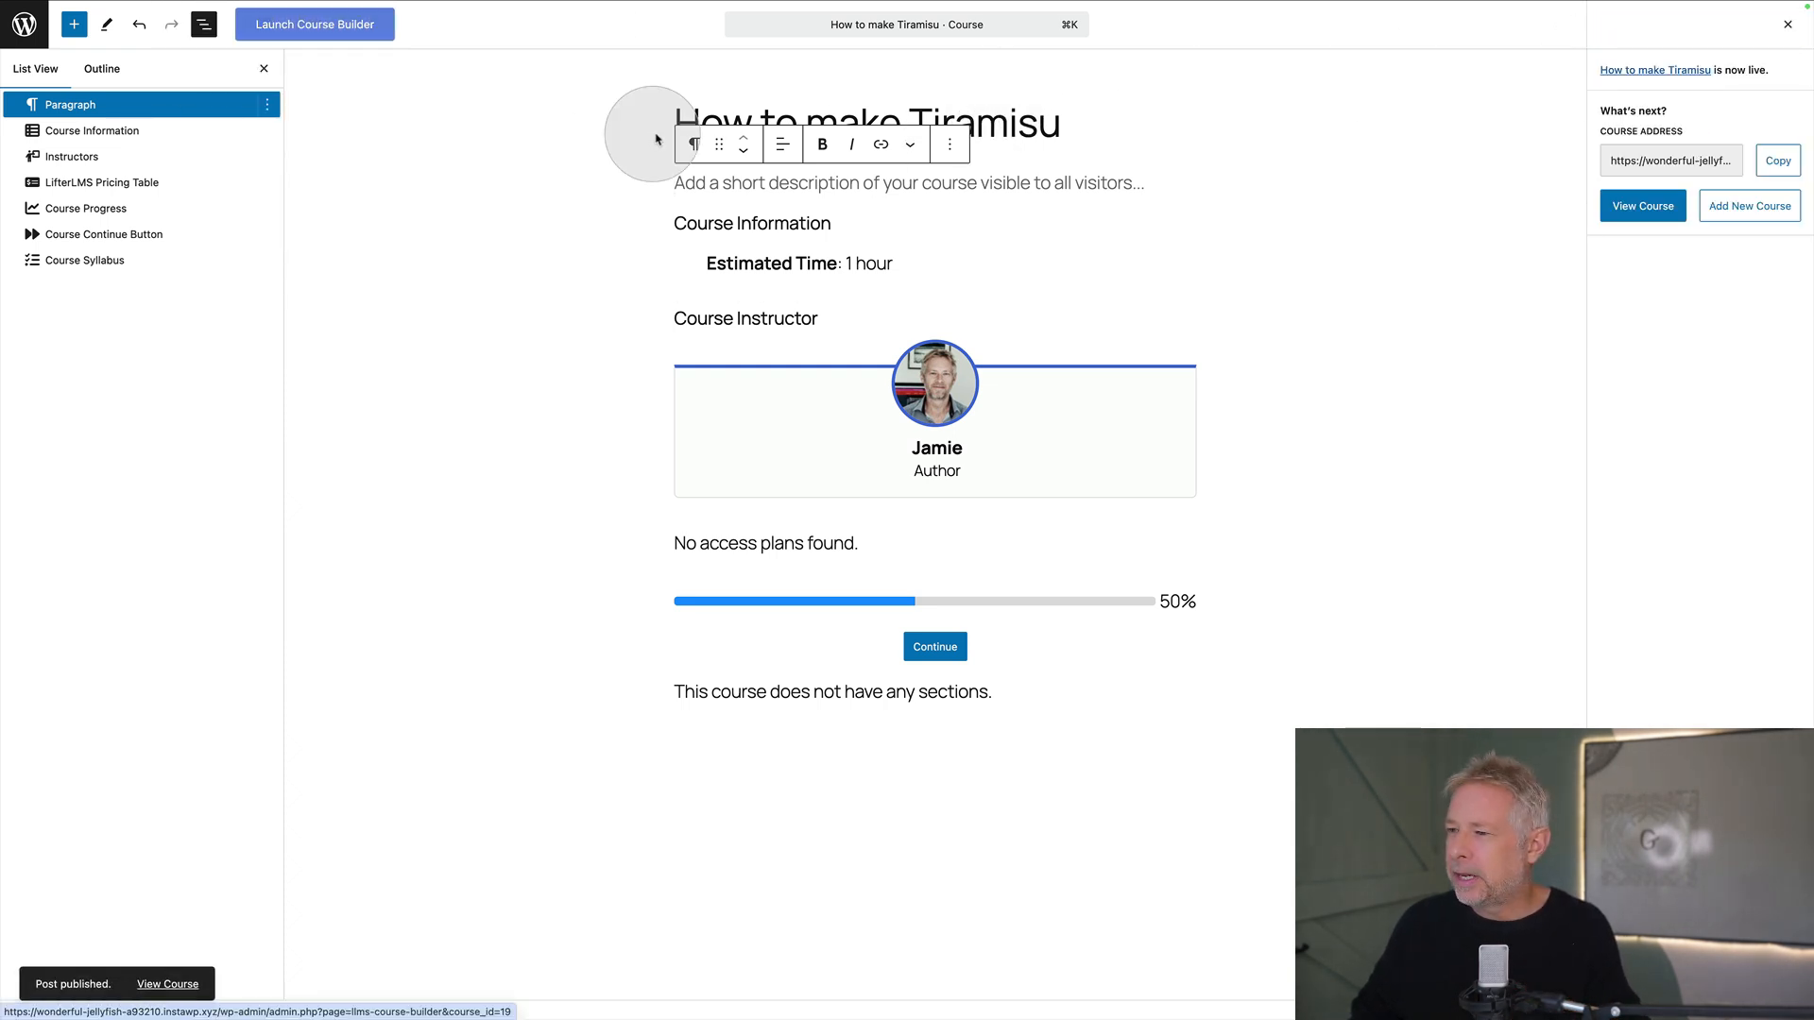
{"action": "left_click", "coordinate": [314, 22]}
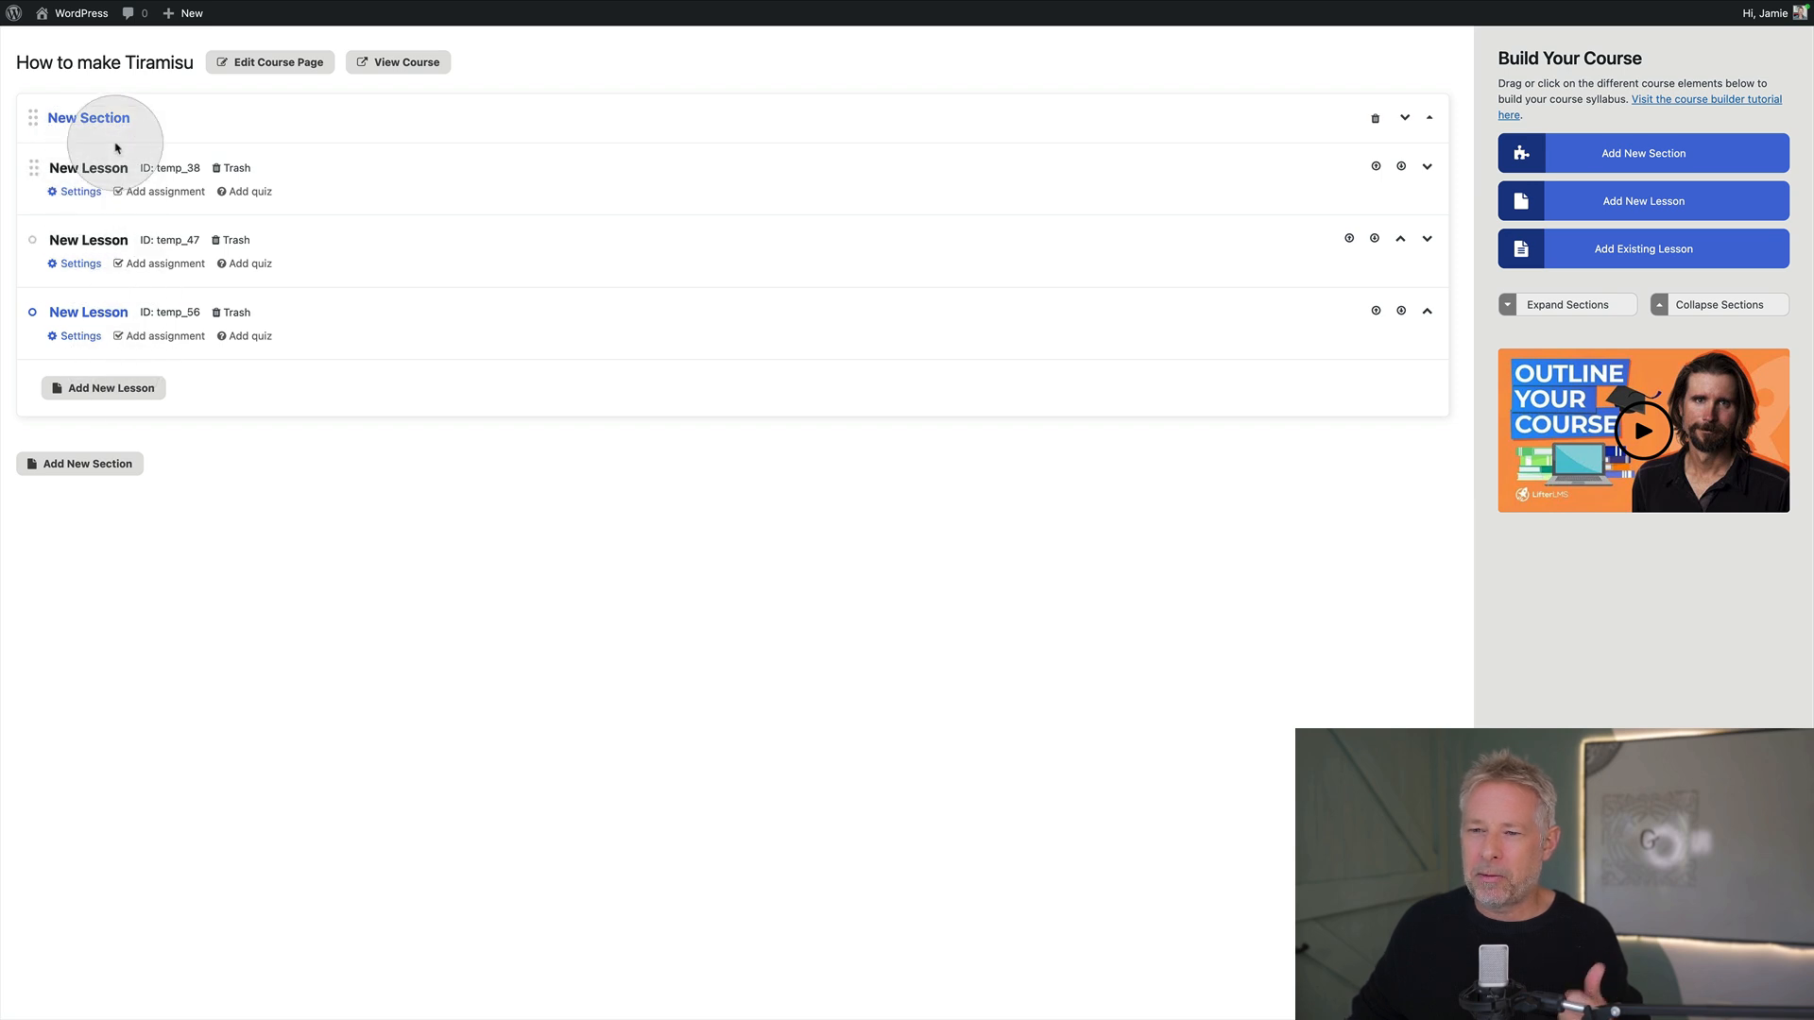
Add the YouTube video embed URL to the first lesson's settings
{"action": "left_click", "coordinate": [87, 168]}
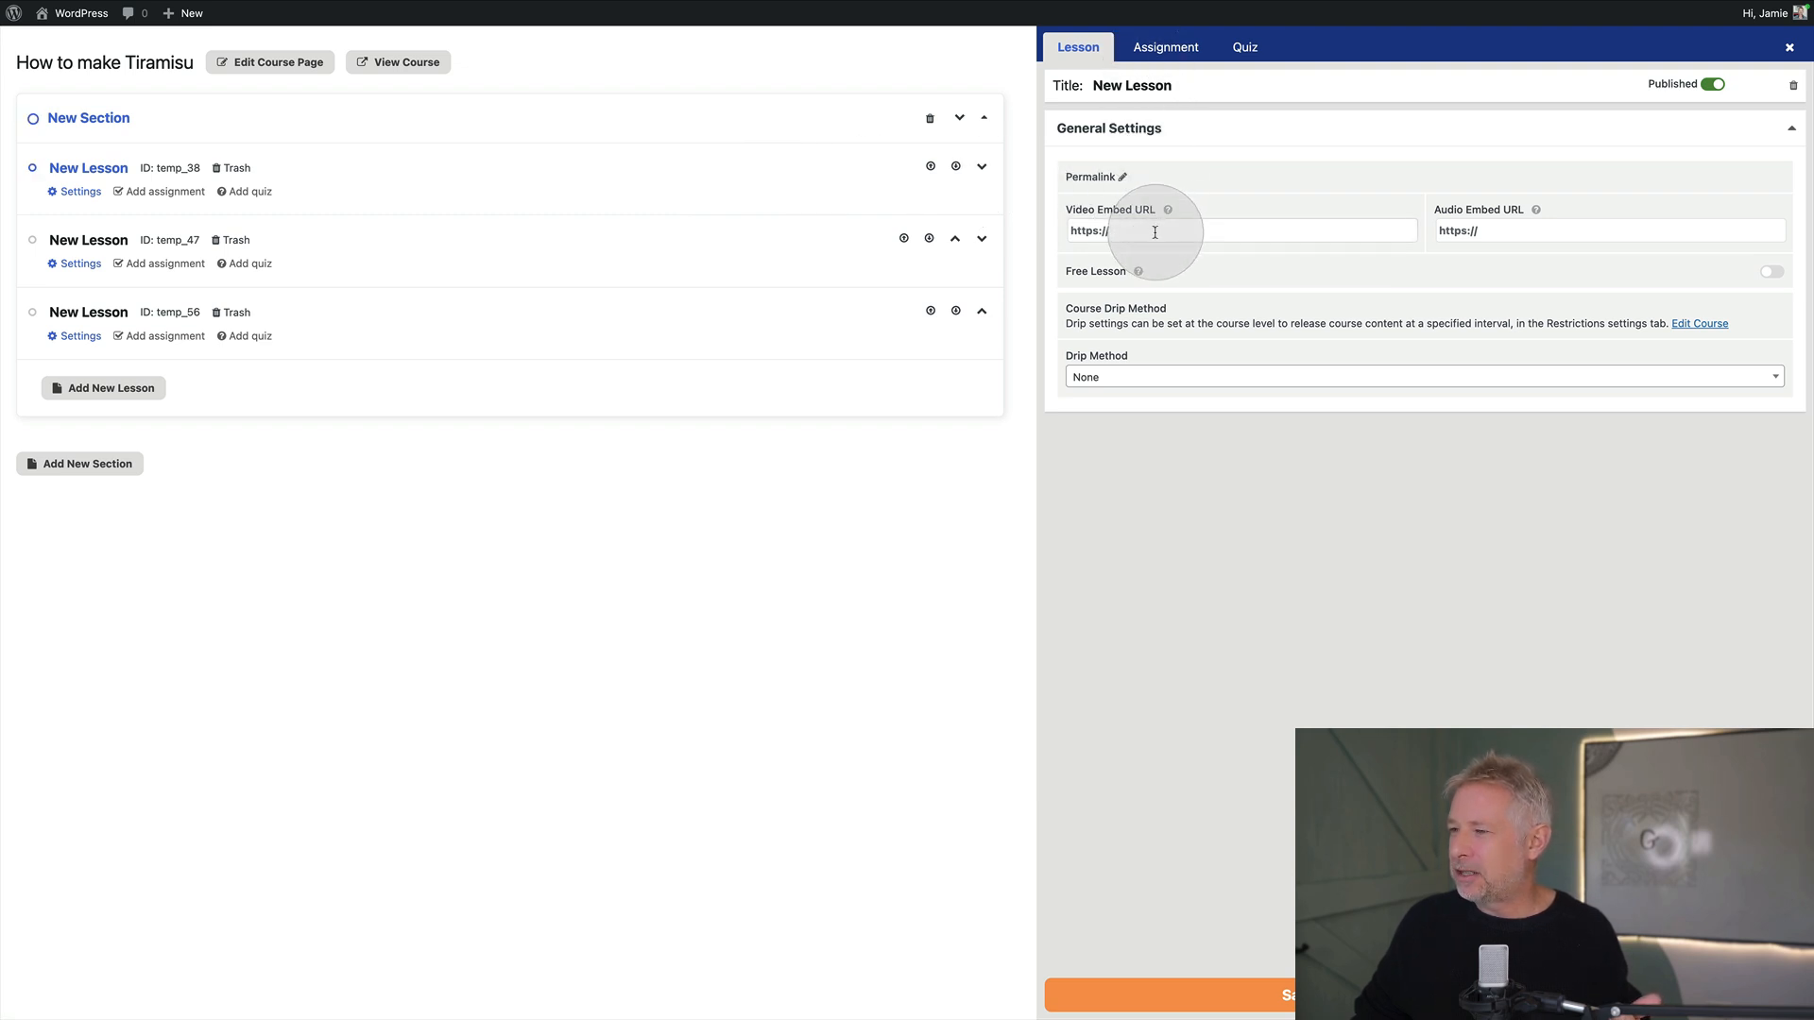
{"action": "type", "text": "https://youtu.be/Mky4rVHhO3s?si=bN4KLlRM3SkJ1YAe"}
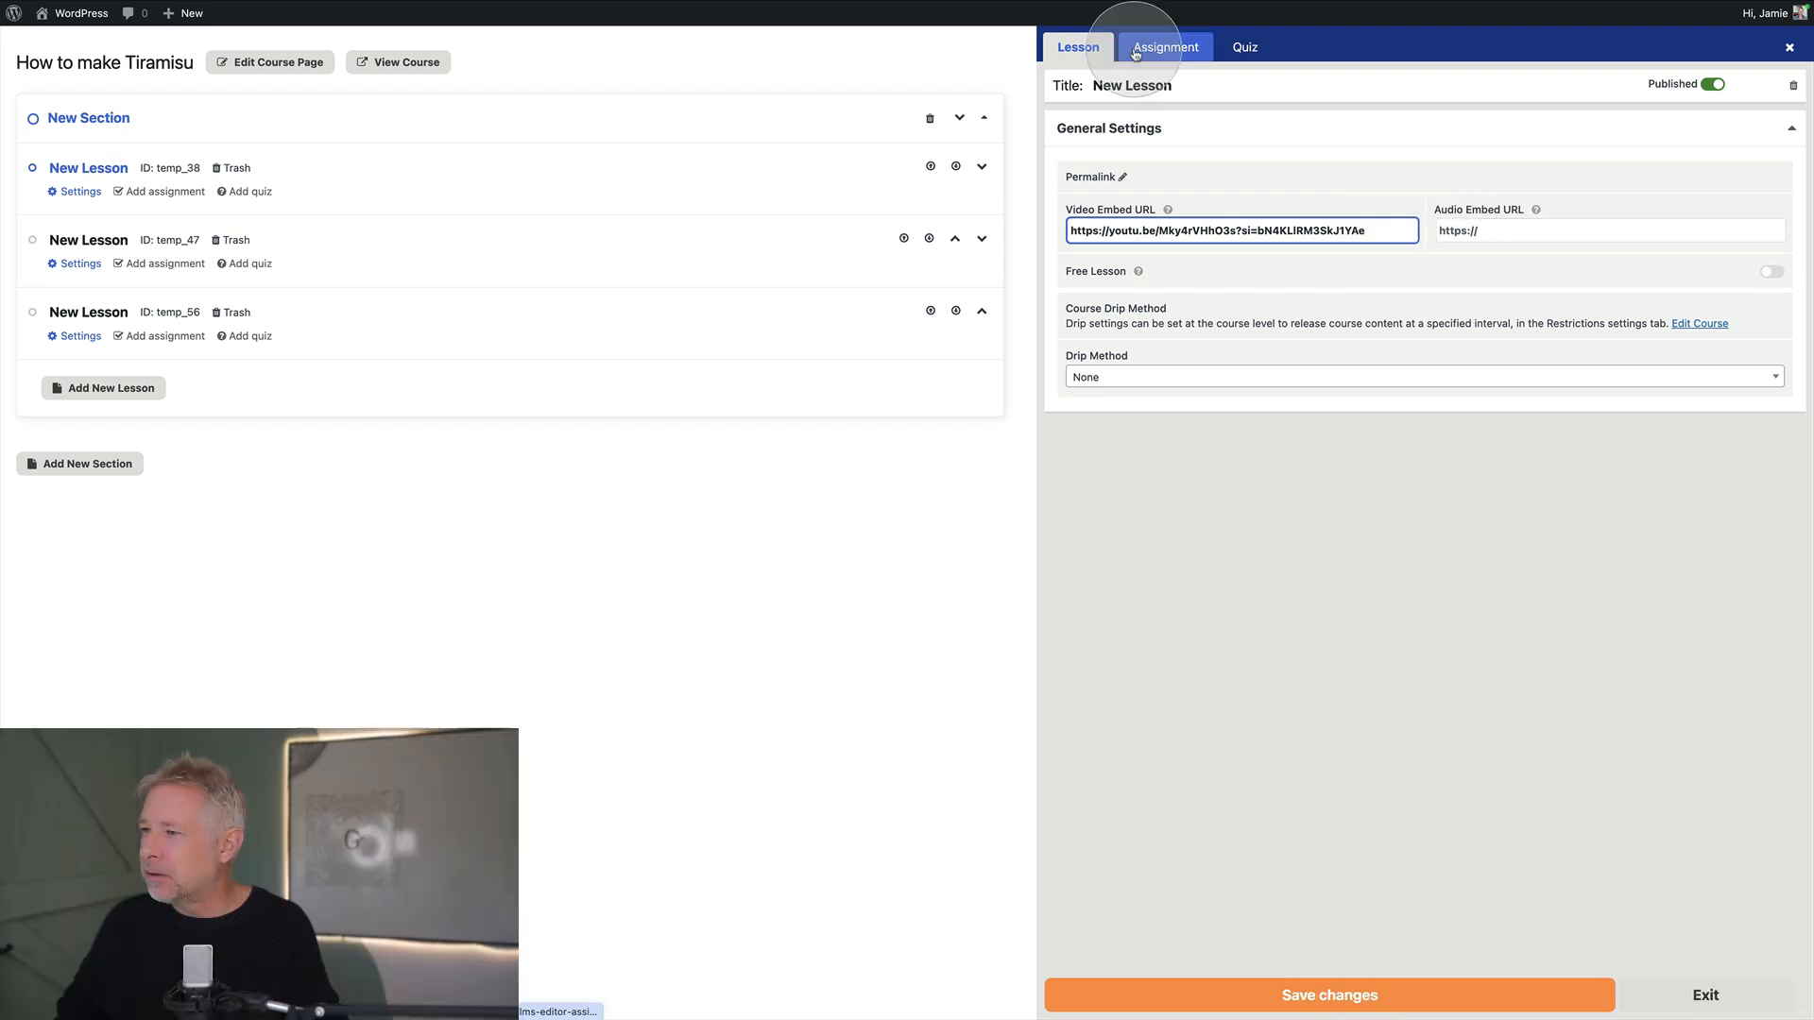
{"action": "left_click", "coordinate": [1165, 45]}
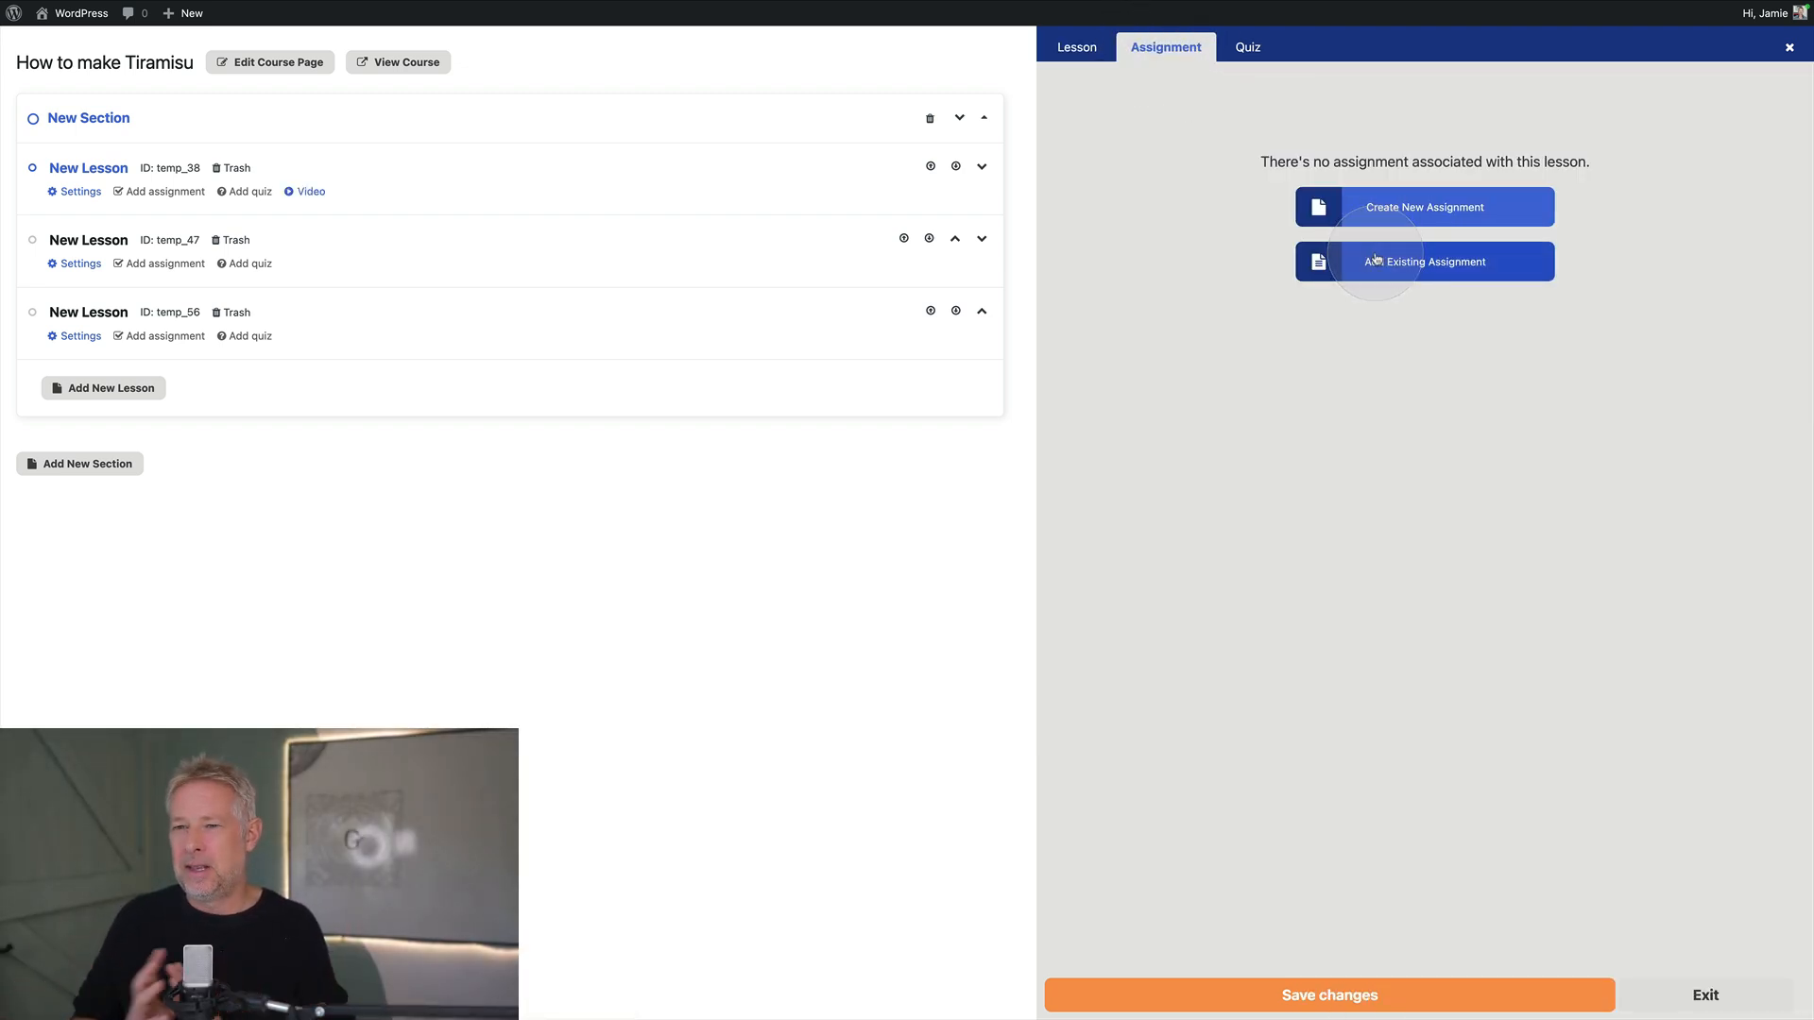
{"action": "mouse_move", "coordinate": [1247, 45]}
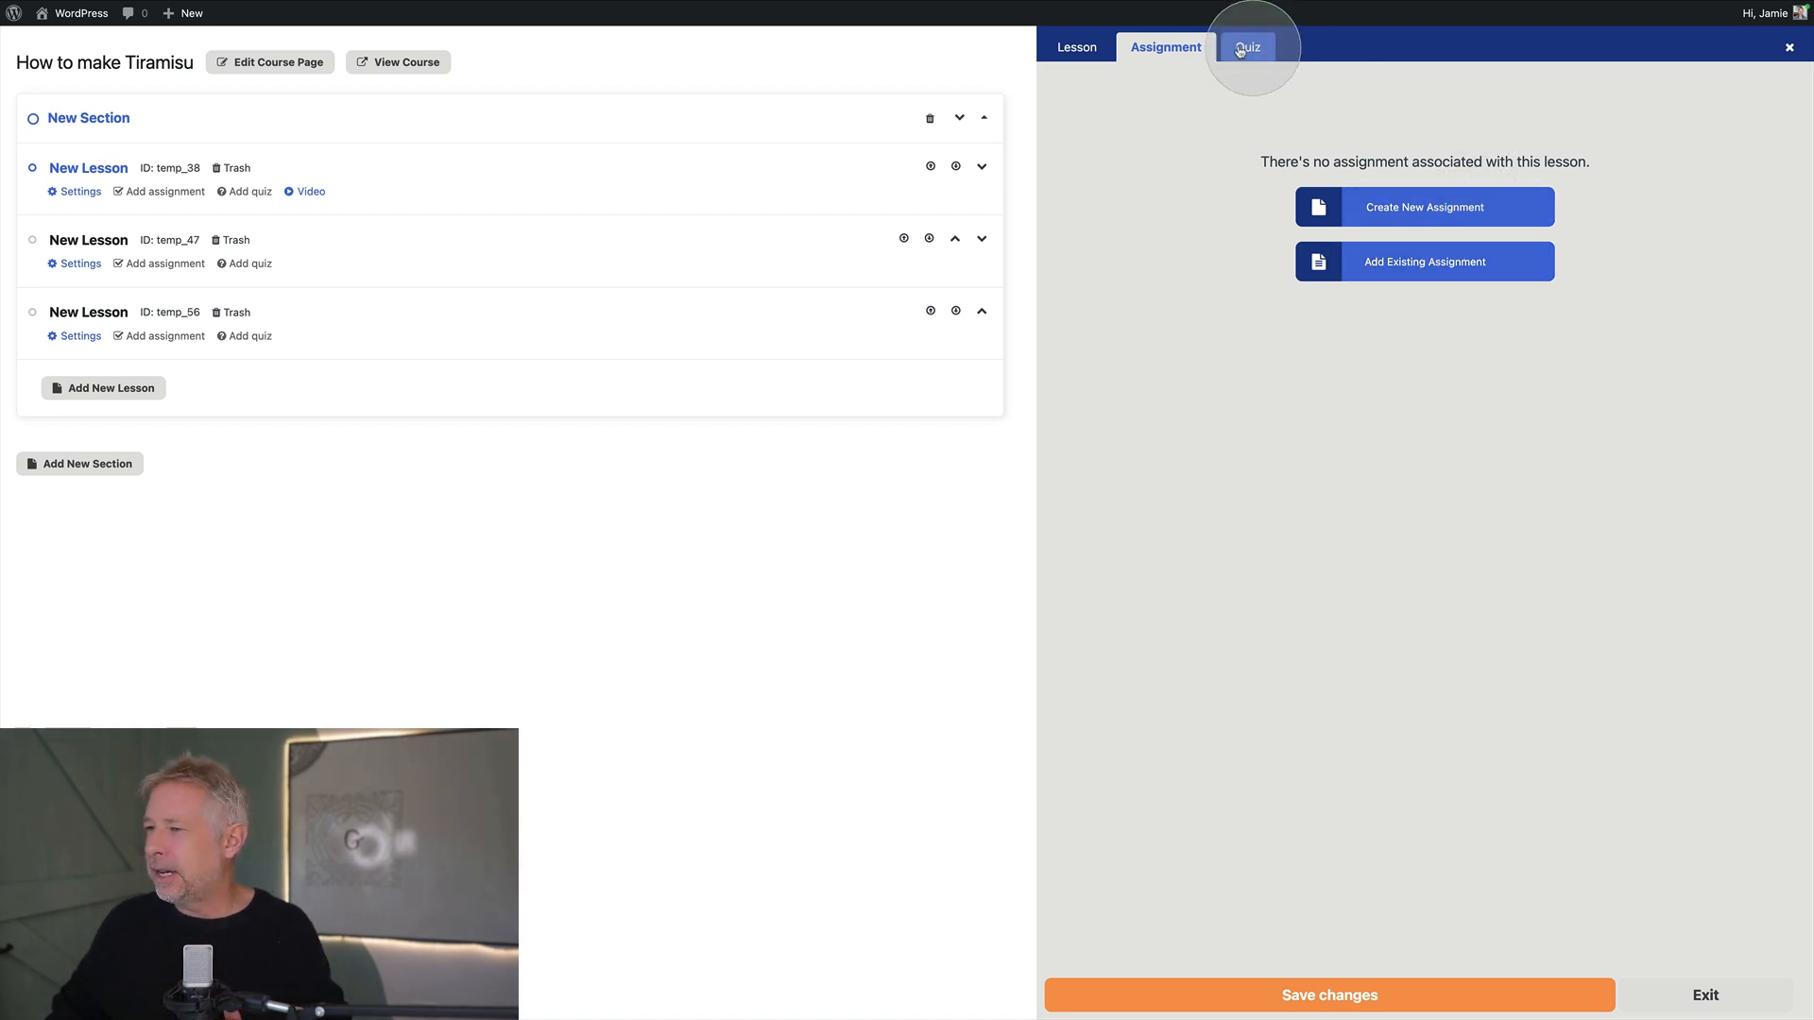
Create a new quiz for the first lesson with a 30-minute time limit and start adding a question
{"action": "left_click", "coordinate": [1244, 47]}
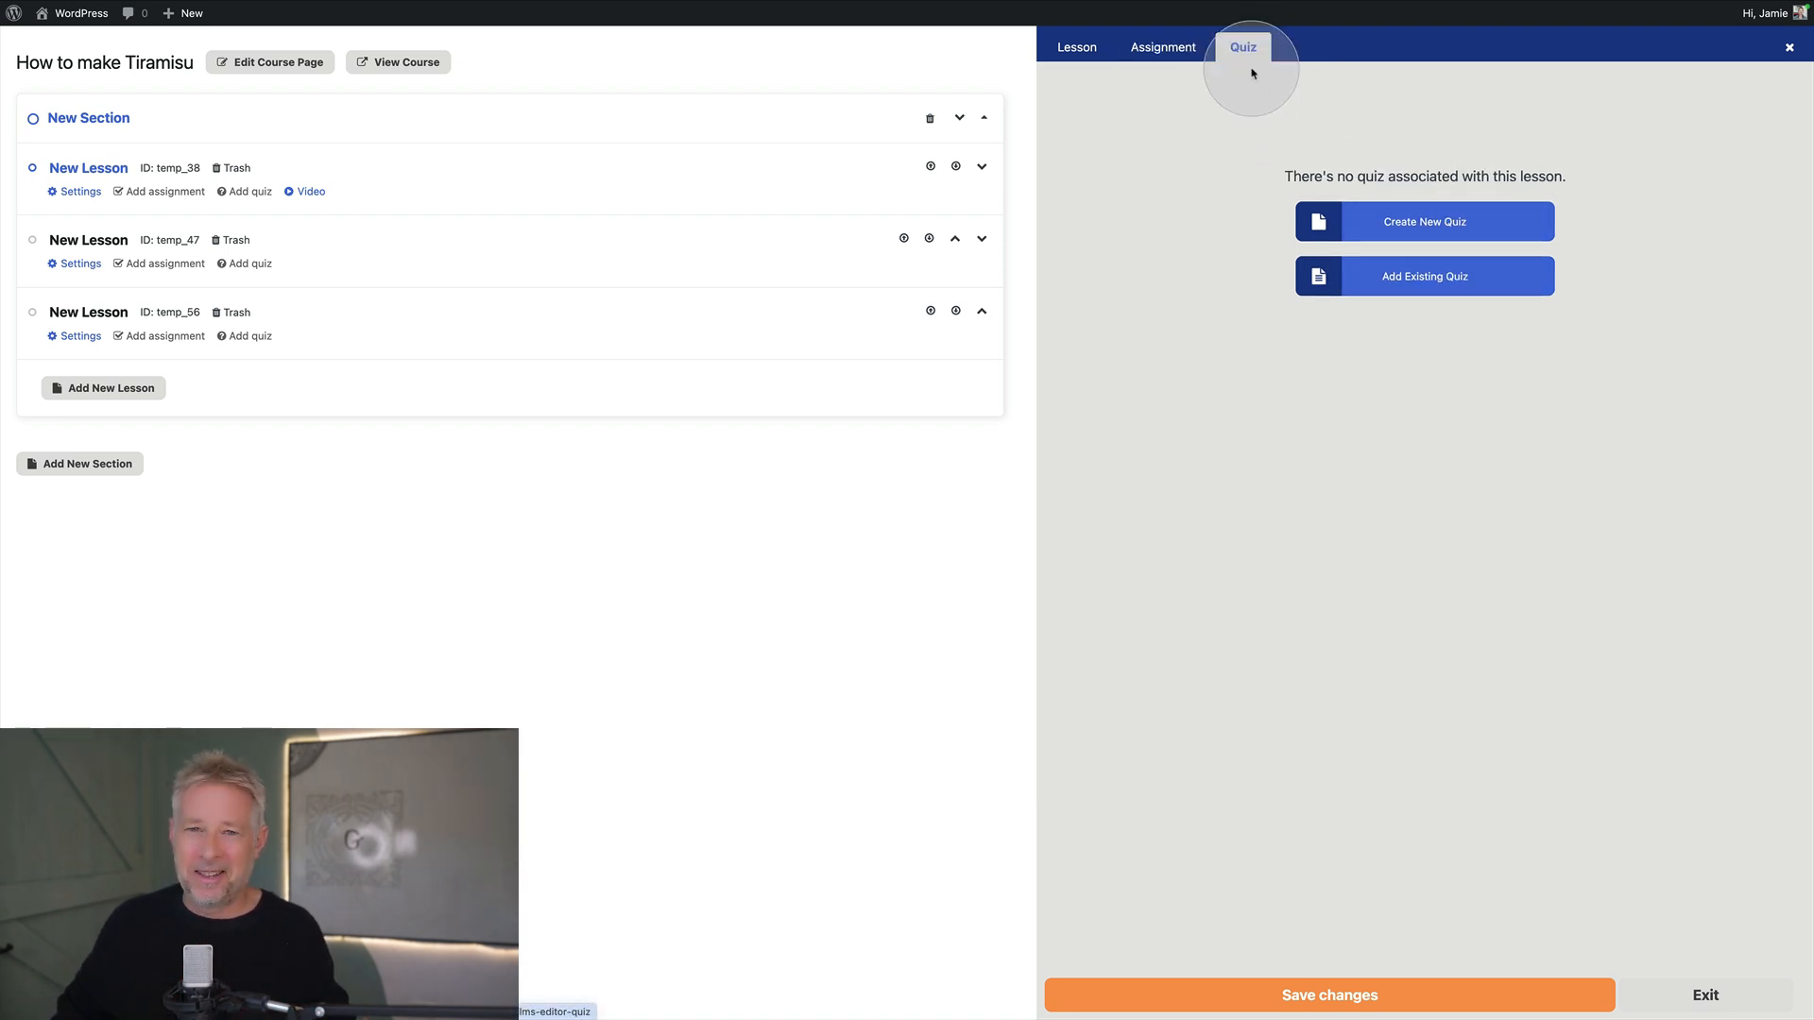
{"action": "left_click", "coordinate": [1423, 221]}
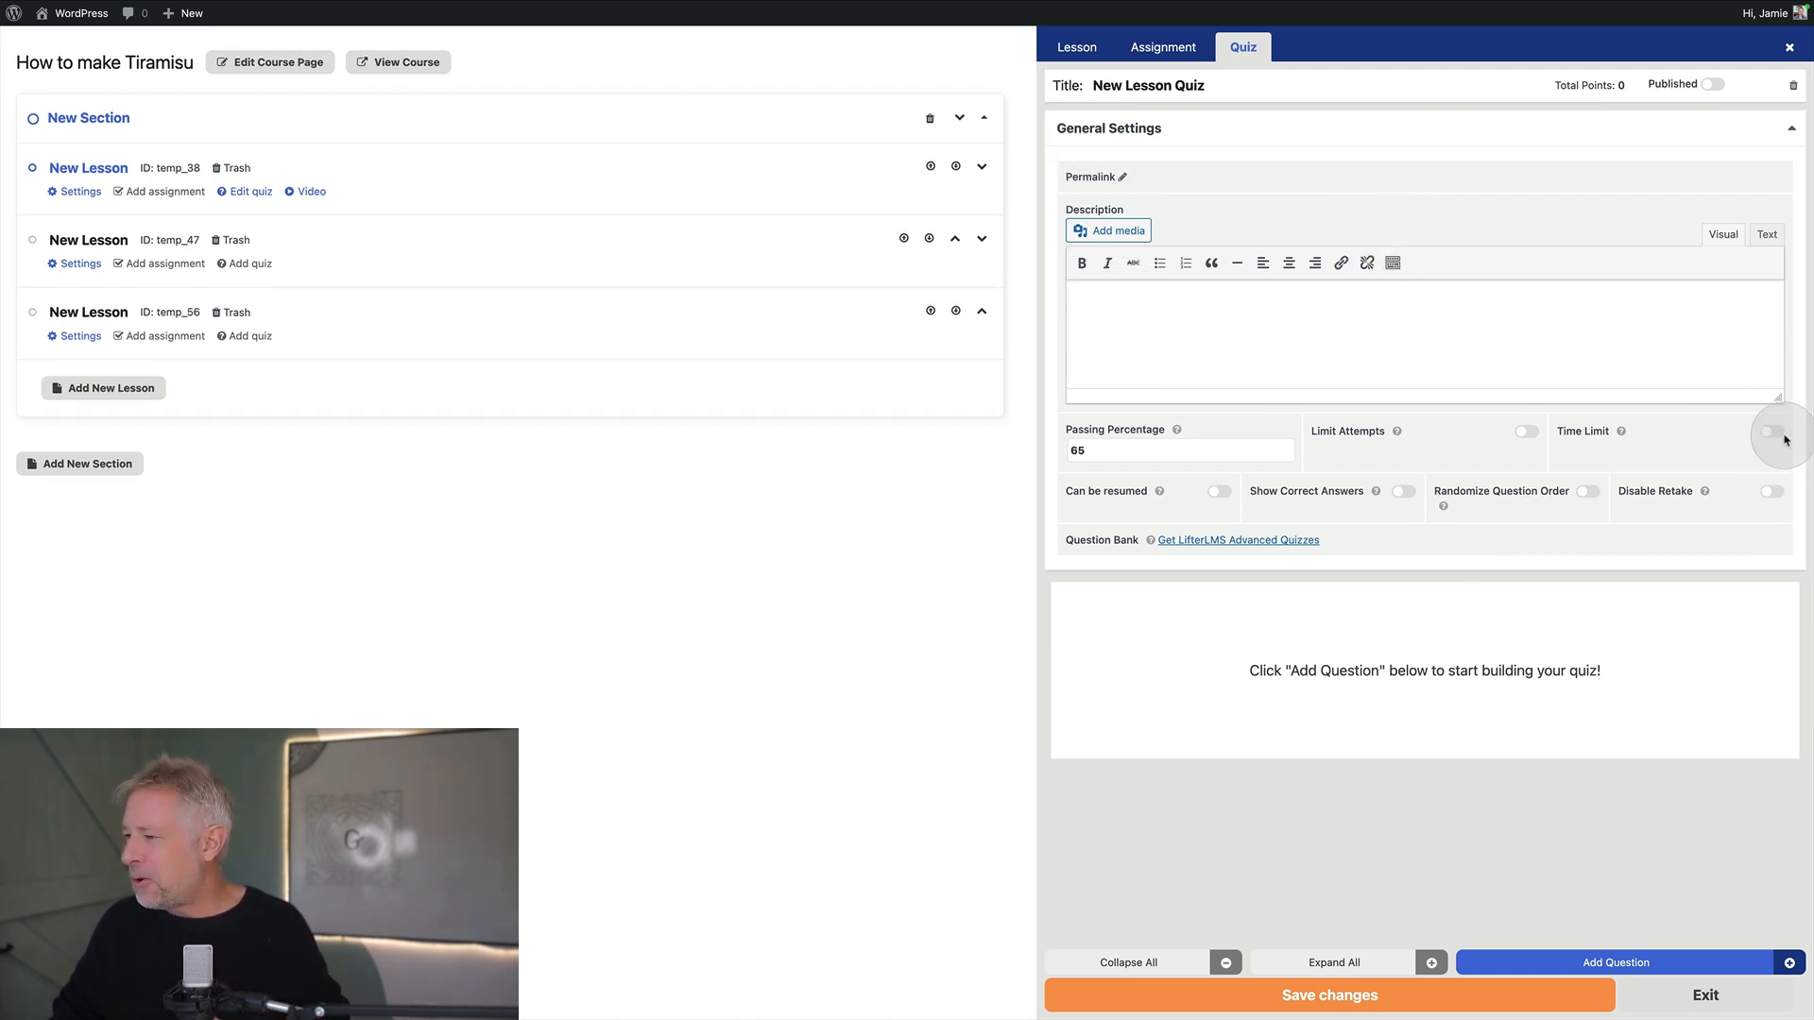
{"action": "left_click", "coordinate": [1770, 430]}
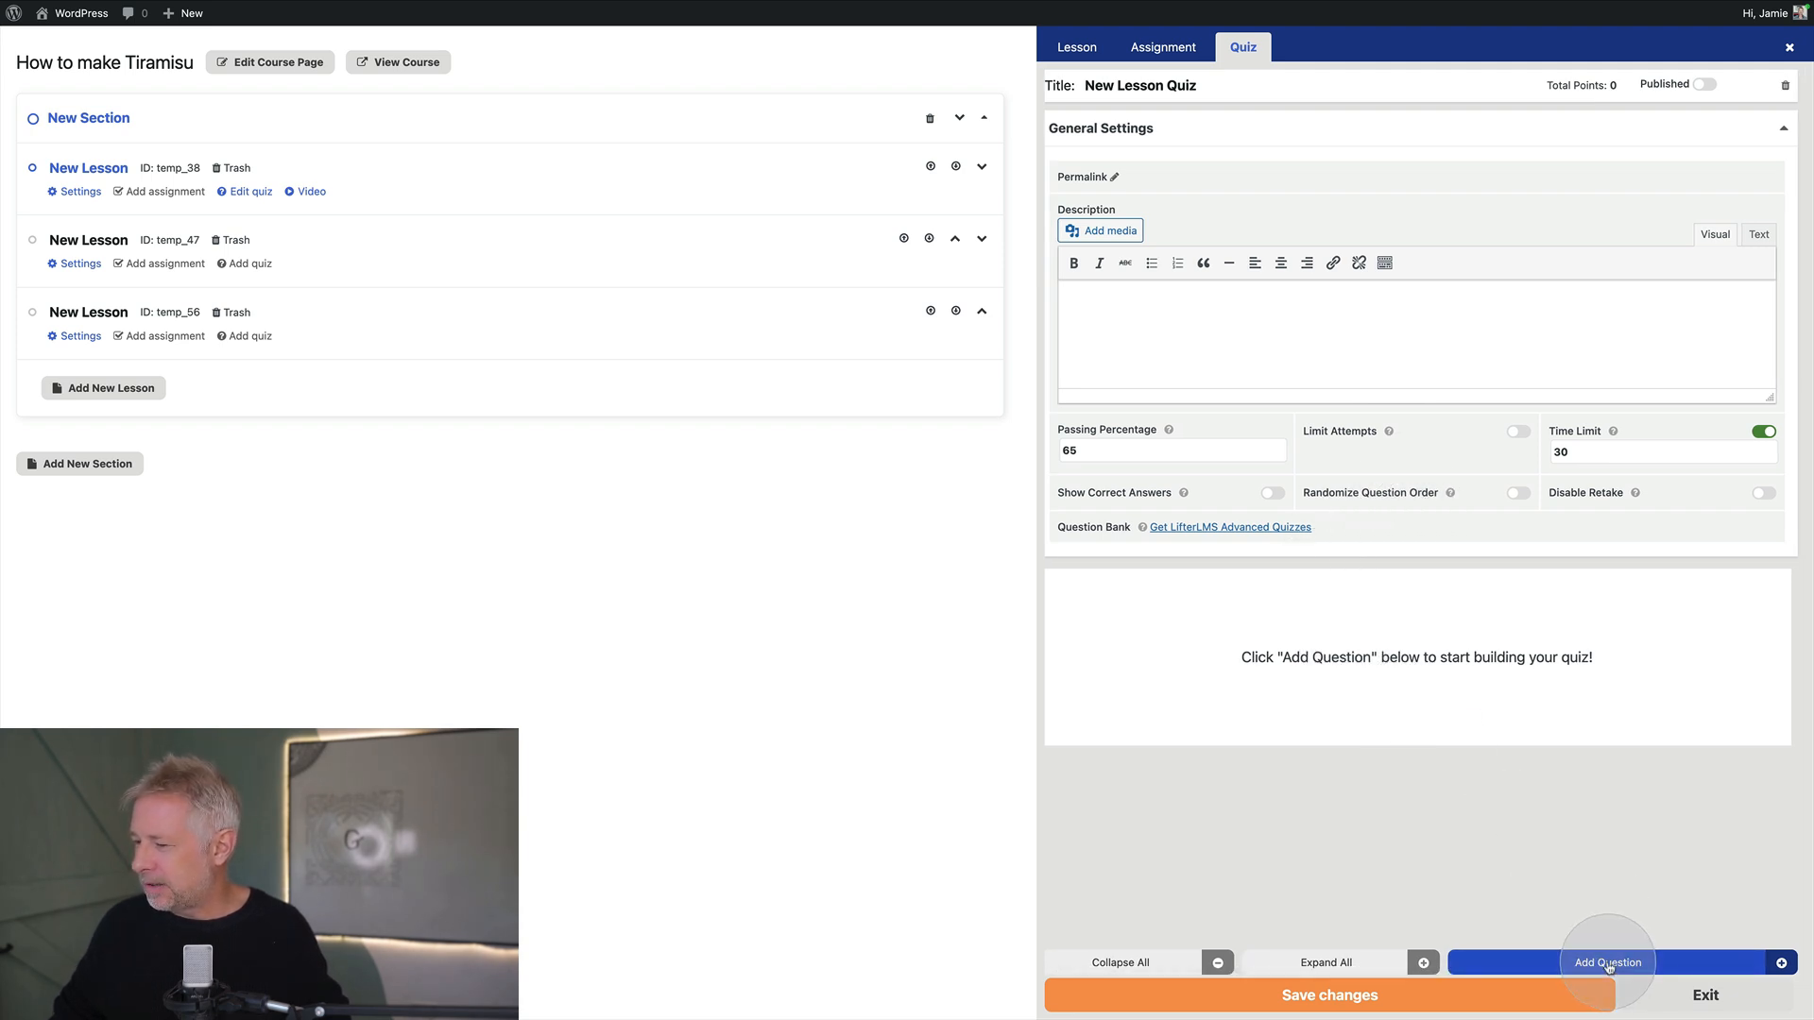
{"action": "left_click", "coordinate": [1606, 962]}
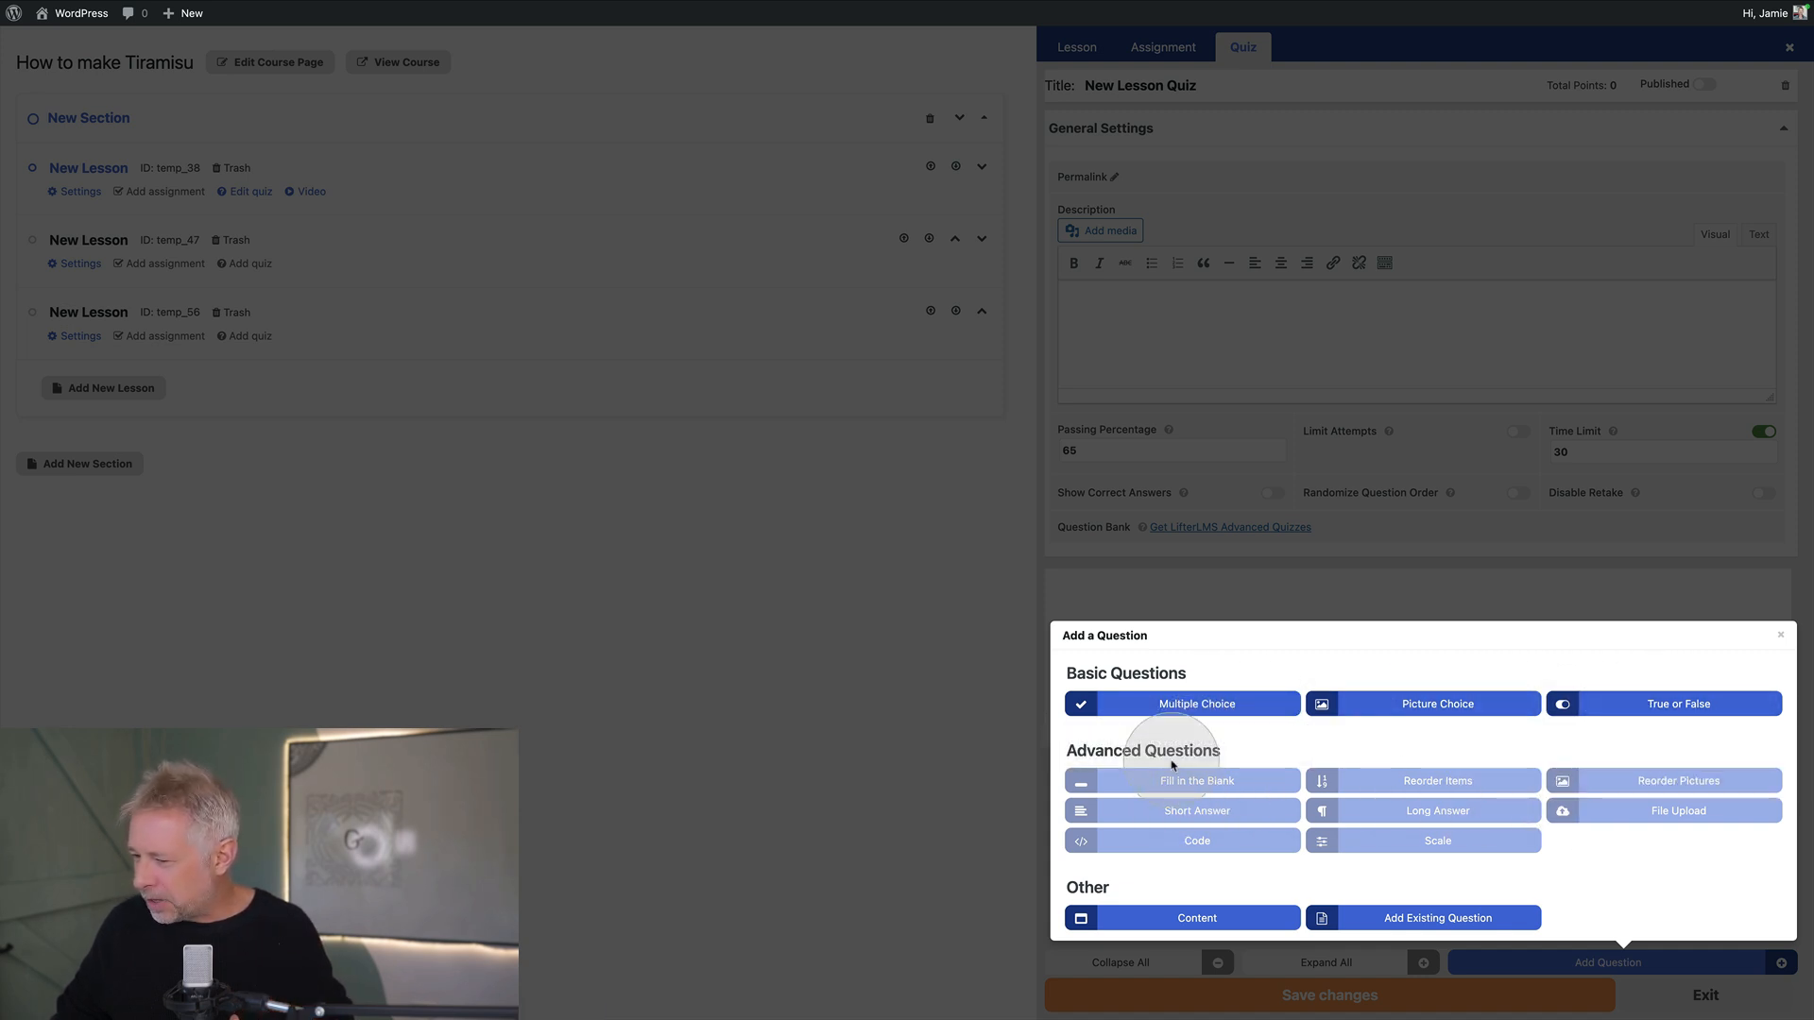
Add a multiple-choice question described 'Where to buy ingredients'
{"action": "left_click", "coordinate": [1196, 703]}
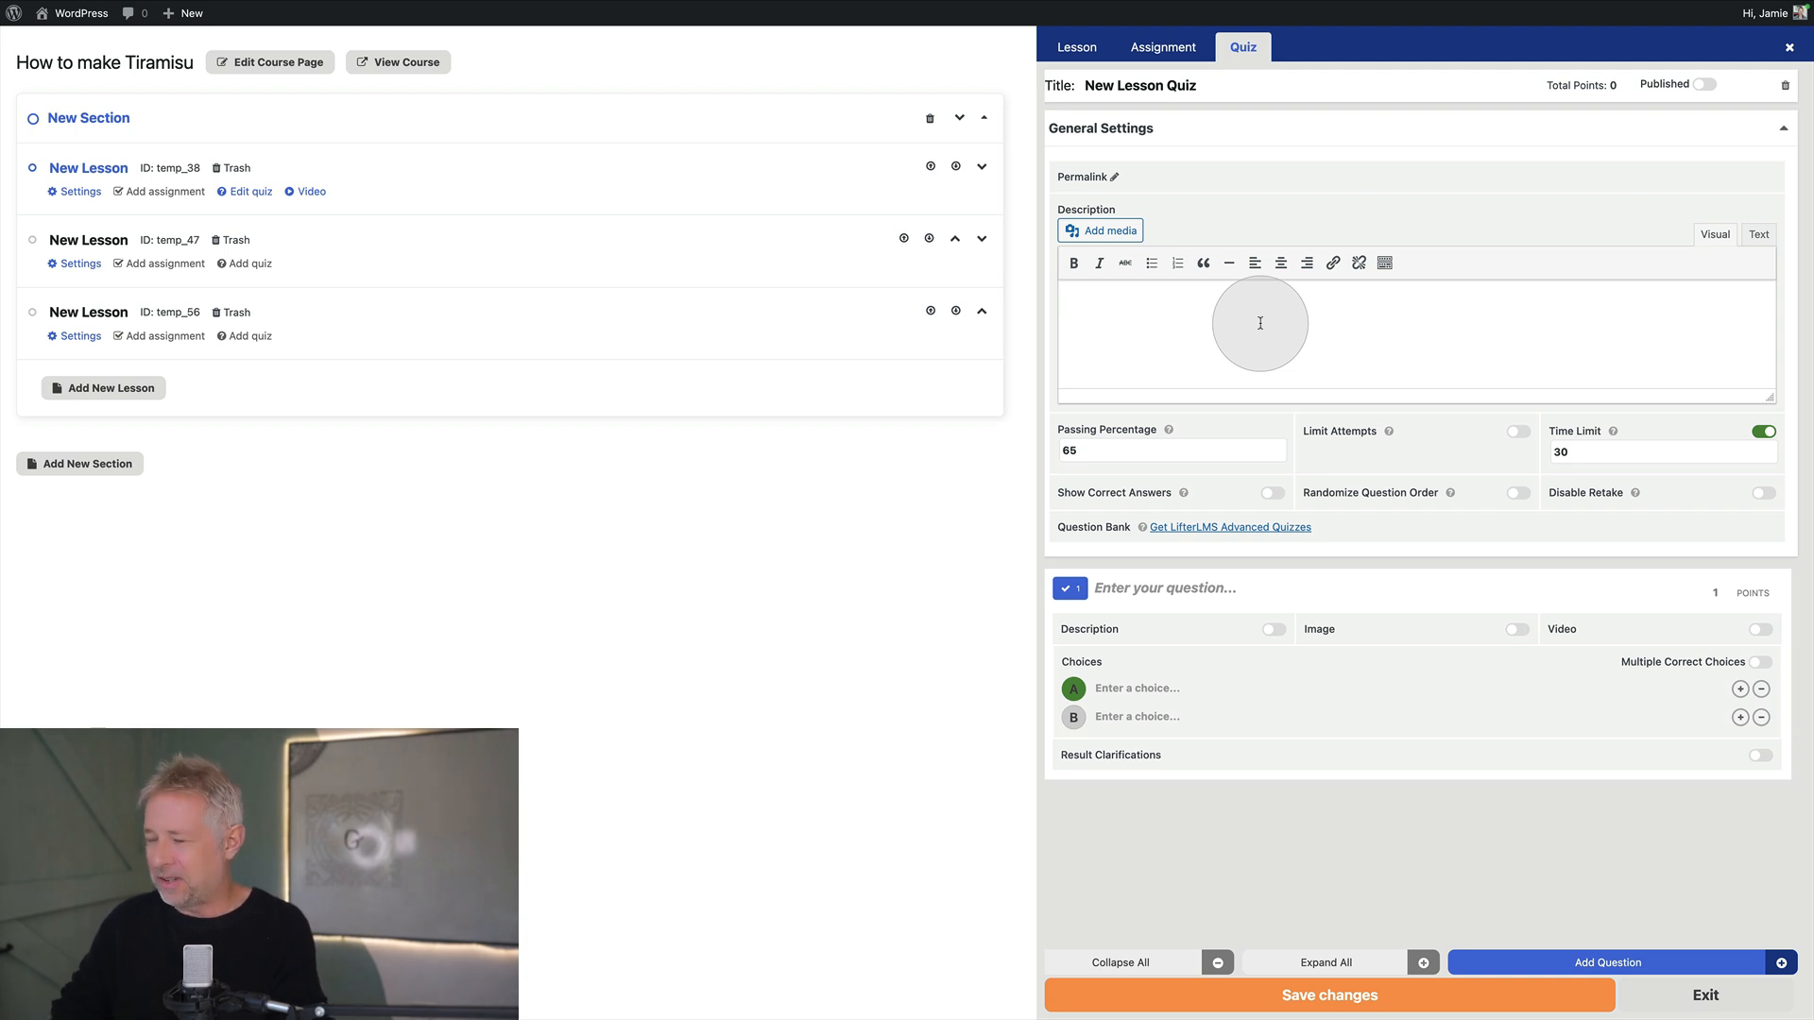
{"action": "type", "text": "W"}
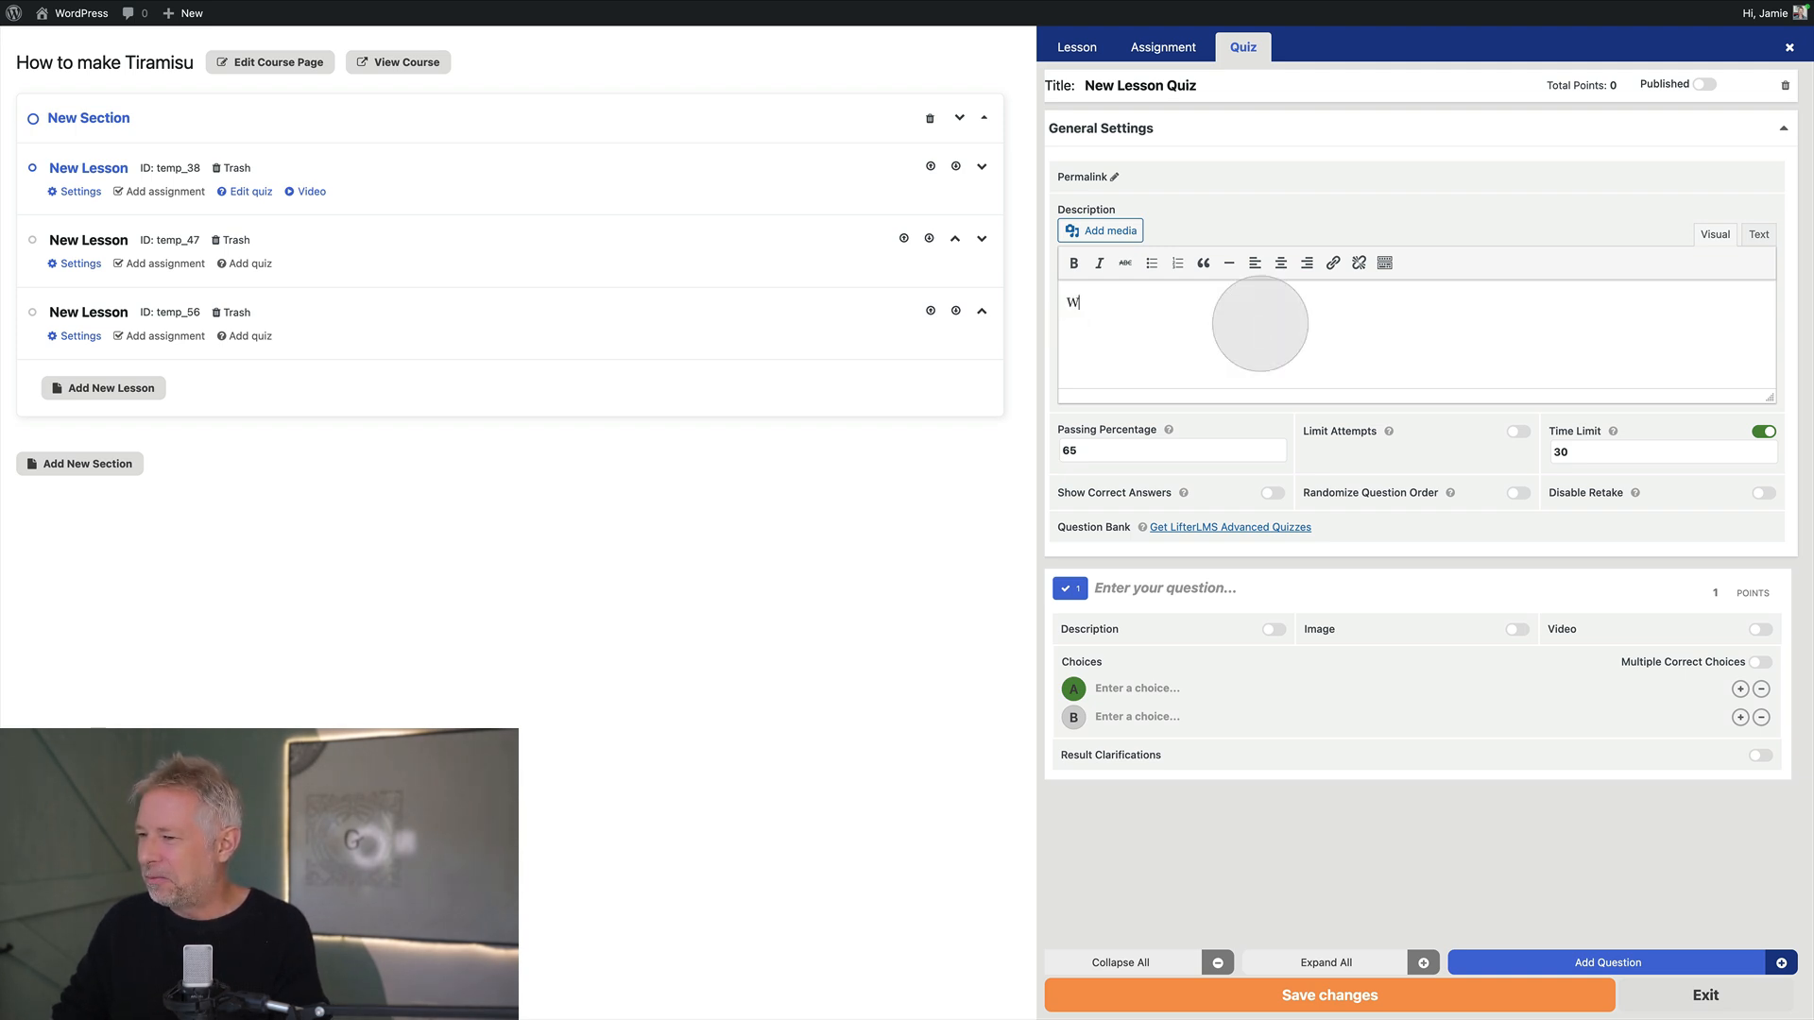
{"action": "type", "text": "here to buy in"}
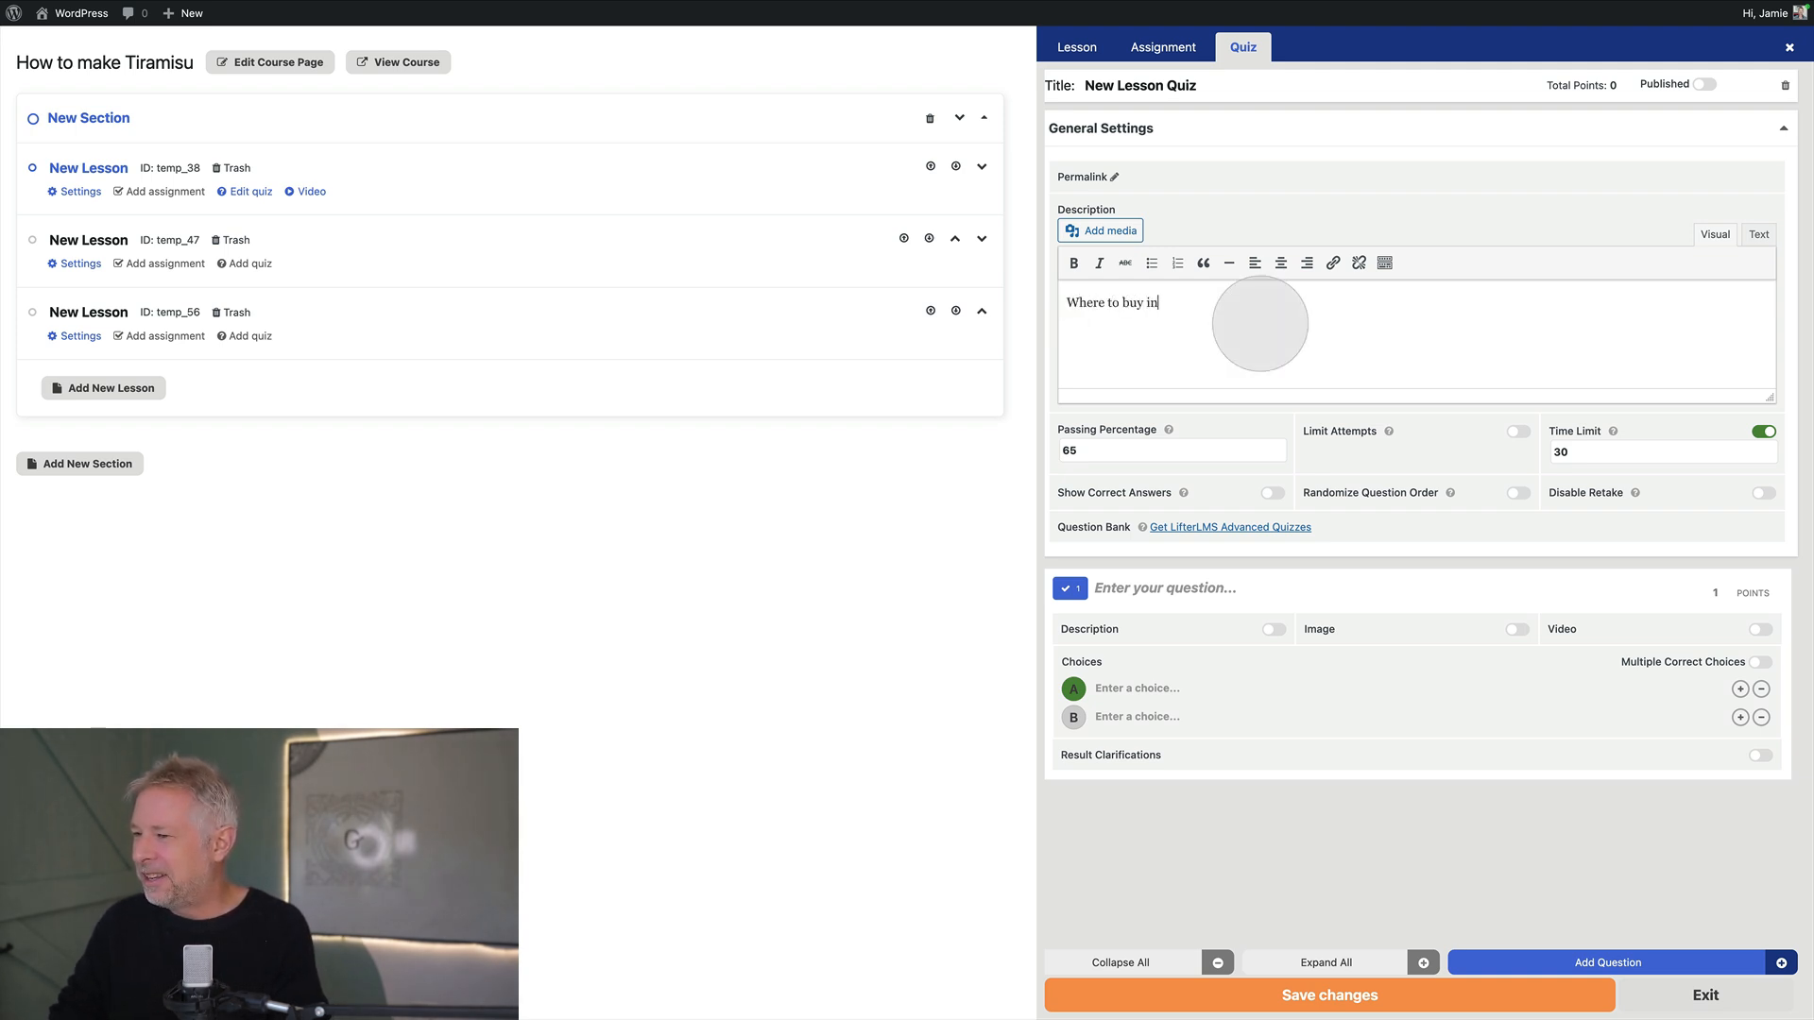
{"action": "type", "text": "gredia"}
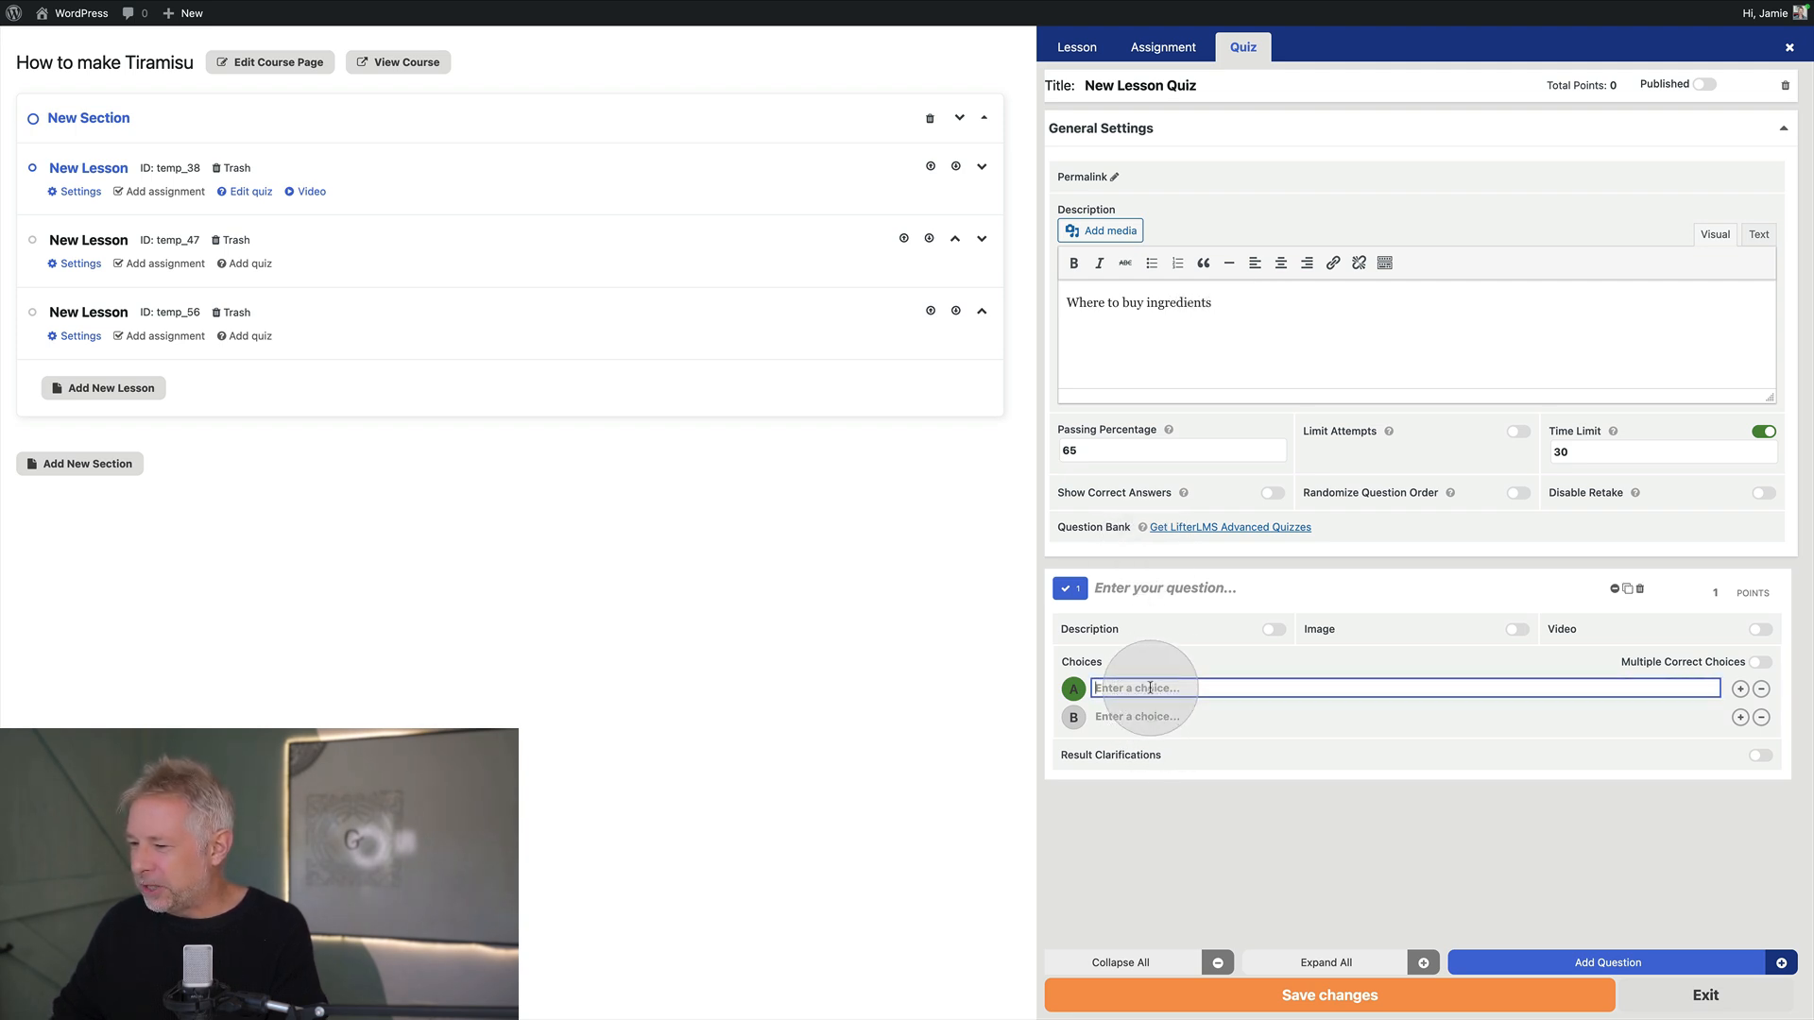
Fill the choices 'A shop' and 'Online' and save the quiz changes
{"action": "type", "text": "A shop"}
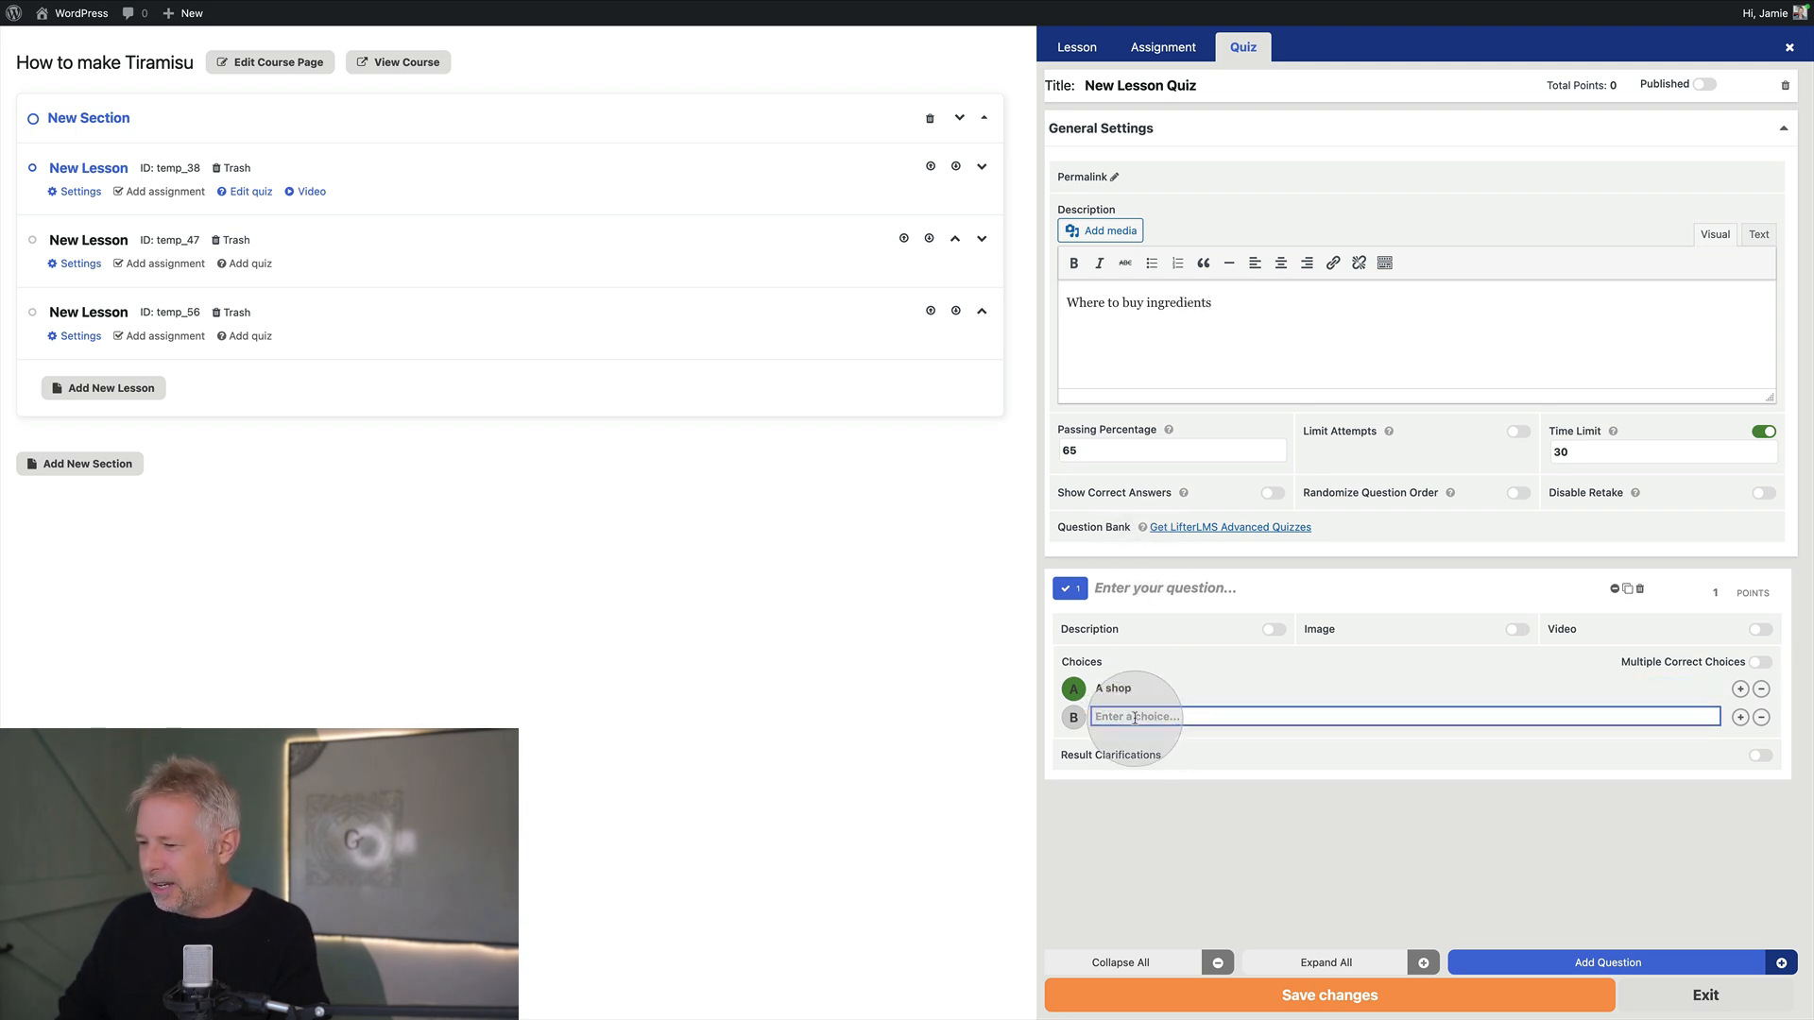
{"action": "type", "text": "Online"}
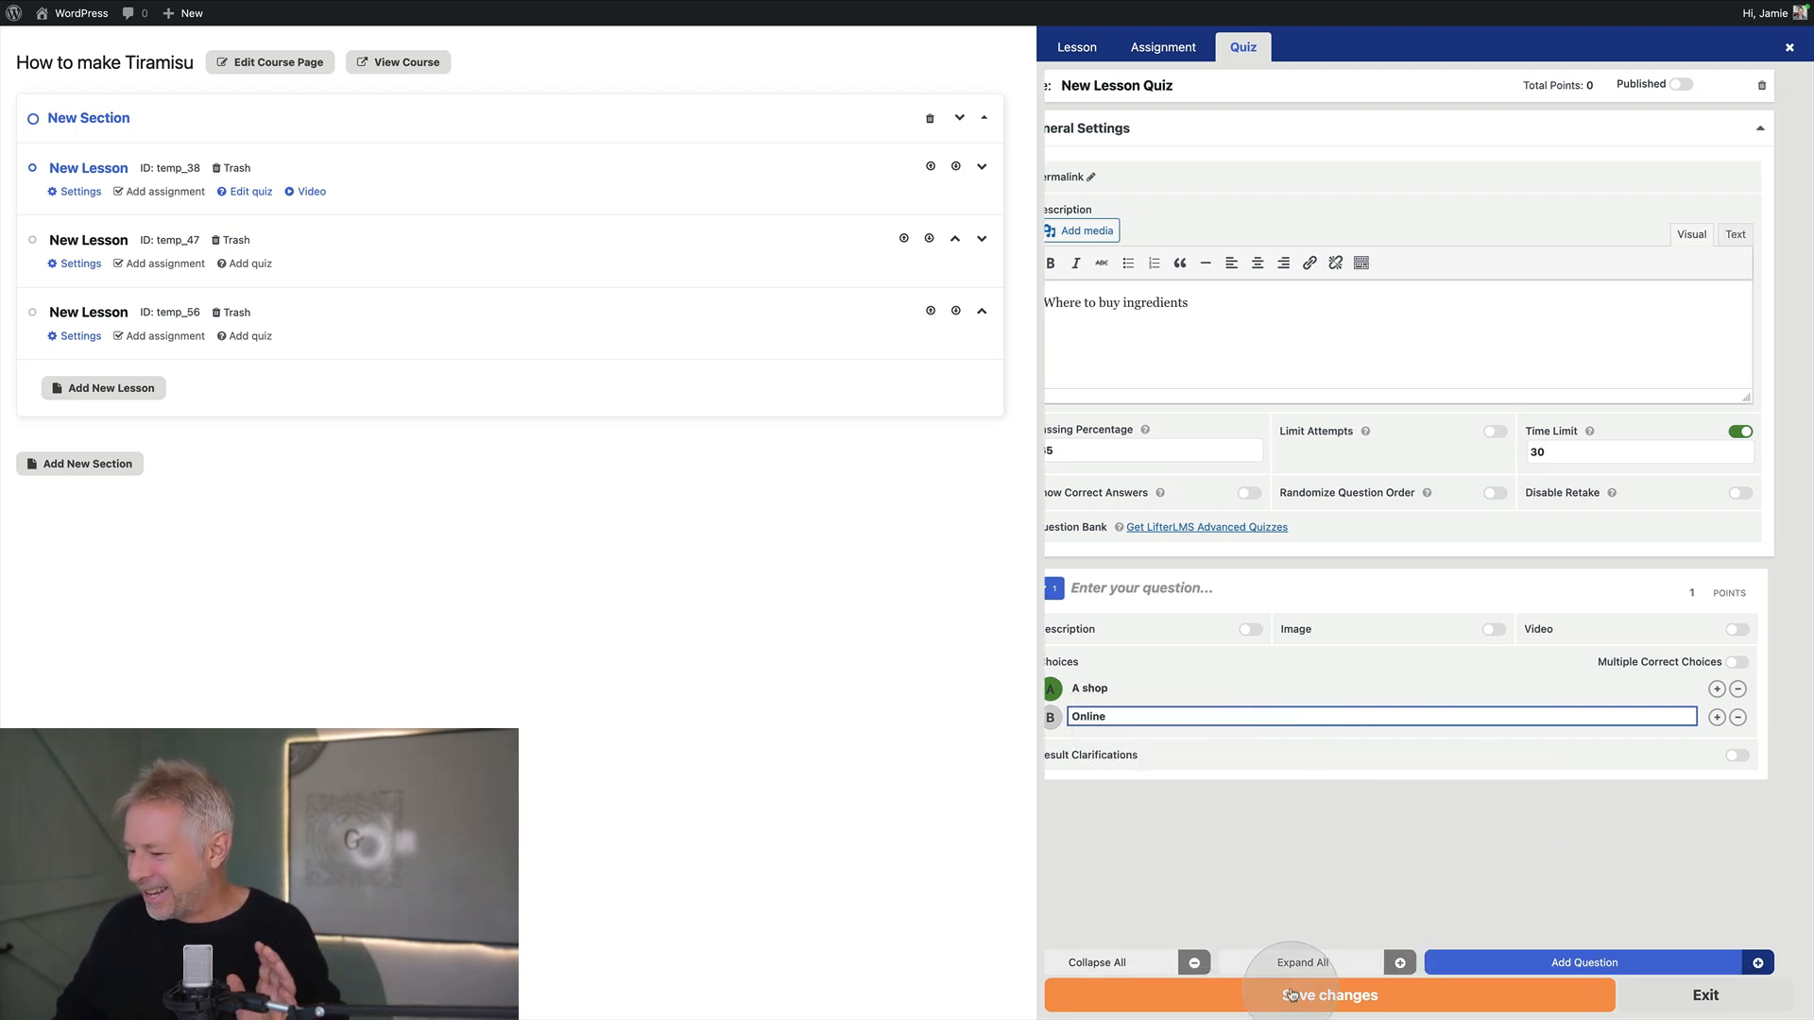
{"action": "left_click", "coordinate": [1329, 996]}
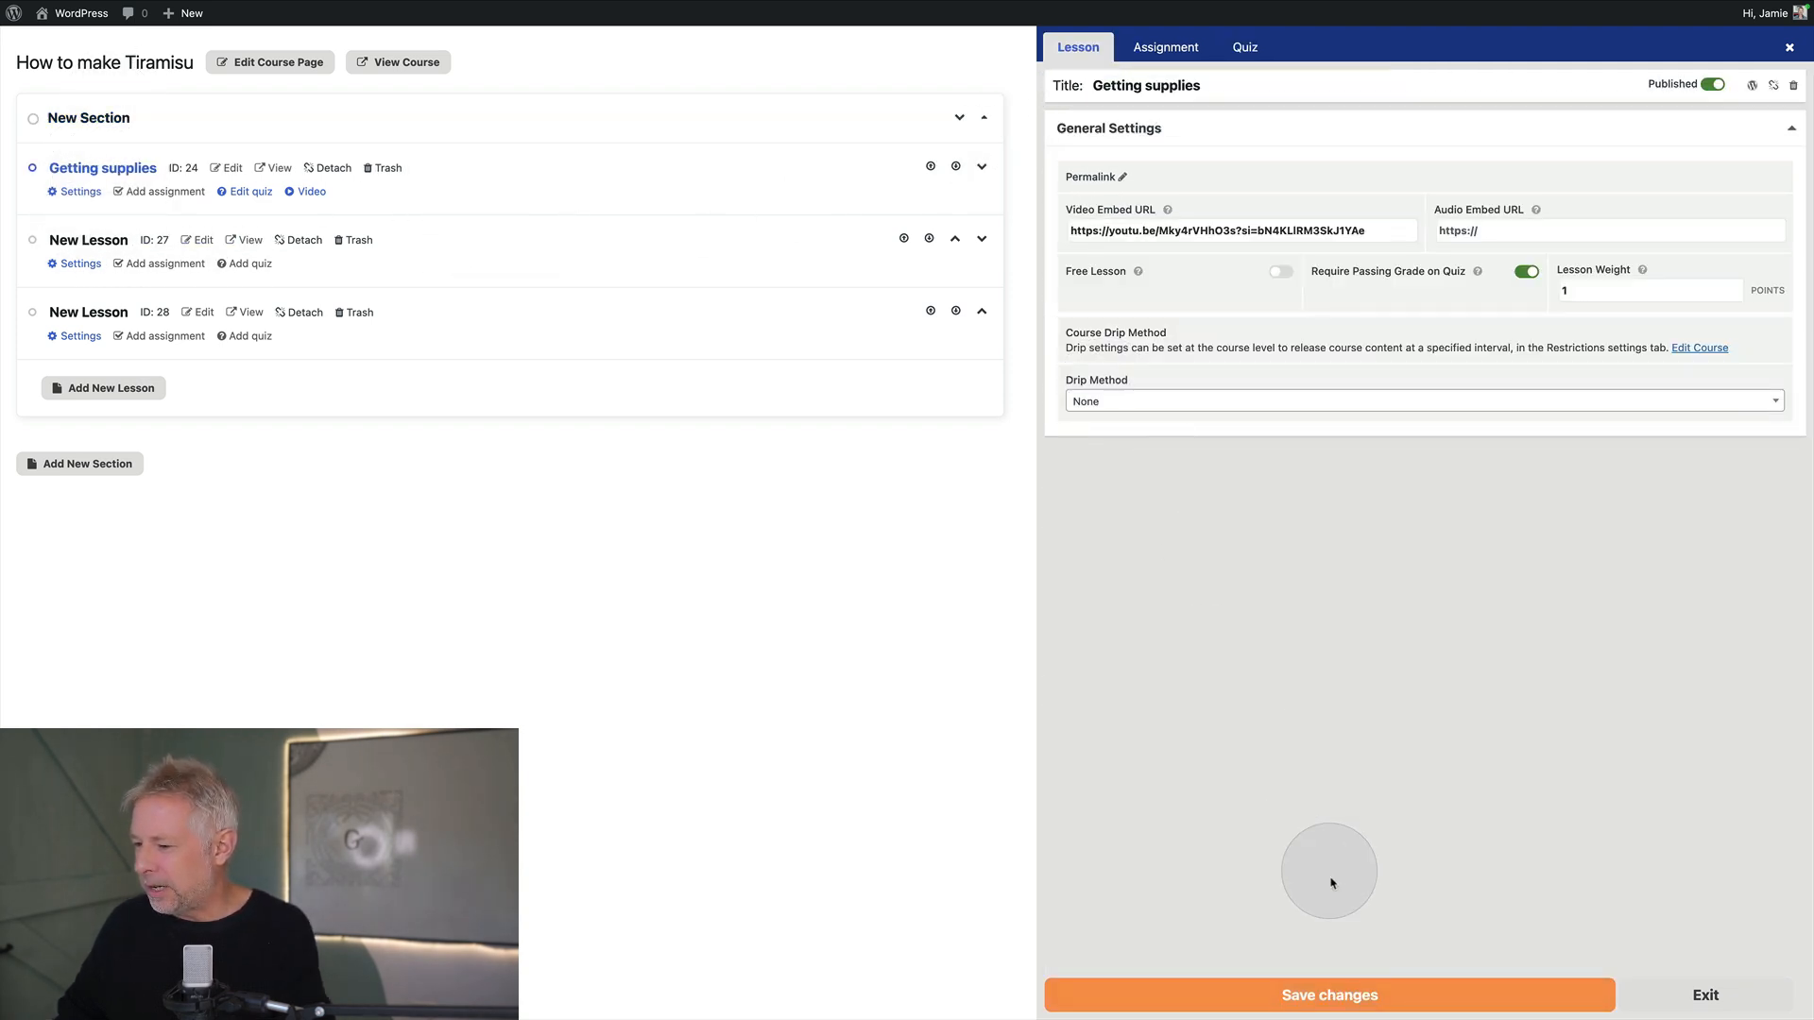
Retitle the second lesson 'Making the Tirmisu' and give it the same YouTube video URL
{"action": "left_click", "coordinate": [1326, 996]}
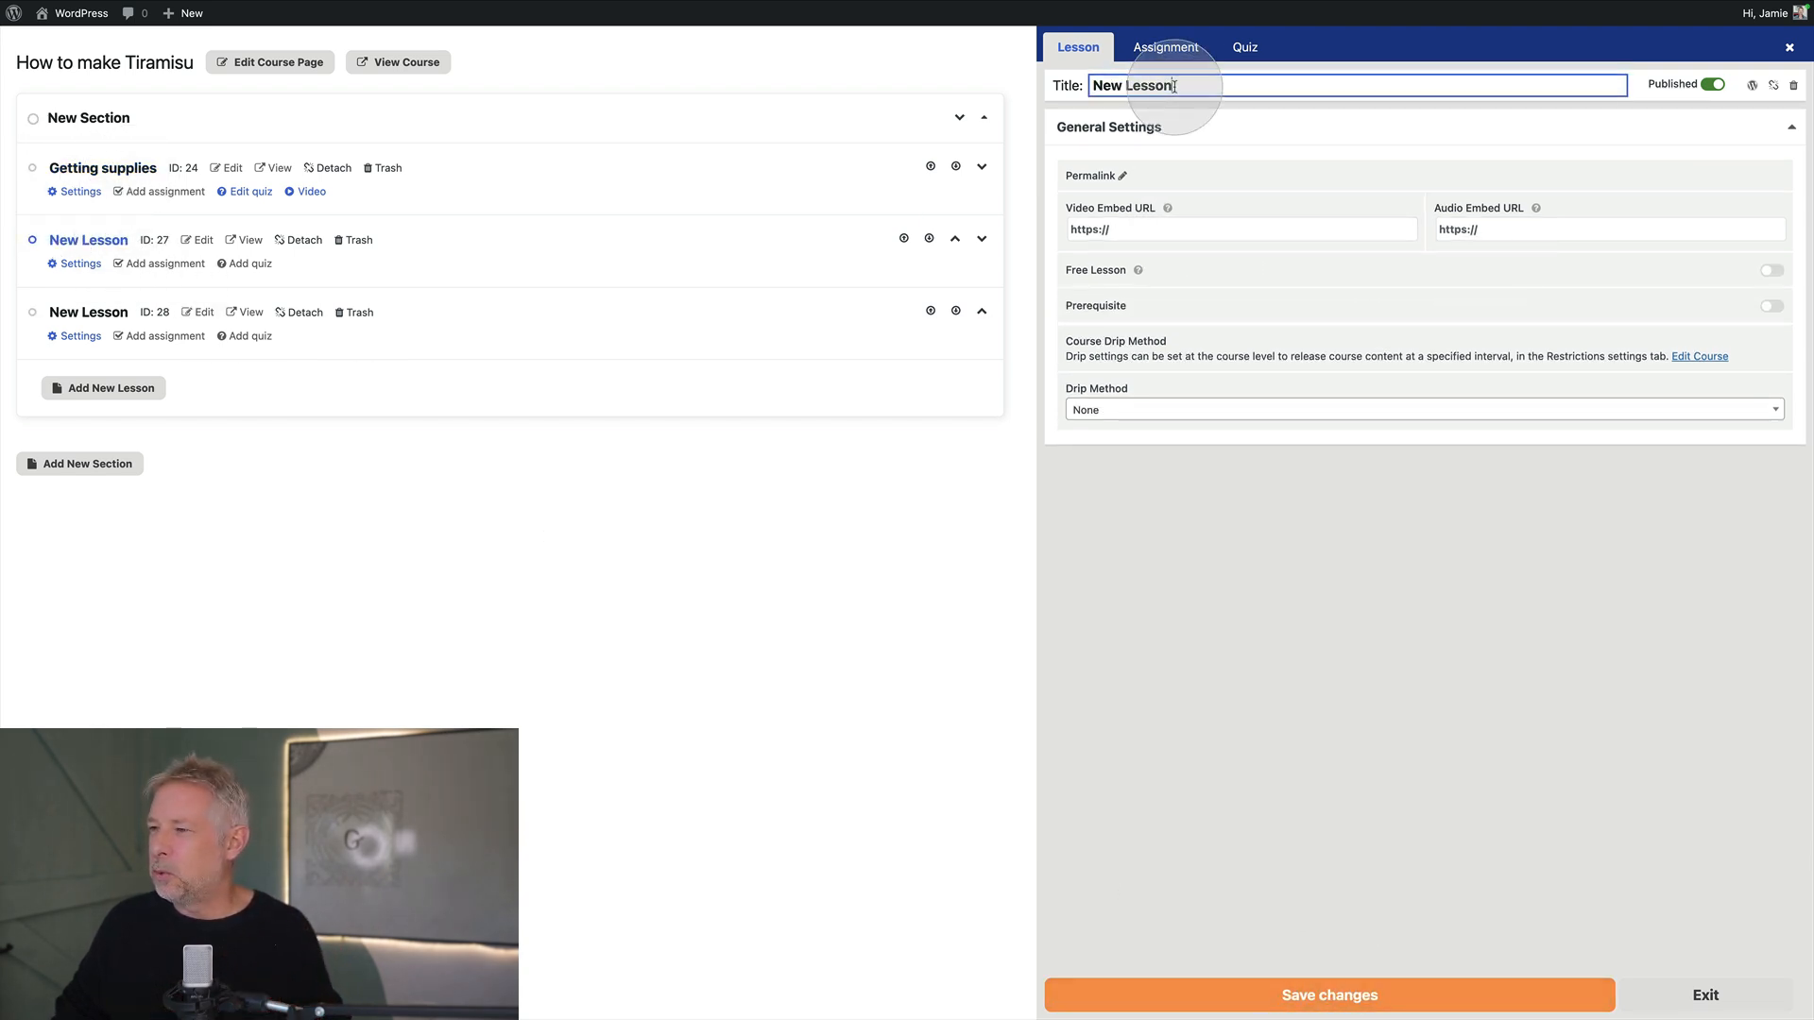
{"action": "type", "text": "Making the T"}
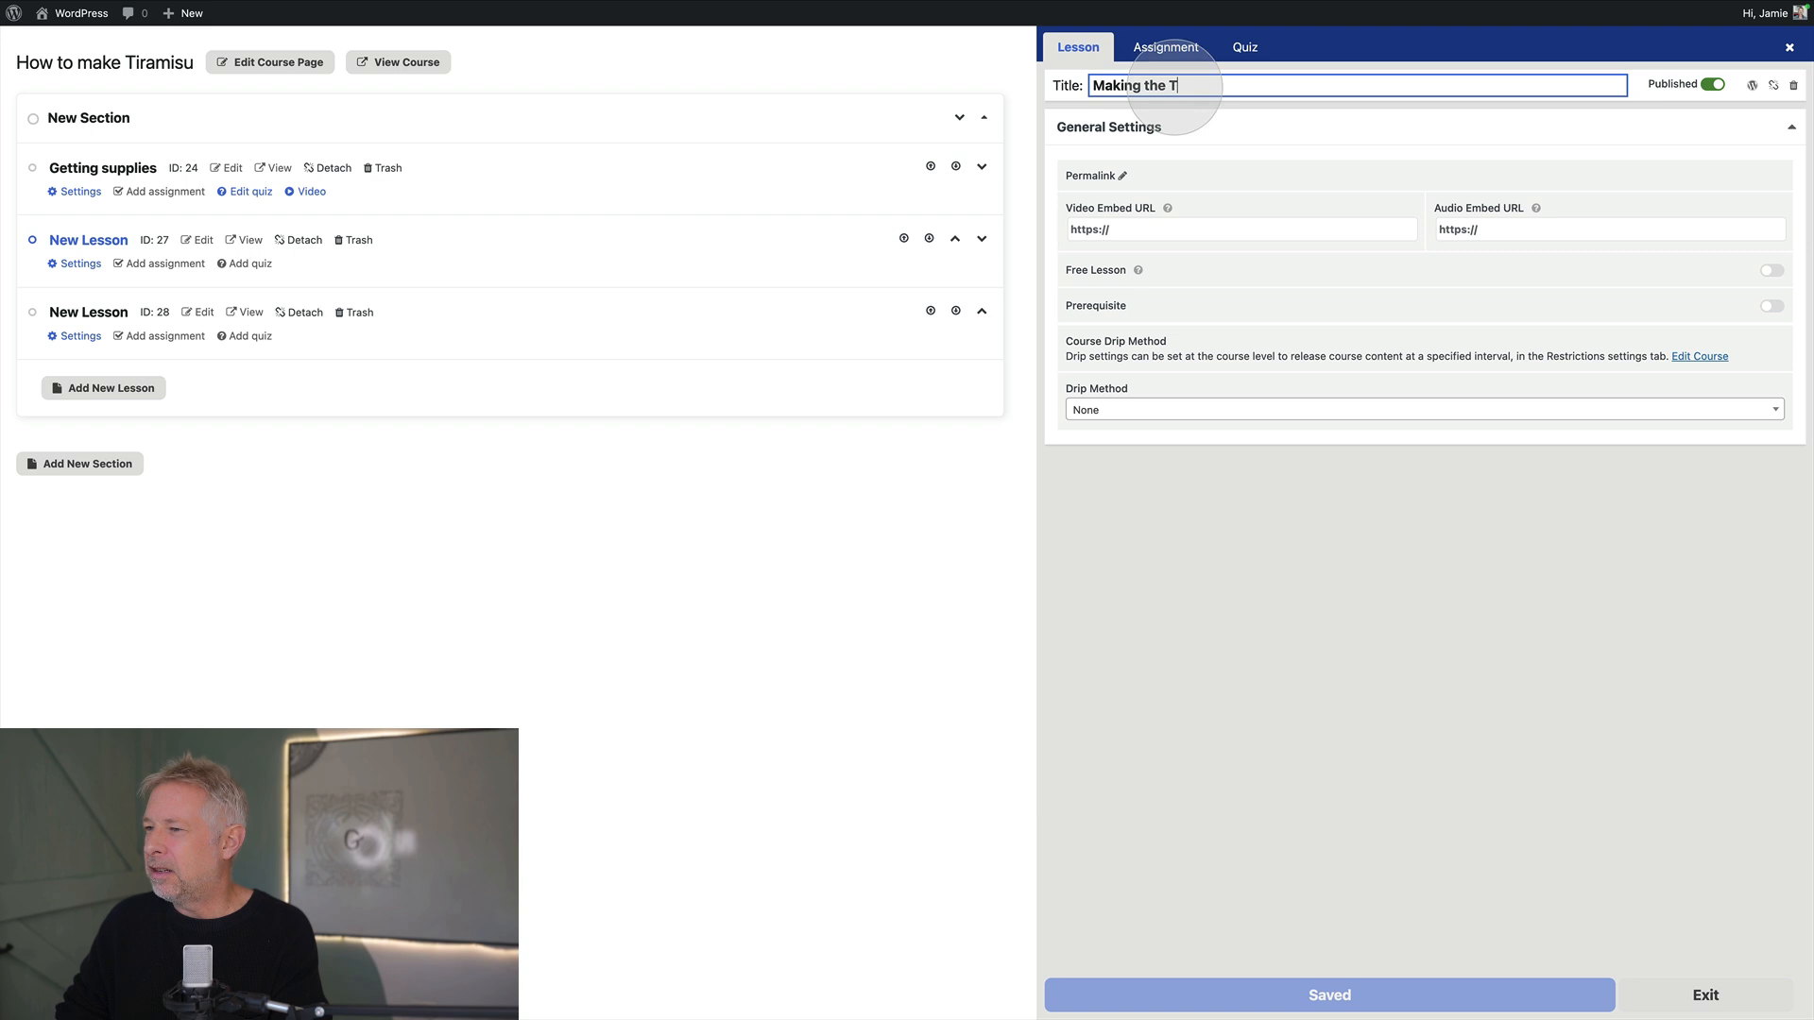
{"action": "type", "text": "irmisu"}
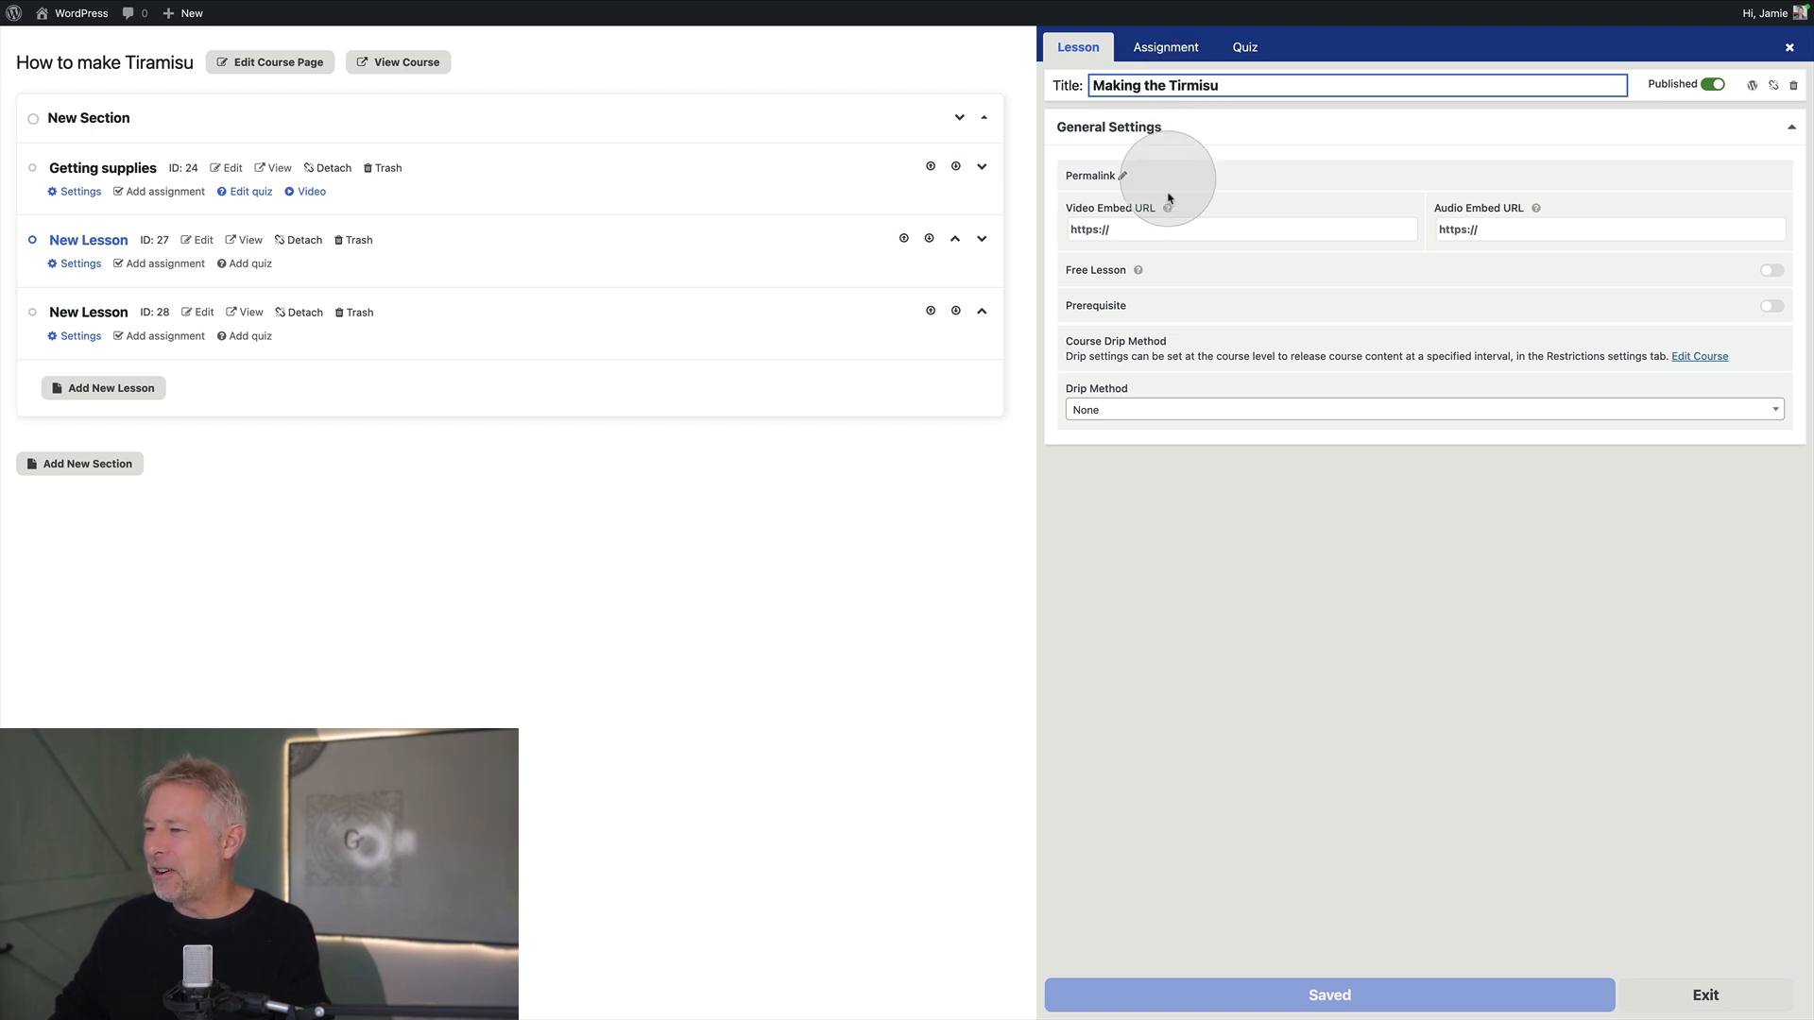
{"action": "type", "text": "https://youtu.be/Mky4rVHhO3s?si=bN4KLlRM3SkJ1YAe"}
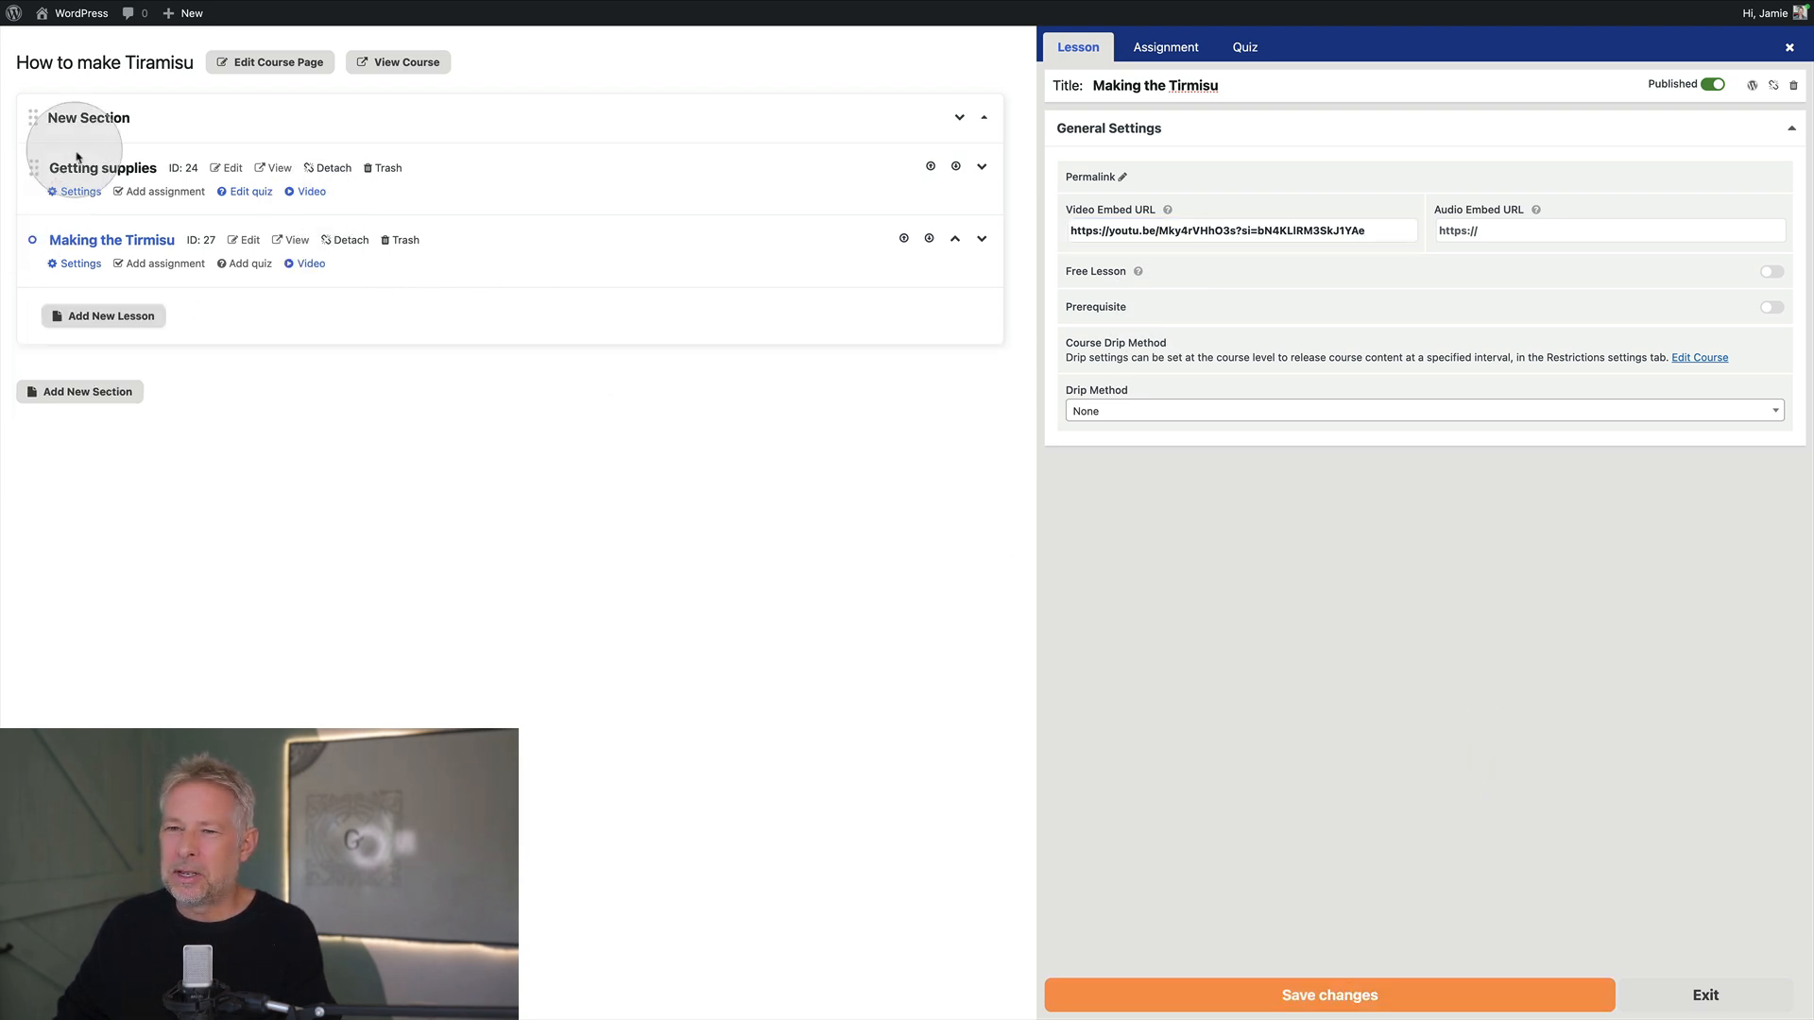
{"action": "left_click", "coordinate": [1326, 996]}
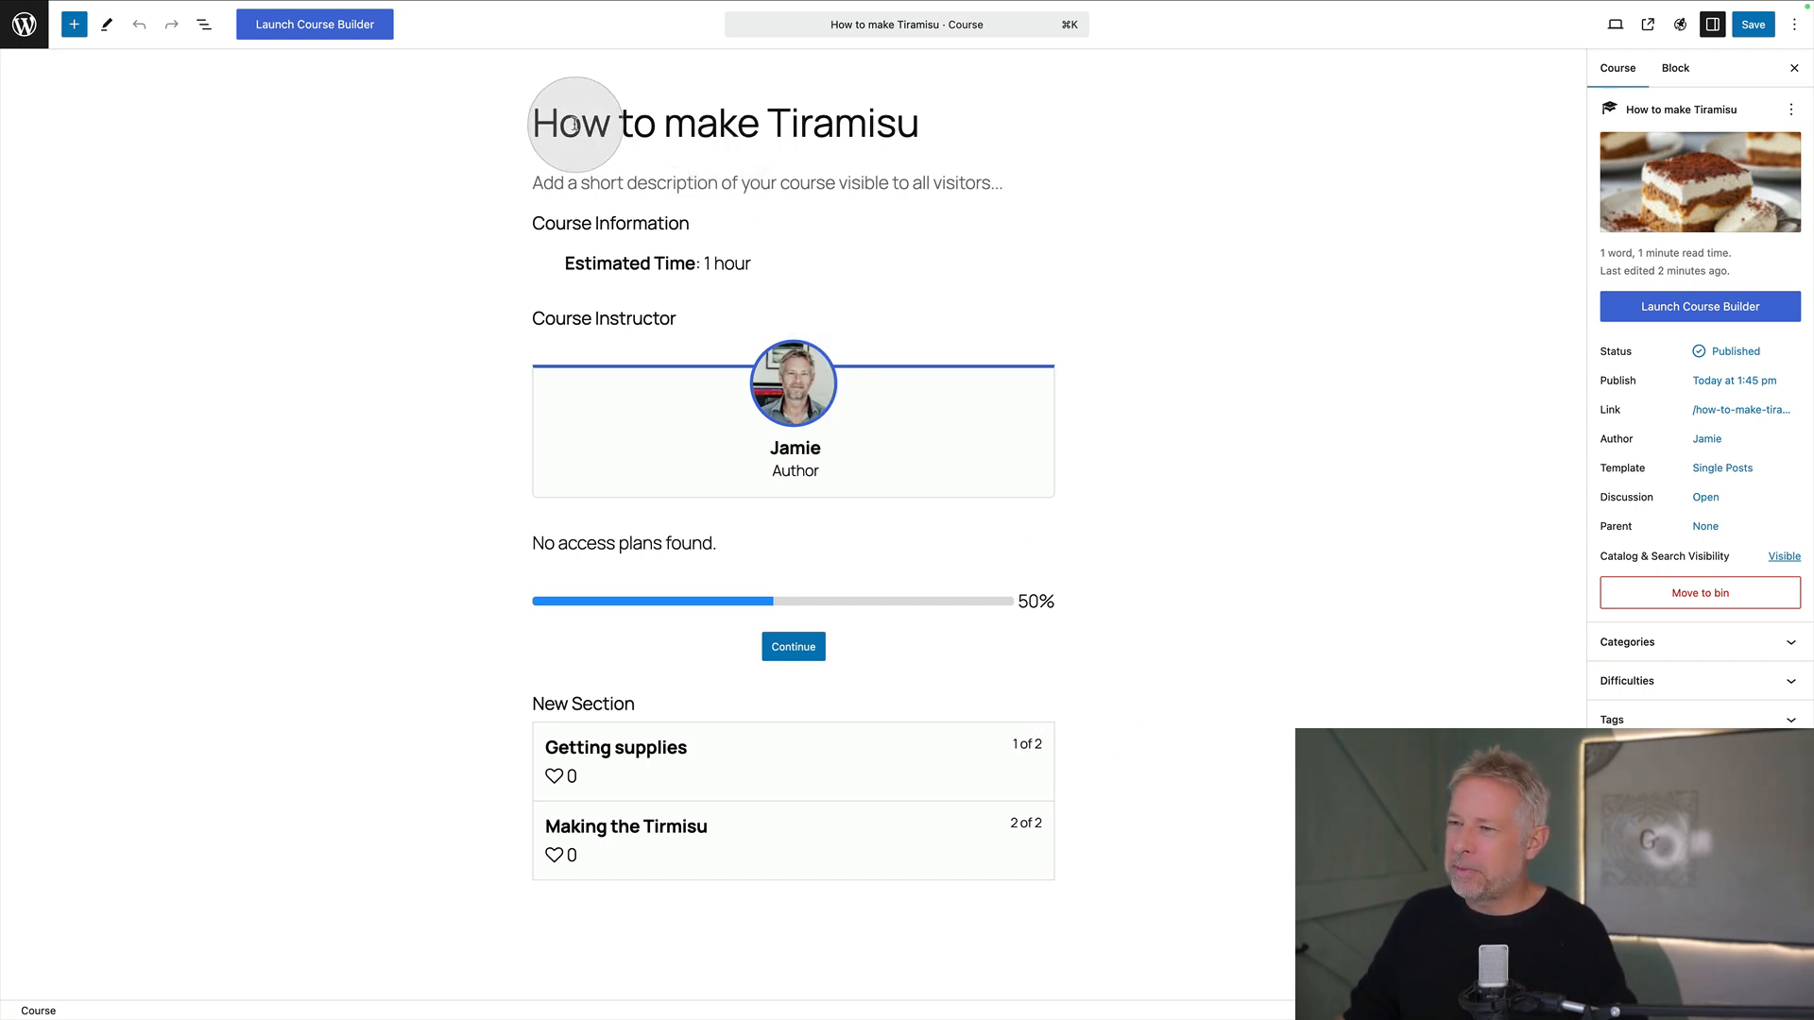
{"action": "mouse_move", "coordinate": [646, 359]}
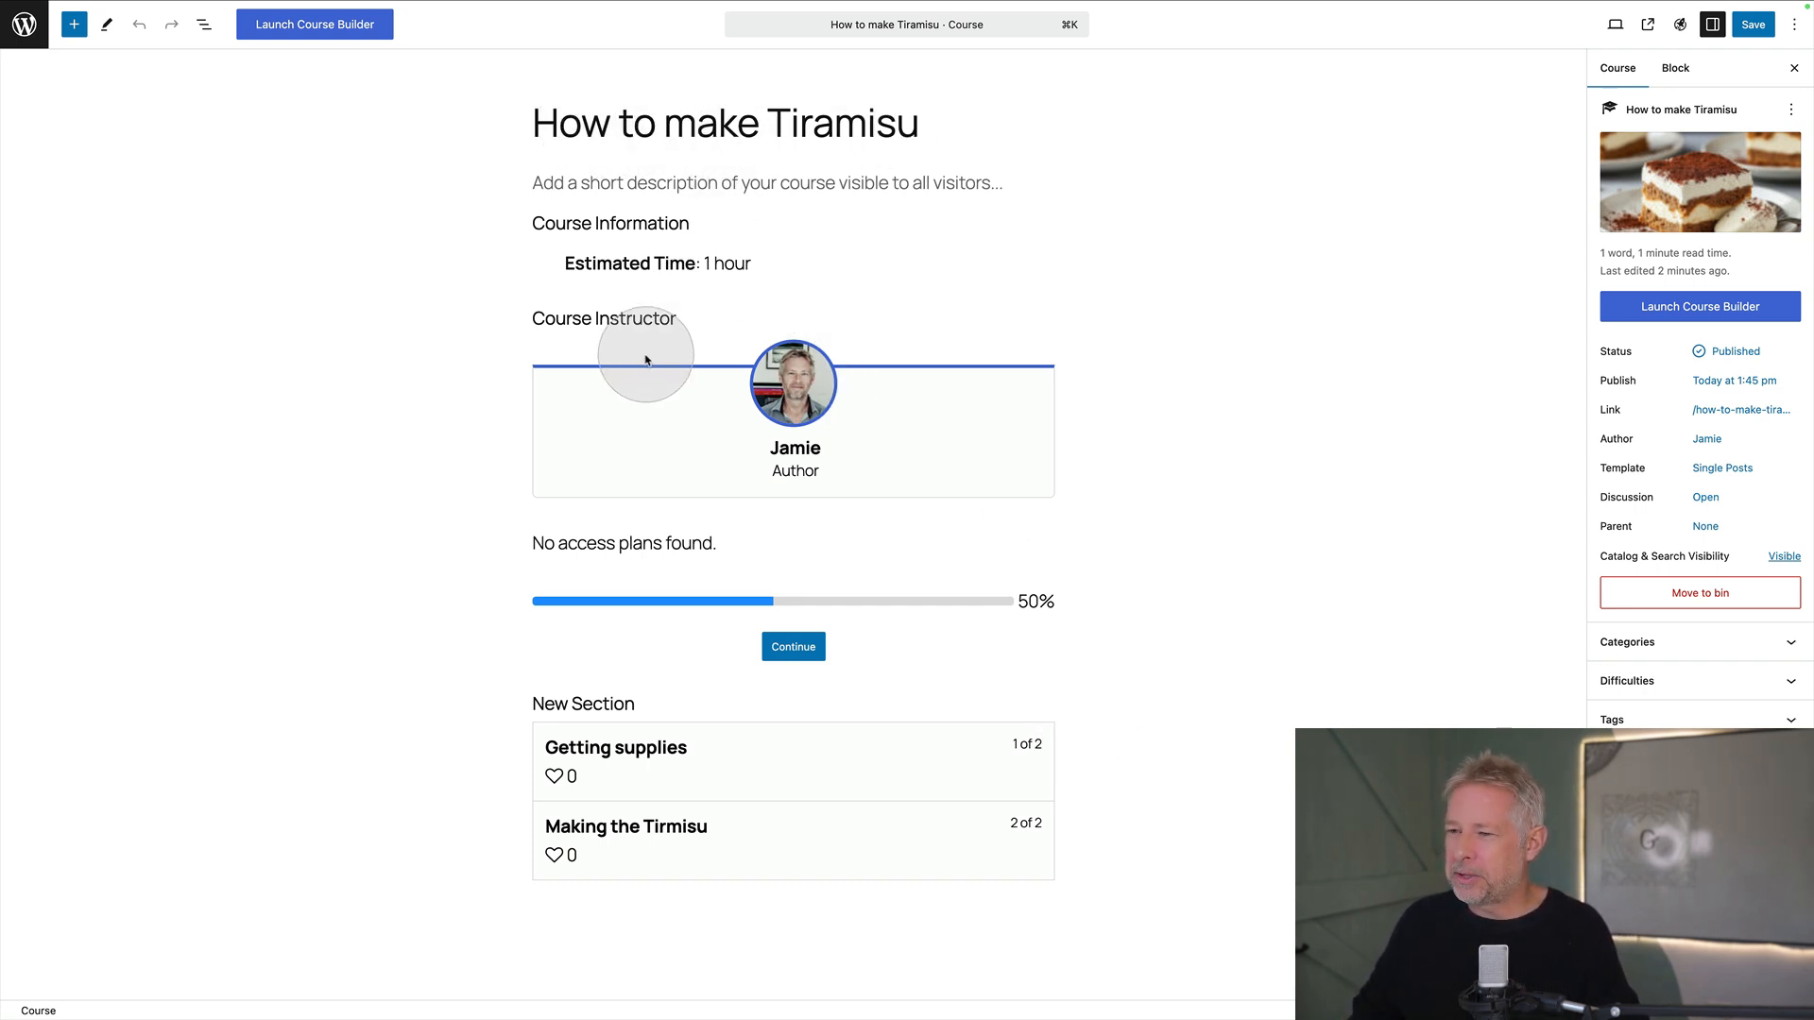
View the published How to make Tiramisu course page on the live site
{"action": "left_click", "coordinate": [1729, 17]}
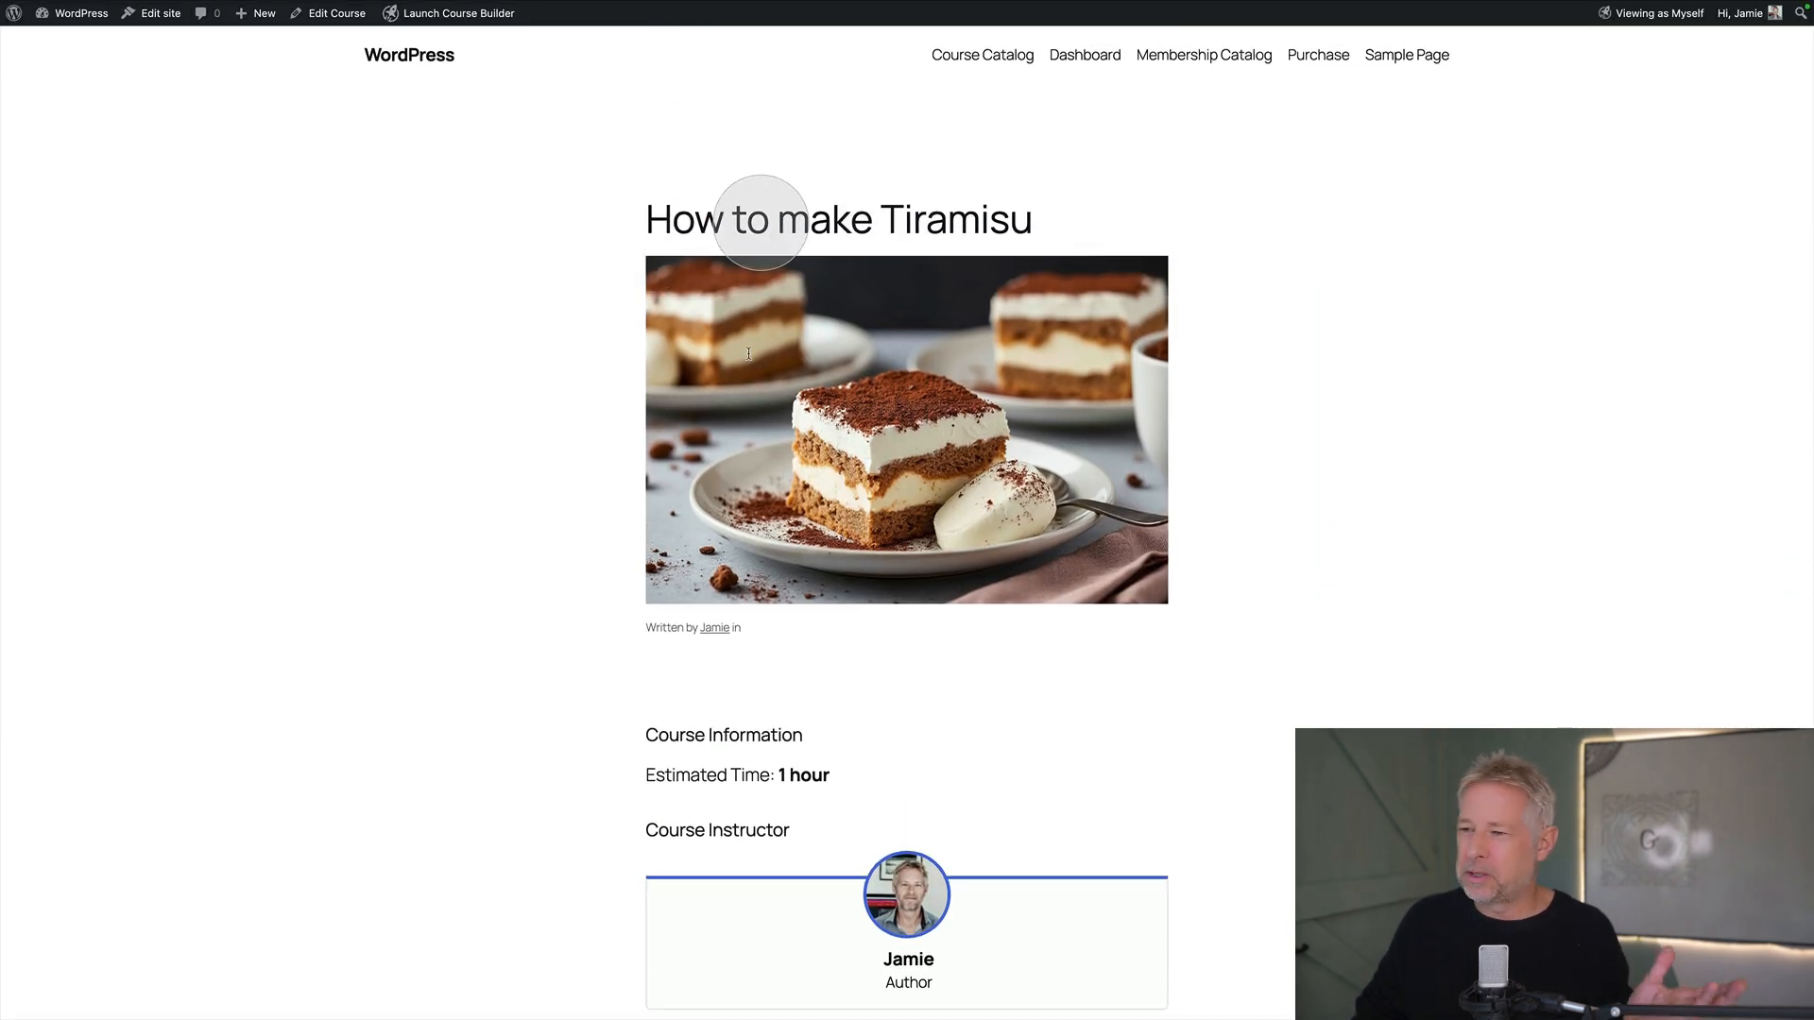
Open the Getting supplies lesson from the Tiramisu course syllabus
{"action": "scroll", "scroll_direction": "down", "scroll_amount": 3}
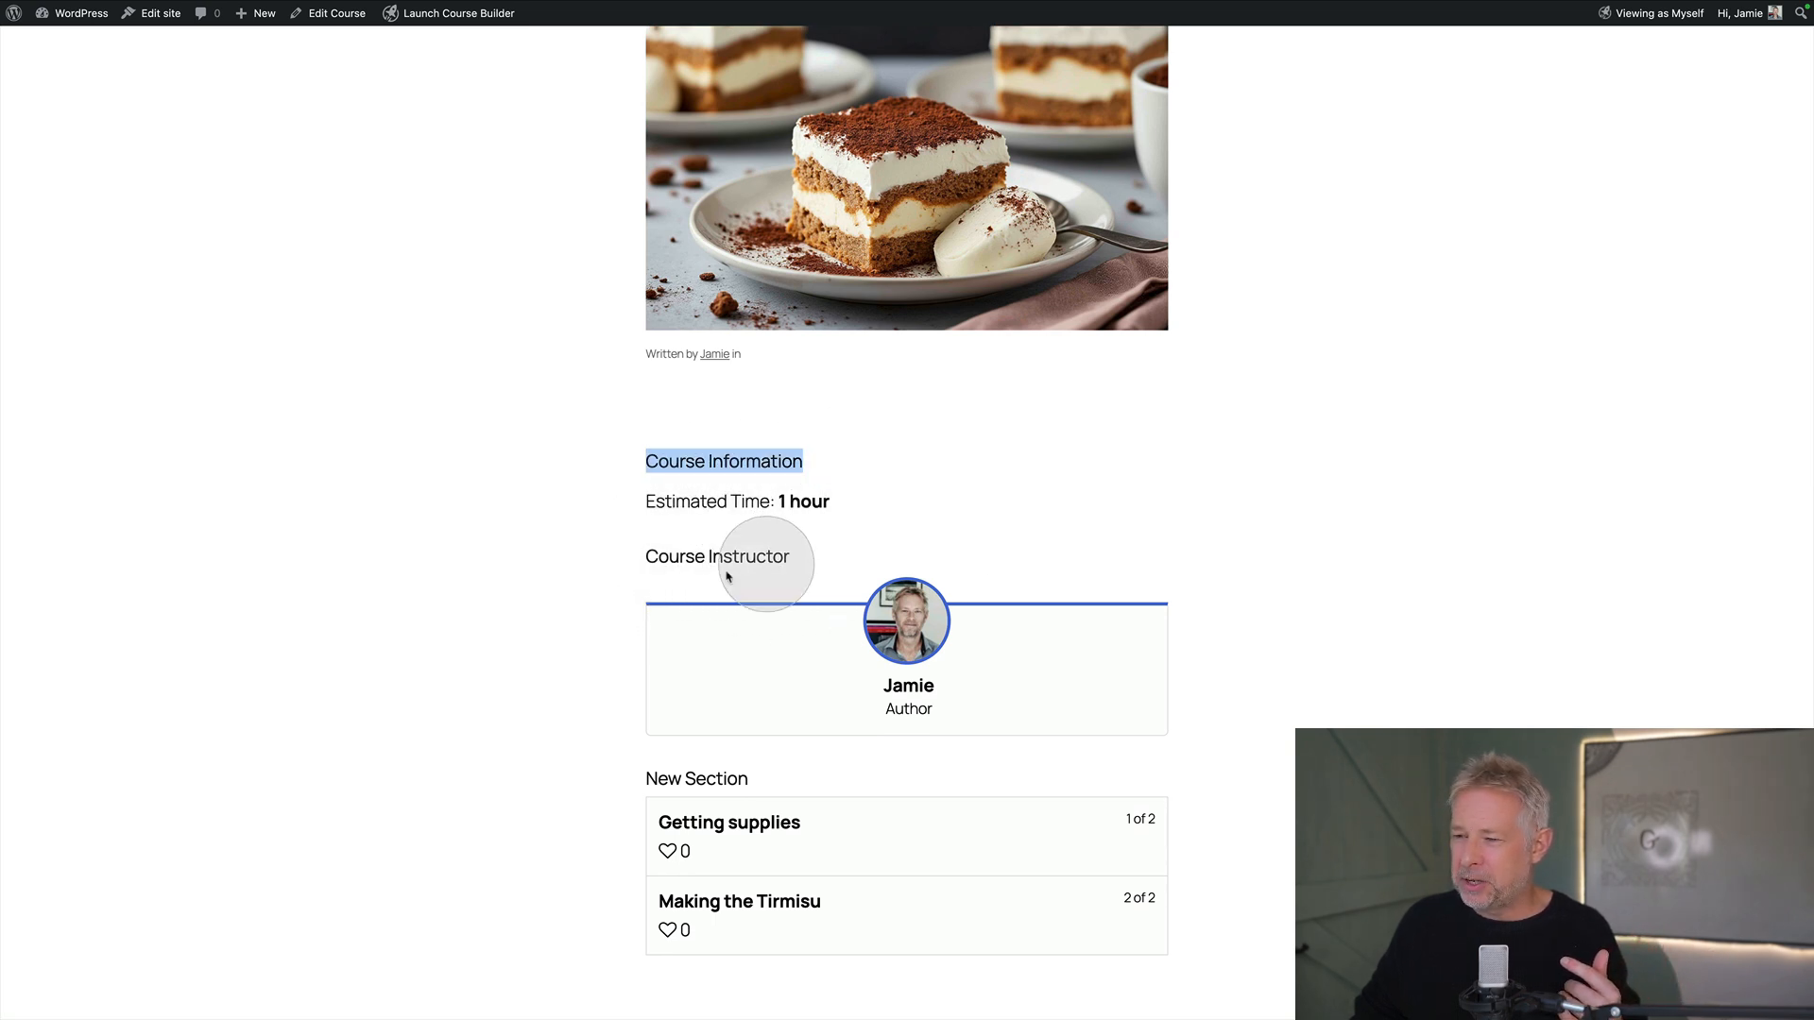
{"action": "scroll", "scroll_direction": "down", "scroll_amount": 3}
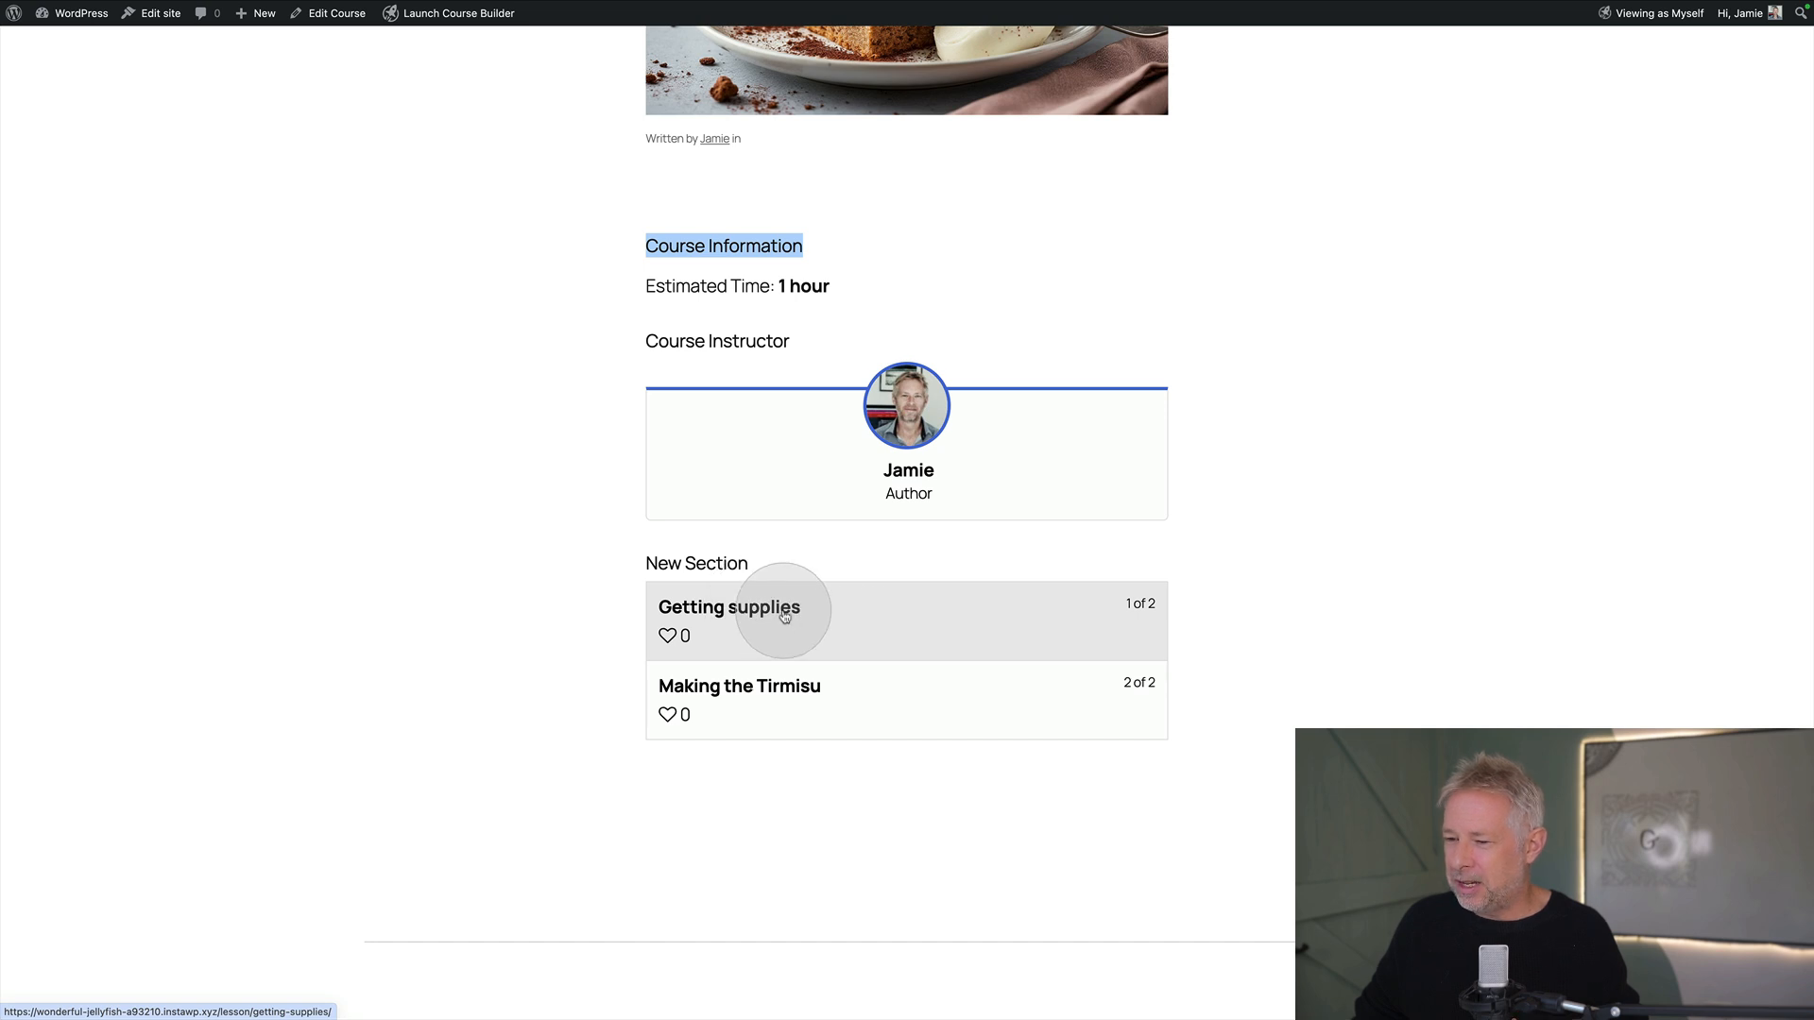
{"action": "left_click", "coordinate": [729, 606]}
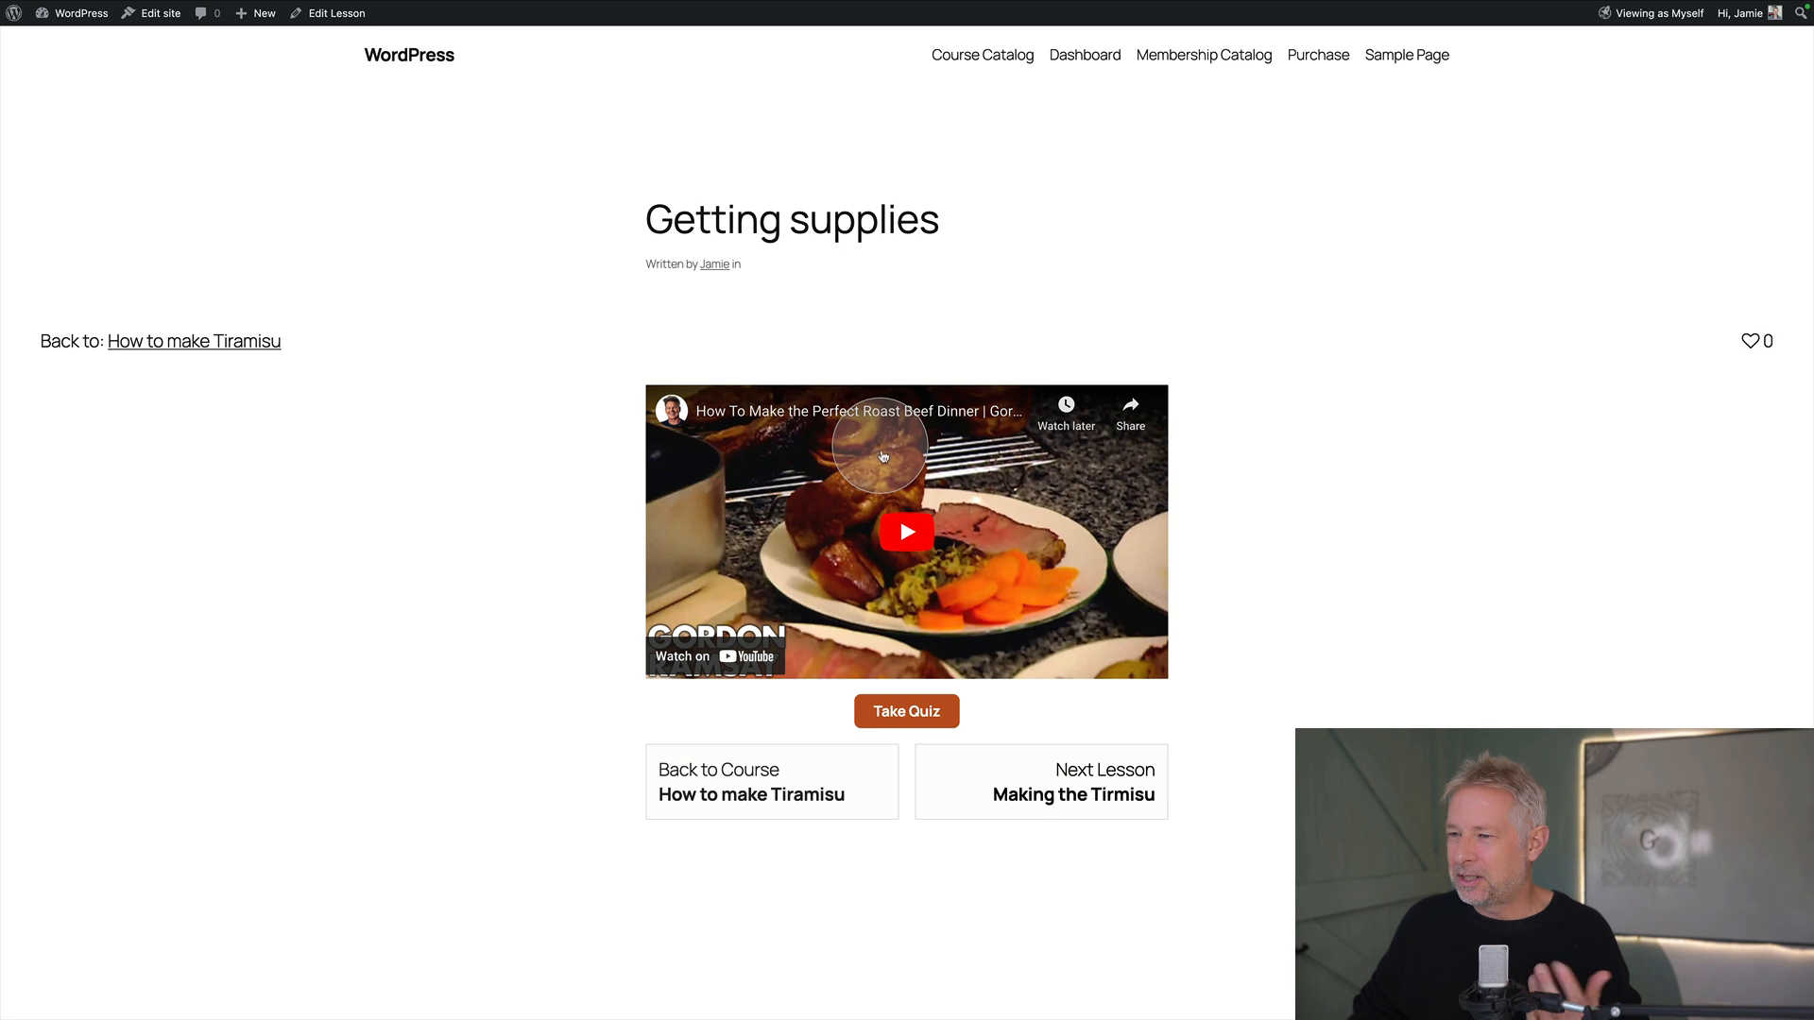
Take the Getting supplies quiz, answer and complete it at 100%, then go to the Course Catalog
{"action": "left_click", "coordinate": [905, 711]}
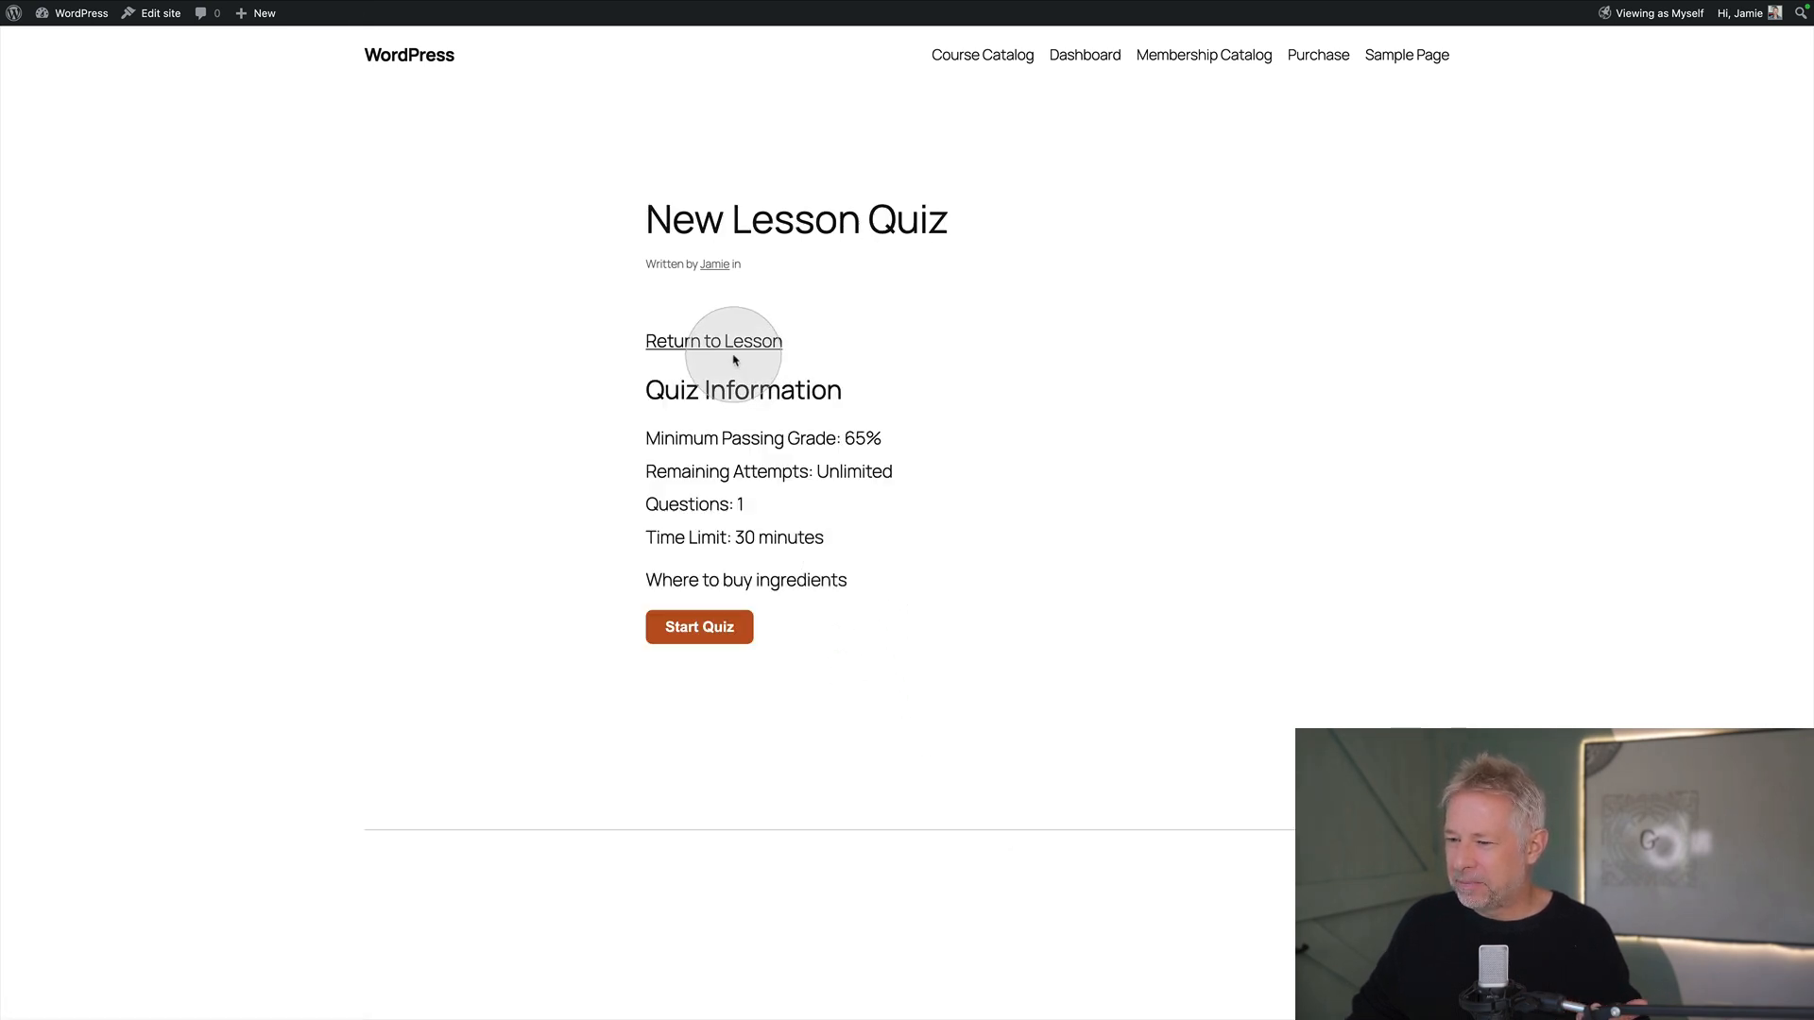
{"action": "left_click", "coordinate": [699, 625]}
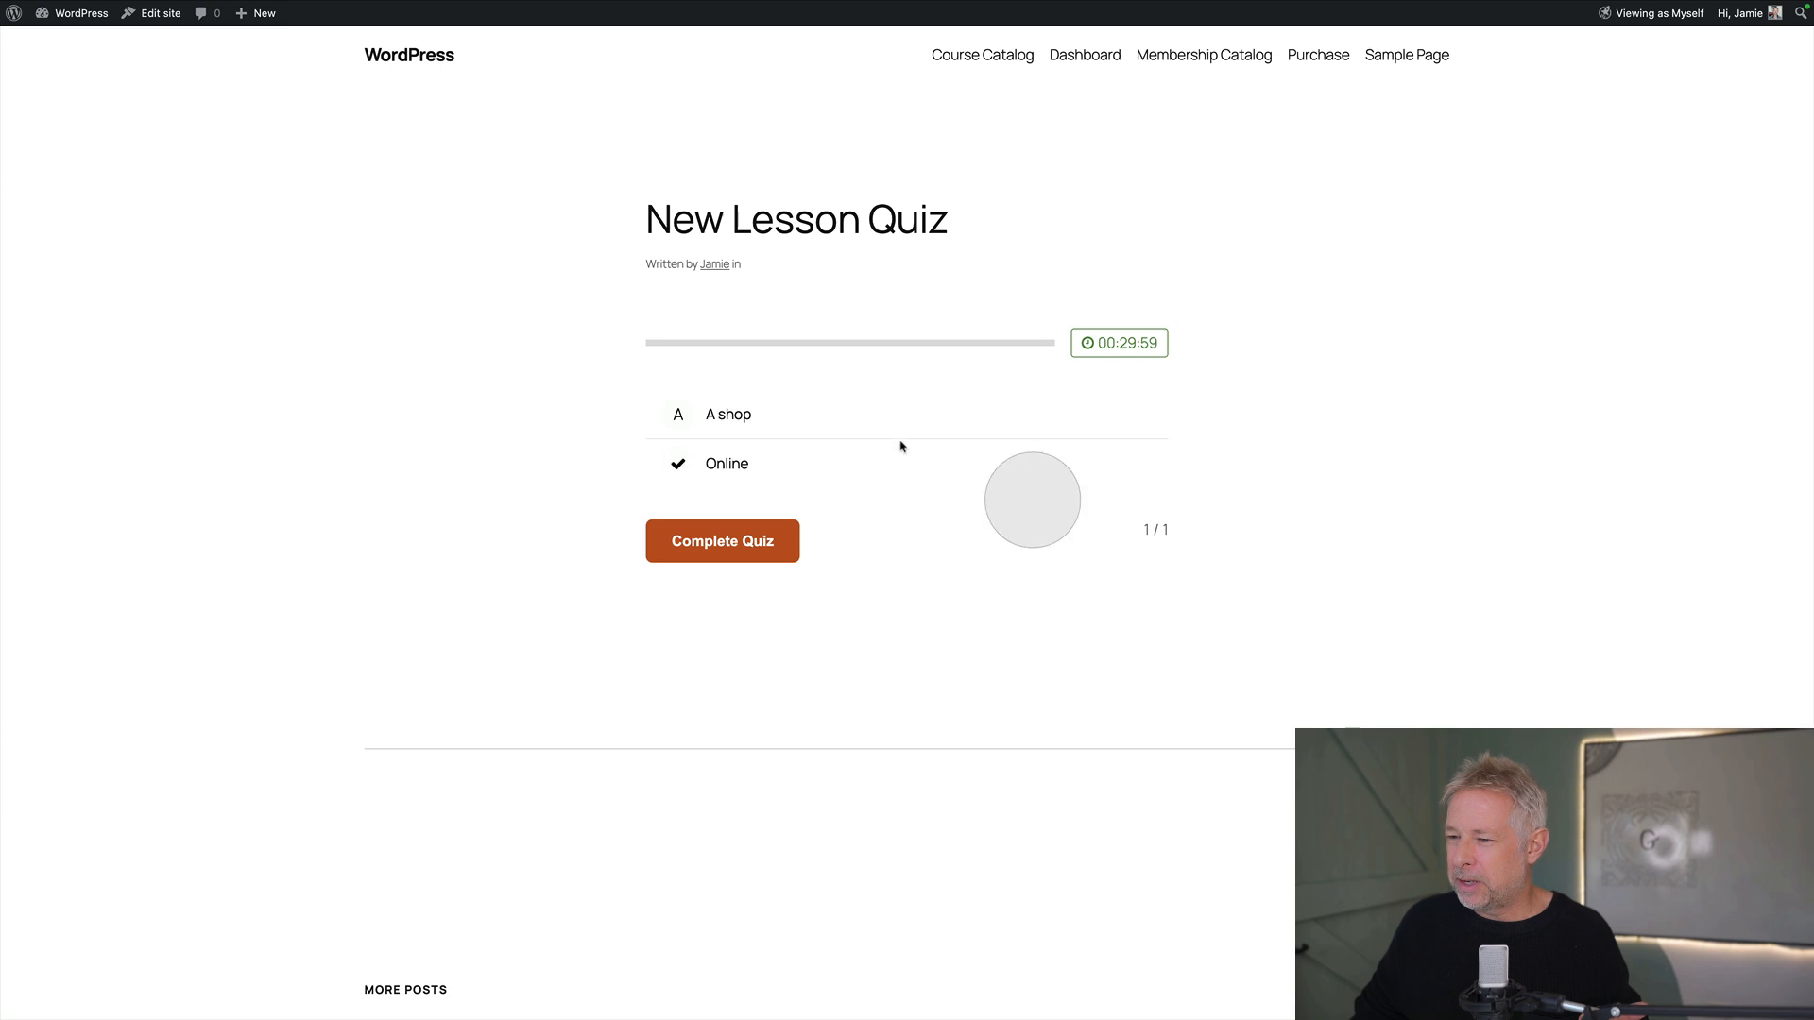
{"action": "left_click", "coordinate": [720, 540]}
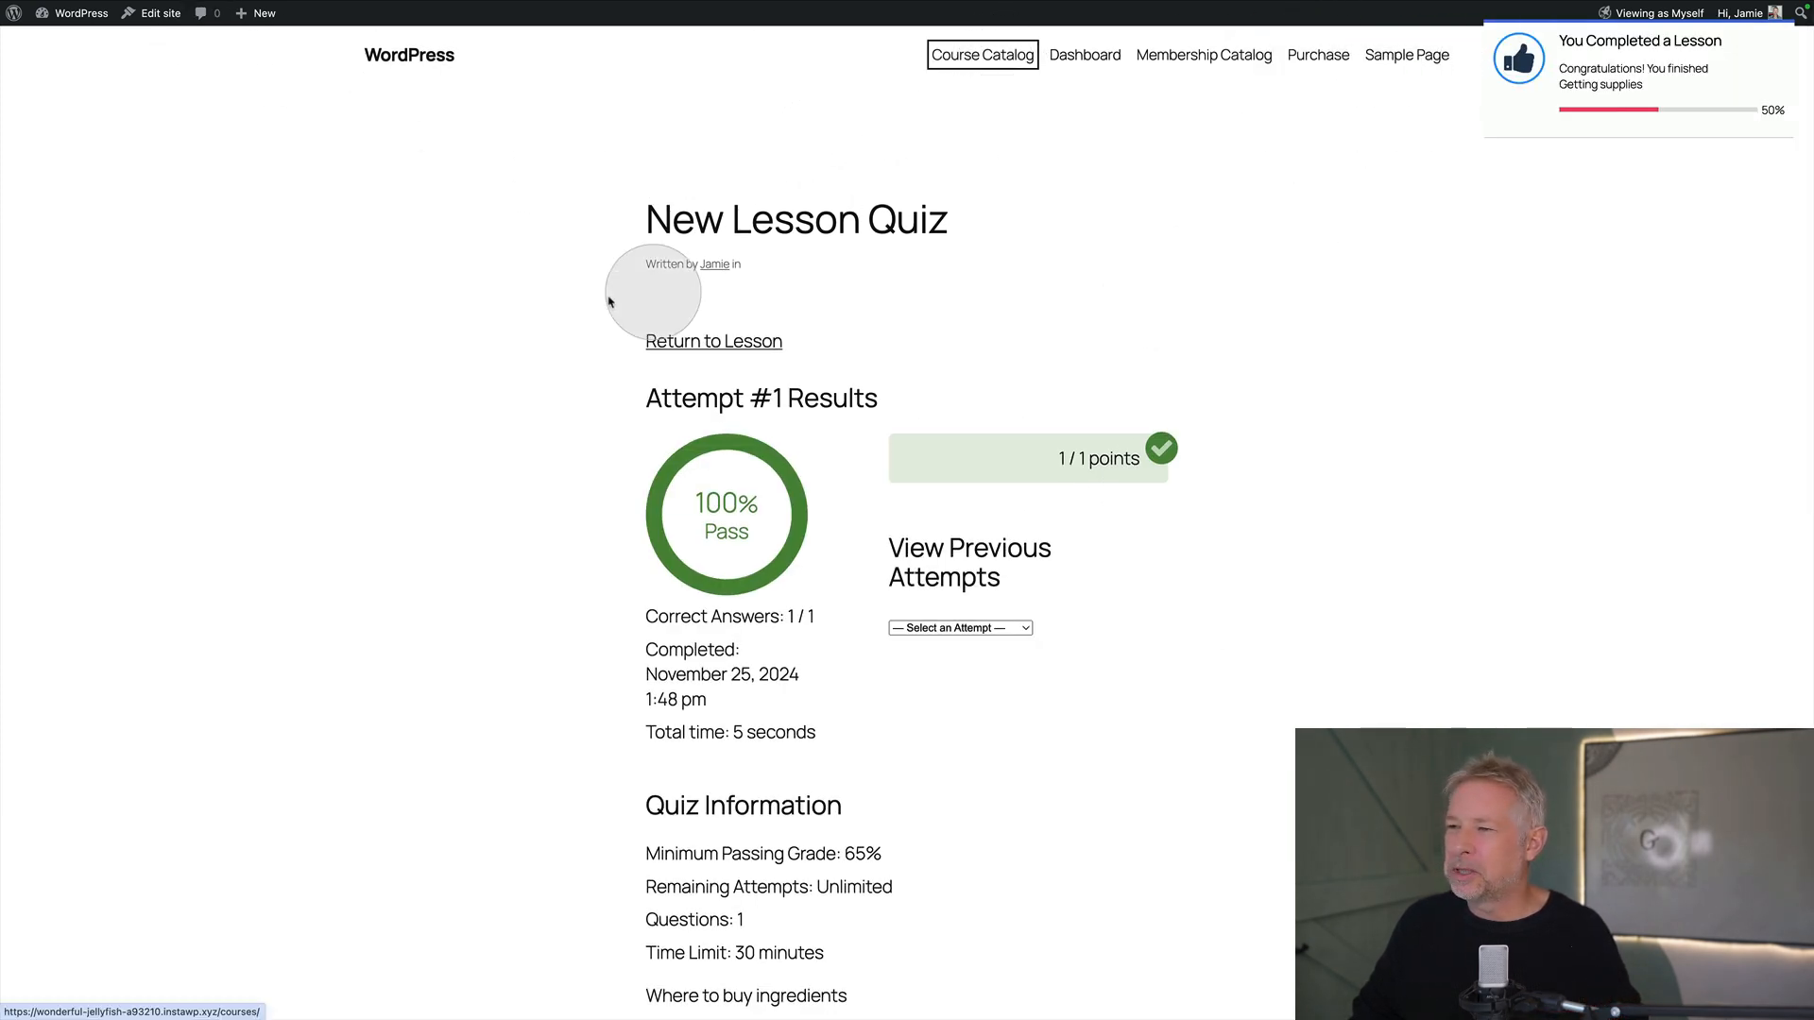
{"action": "left_click", "coordinate": [980, 55]}
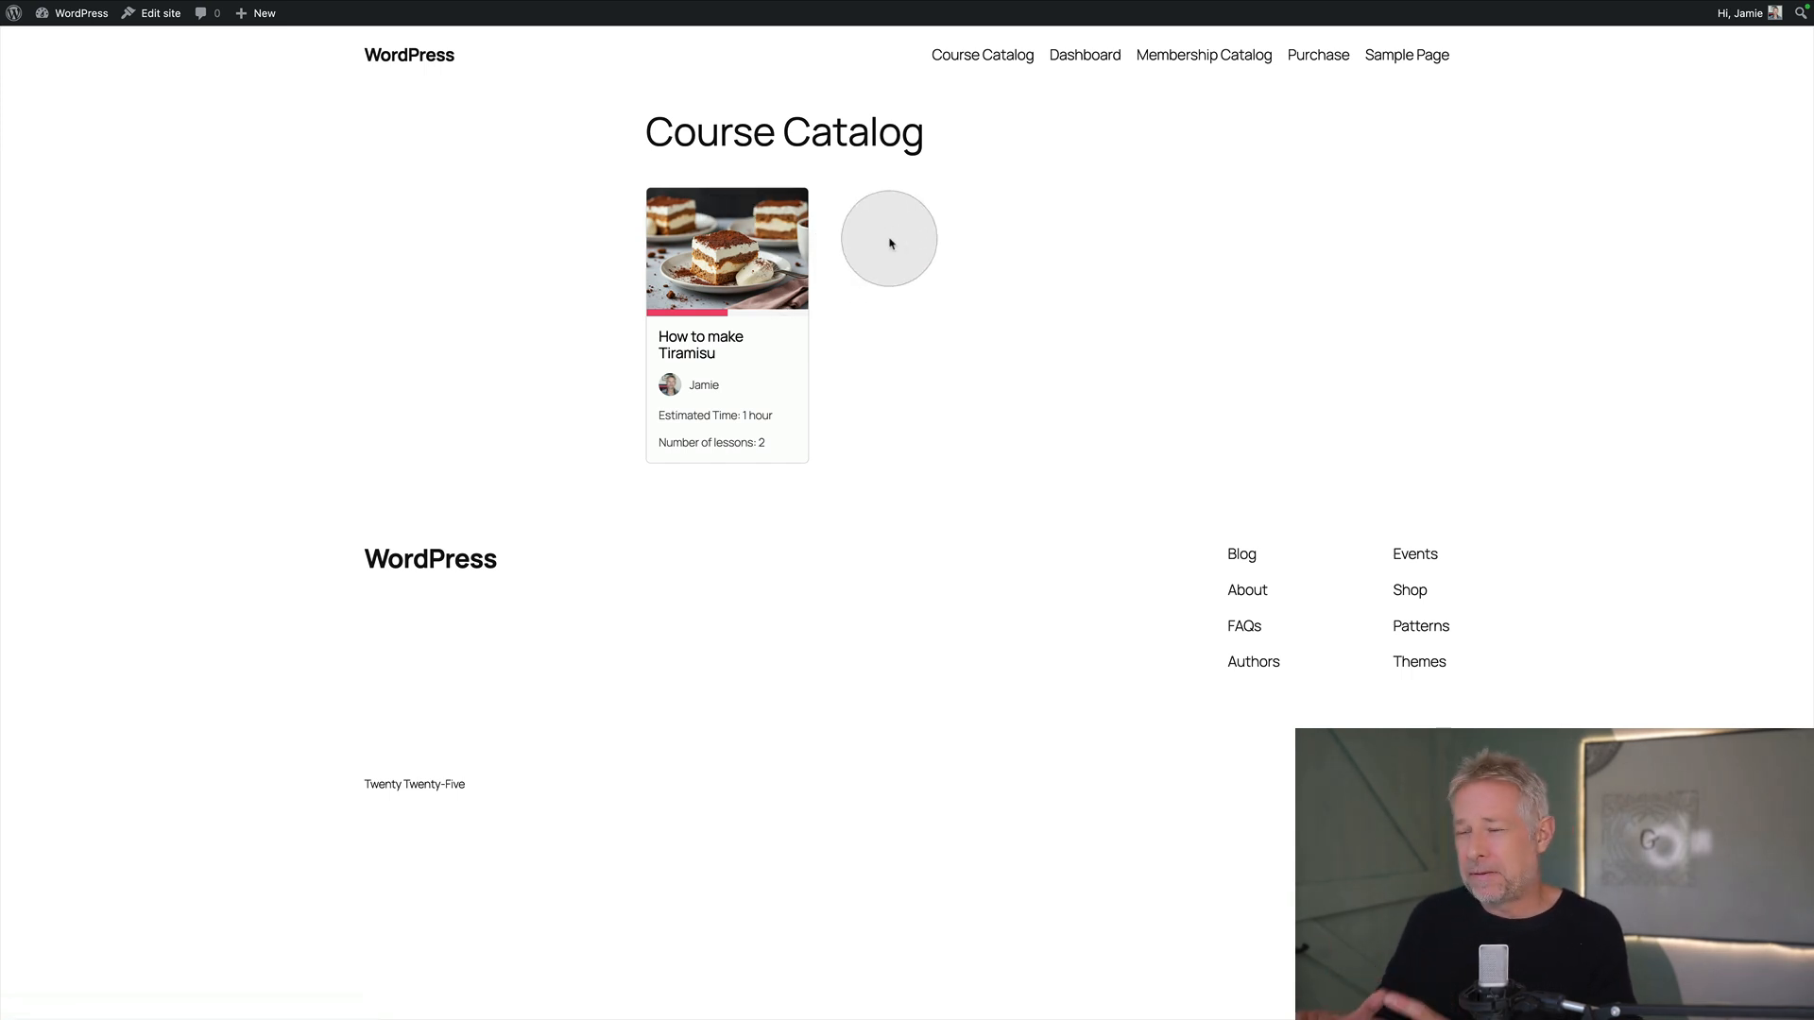
{"action": "mouse_move", "coordinate": [682, 328]}
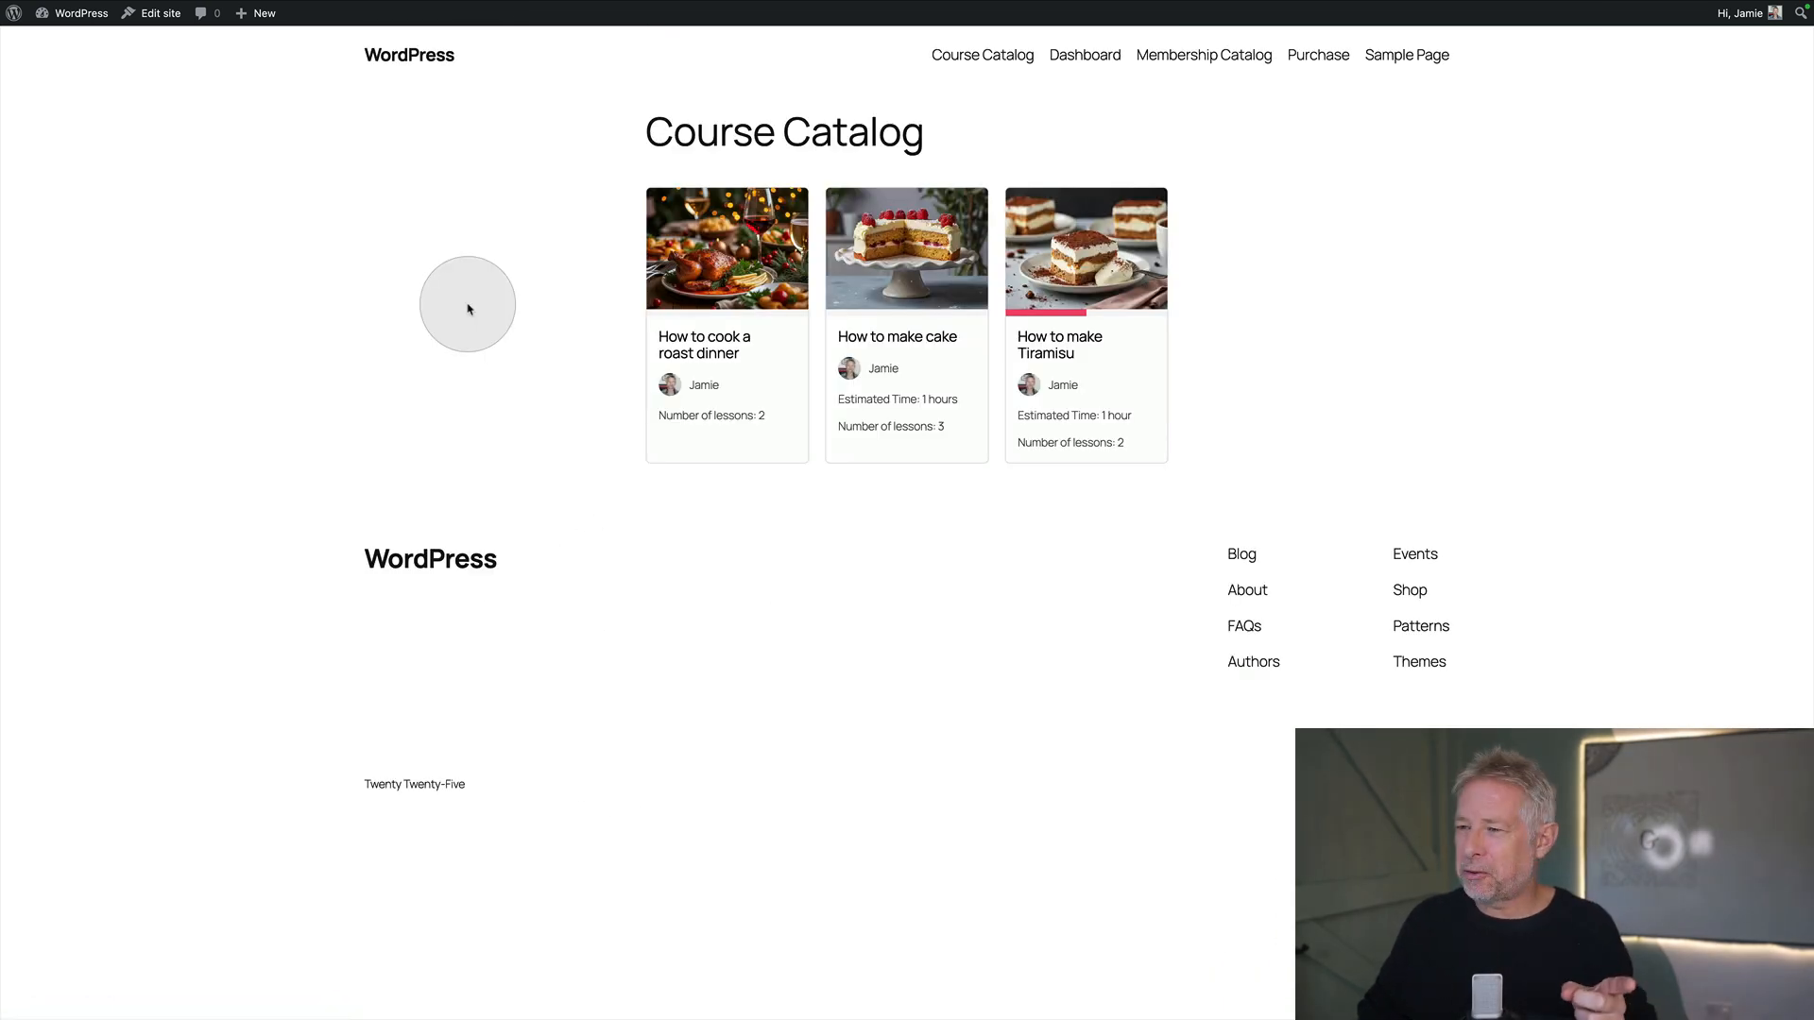
{"action": "mouse_move", "coordinate": [373, 263]}
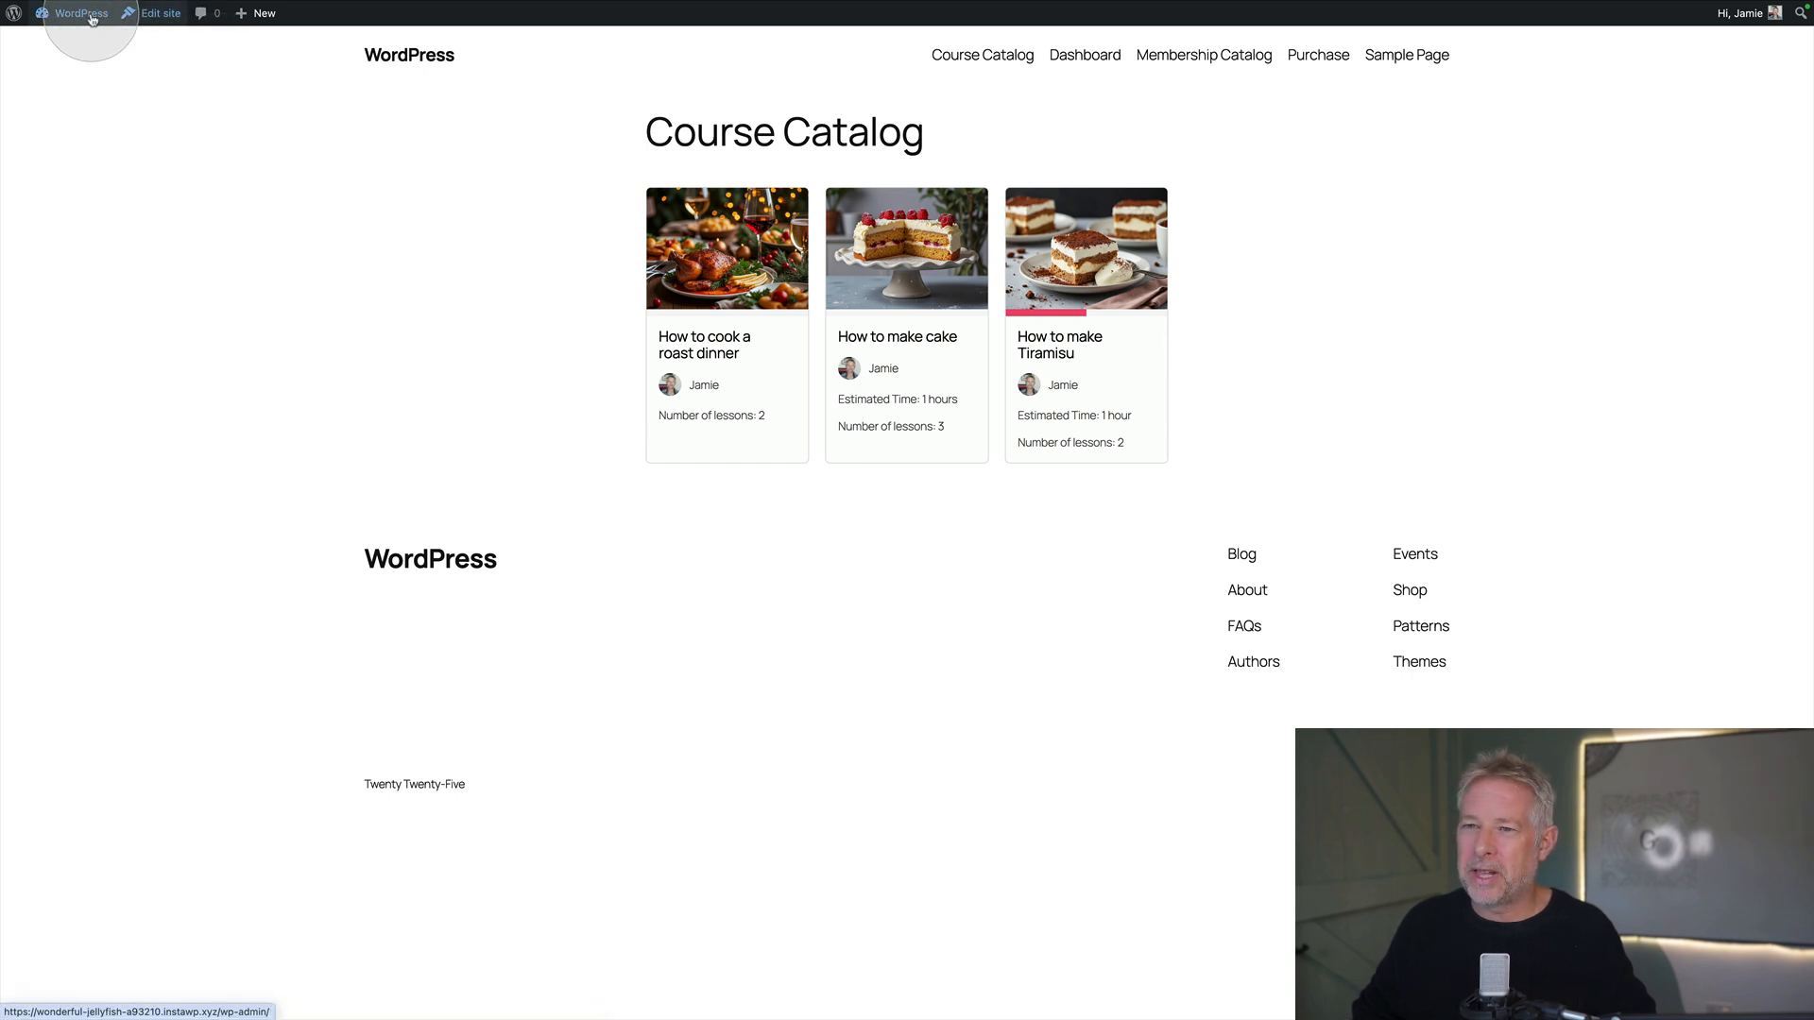
{"action": "mouse_move", "coordinate": [132, 164]}
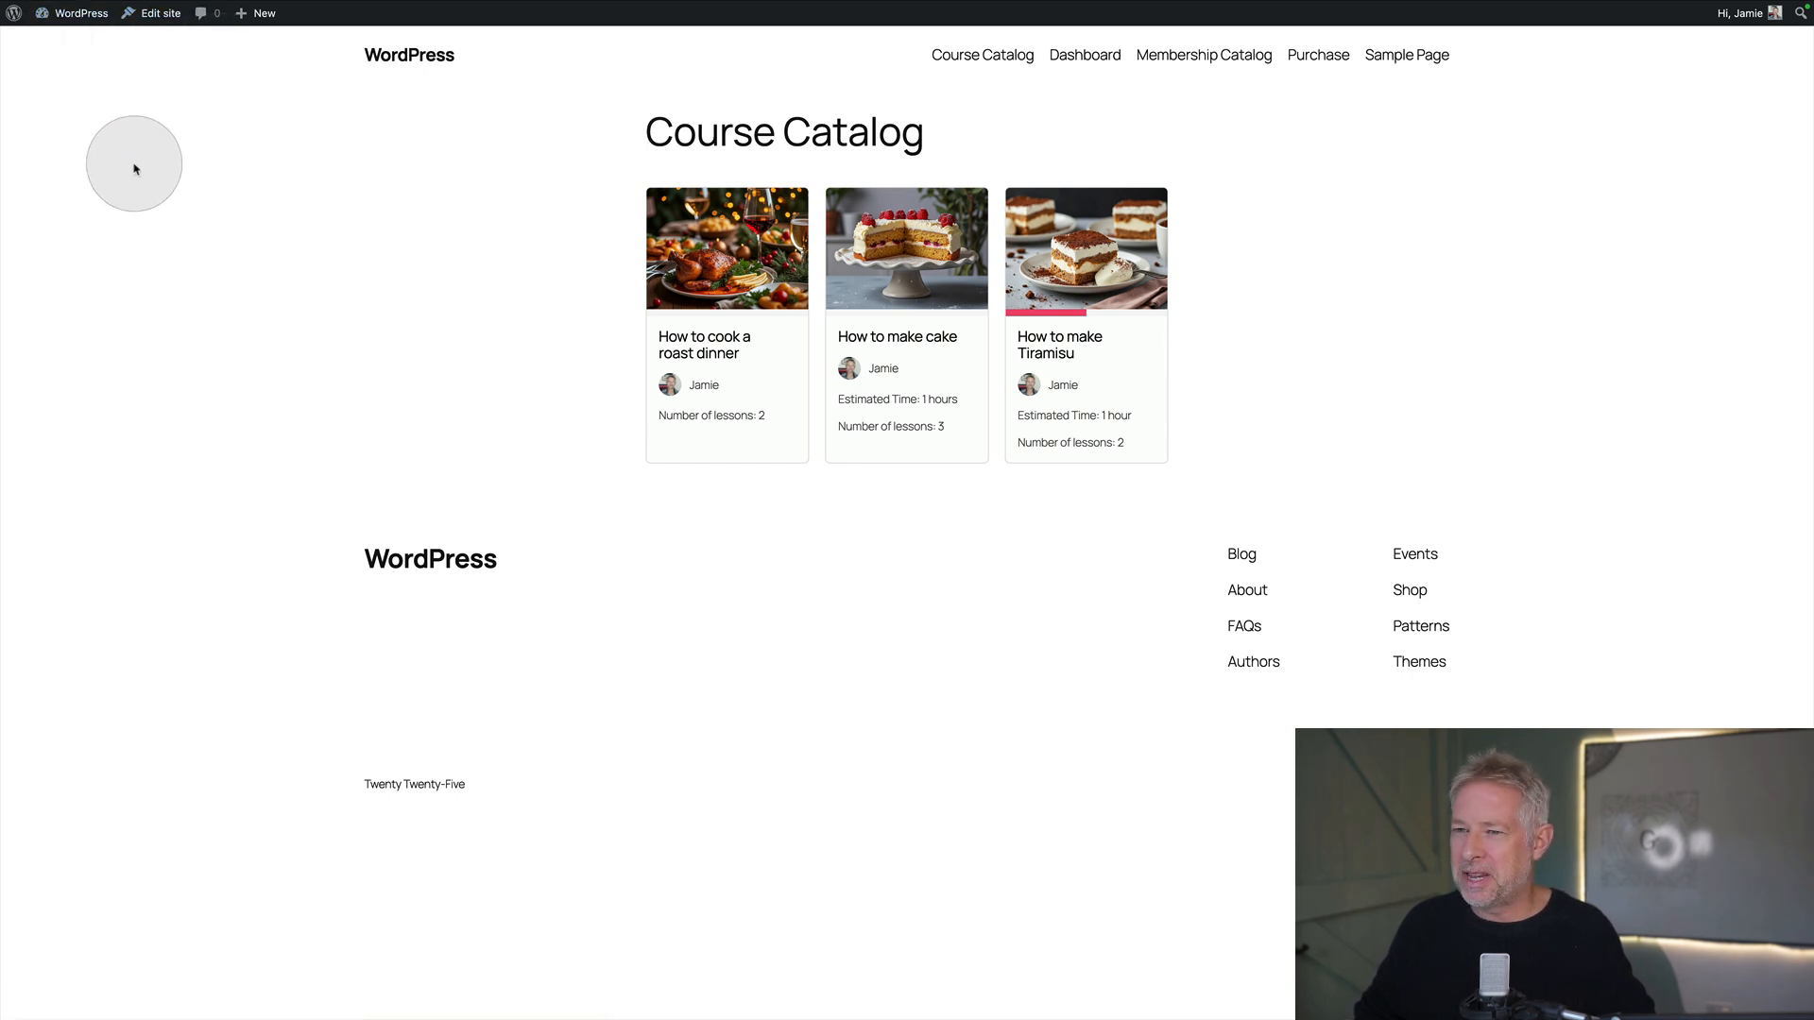
Head from the full course catalog to the site's appearance settings via the admin bar site name
{"action": "left_click", "coordinate": [159, 13]}
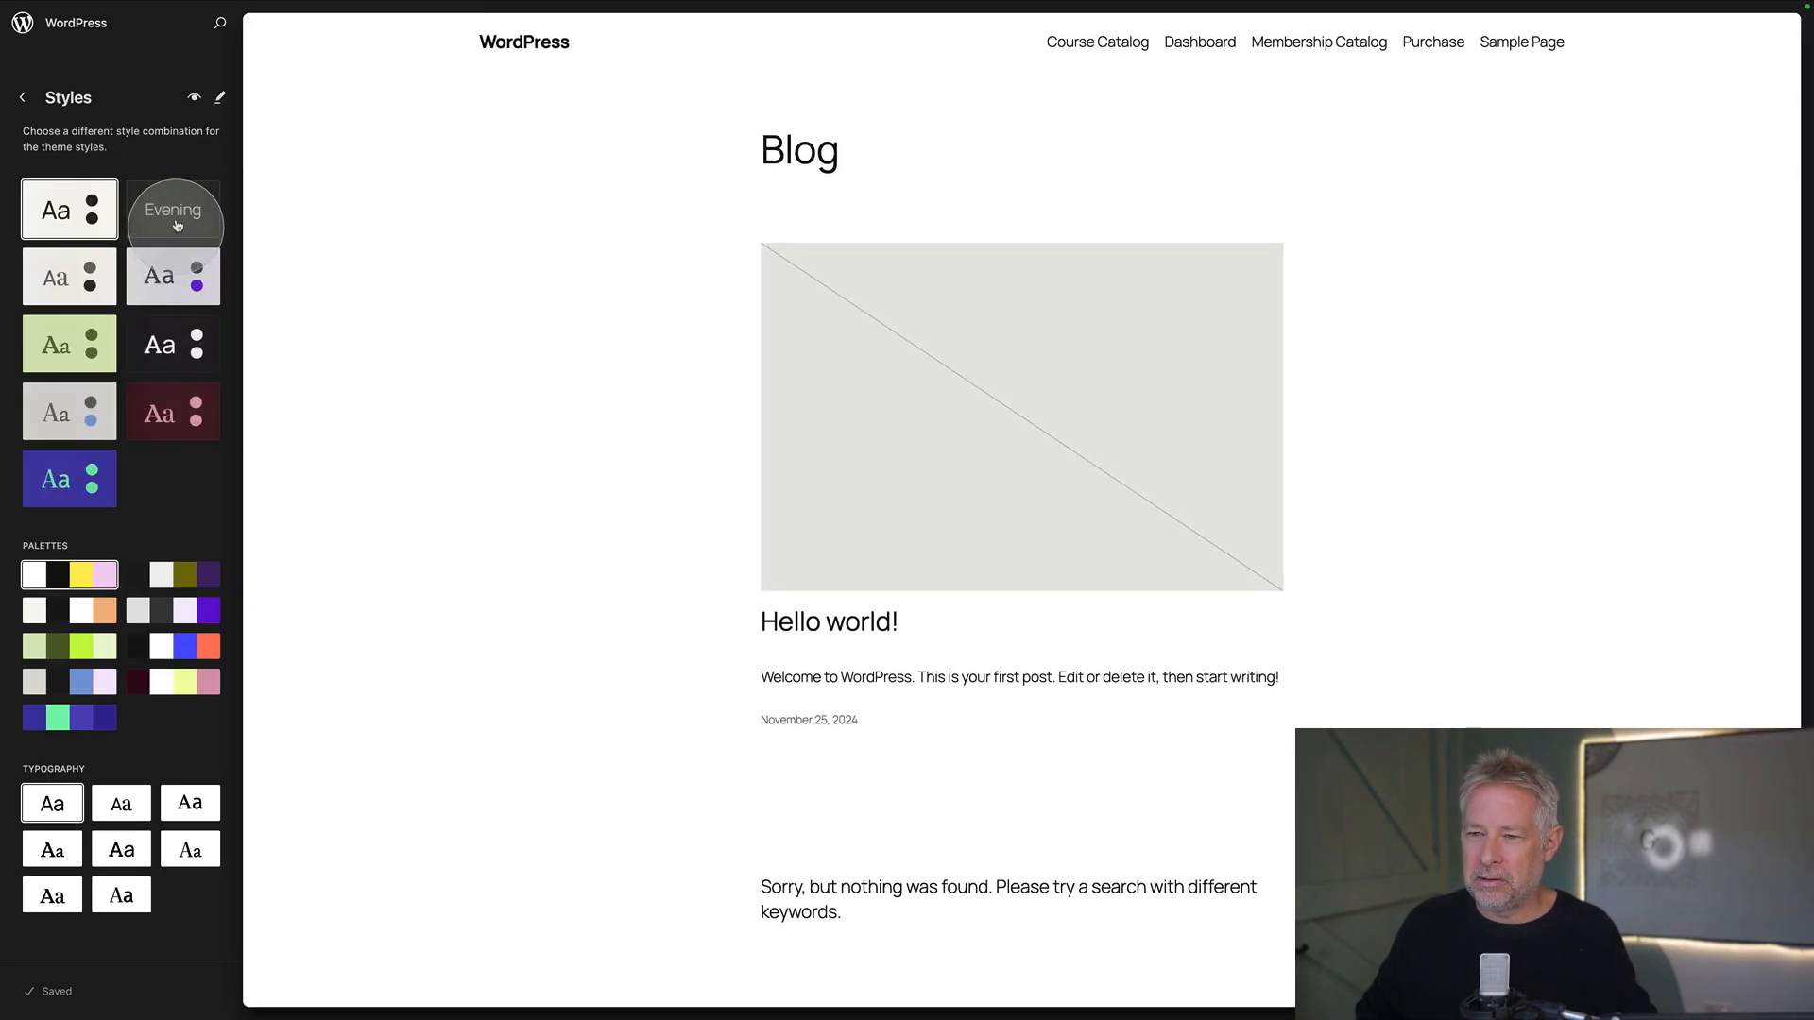
Apply the dark Evening style variation and view the restyled Course Catalog of three courses
{"action": "left_click", "coordinate": [172, 344]}
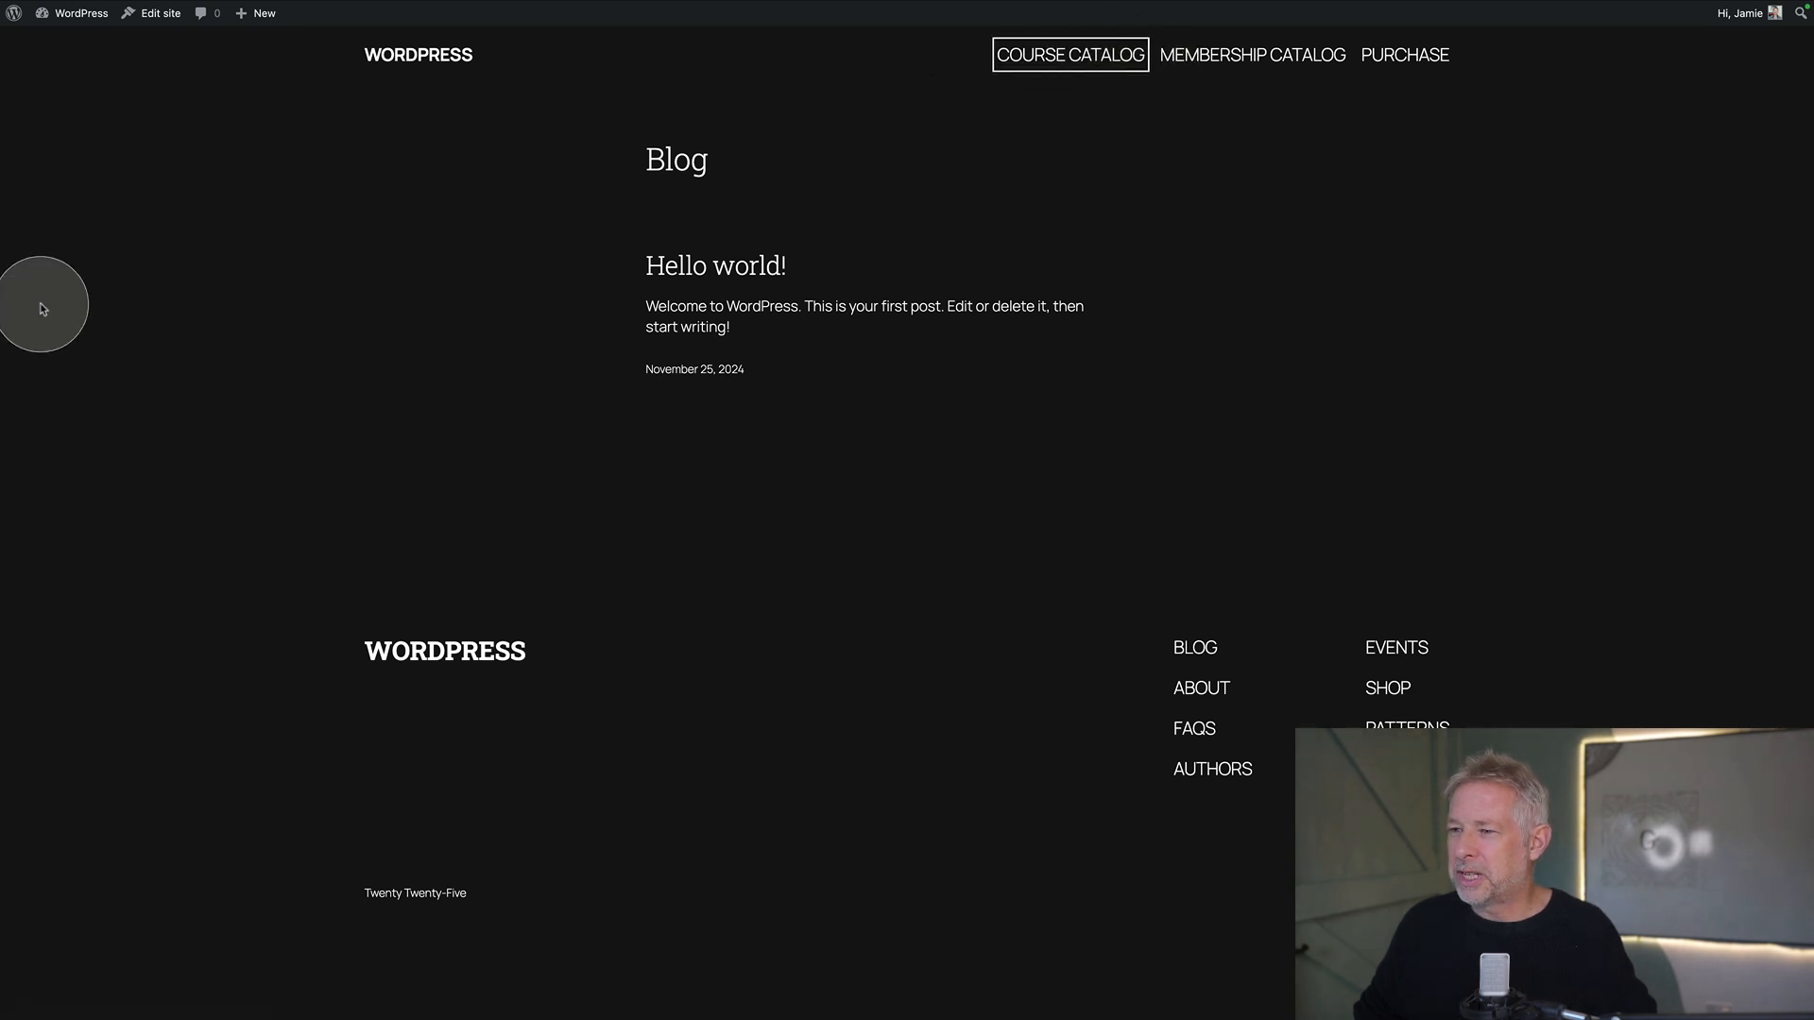
{"action": "left_click", "coordinate": [1068, 54]}
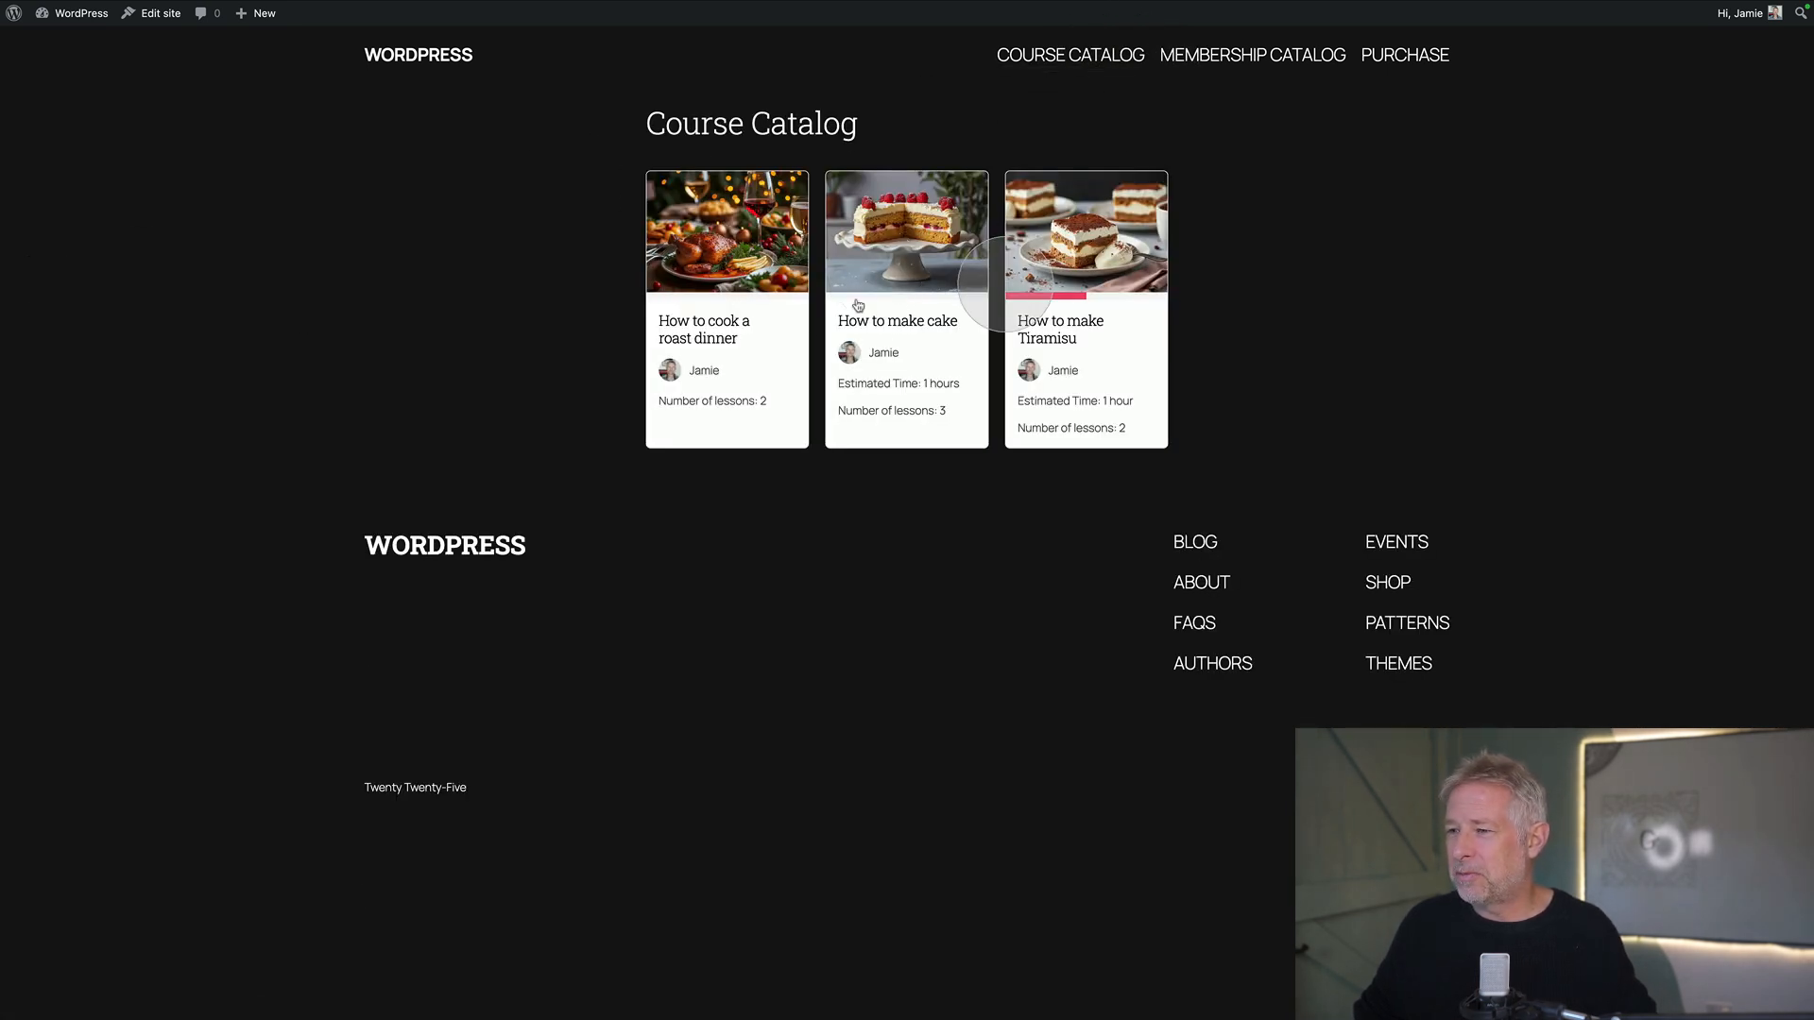
{"action": "left_click", "coordinate": [262, 13]}
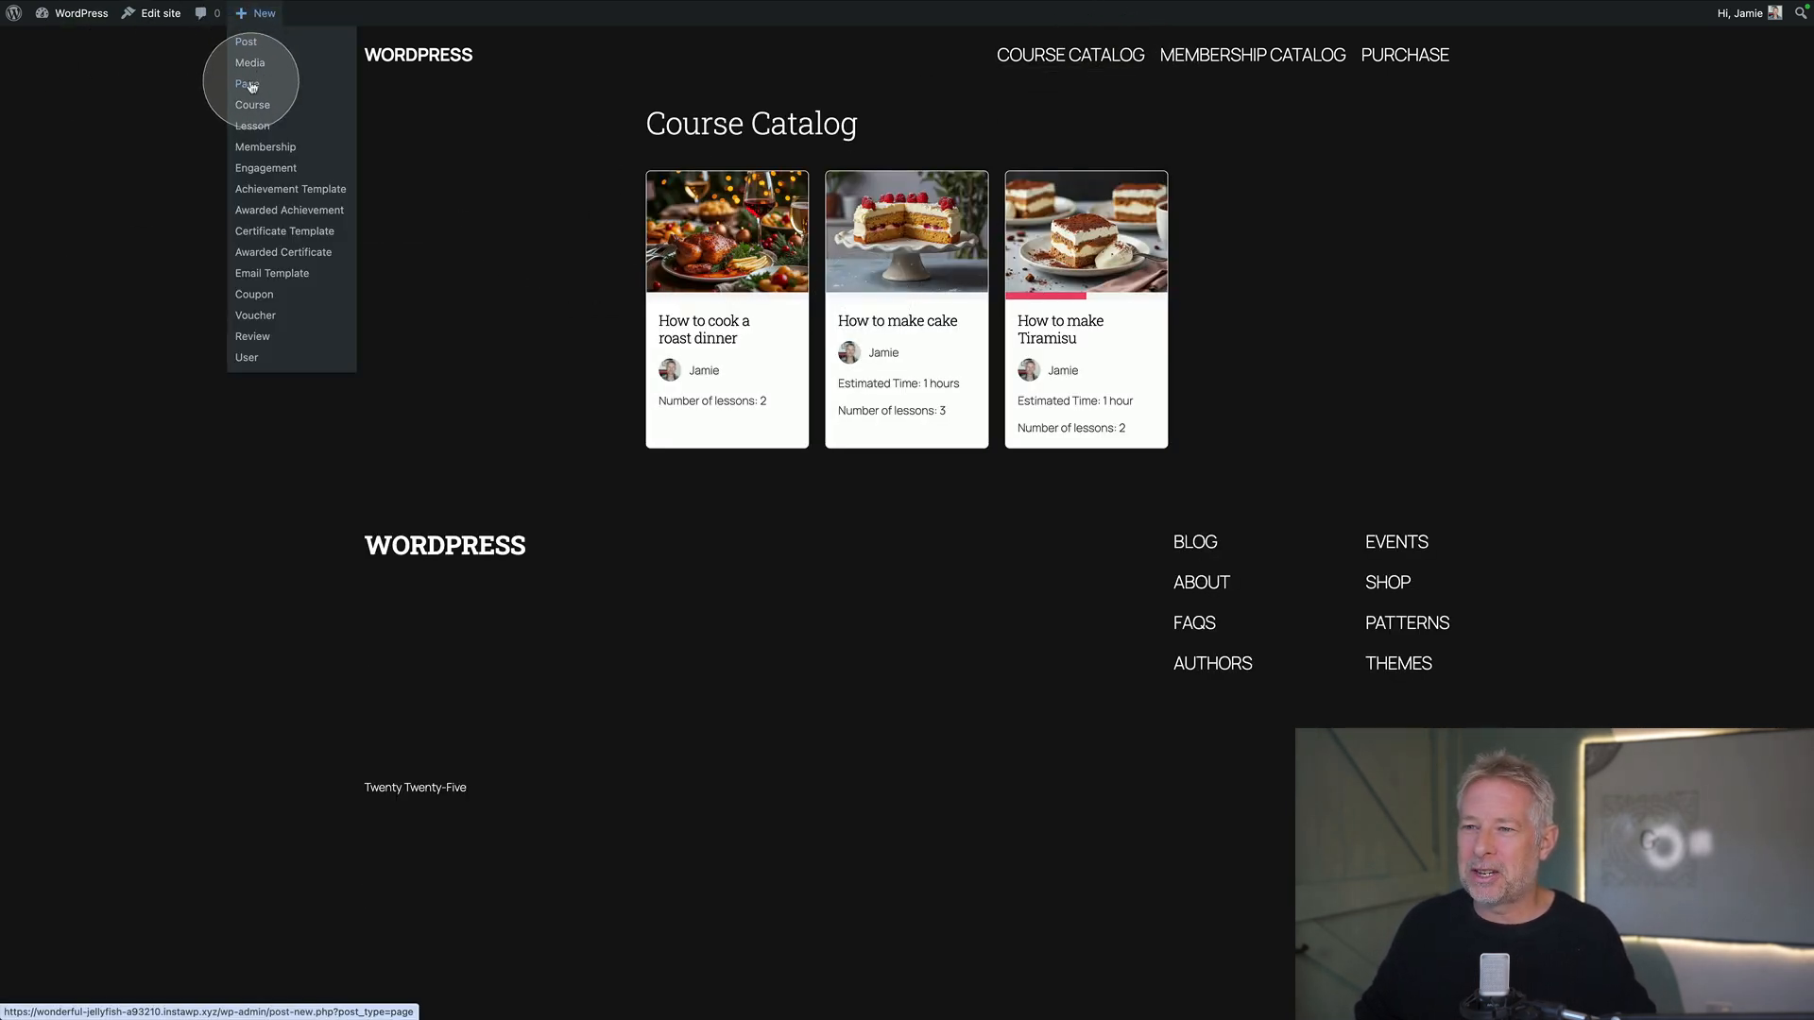
Create a new page titled Home and bring up the LifterLMS Blocks section in the block inserter
{"action": "left_click", "coordinate": [246, 83]}
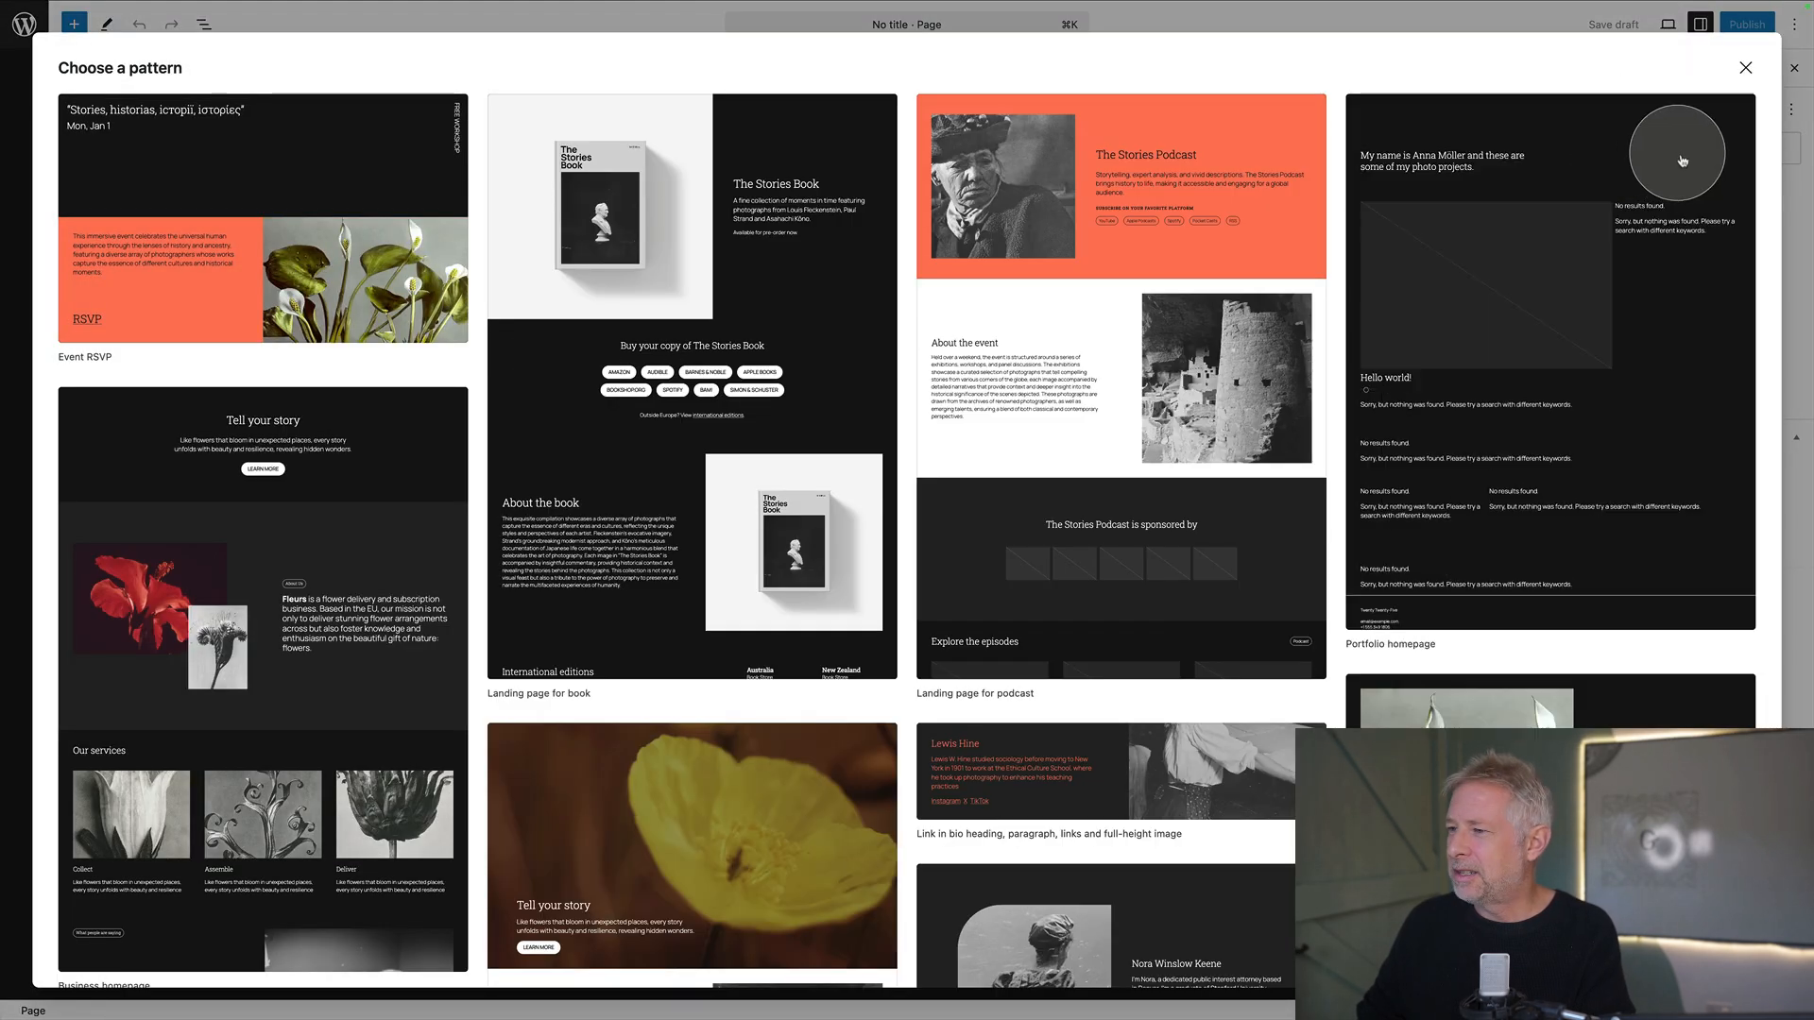
{"action": "left_click", "coordinate": [1744, 68]}
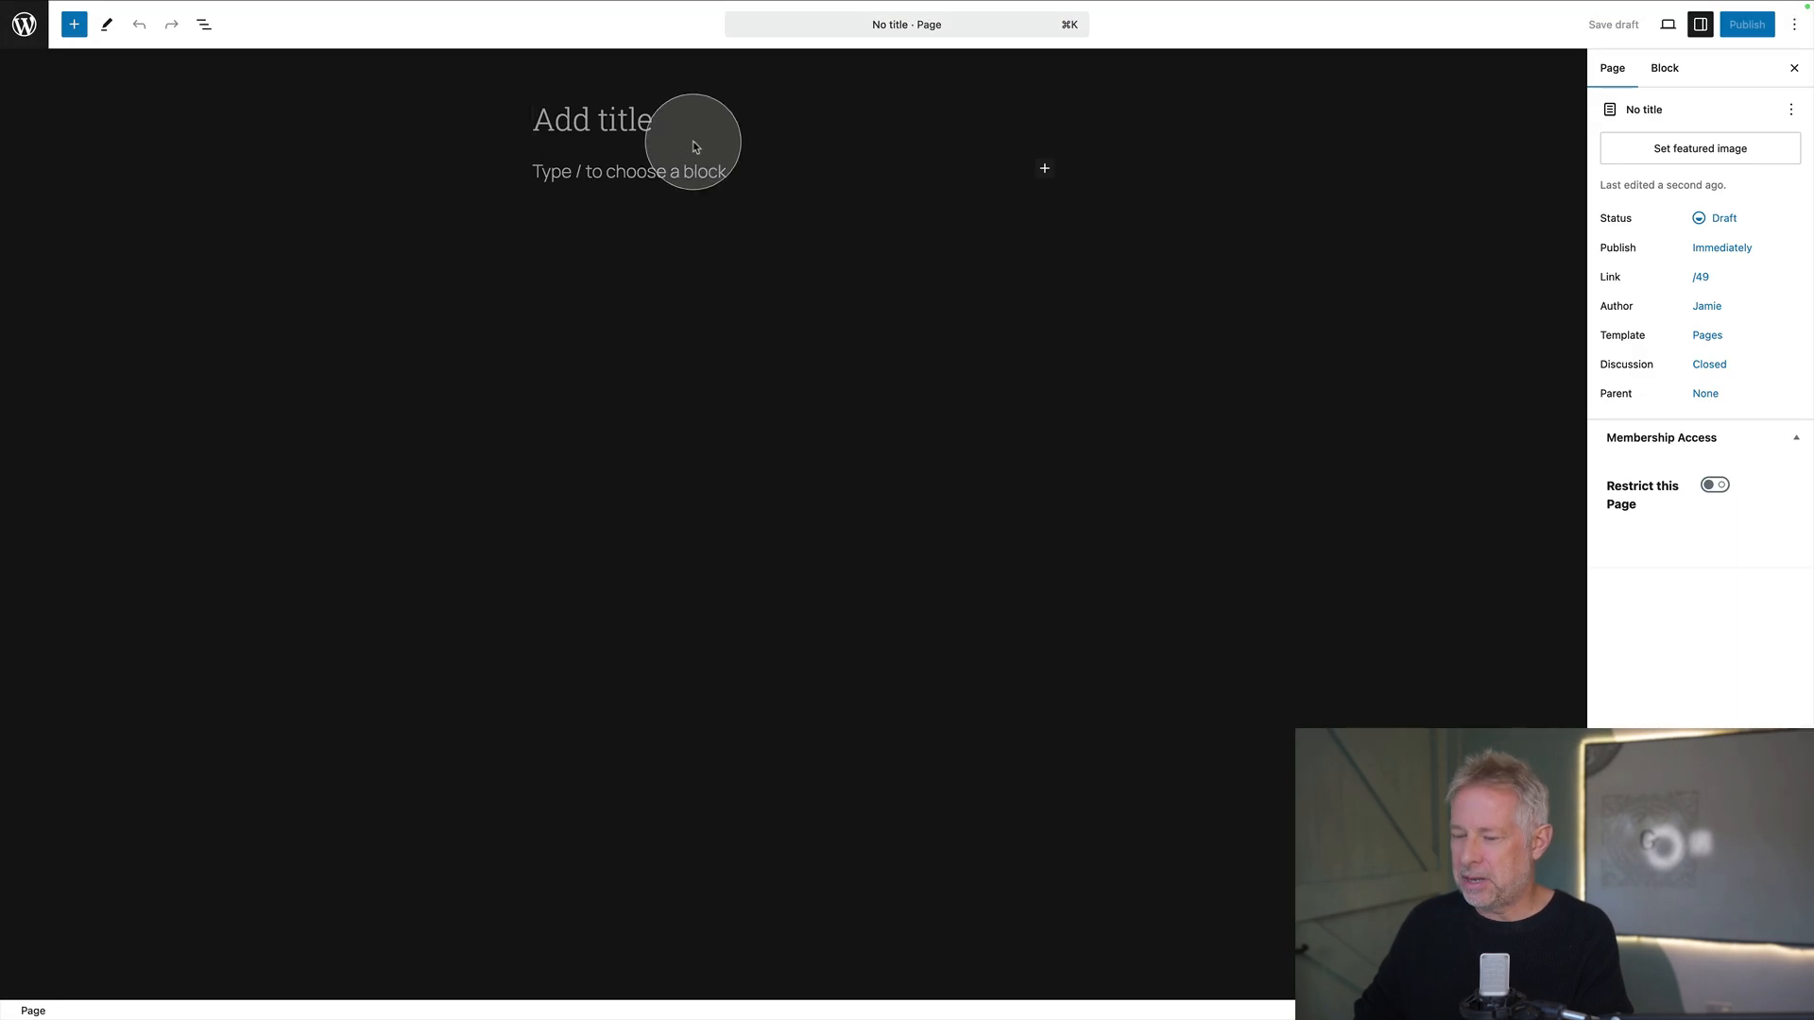
{"action": "type", "text": "Home"}
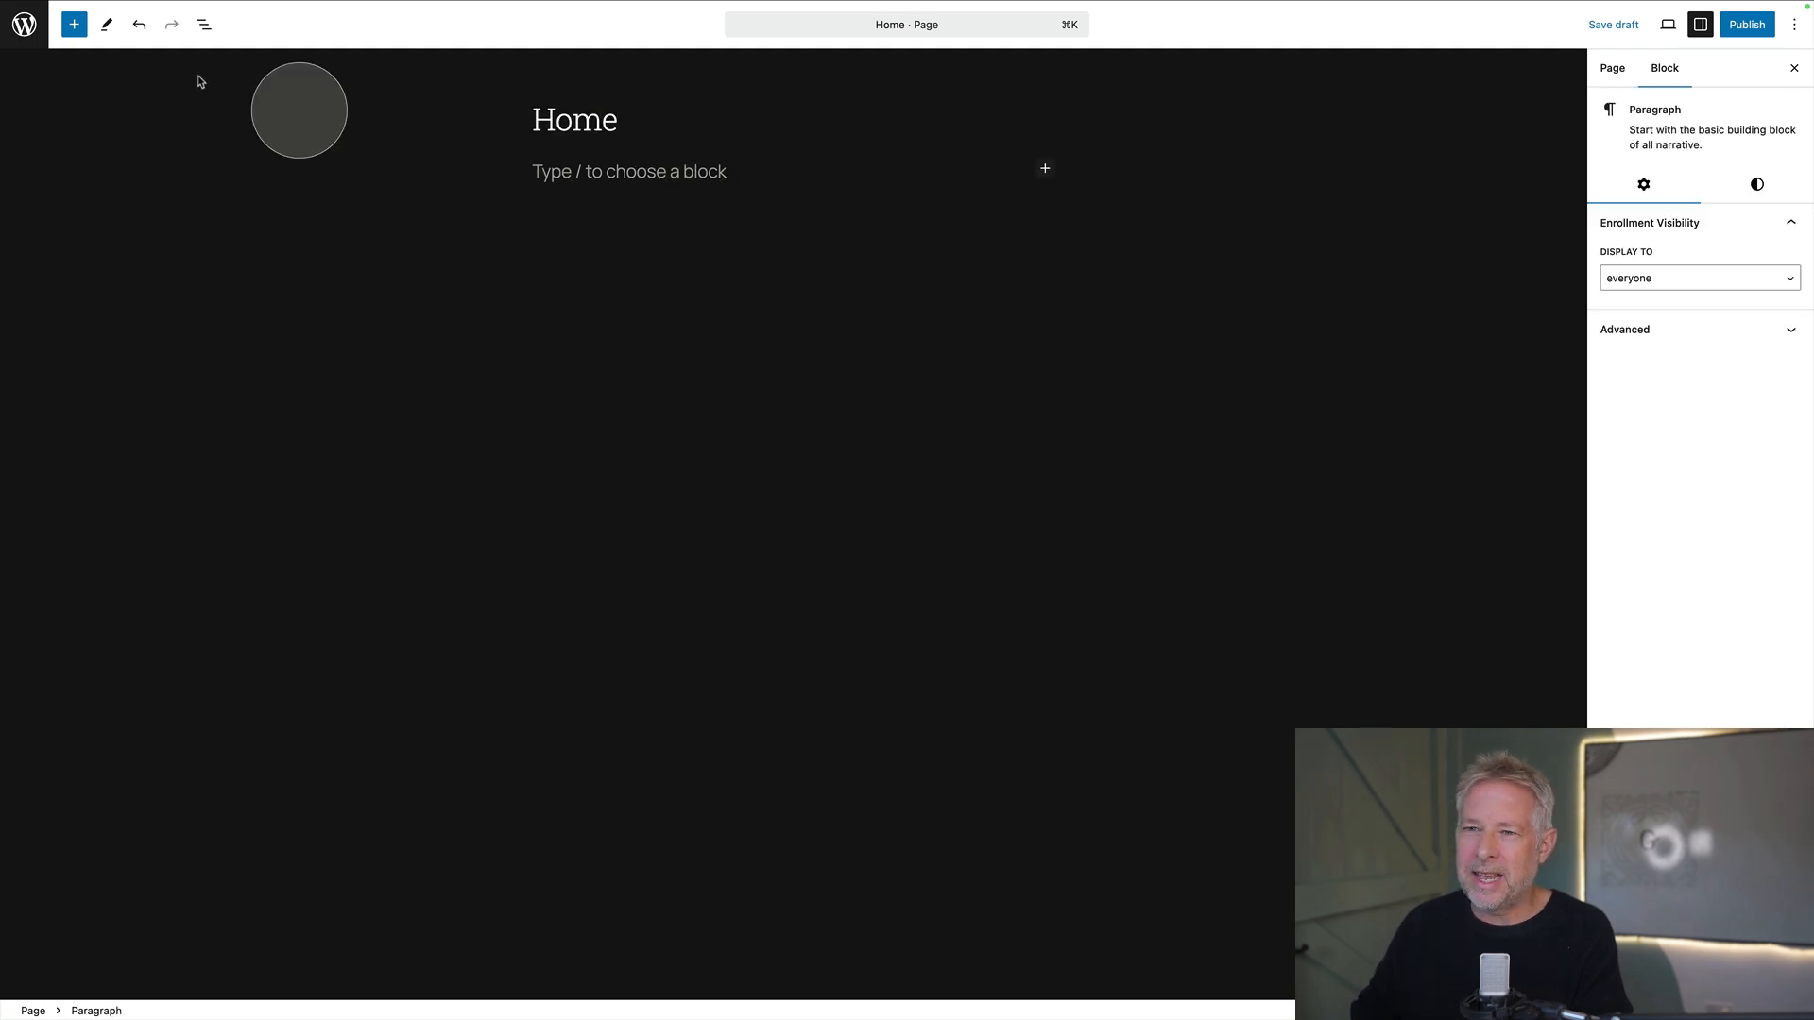
{"action": "left_click", "coordinate": [74, 22]}
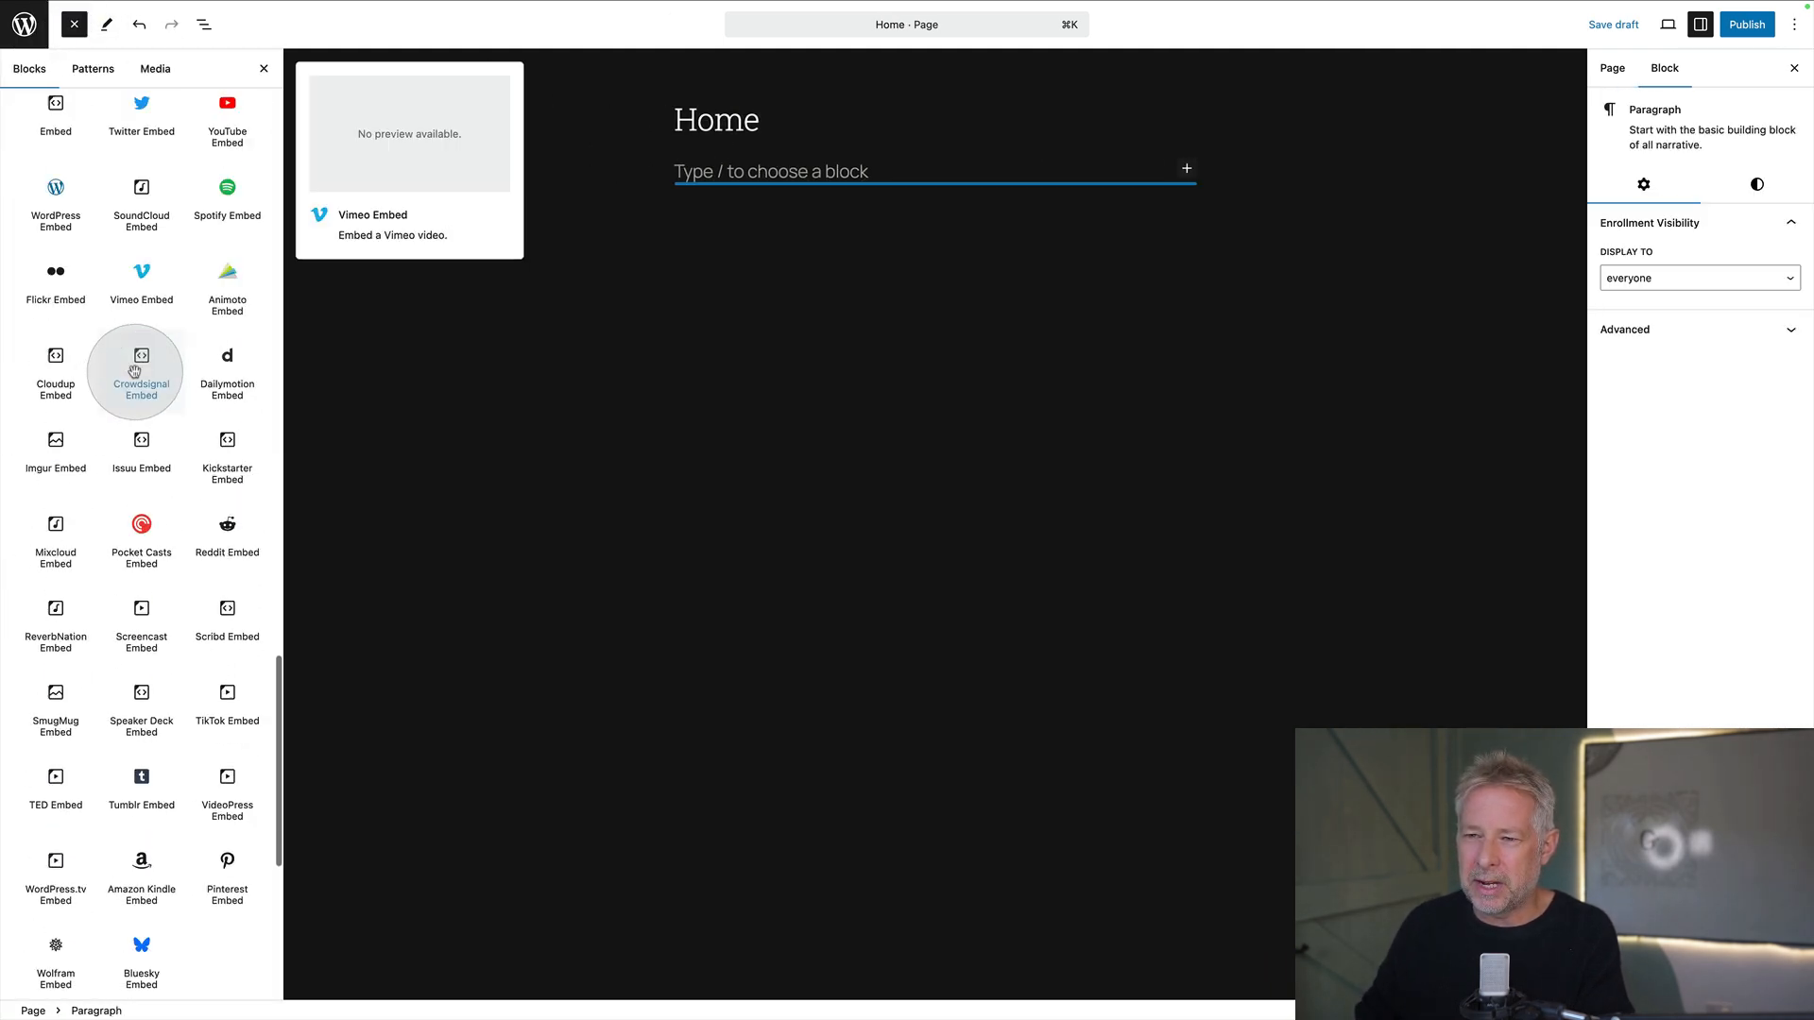
{"action": "scroll", "scroll_direction": "down", "scroll_amount": 3}
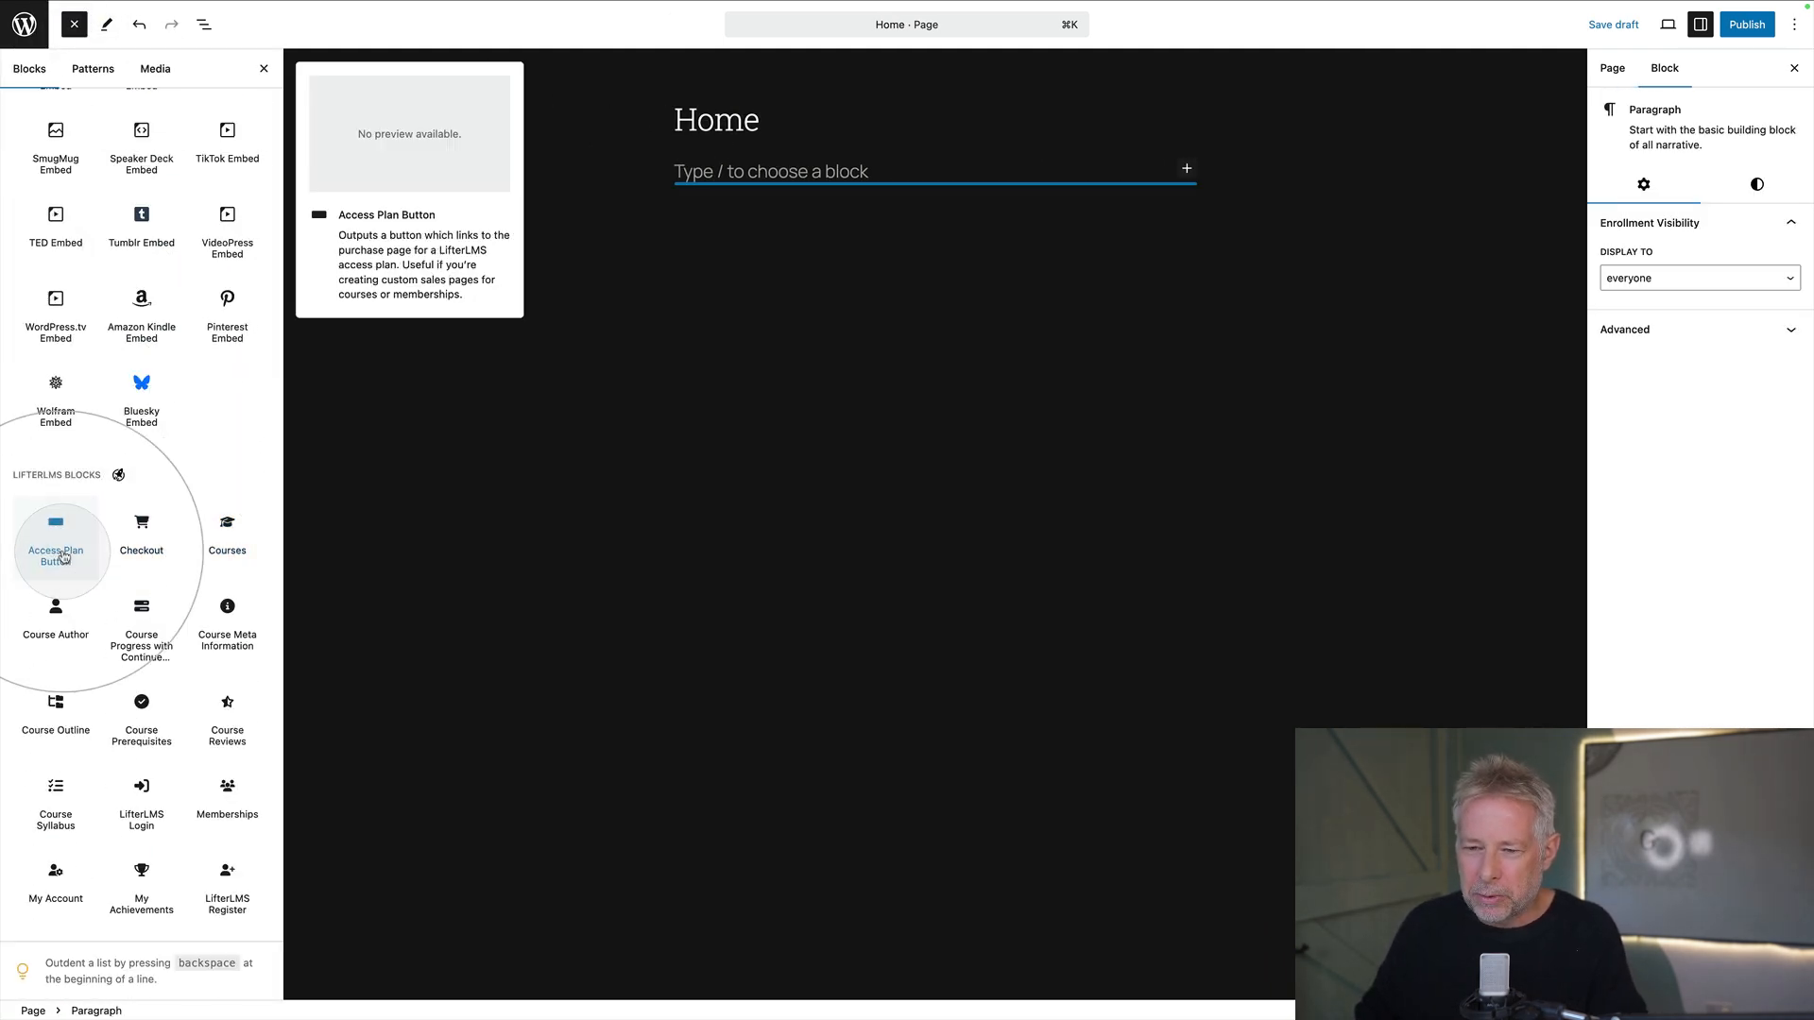
{"action": "mouse_move", "coordinate": [142, 533]}
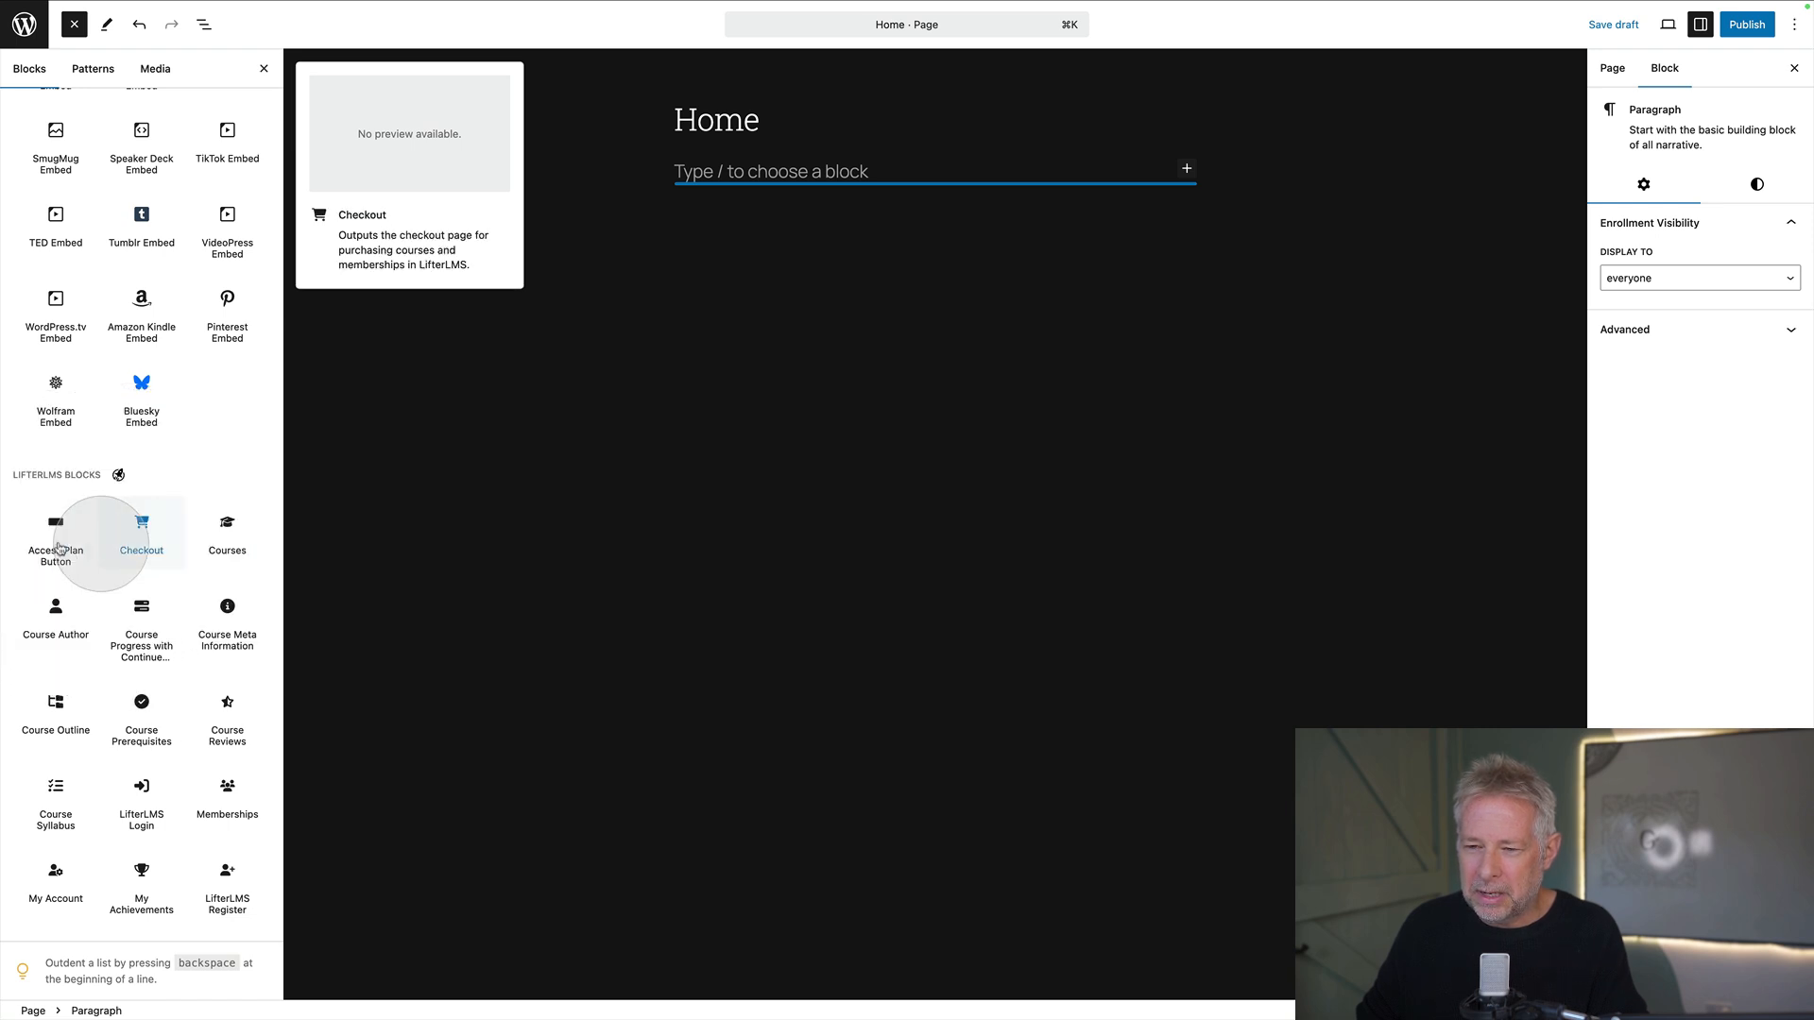
{"action": "mouse_move", "coordinate": [227, 610]}
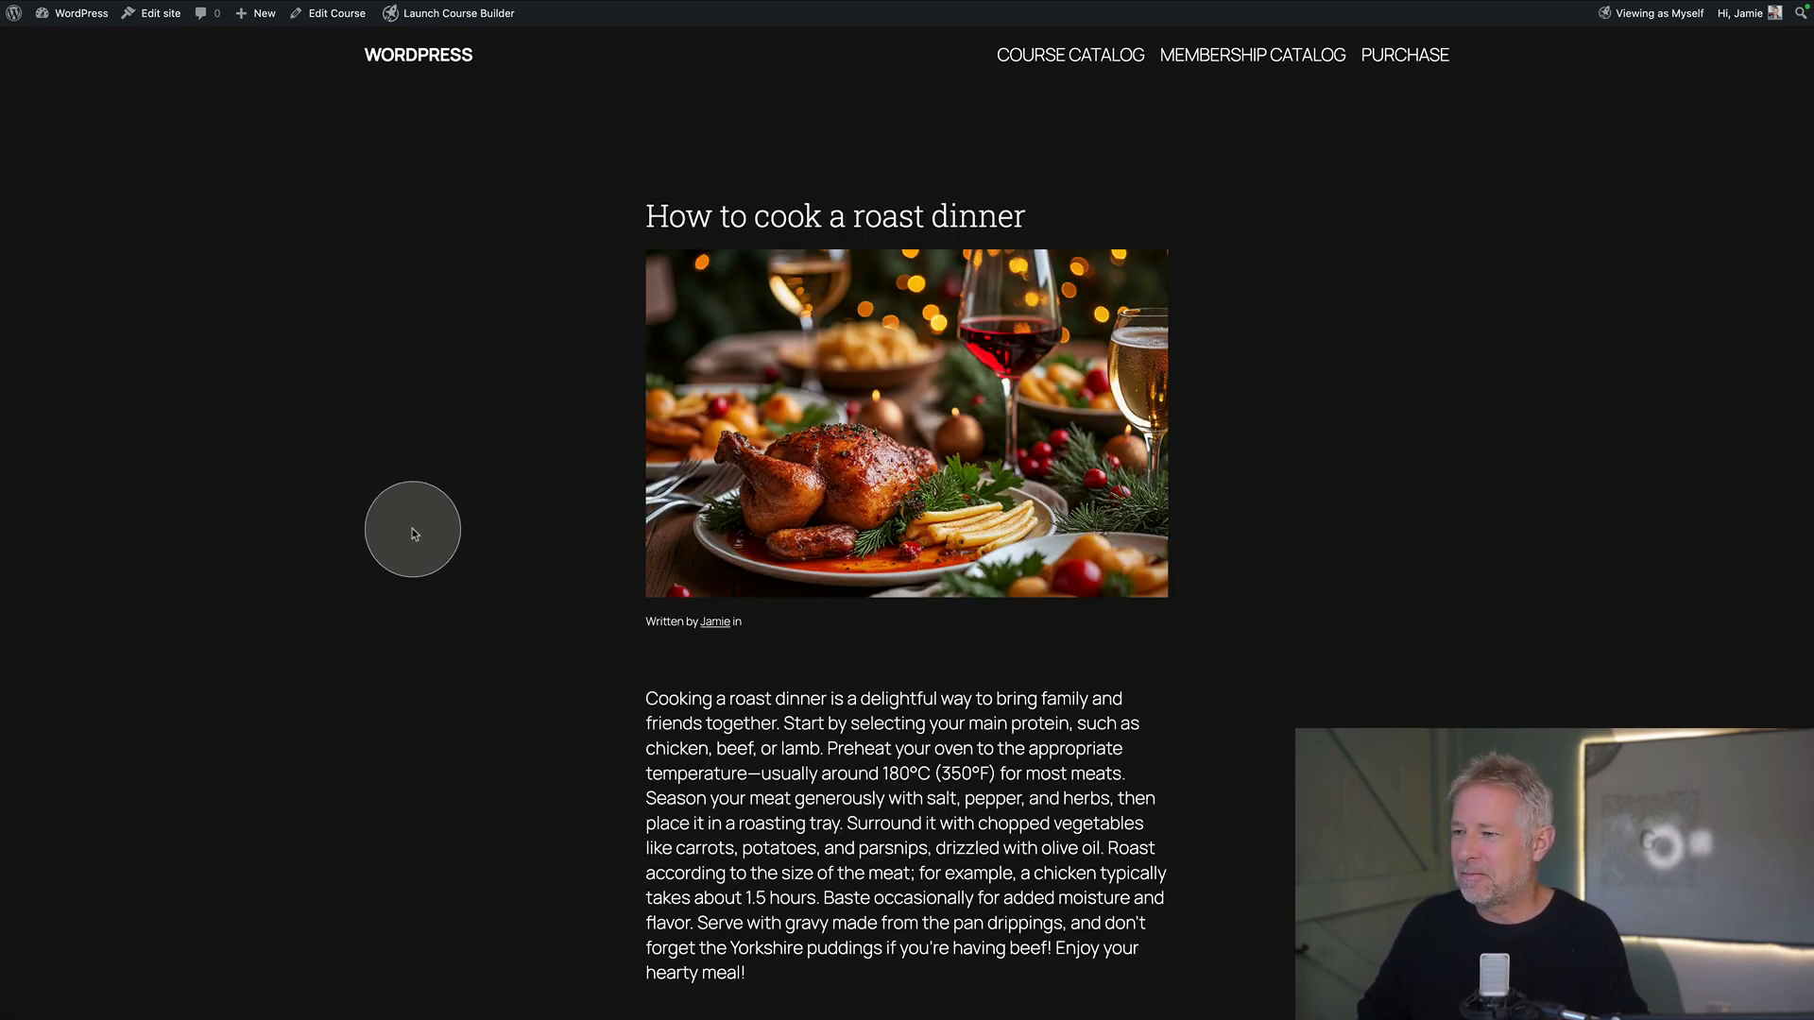
Mark the roast dinner 'How to prep the veggies' lesson complete and view the catalog's progress bars
{"action": "scroll", "scroll_direction": "down", "scroll_amount": 3}
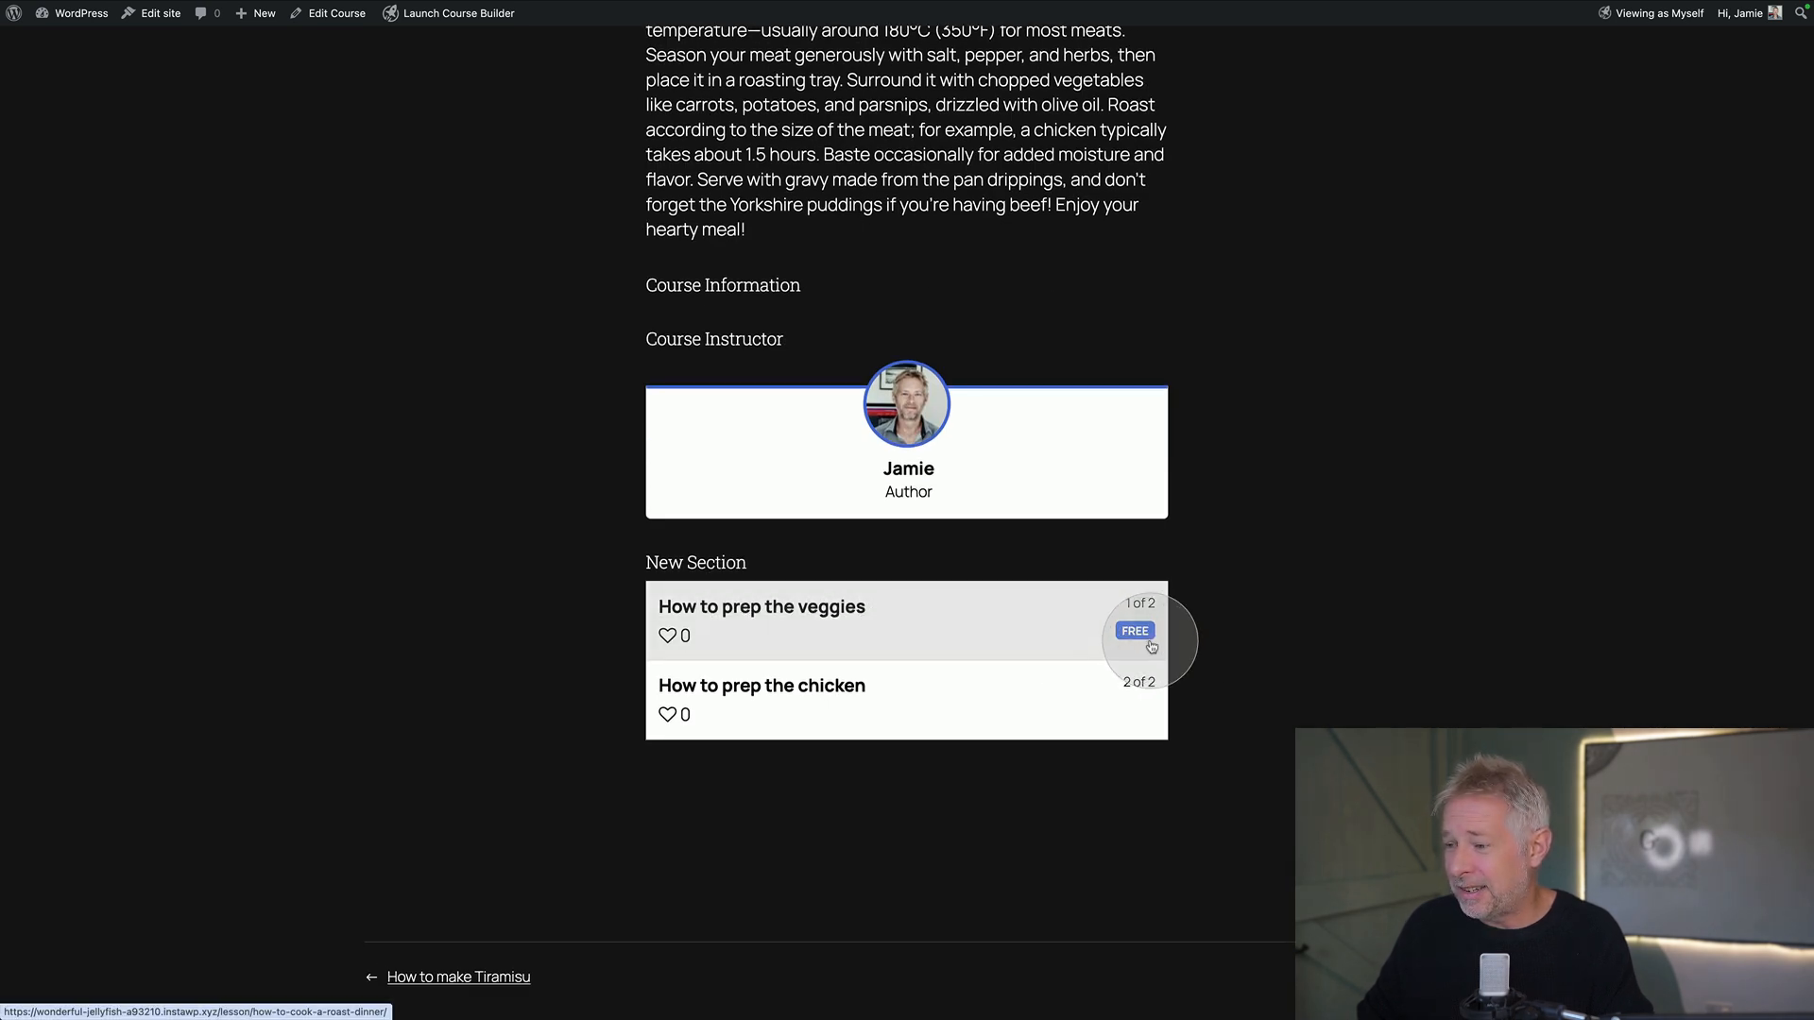
{"action": "mouse_move", "coordinate": [514, 555]}
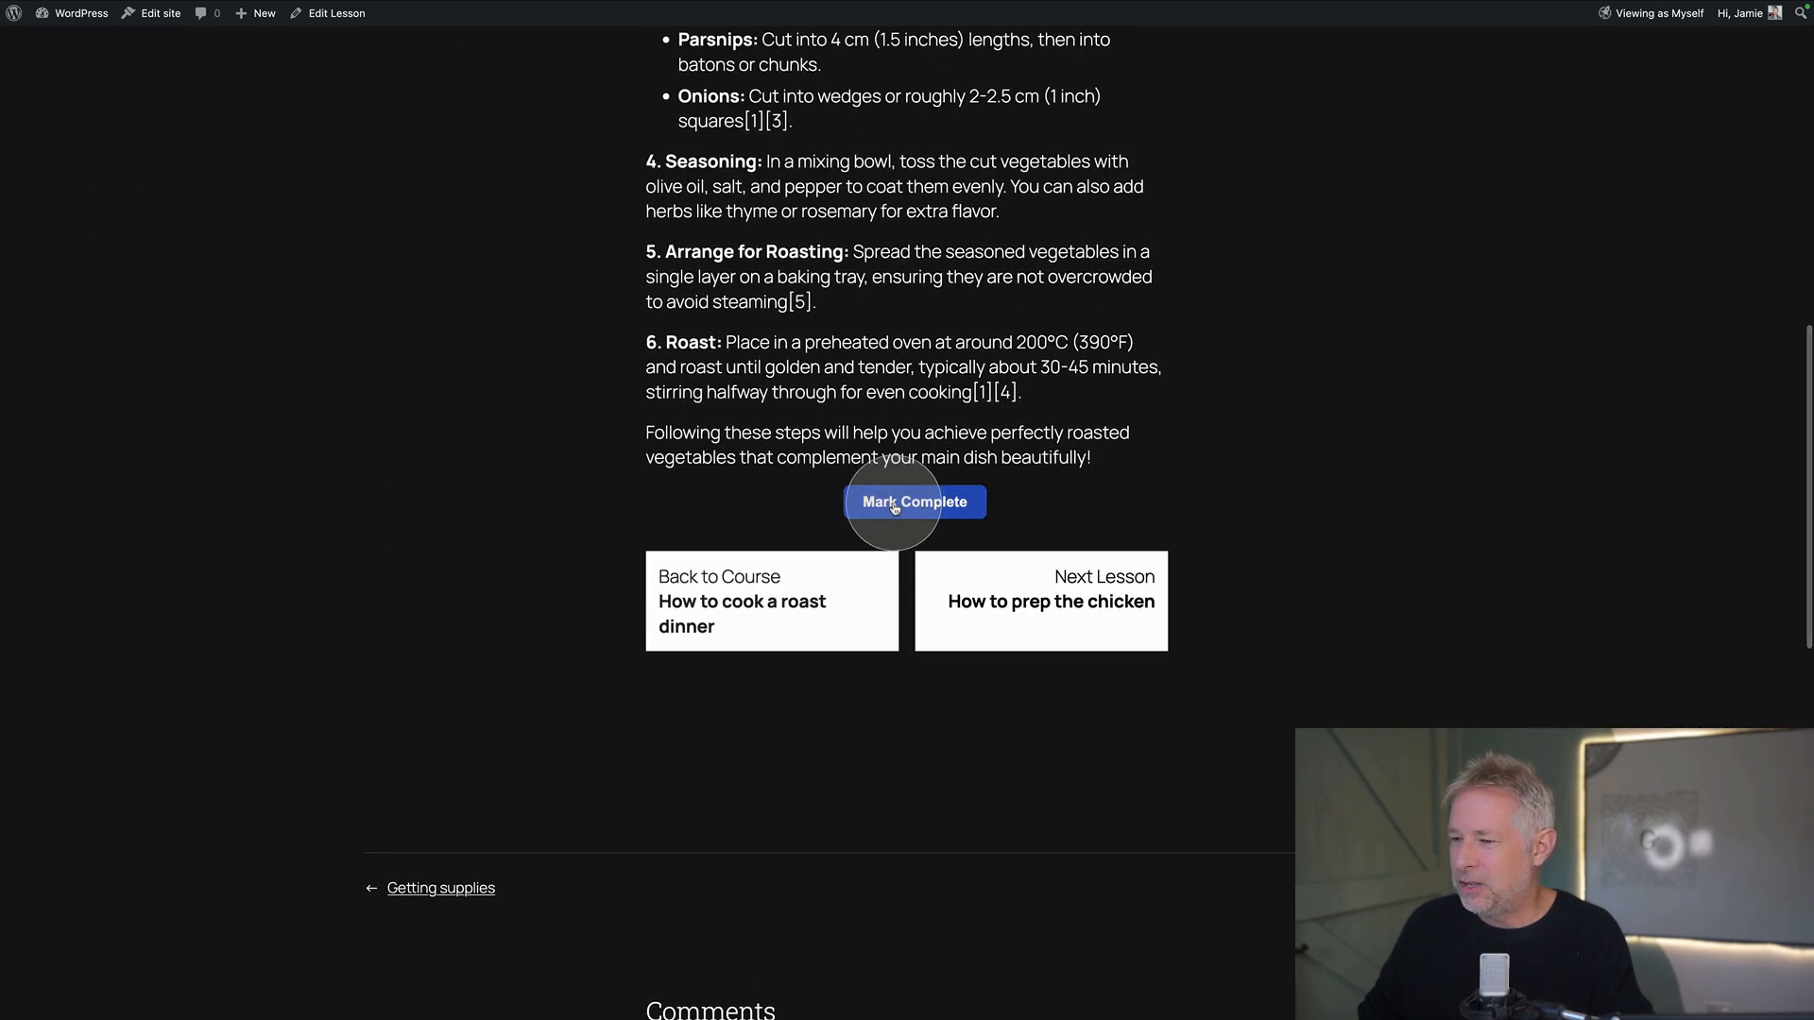
{"action": "left_click", "coordinate": [914, 503]}
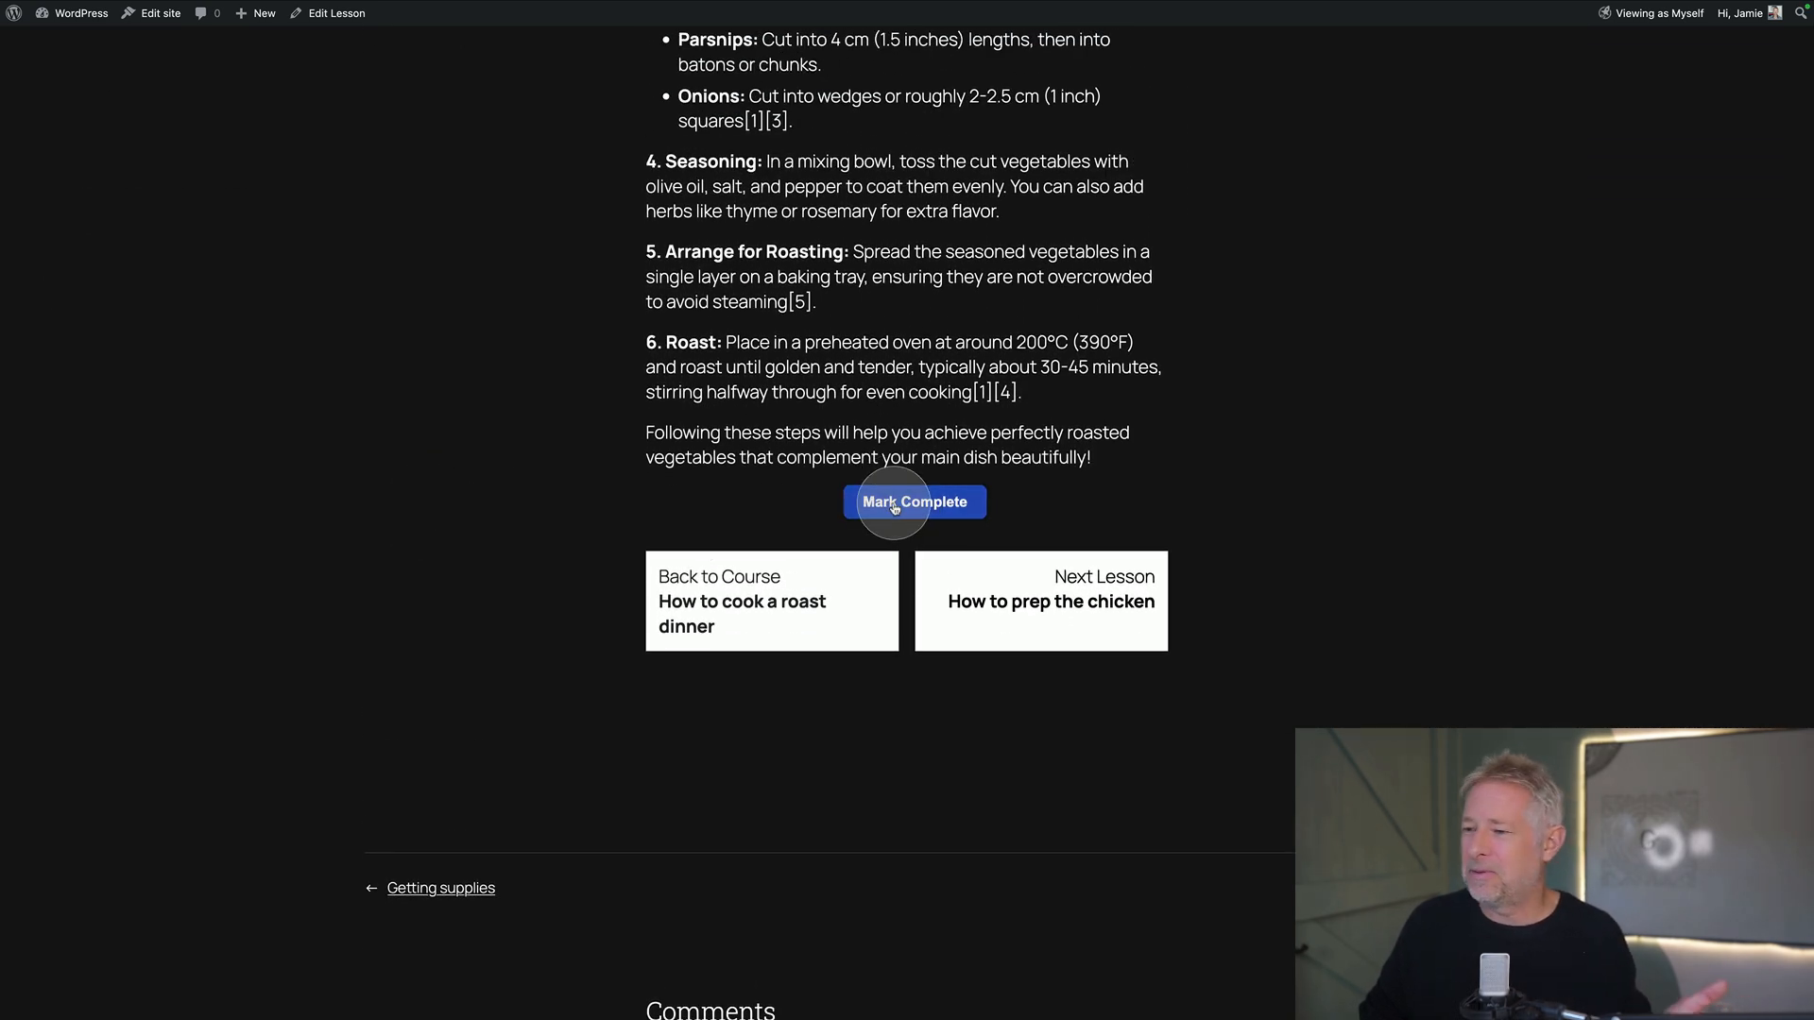
{"action": "left_click", "coordinate": [914, 501]}
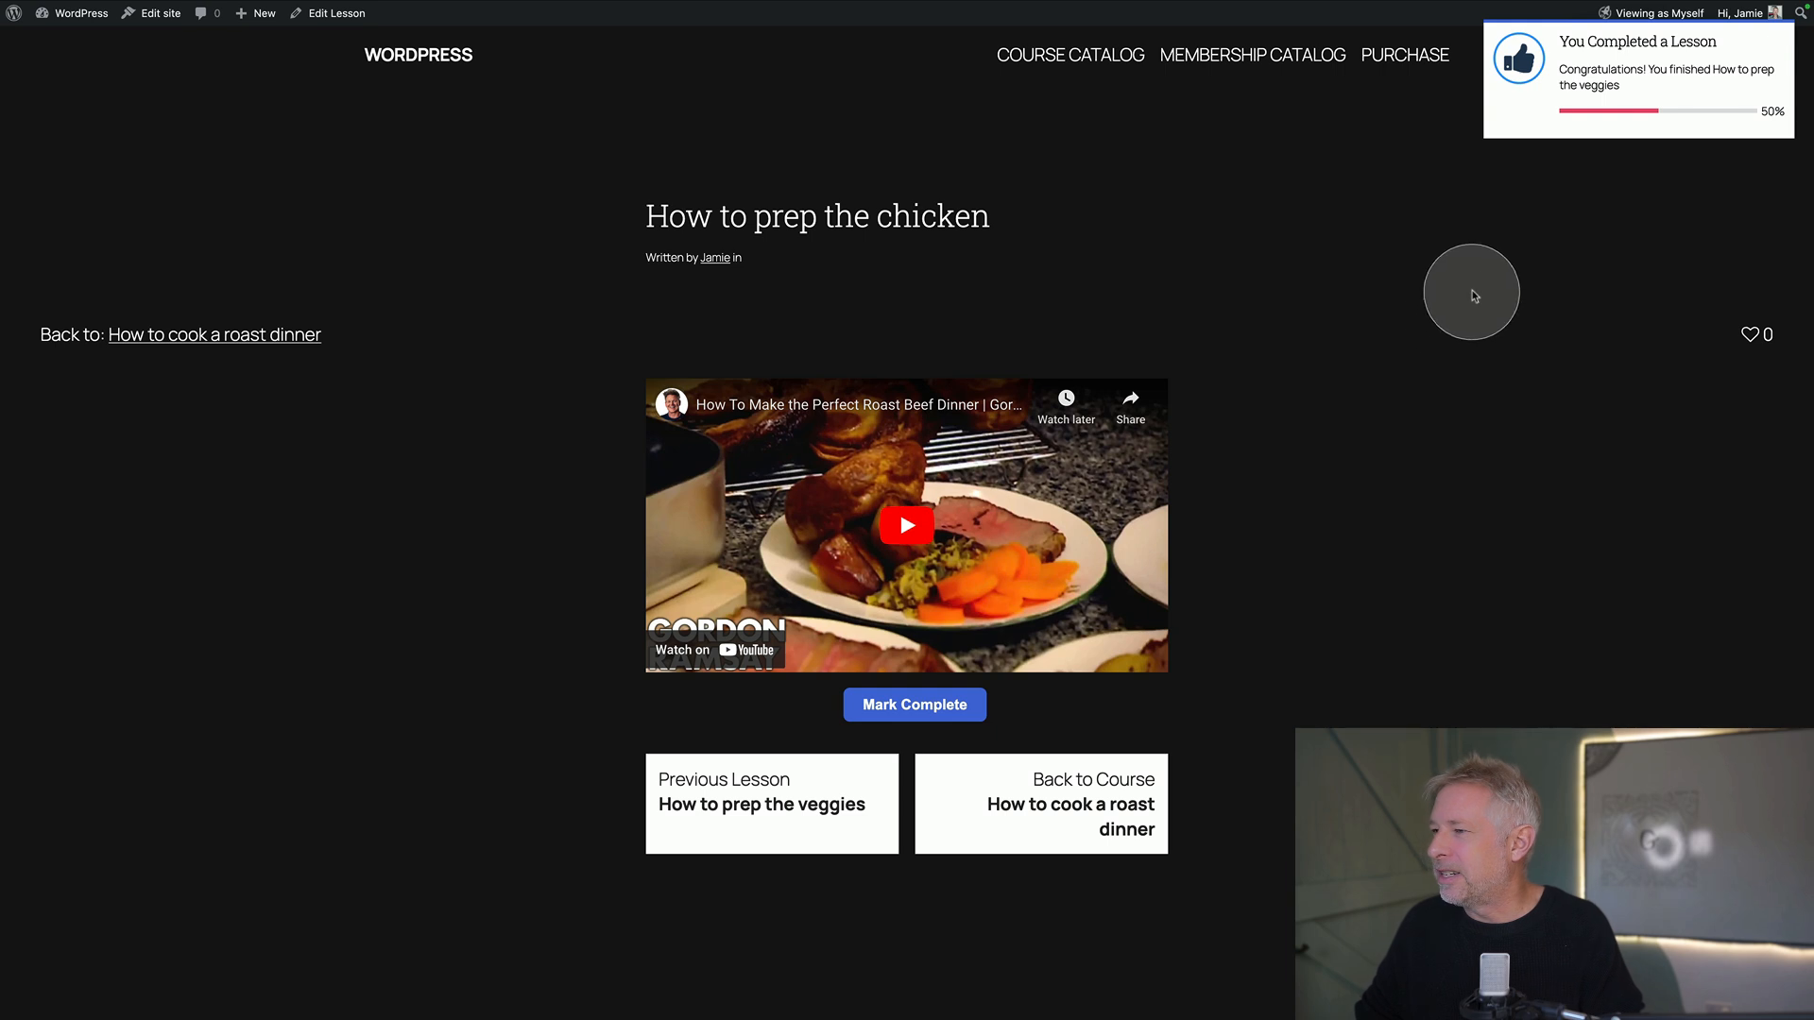
{"action": "left_click", "coordinate": [1069, 55]}
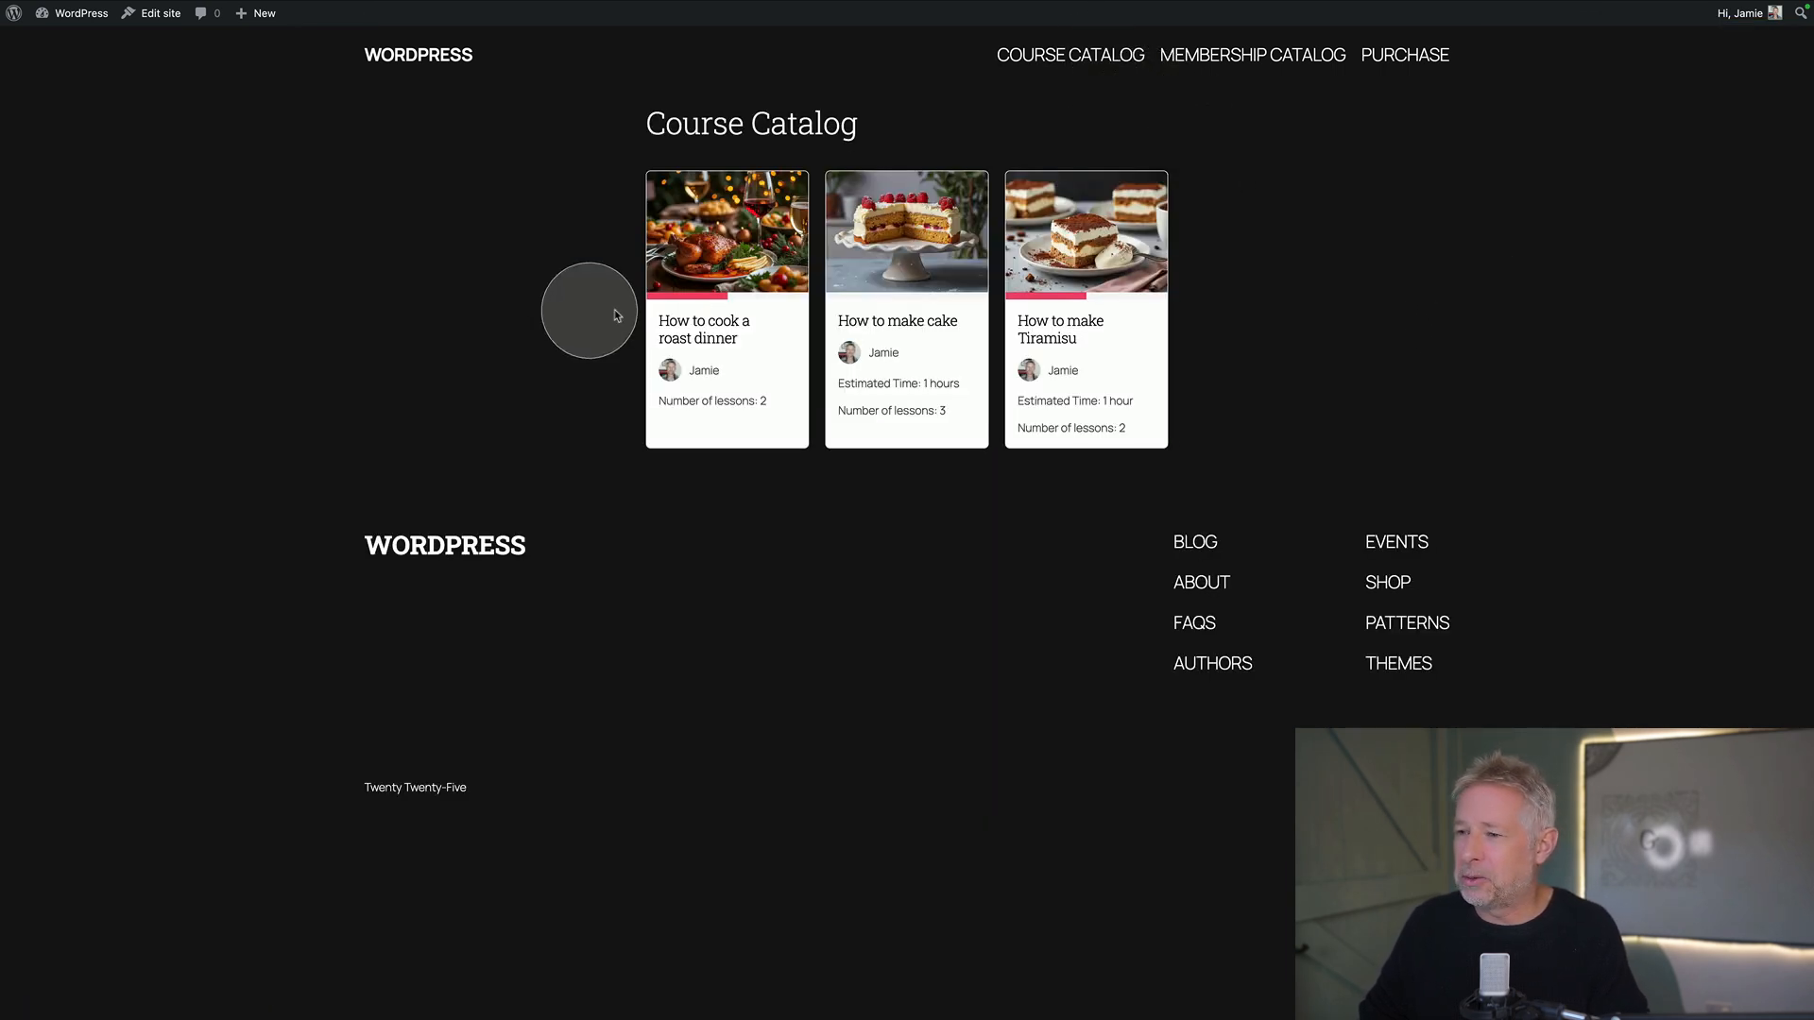
{"action": "mouse_move", "coordinate": [703, 329]}
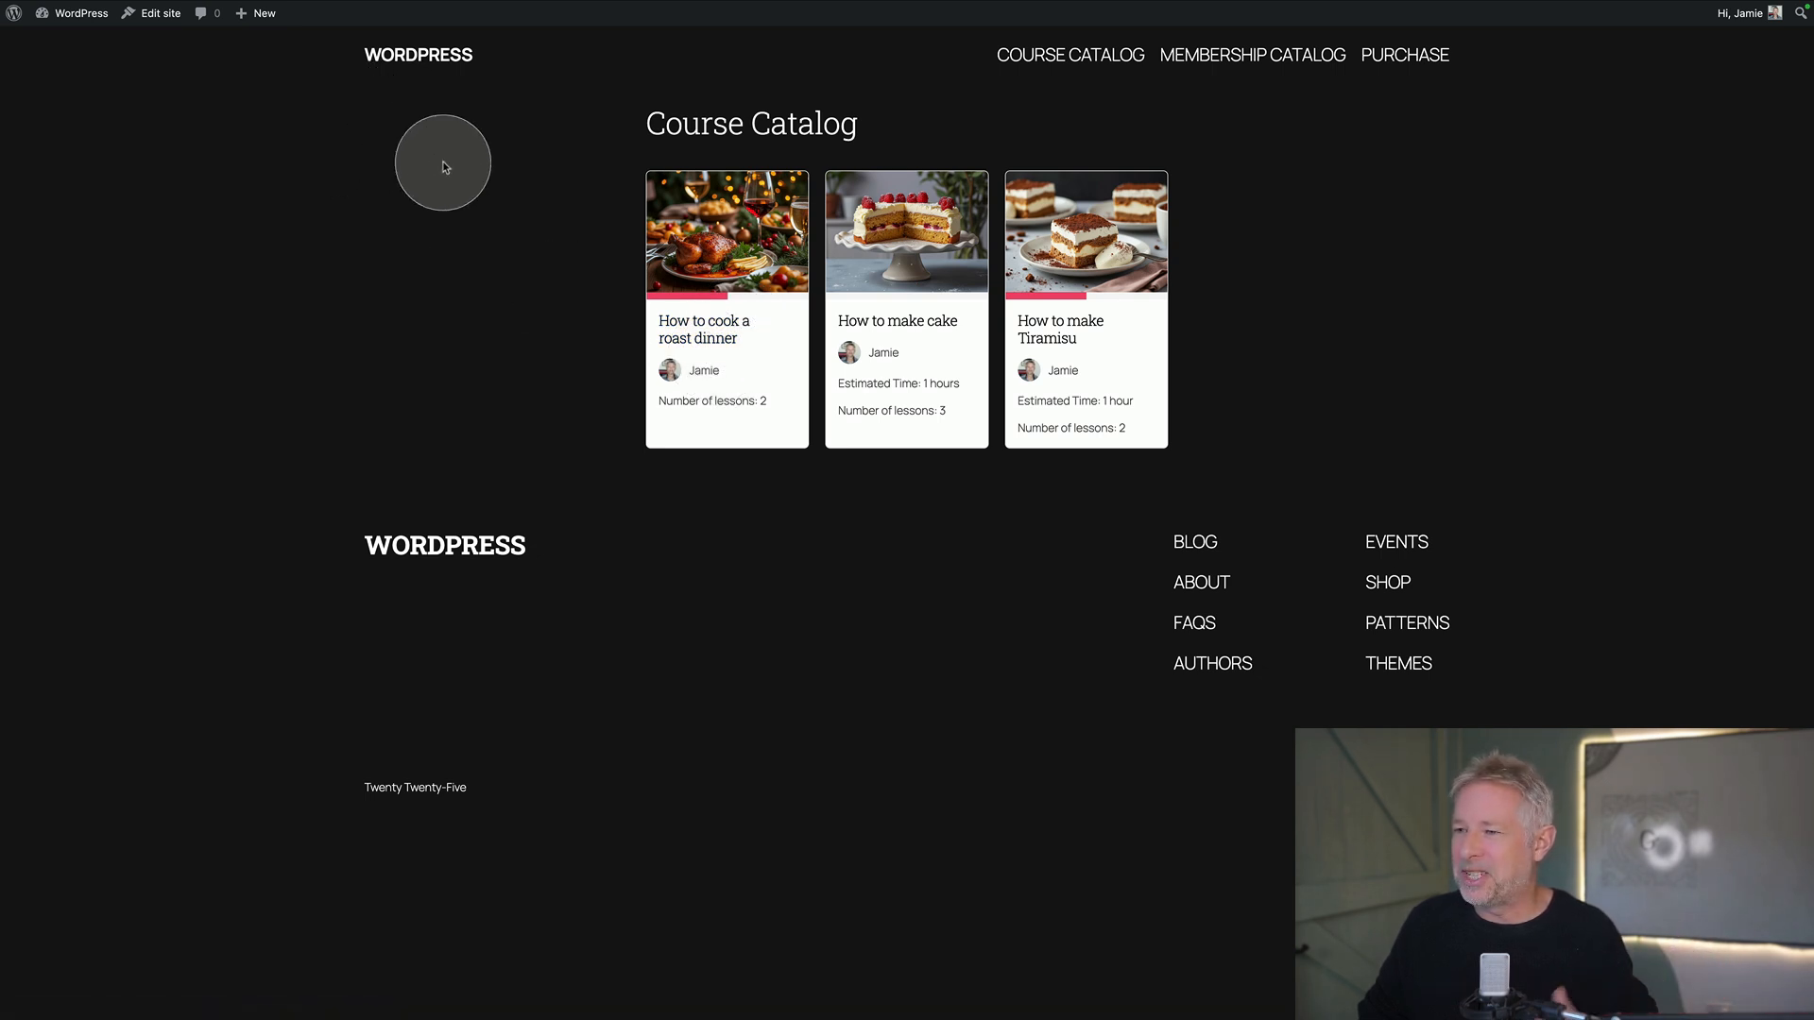
{"action": "mouse_move", "coordinate": [79, 21]}
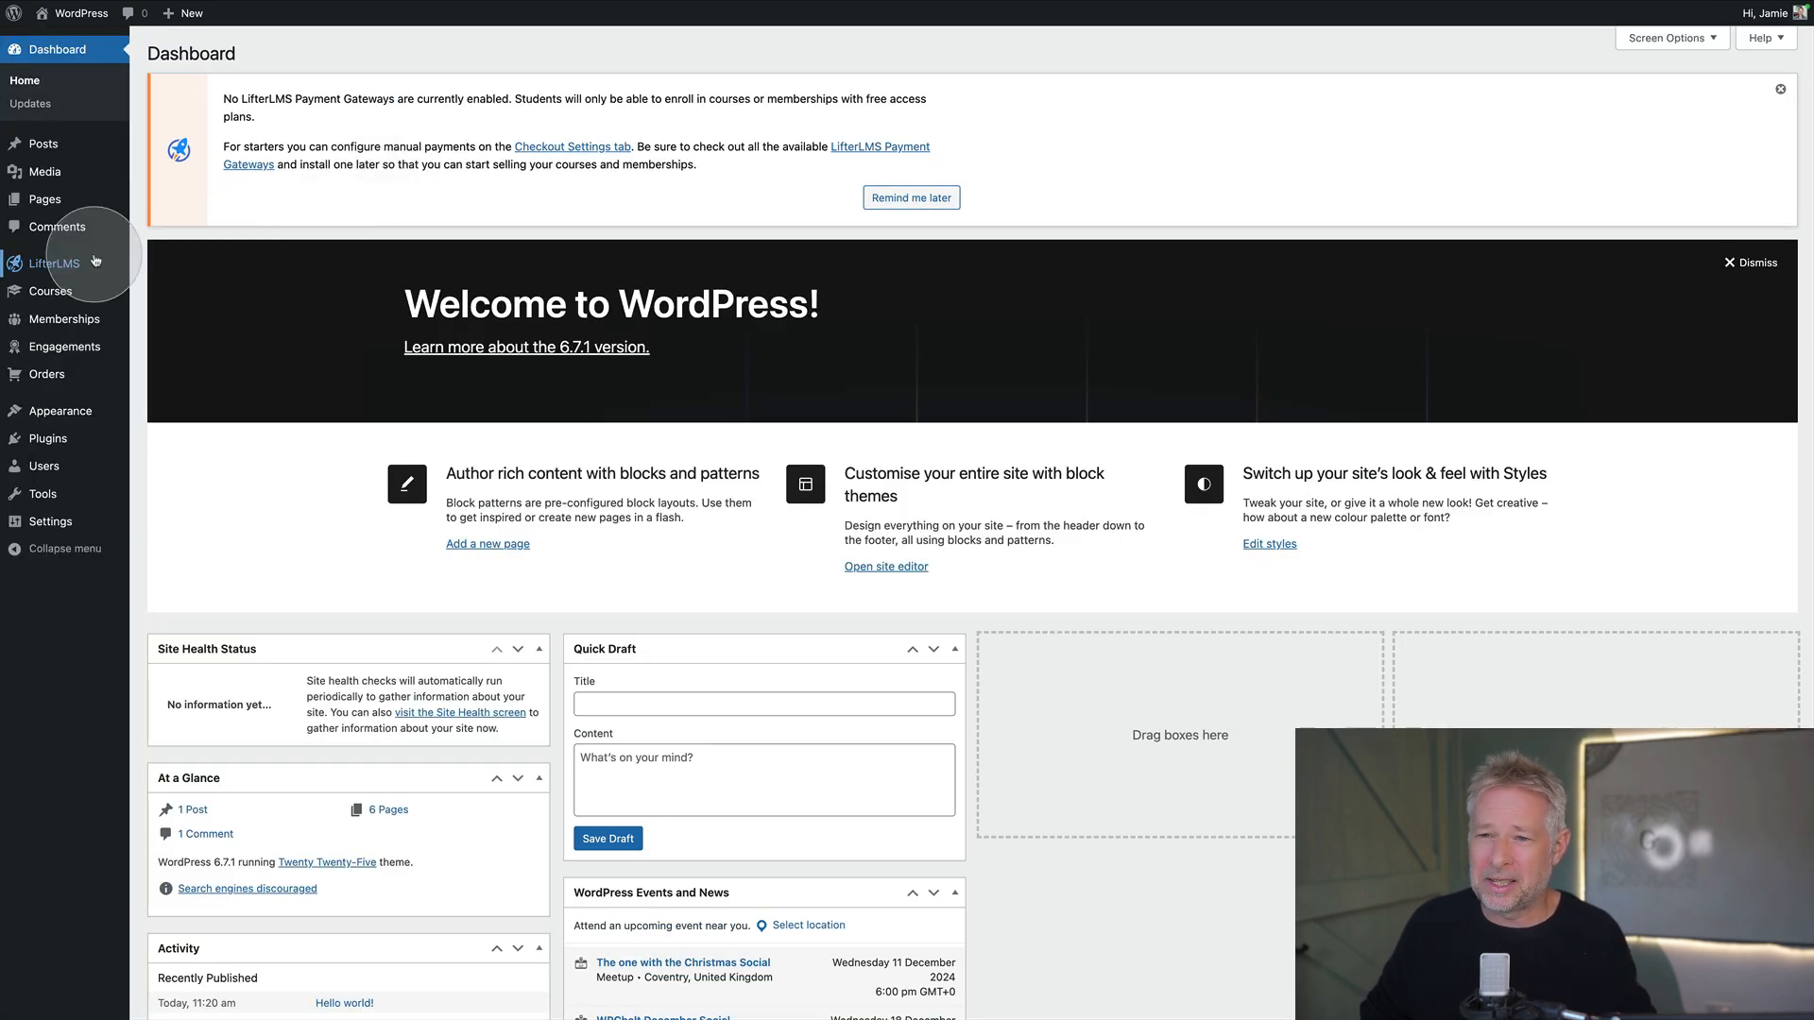
{"action": "mouse_move", "coordinate": [52, 263]}
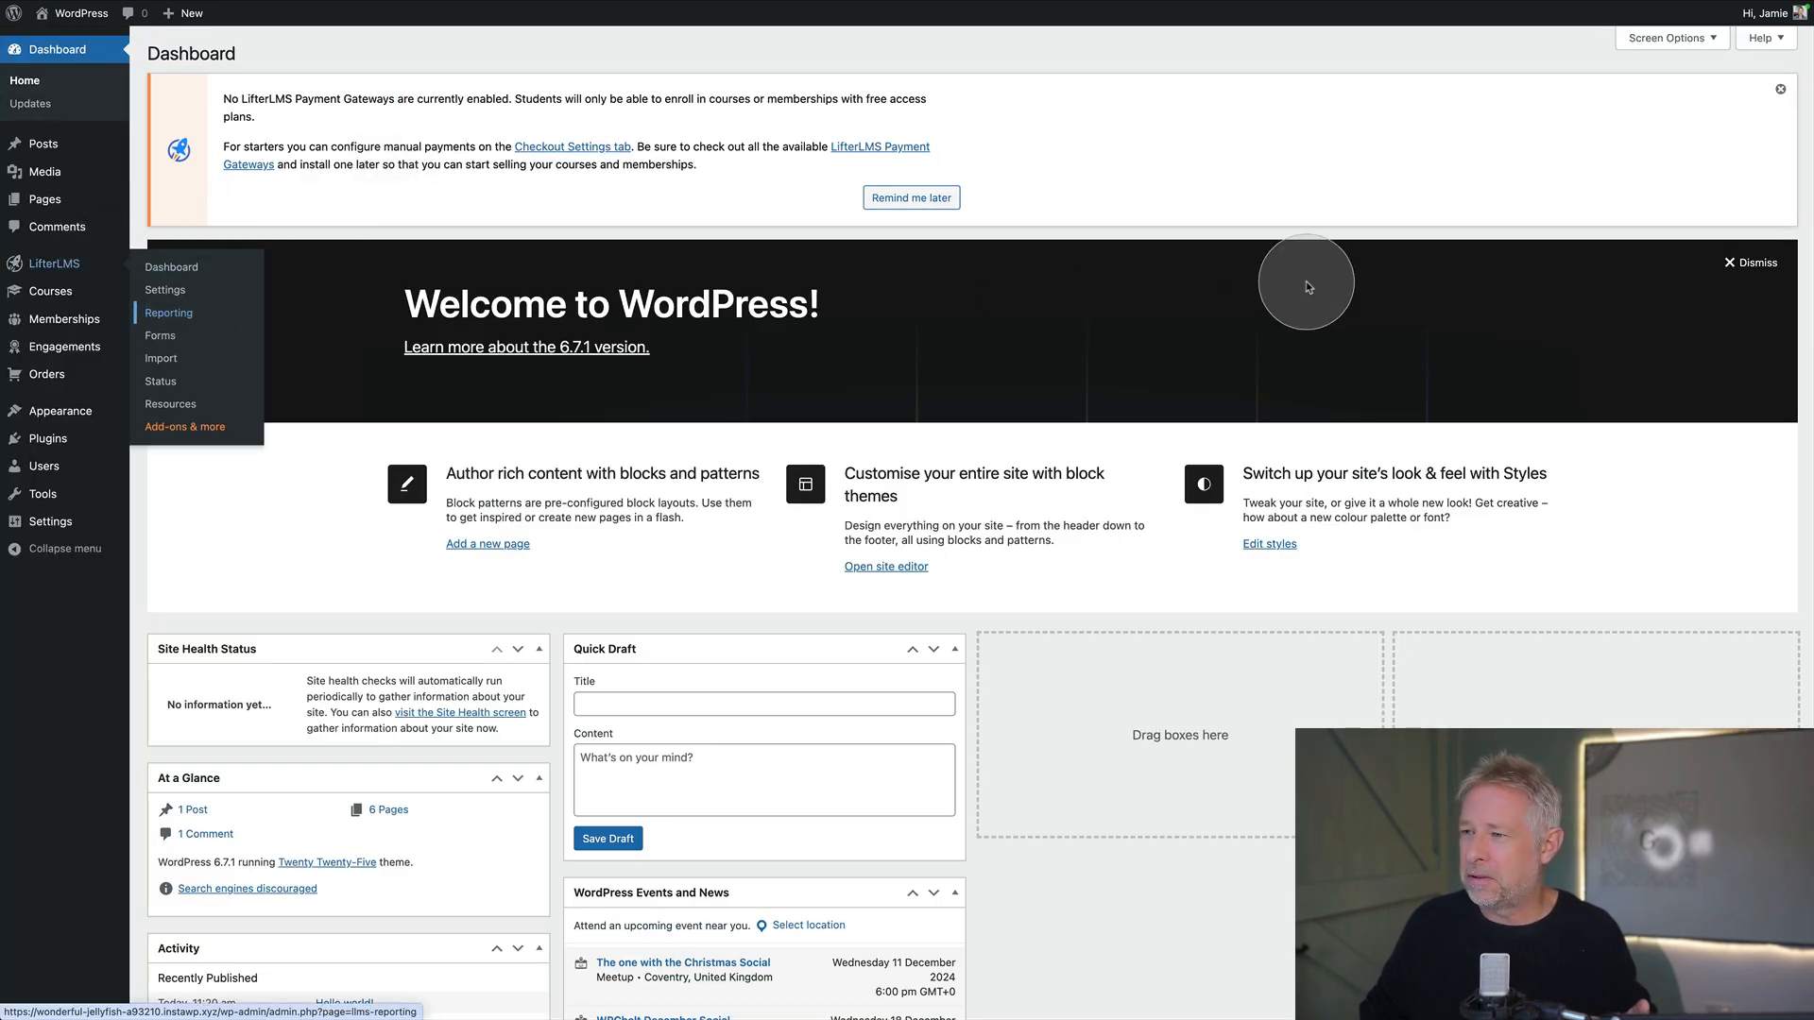
Open LifterLMS Reporting for the How to cook a roast dinner course showing today's lesson completion
{"action": "left_click", "coordinate": [168, 312]}
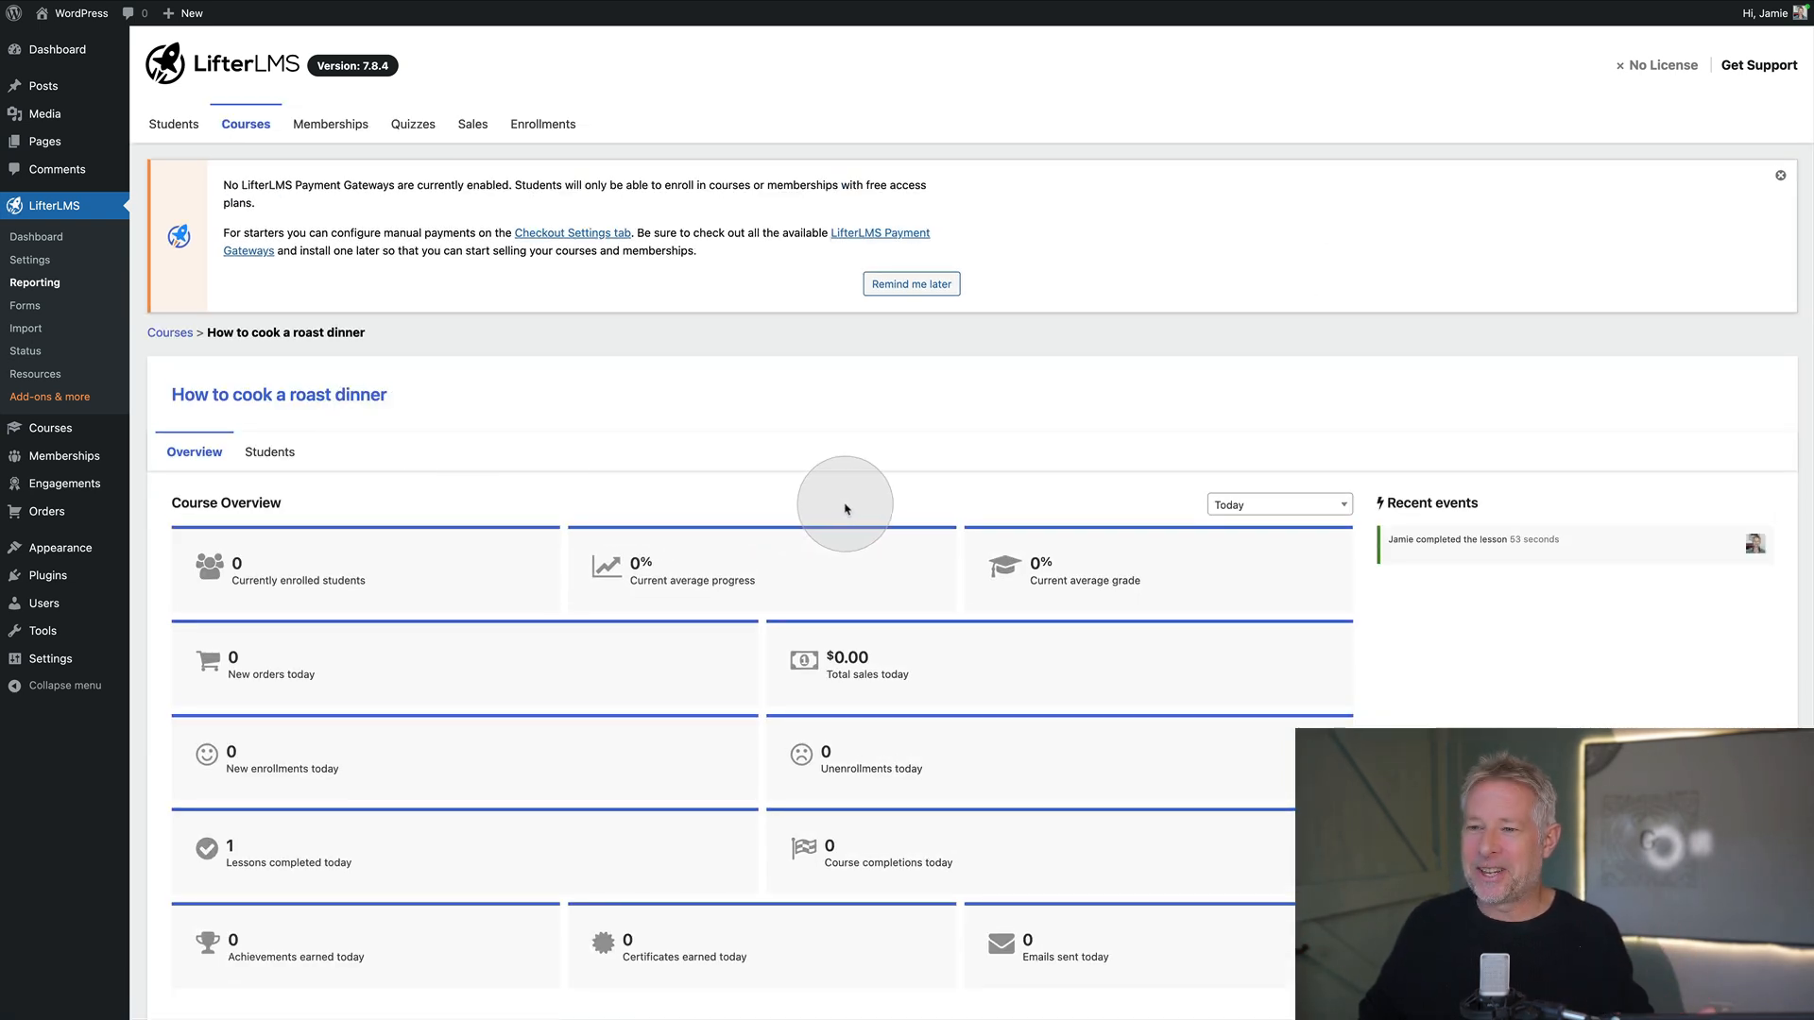
{"action": "scroll", "scroll_direction": "down", "scroll_amount": 3}
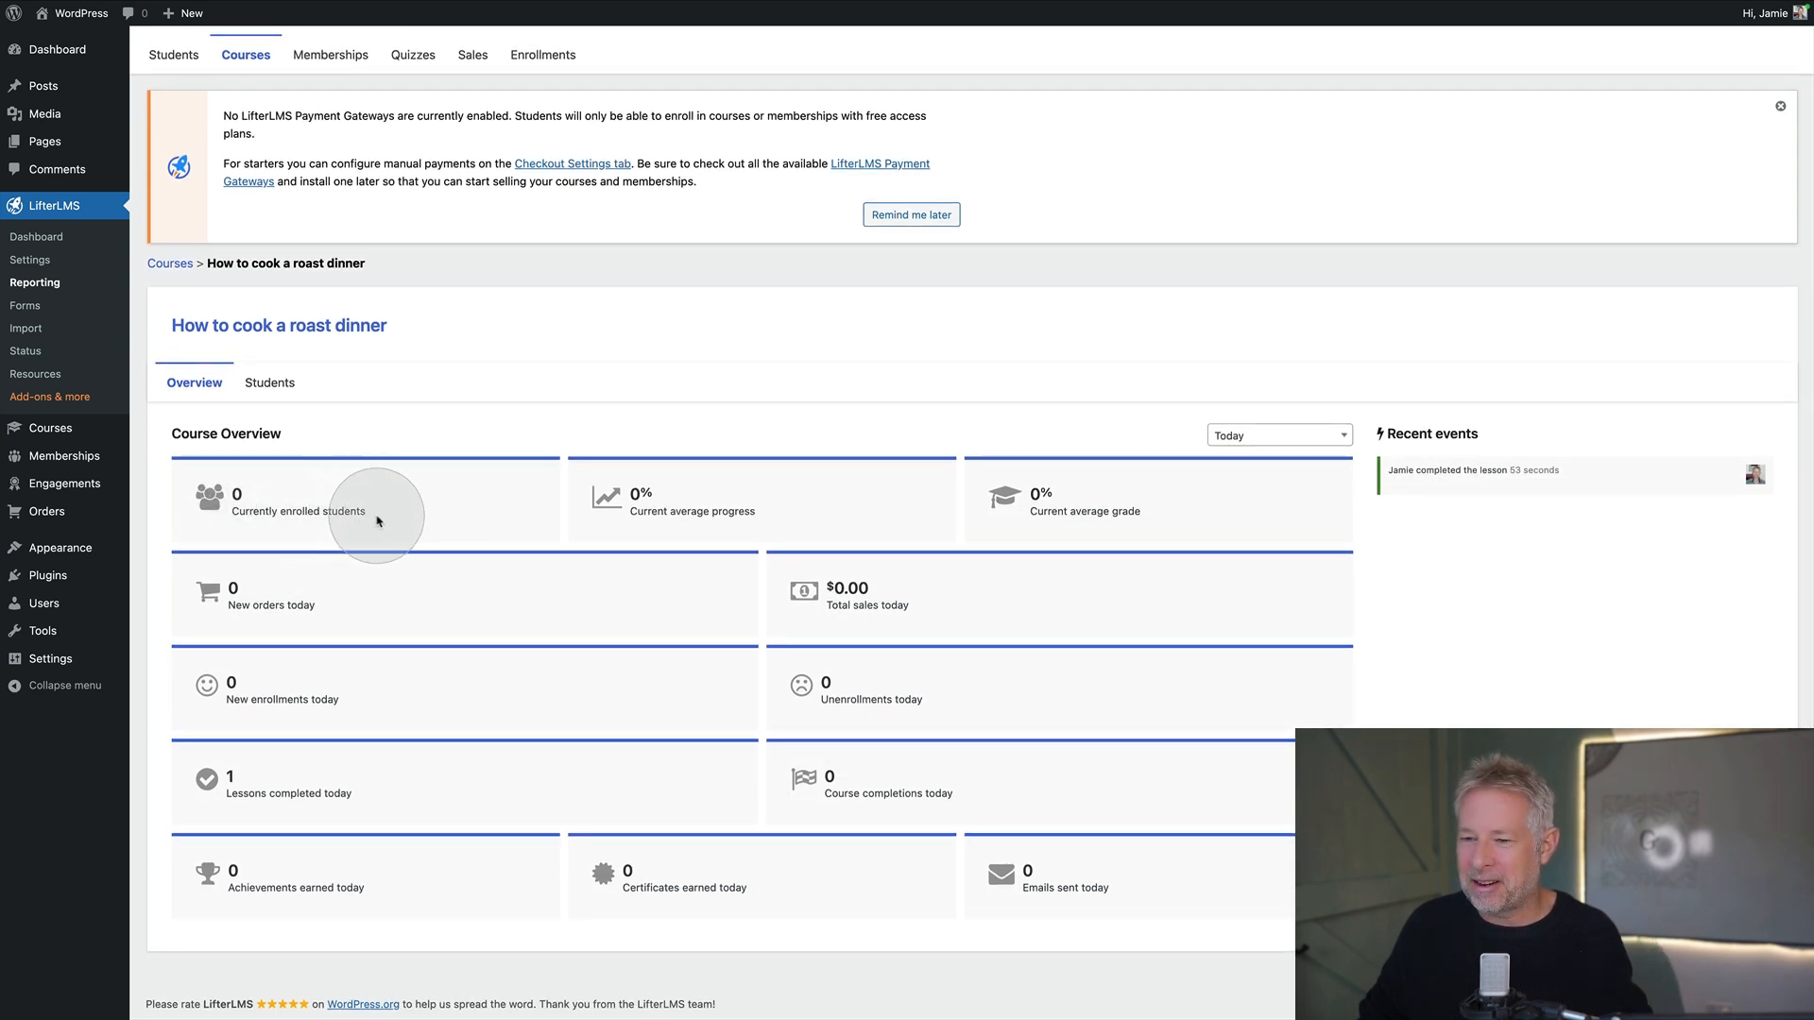
{"action": "mouse_move", "coordinate": [795, 514]}
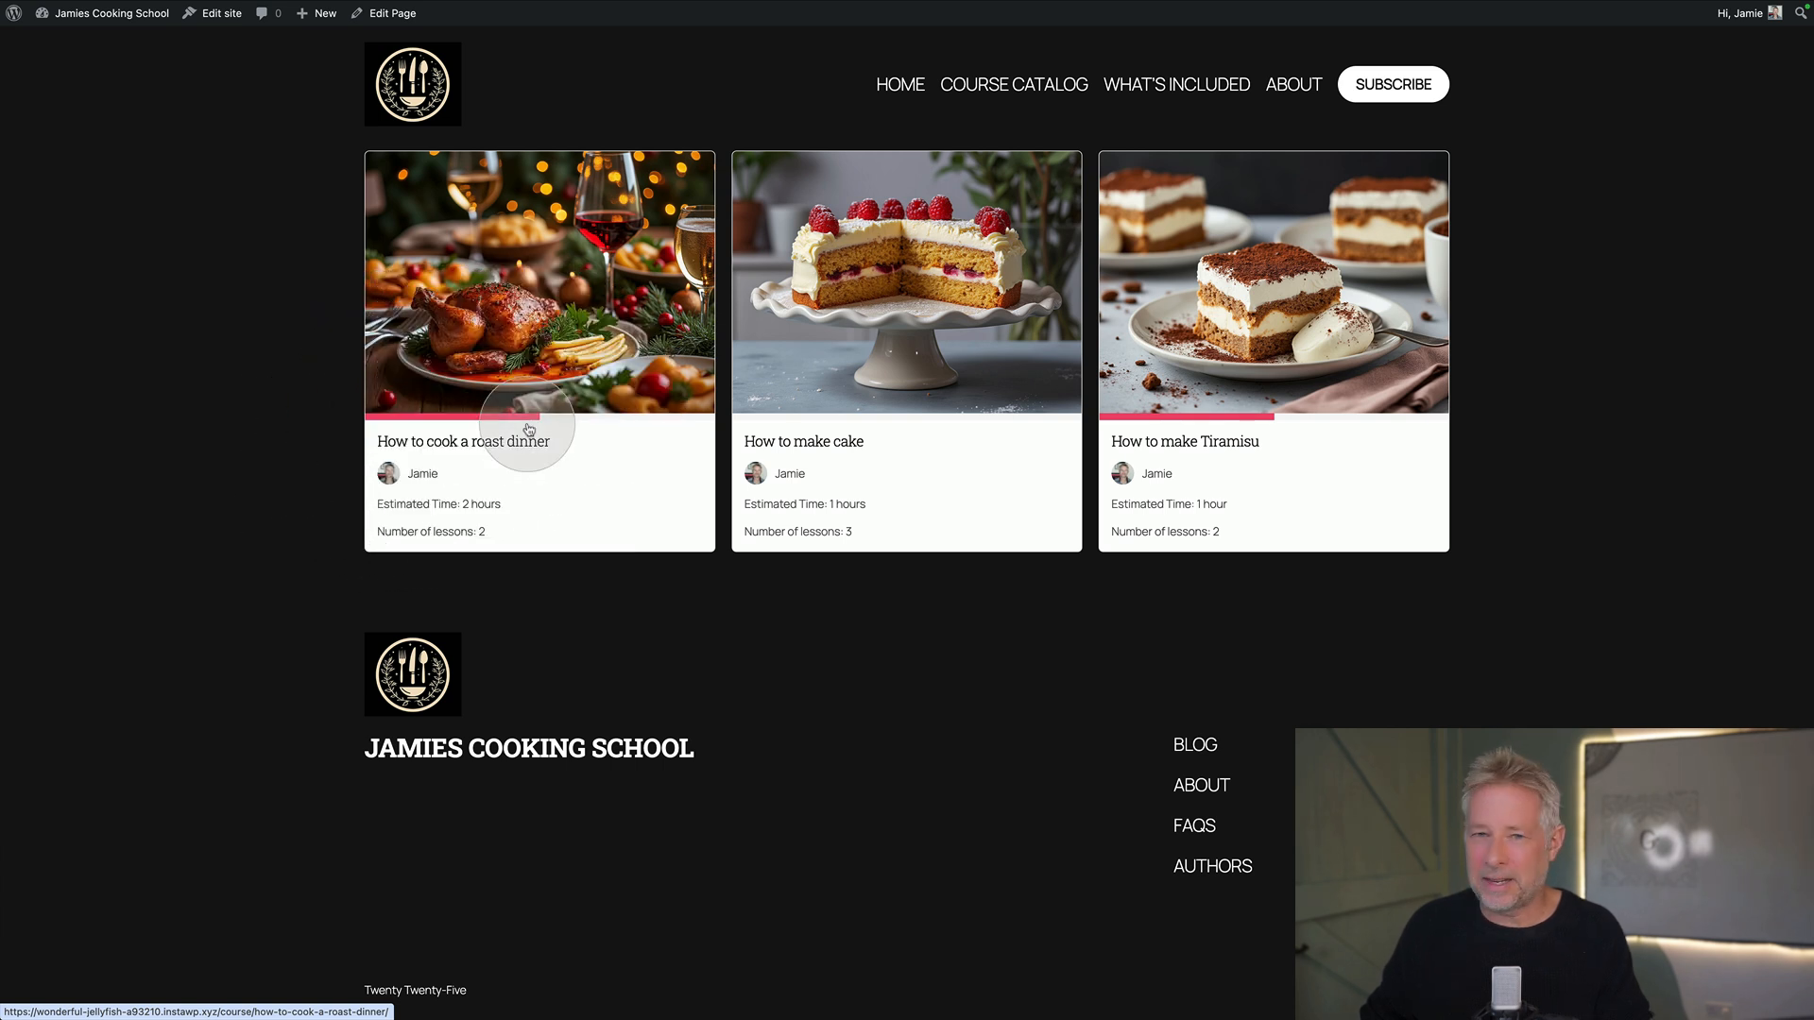
{"action": "mouse_move", "coordinate": [525, 423]}
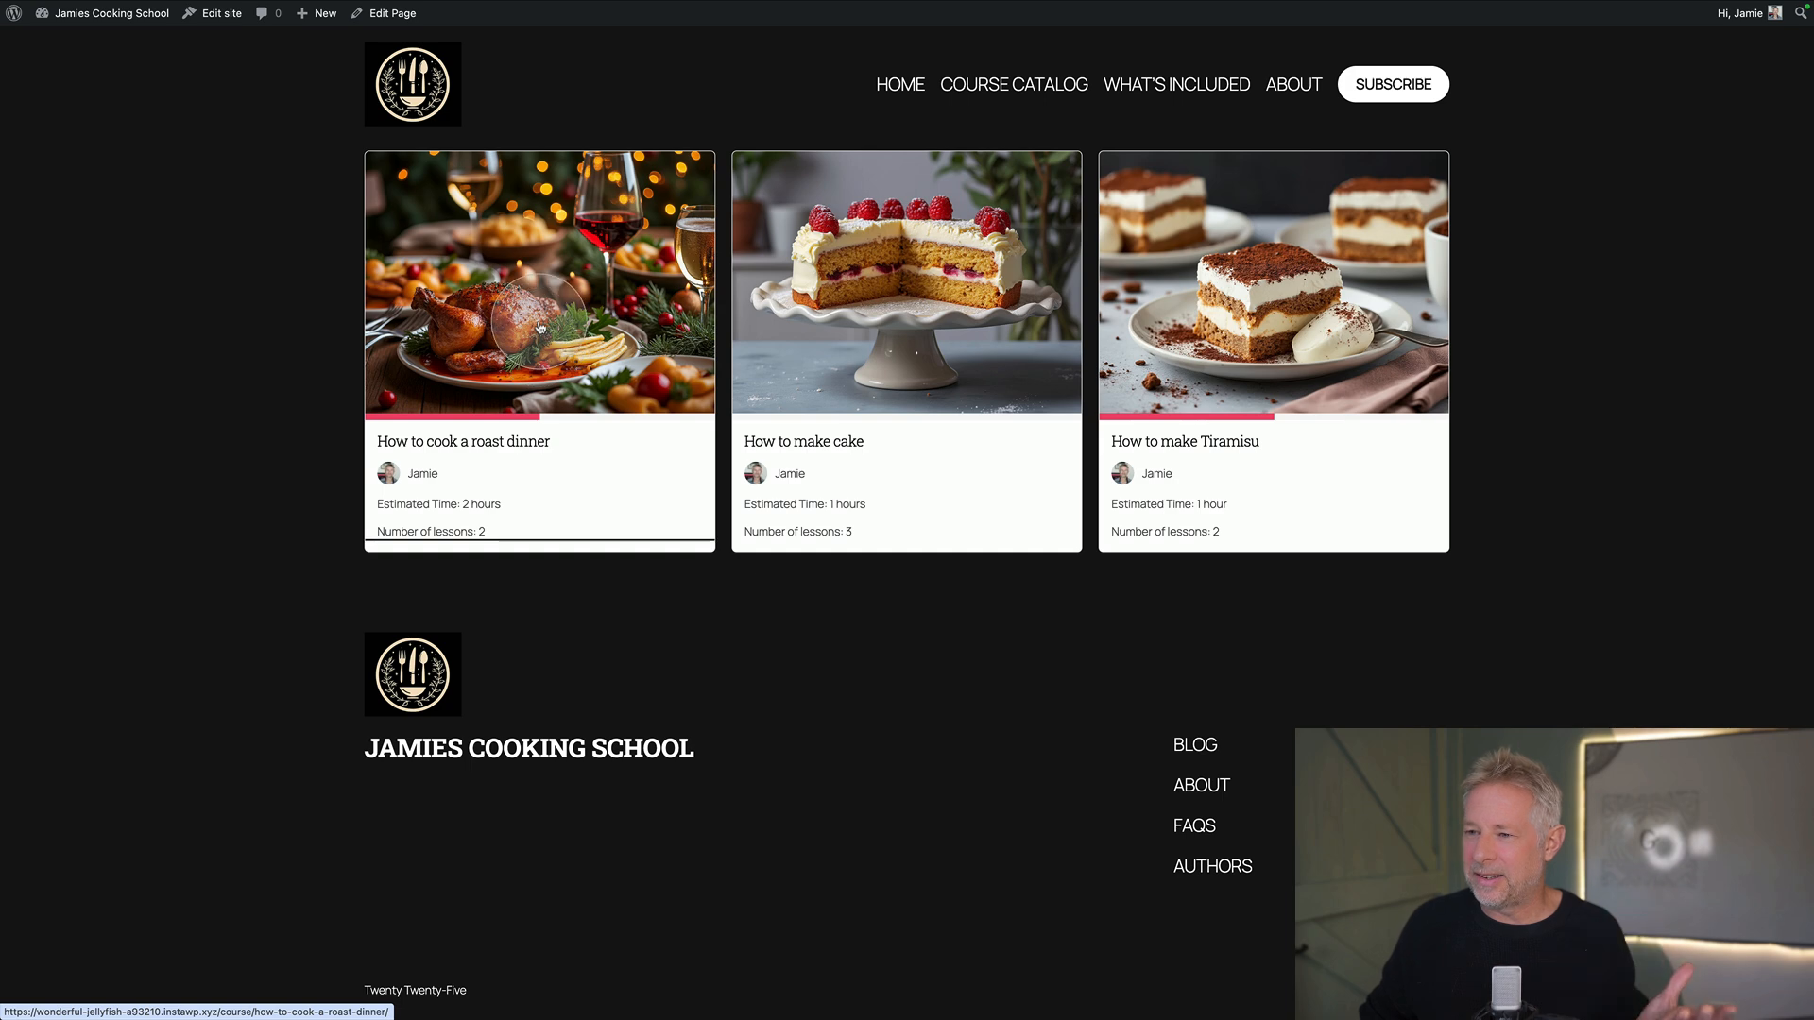
Open the How to cook a roast dinner course page from the catalog, veggies lesson marked complete
{"action": "left_click", "coordinate": [538, 284]}
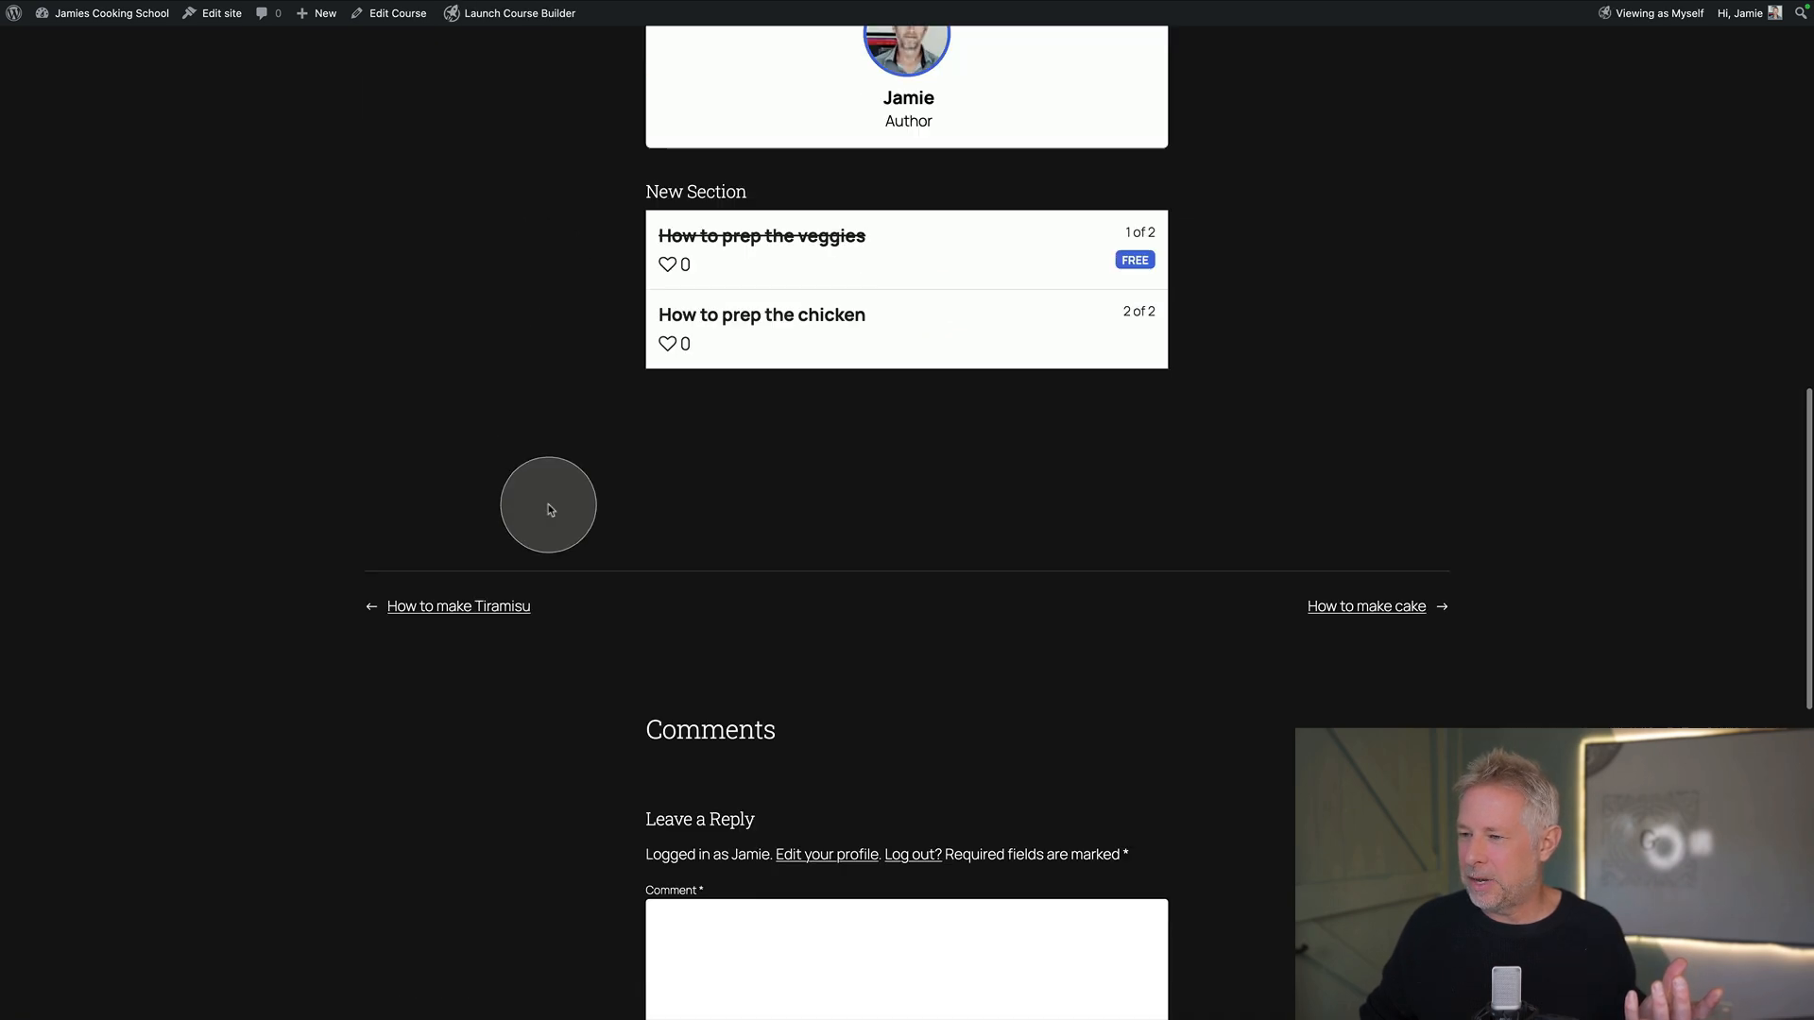
{"action": "mouse_move", "coordinate": [905, 234]}
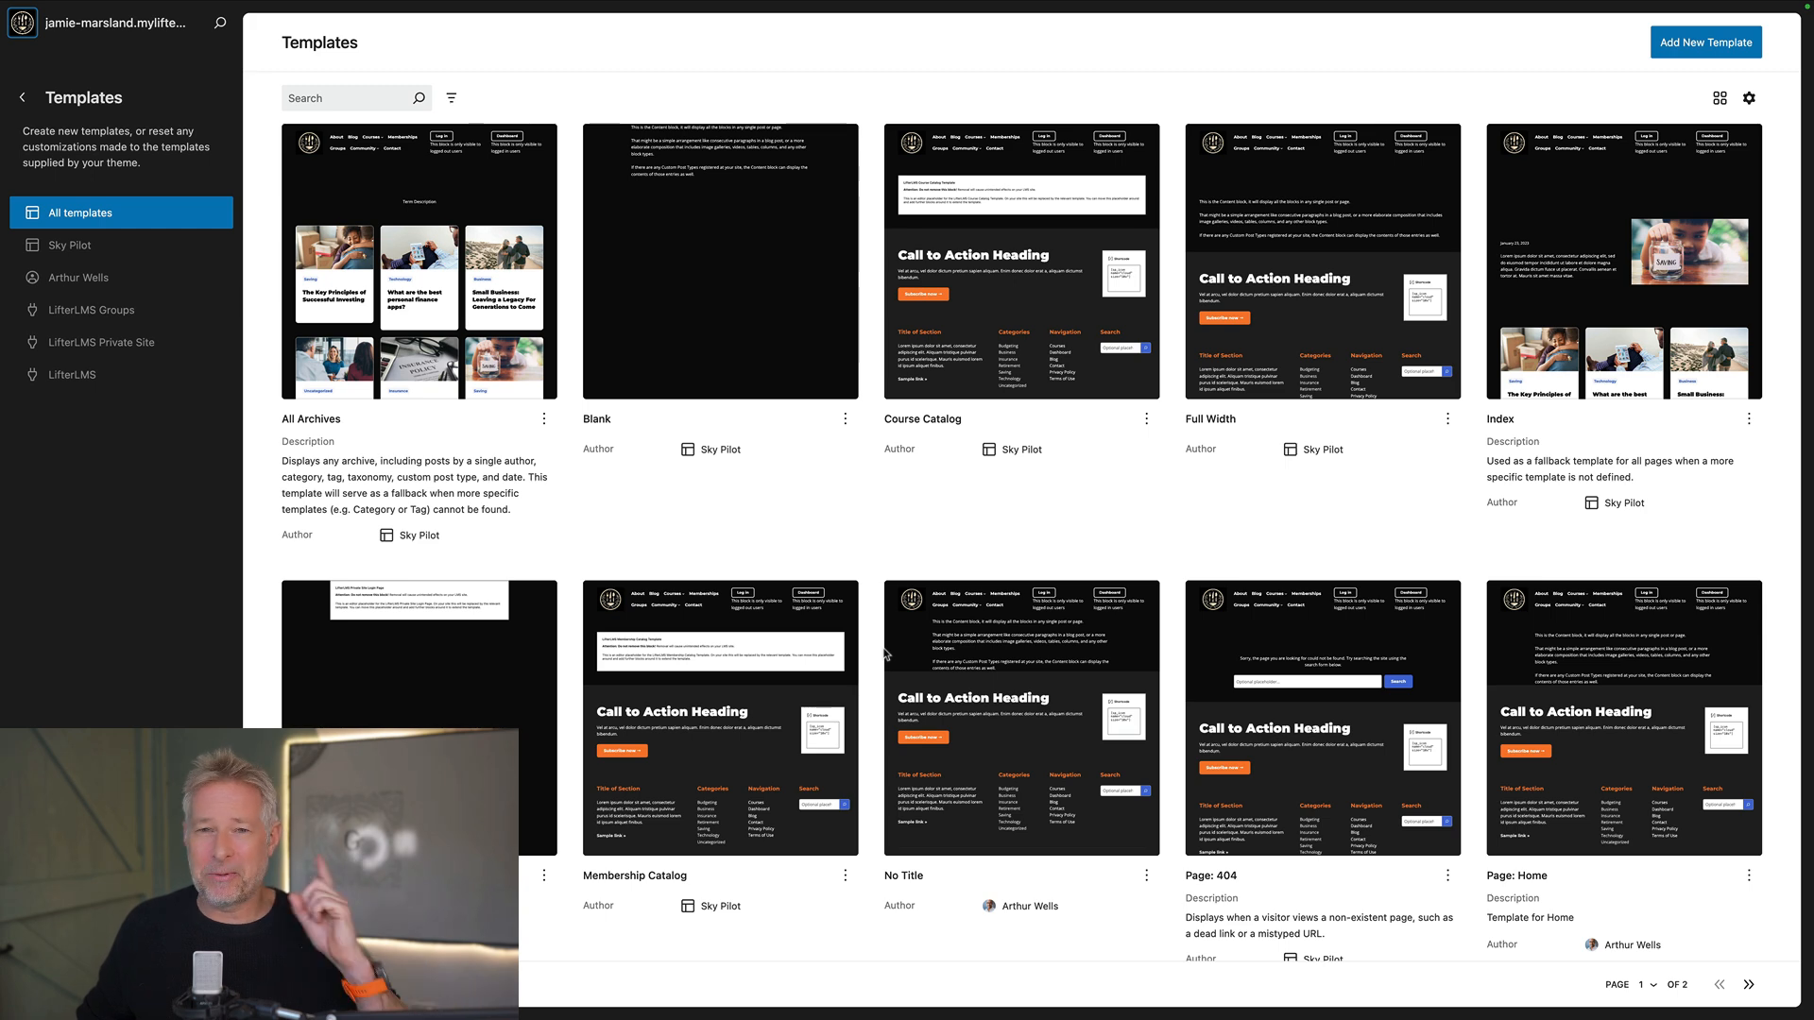
{"action": "mouse_move", "coordinate": [918, 692]}
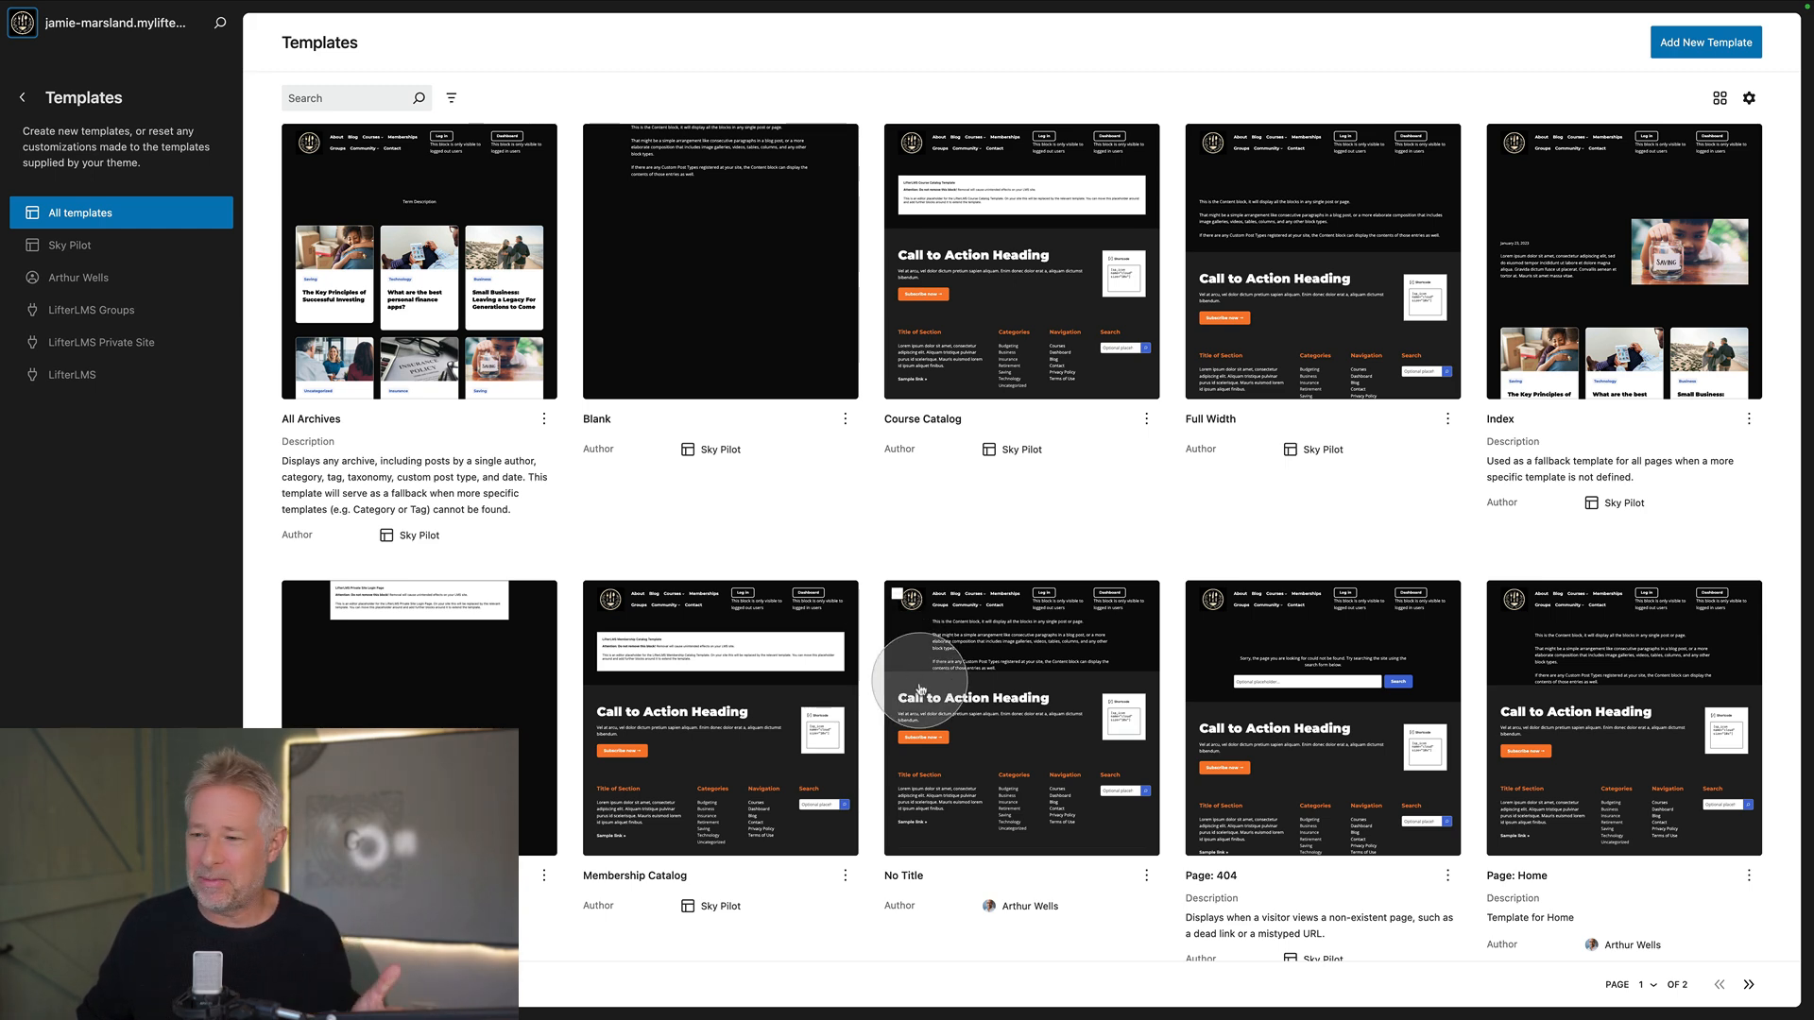
Scroll the Site Editor templates grid down to the Single Course template
{"action": "scroll", "scroll_direction": "down", "scroll_amount": 3}
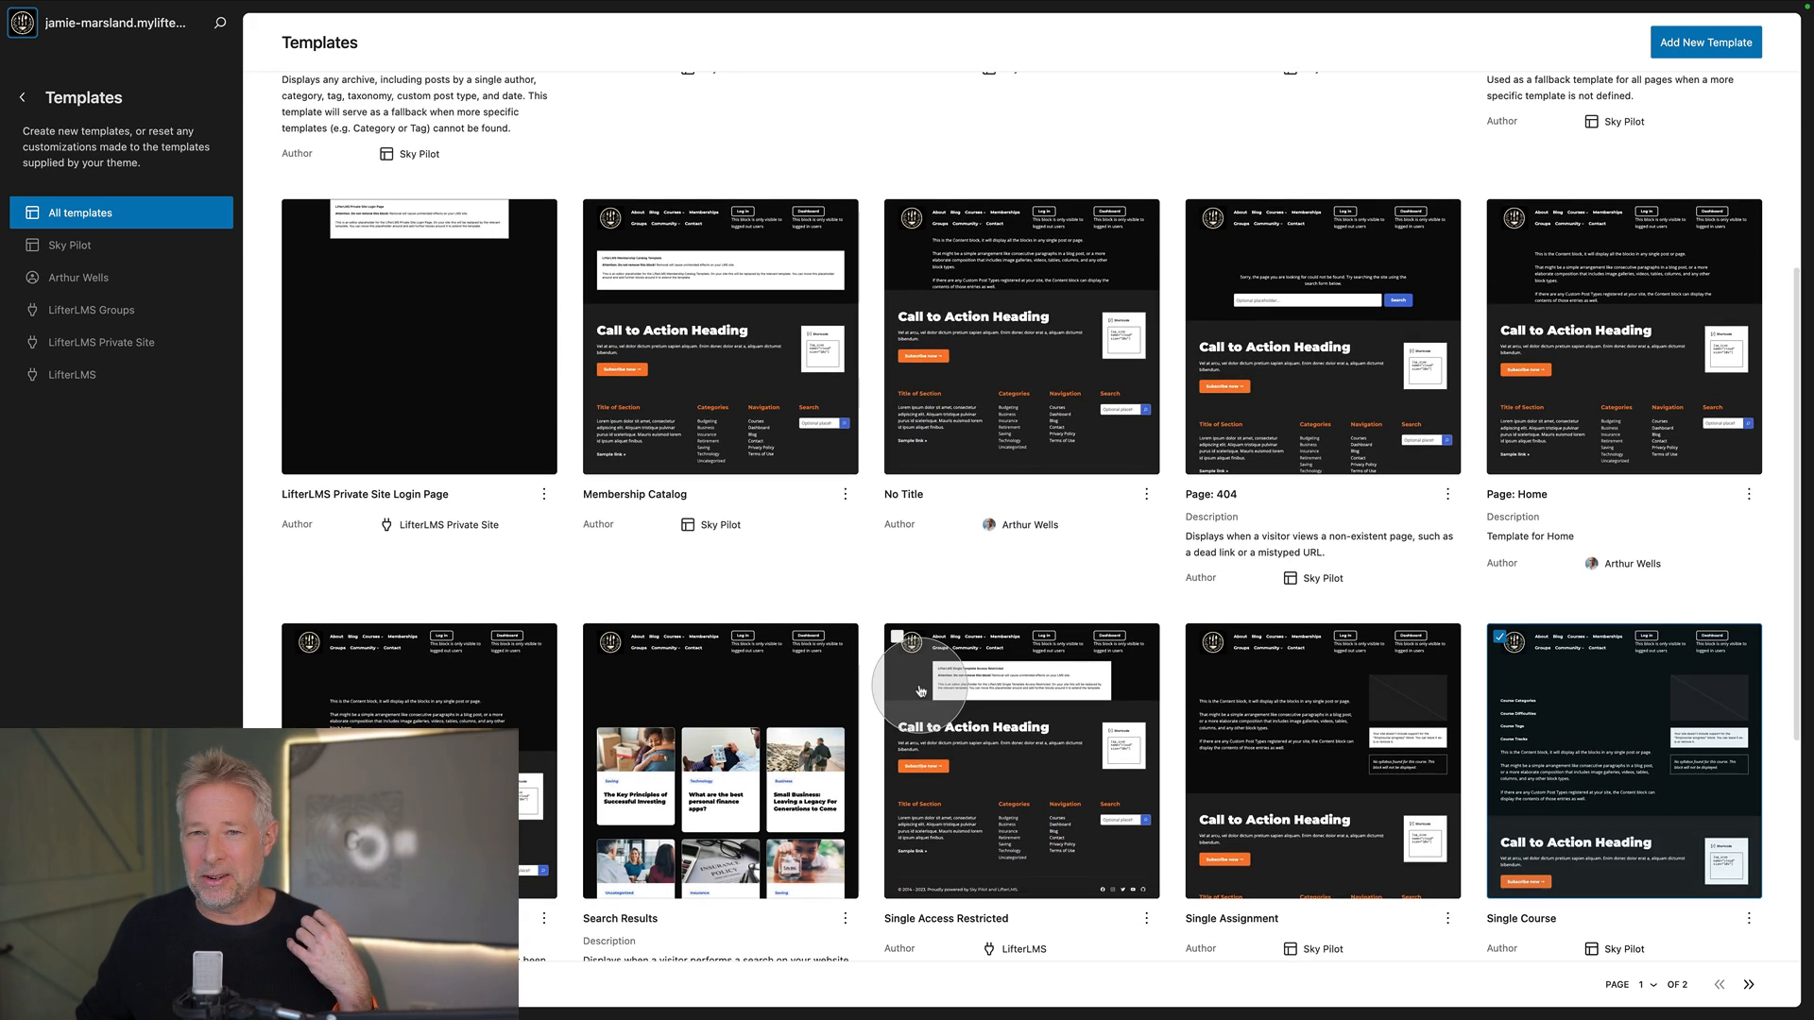
{"action": "scroll", "scroll_direction": "down", "scroll_amount": 3}
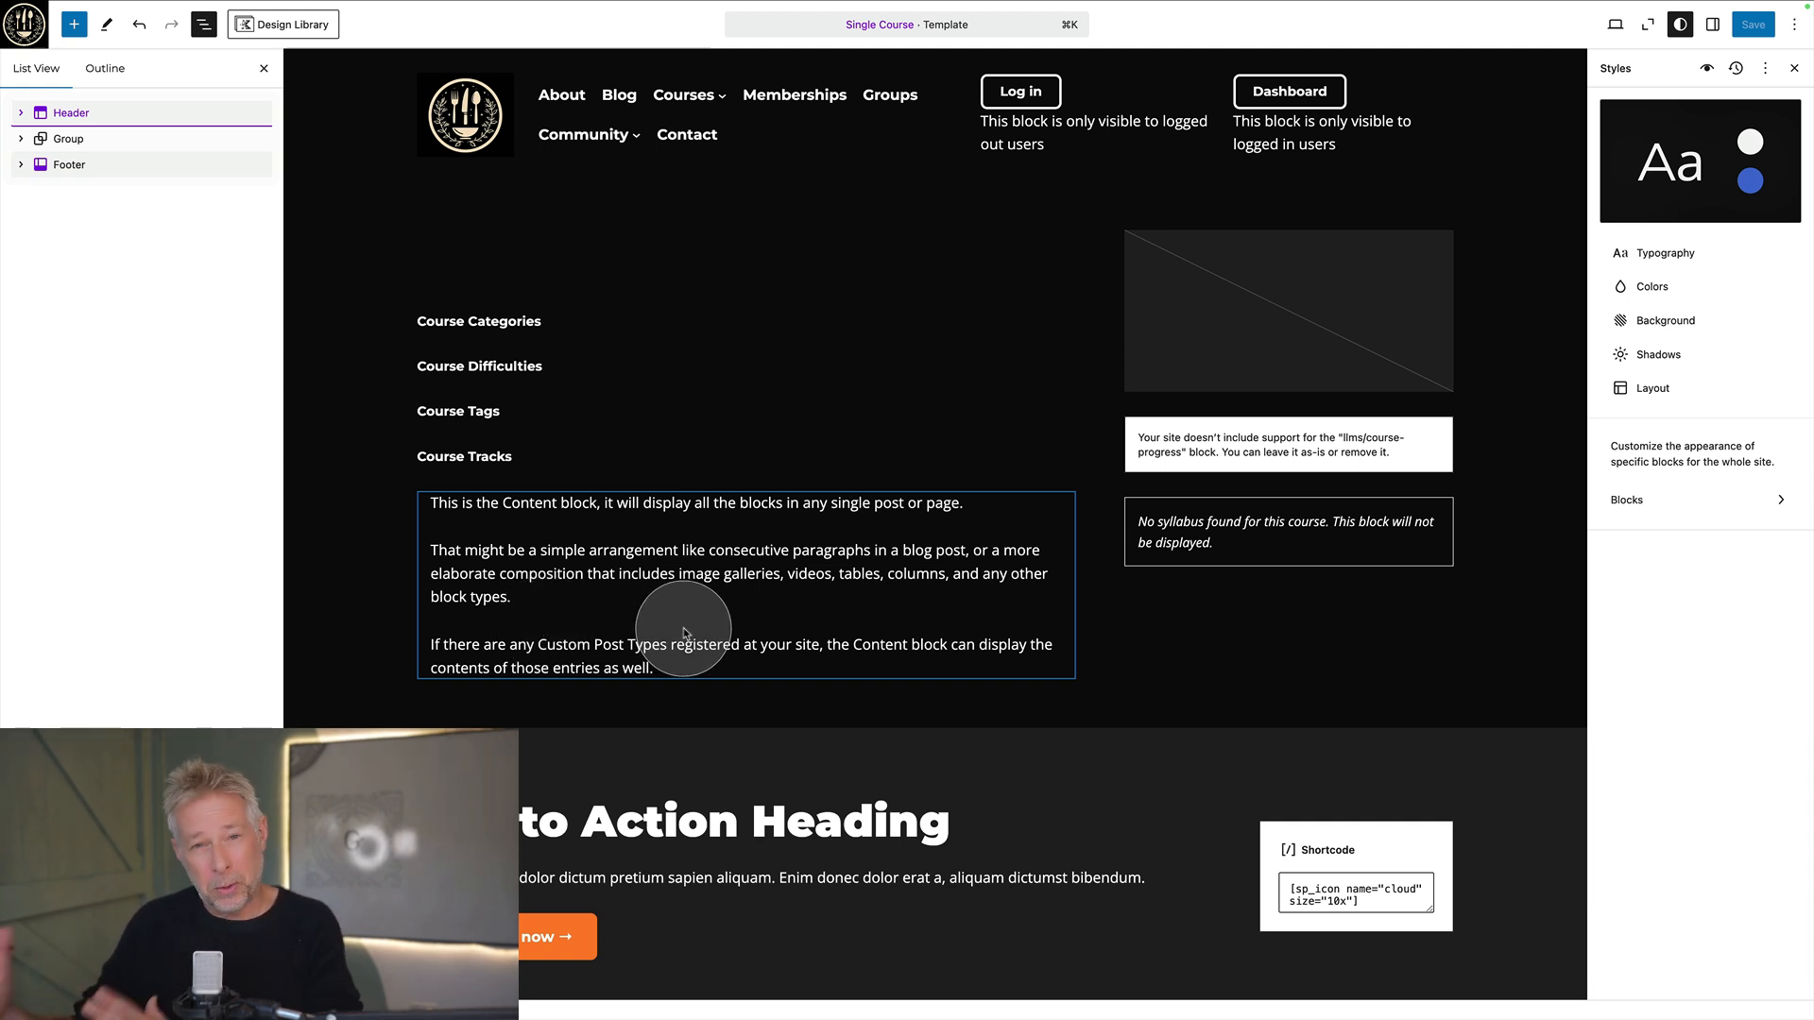
{"action": "mouse_move", "coordinate": [684, 634]}
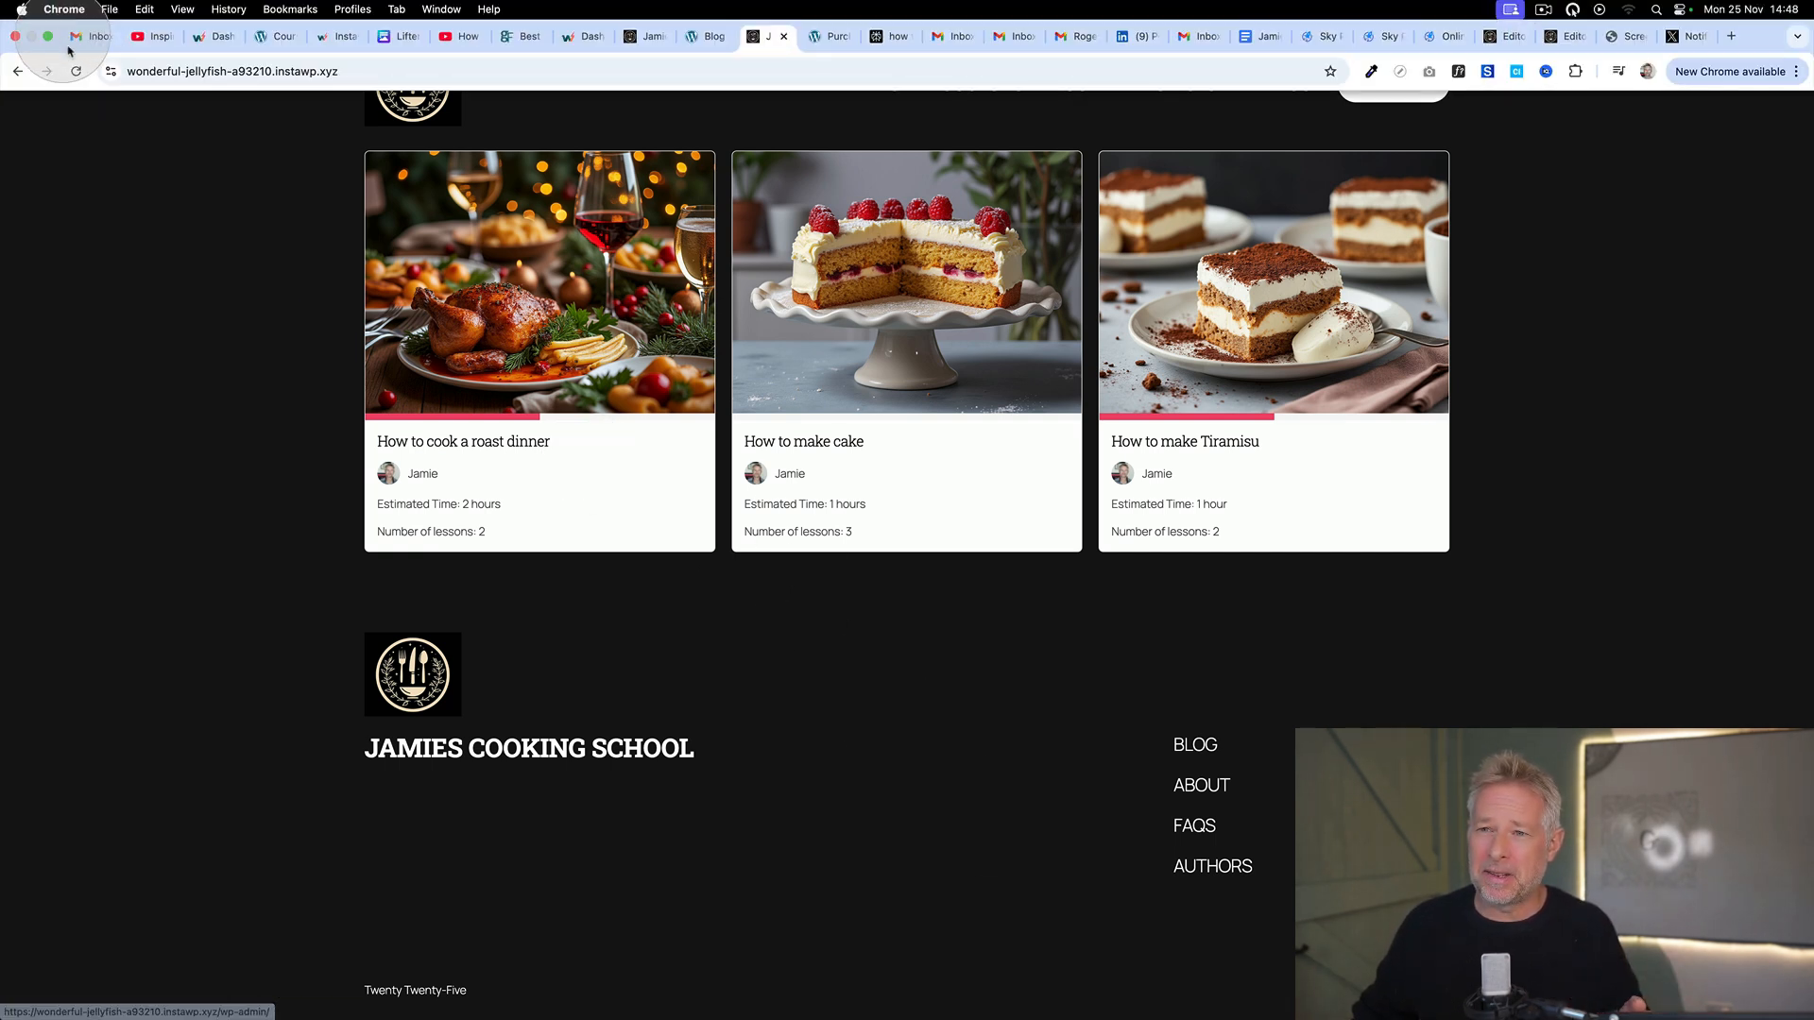
Go to the admin Dashboard and open the LifterLMS Payment Gateways add-ons page from the notice
{"action": "left_click", "coordinate": [100, 14]}
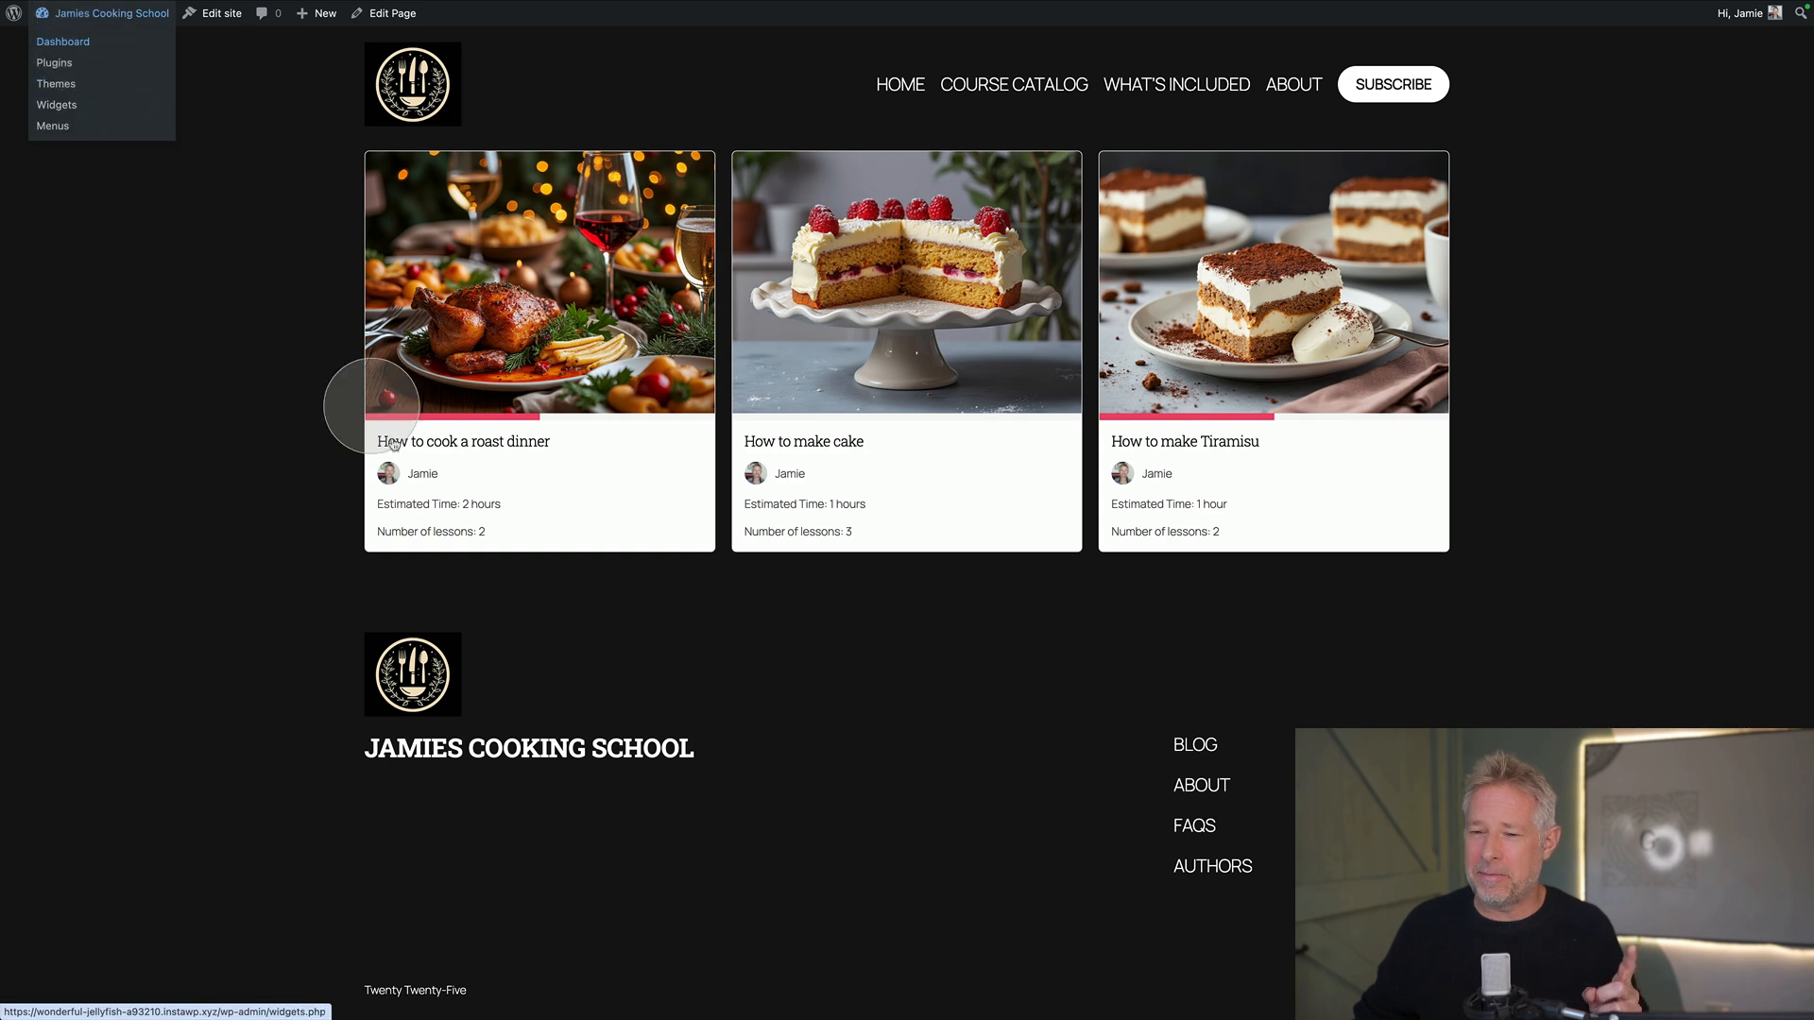
{"action": "left_click", "coordinate": [62, 42]}
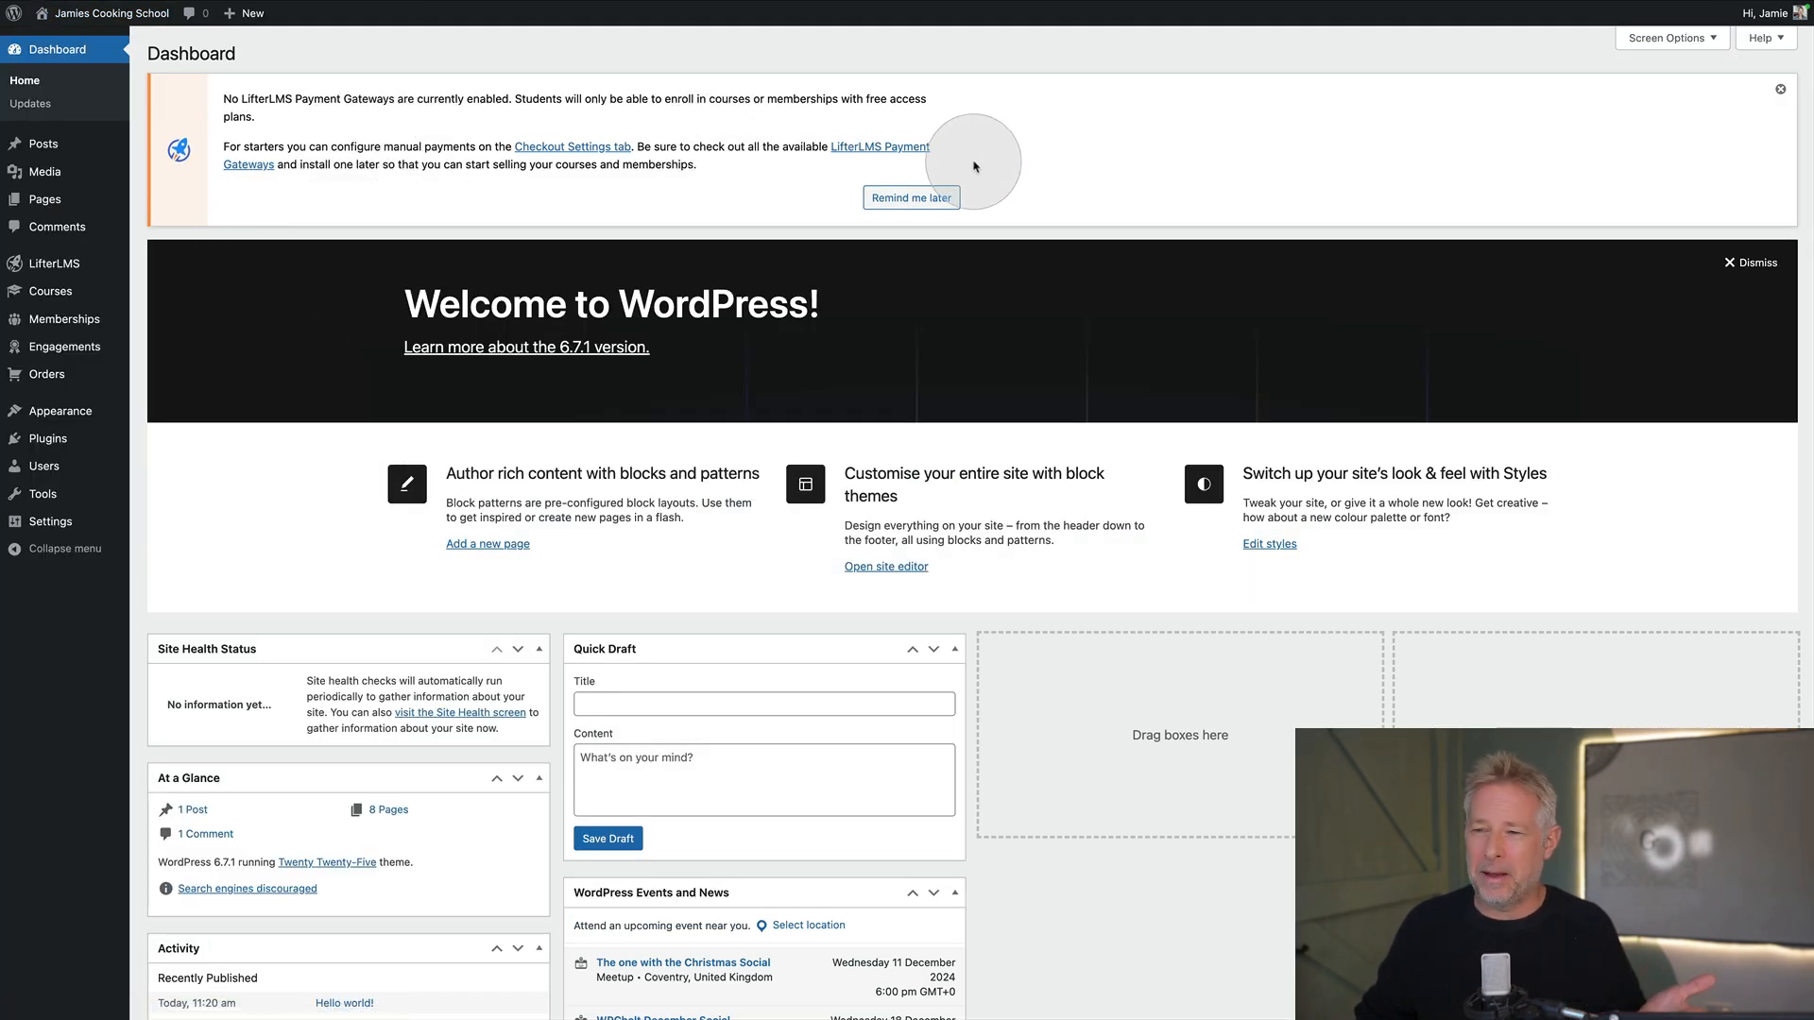
{"action": "mouse_move", "coordinate": [878, 145]}
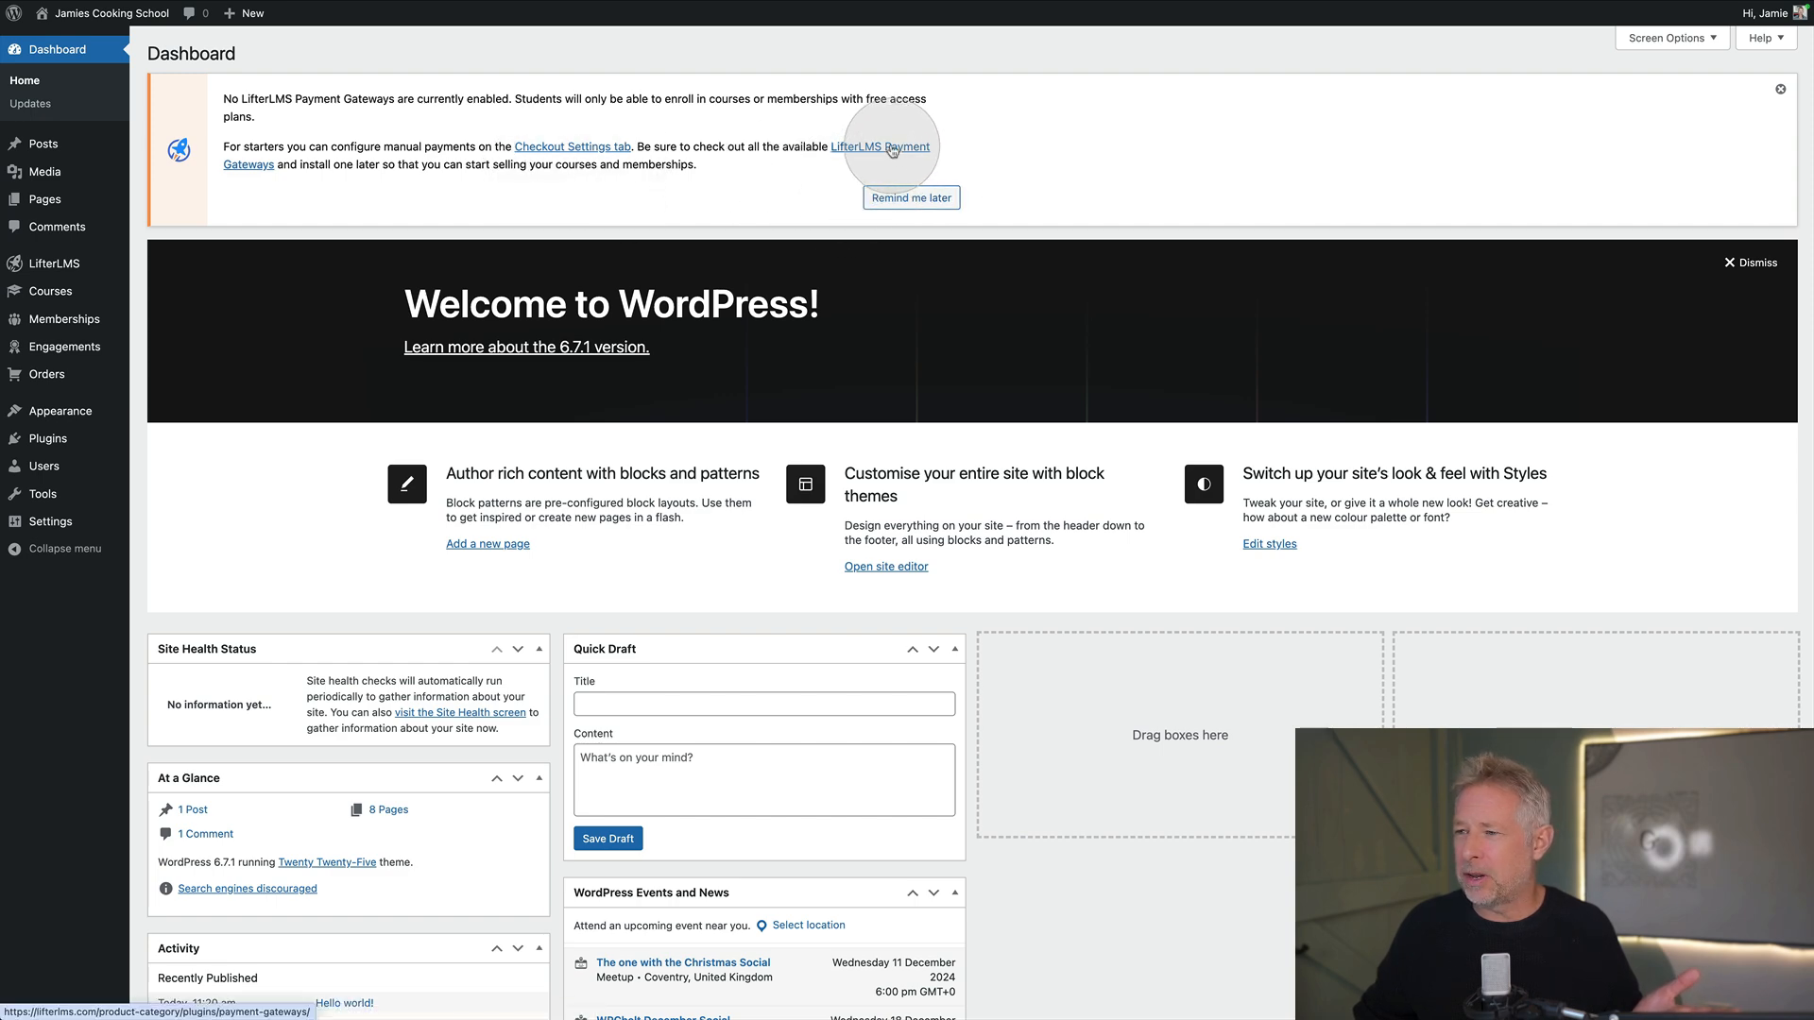
{"action": "left_click", "coordinate": [879, 147]}
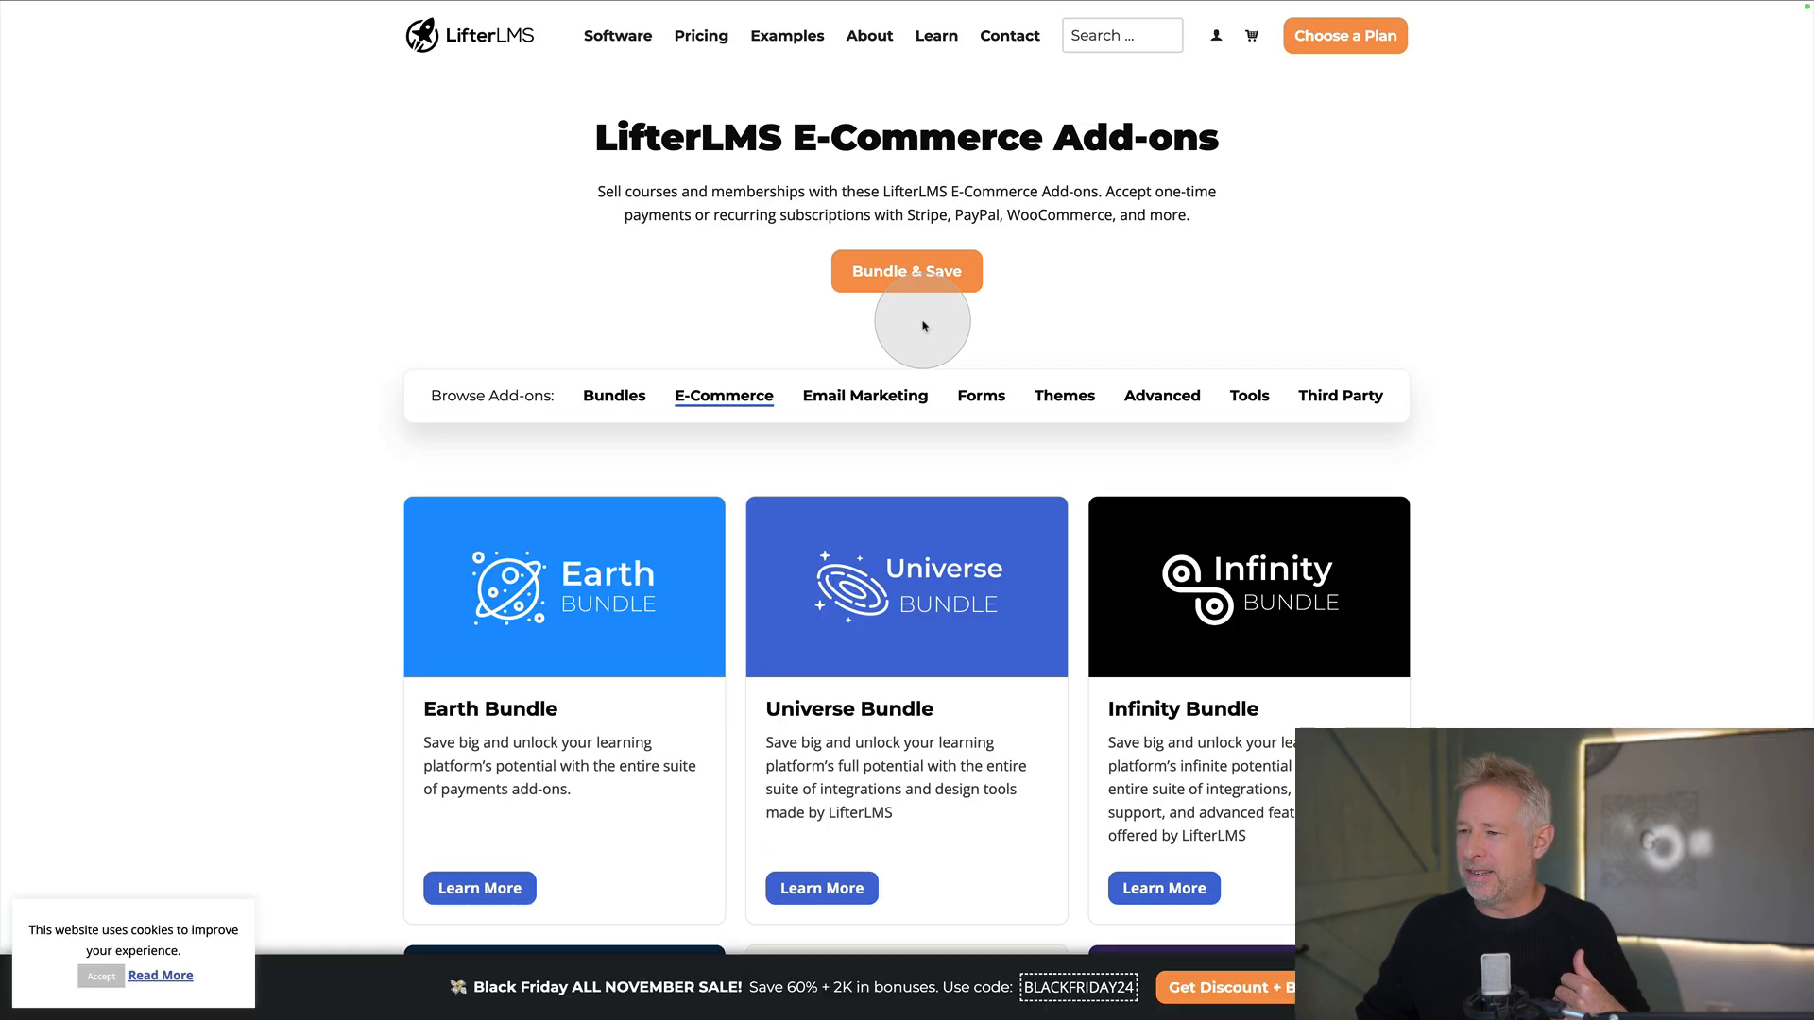
View the LifterLMS PayPal Payments add-on's Learn More page and its membership plans
{"action": "scroll", "scroll_direction": "down", "scroll_amount": 3}
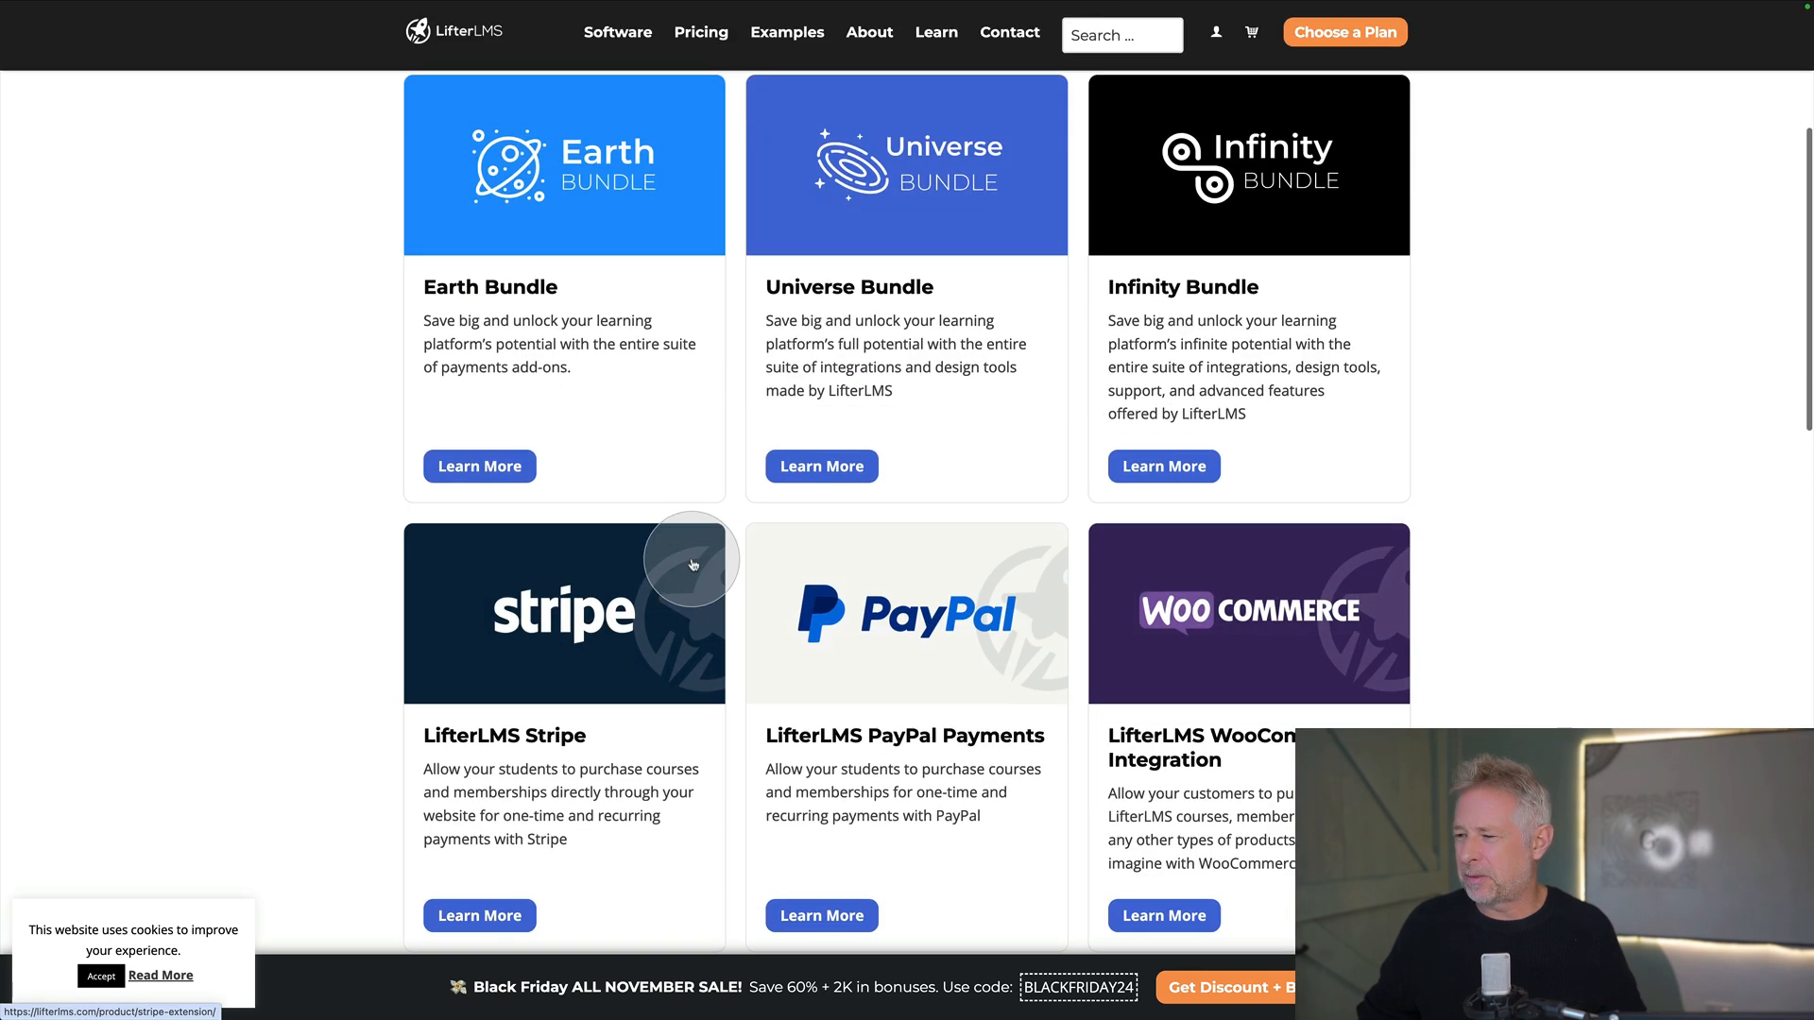
{"action": "scroll", "scroll_direction": "down", "scroll_amount": 3}
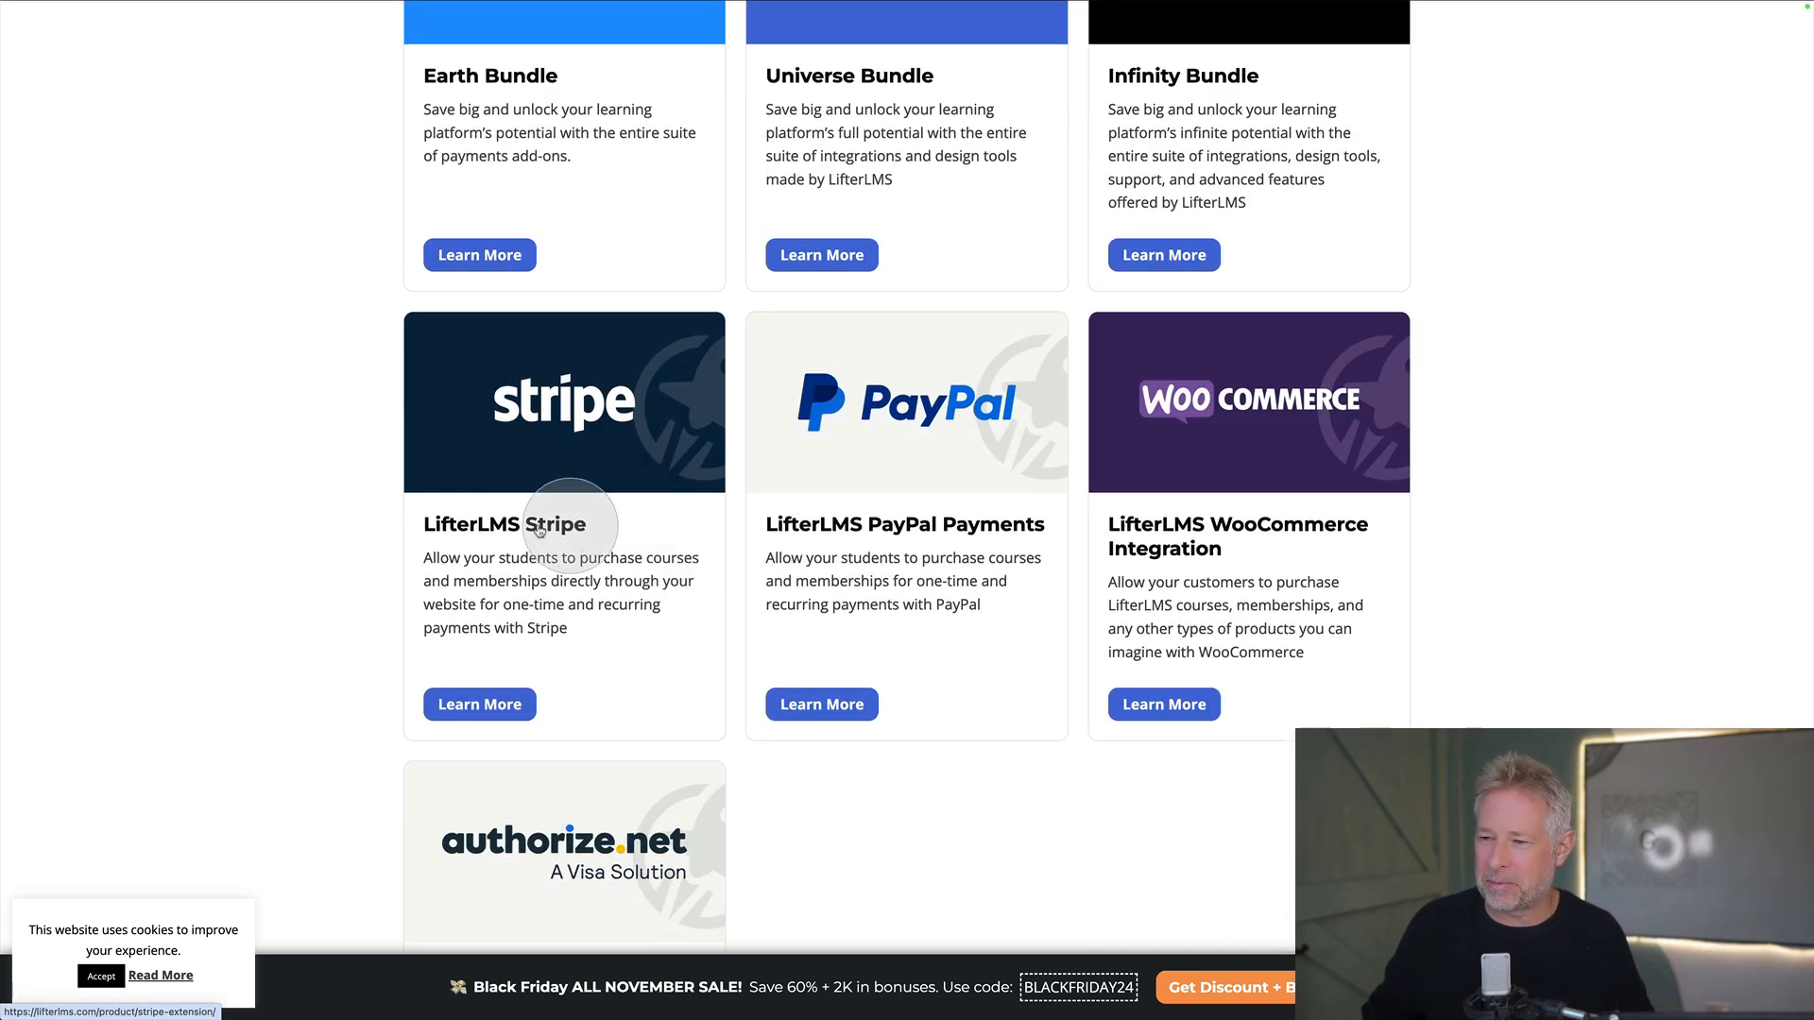
{"action": "mouse_move", "coordinate": [848, 548]}
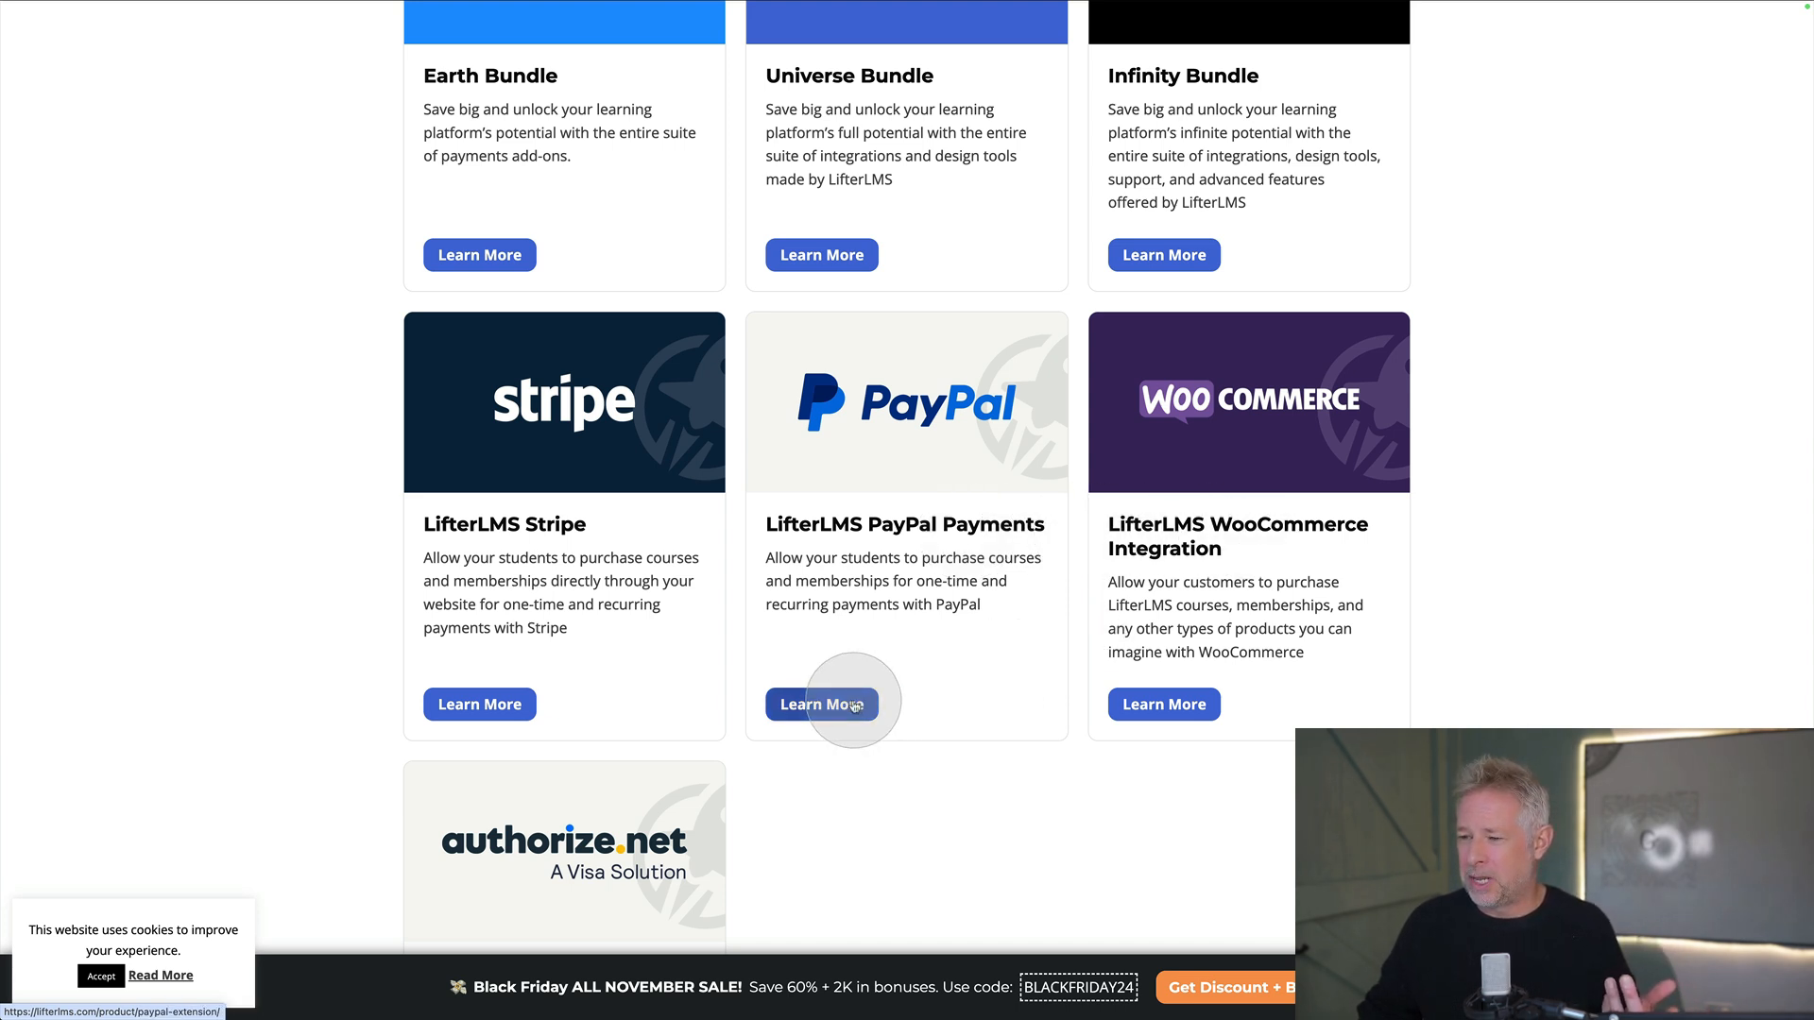
{"action": "left_click", "coordinate": [822, 705]}
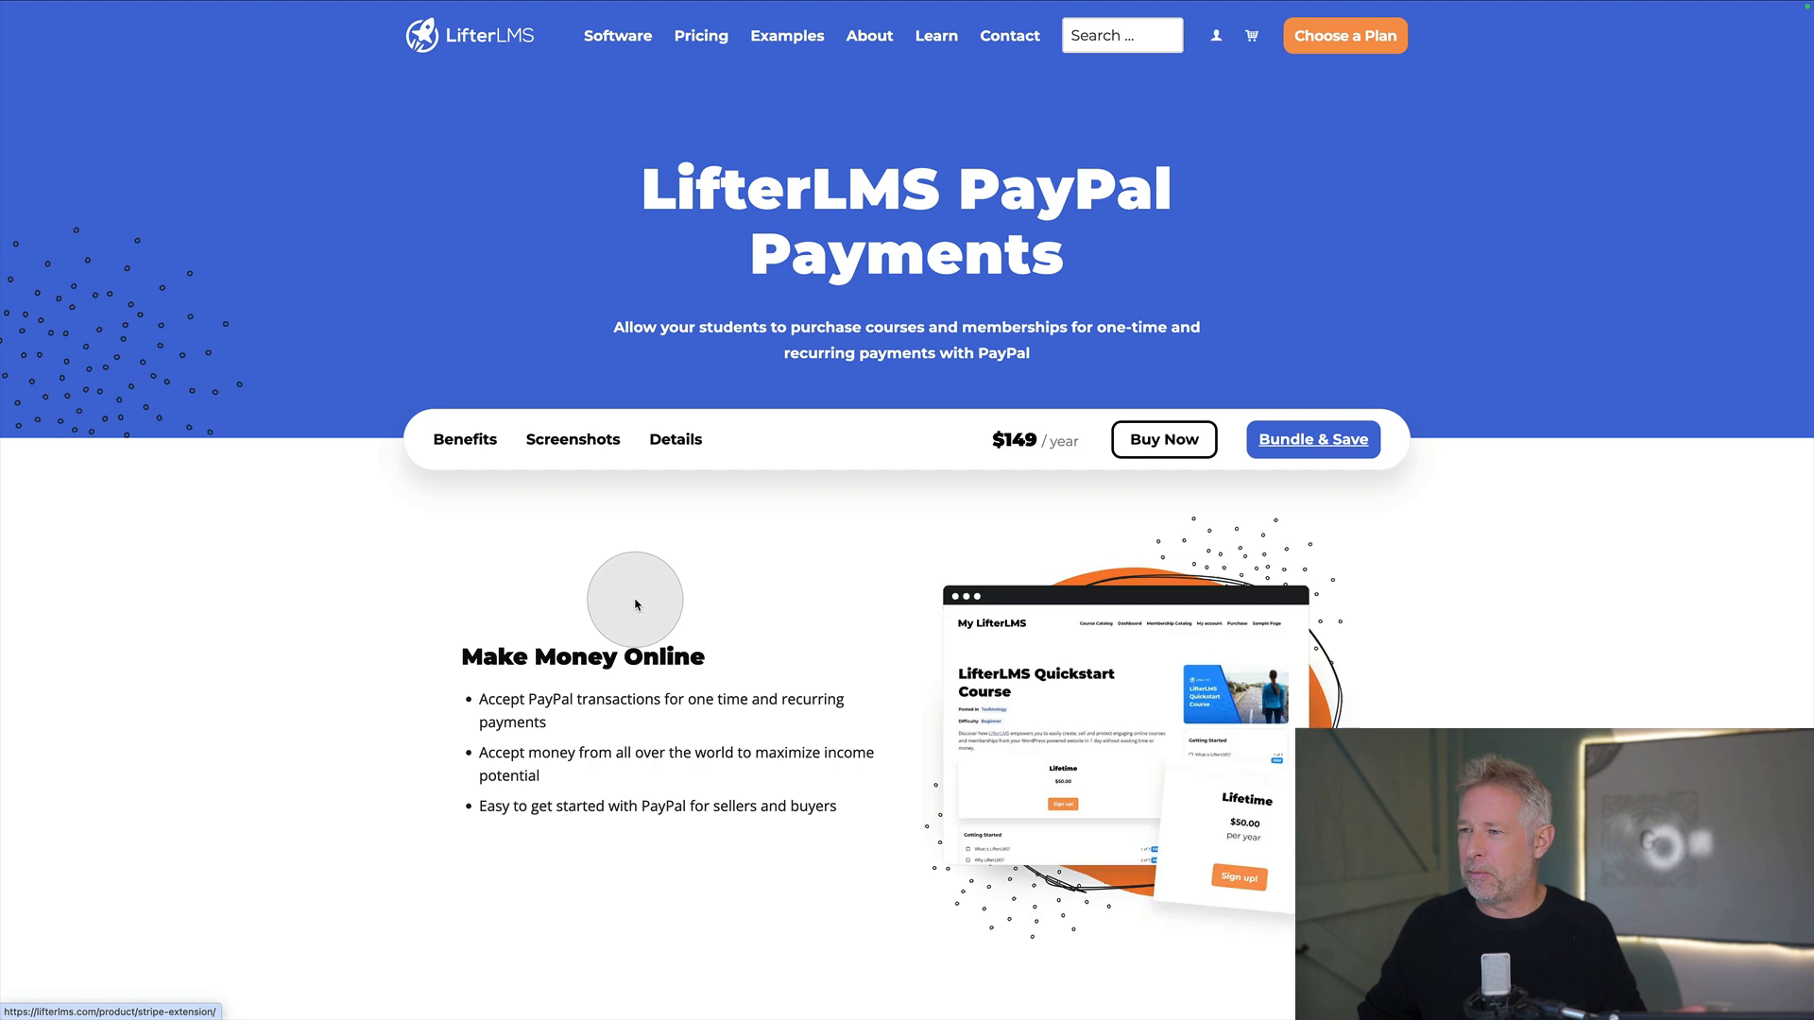
{"action": "scroll", "scroll_direction": "down", "scroll_amount": 3}
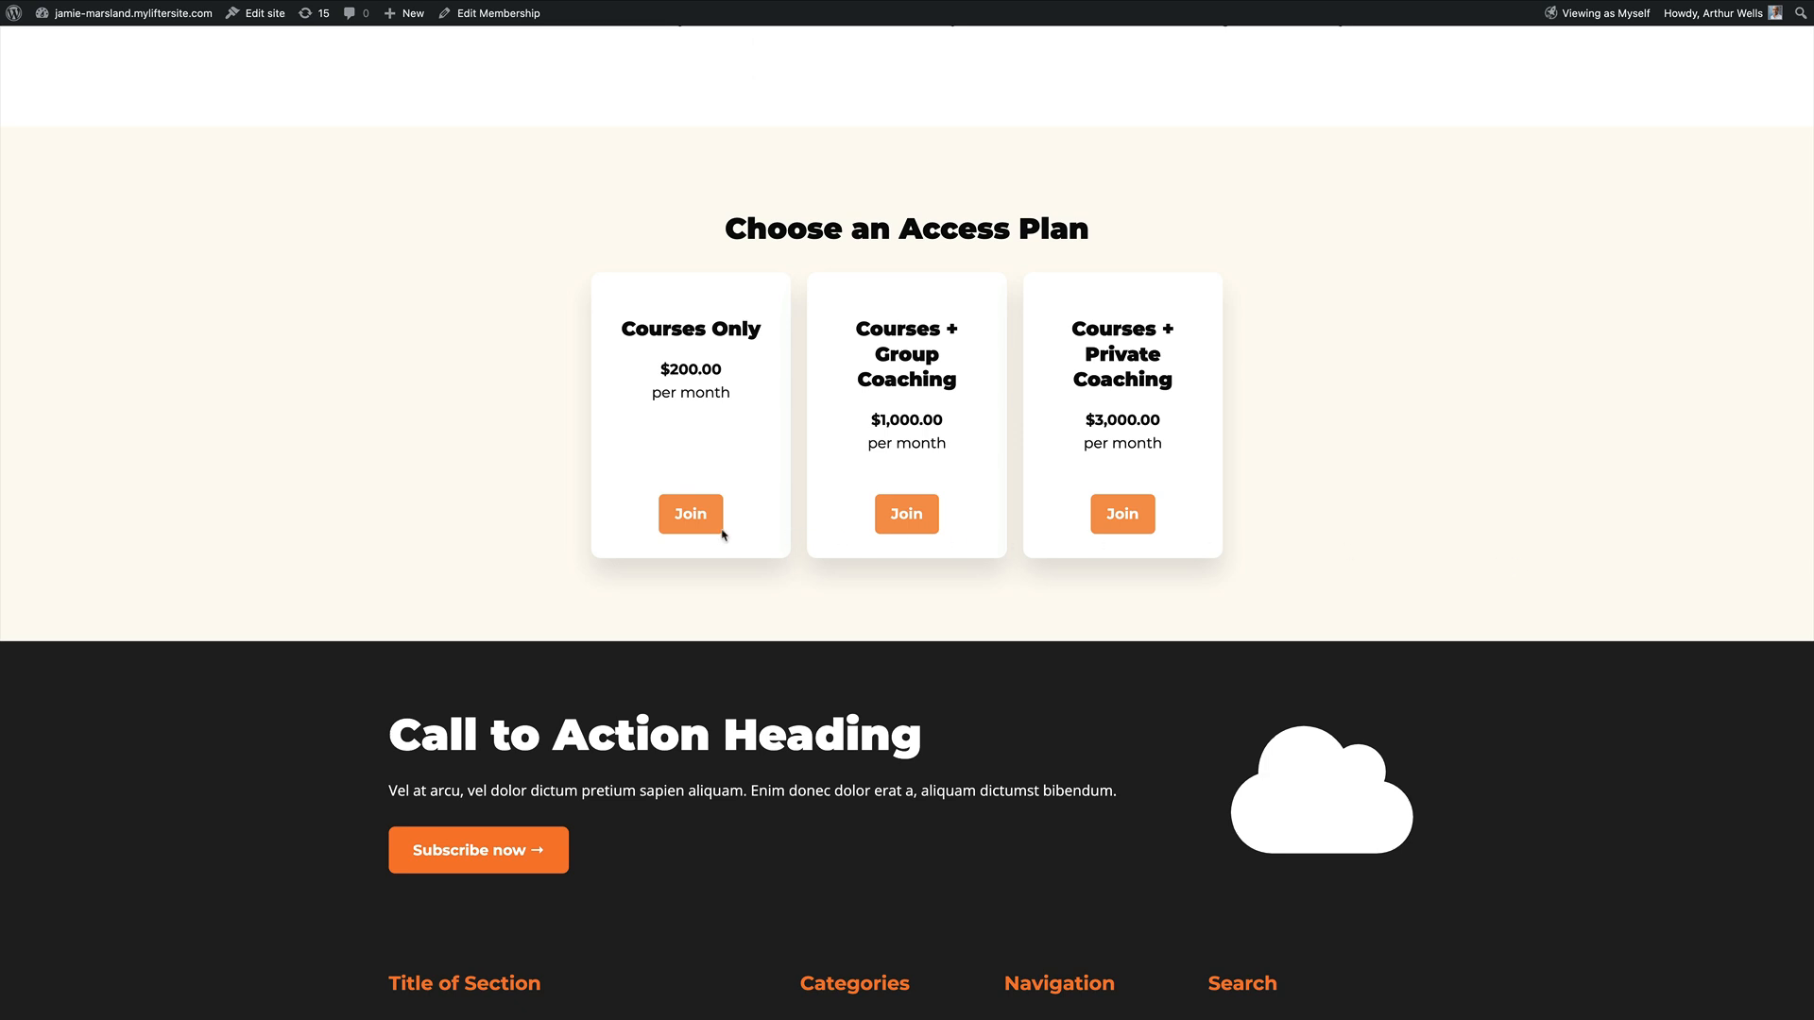
{"action": "mouse_move", "coordinate": [690, 514]}
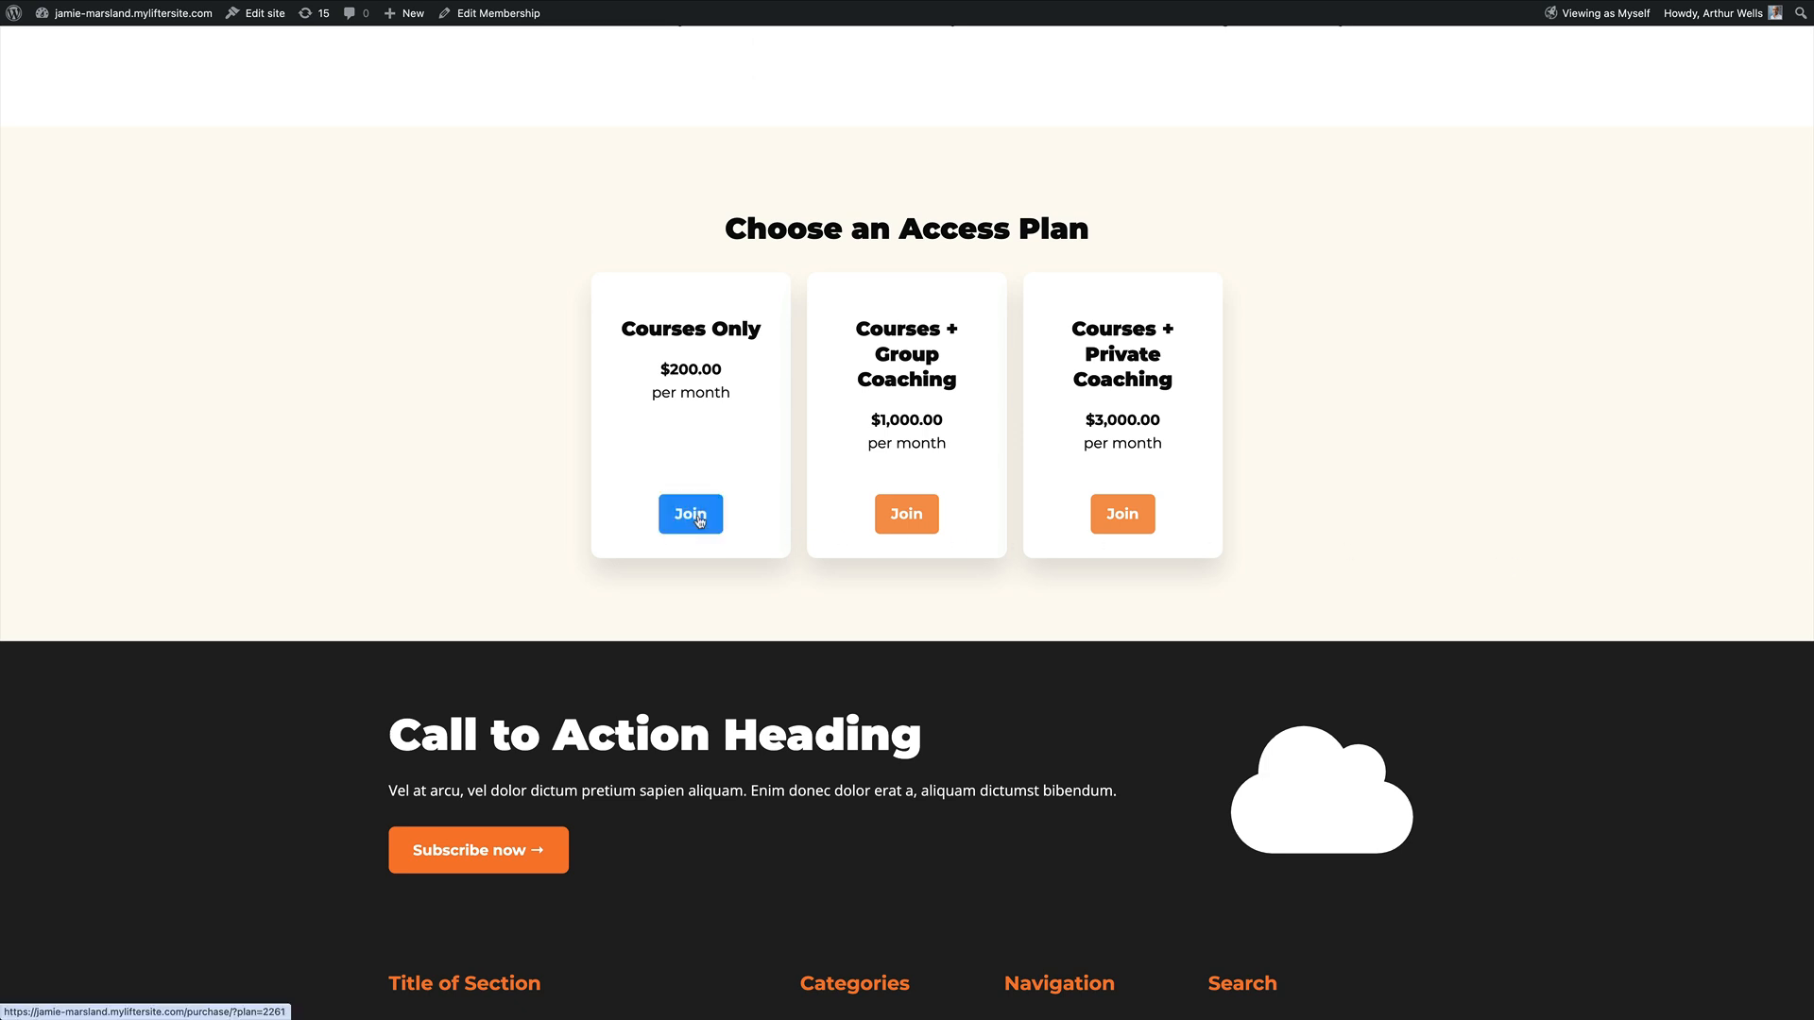
Join the Courses Only $200 monthly plan and reach the Payment Details with card and PayPal
{"action": "left_click", "coordinate": [689, 514]}
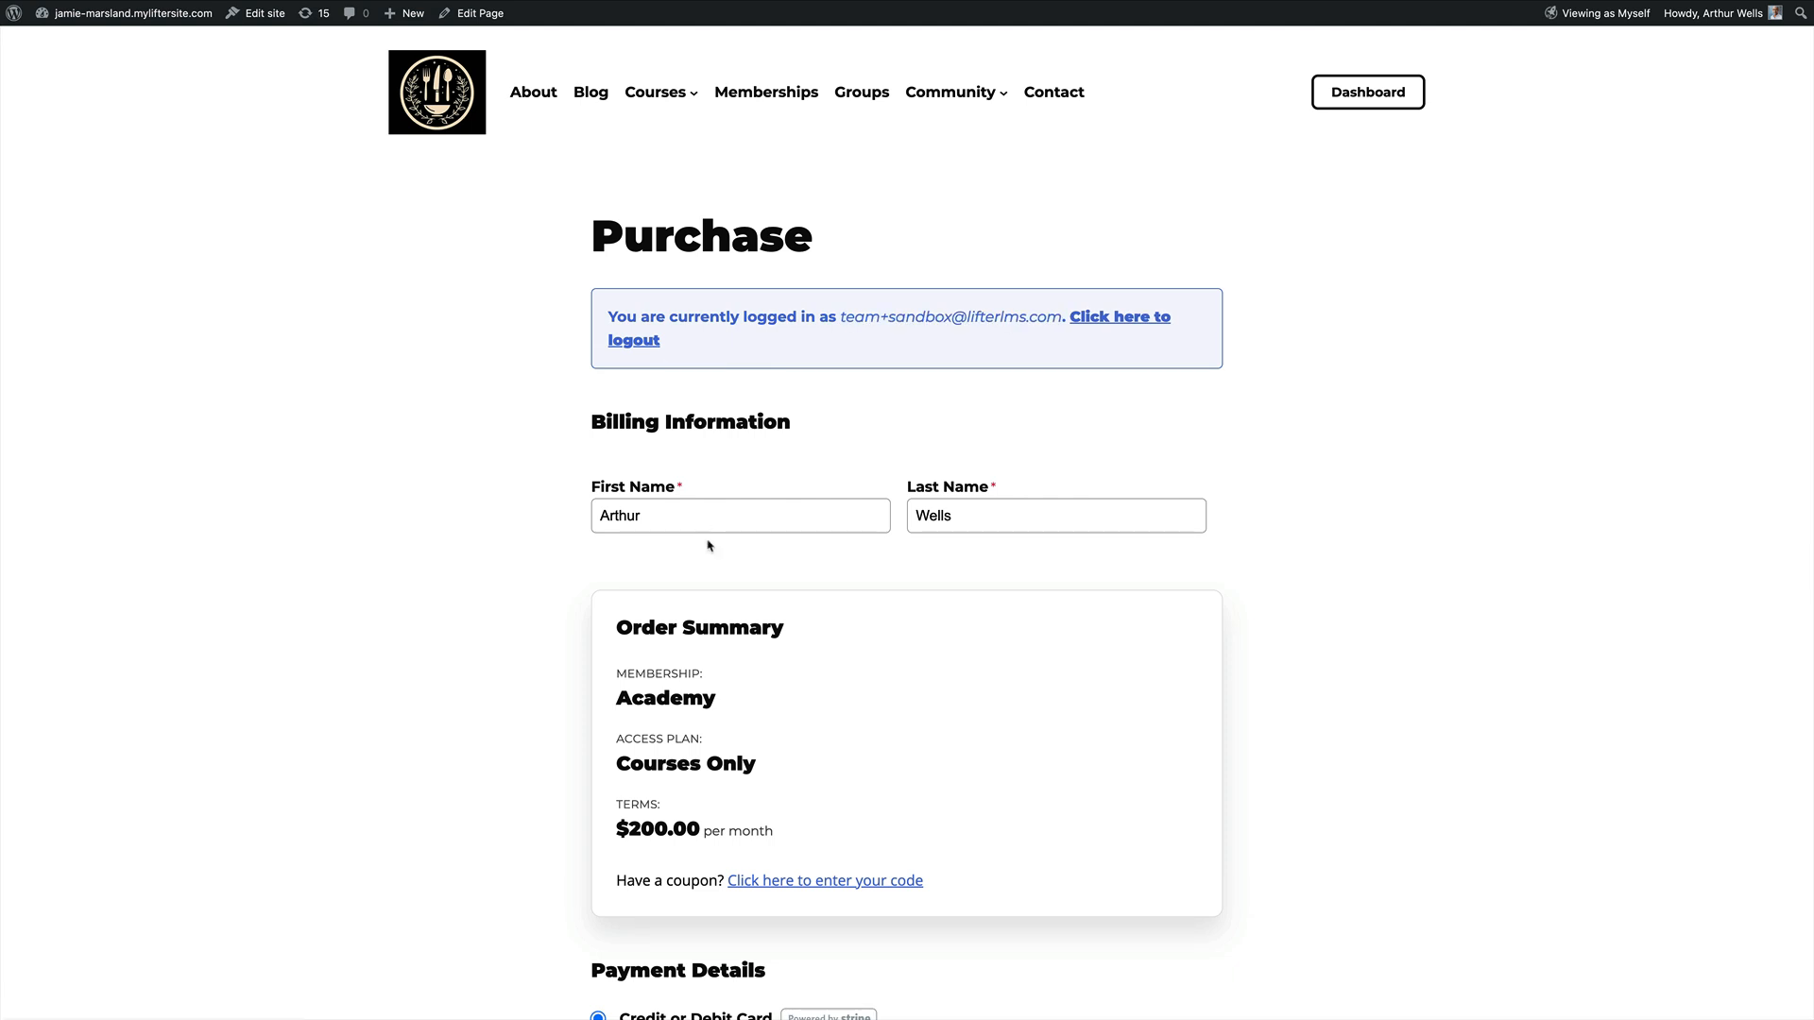
{"action": "scroll", "scroll_direction": "down", "scroll_amount": 3}
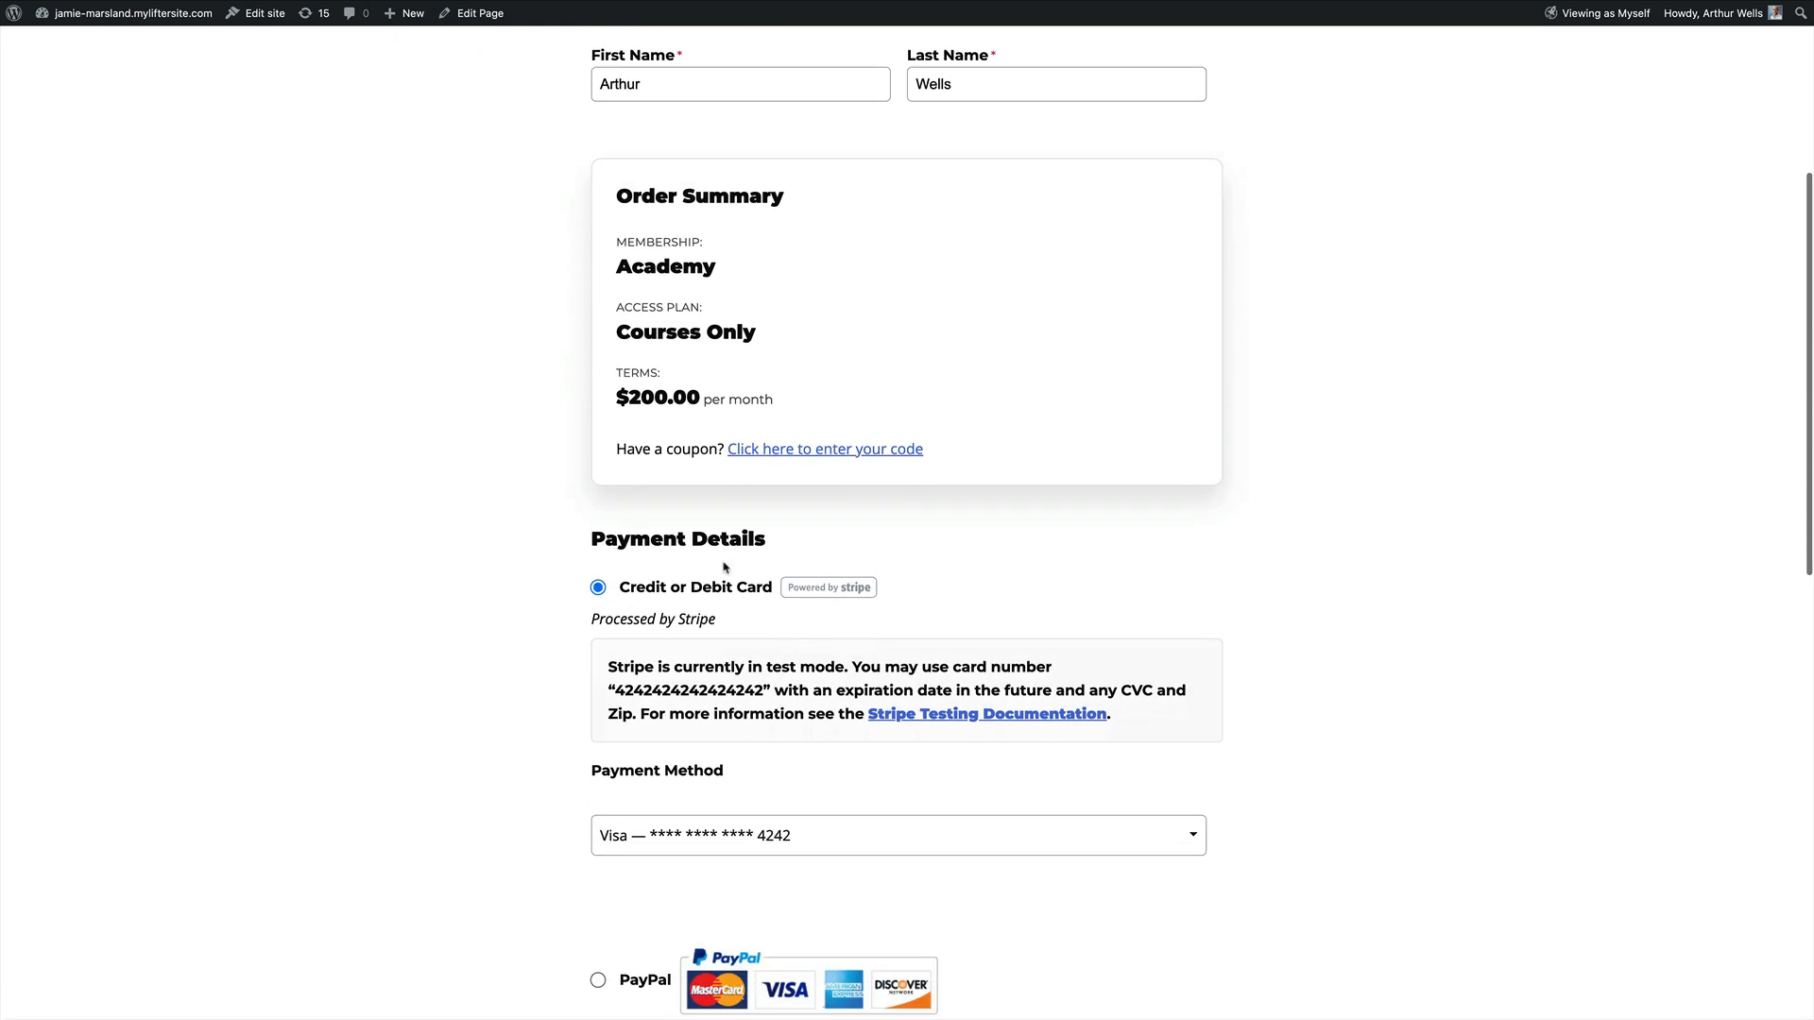